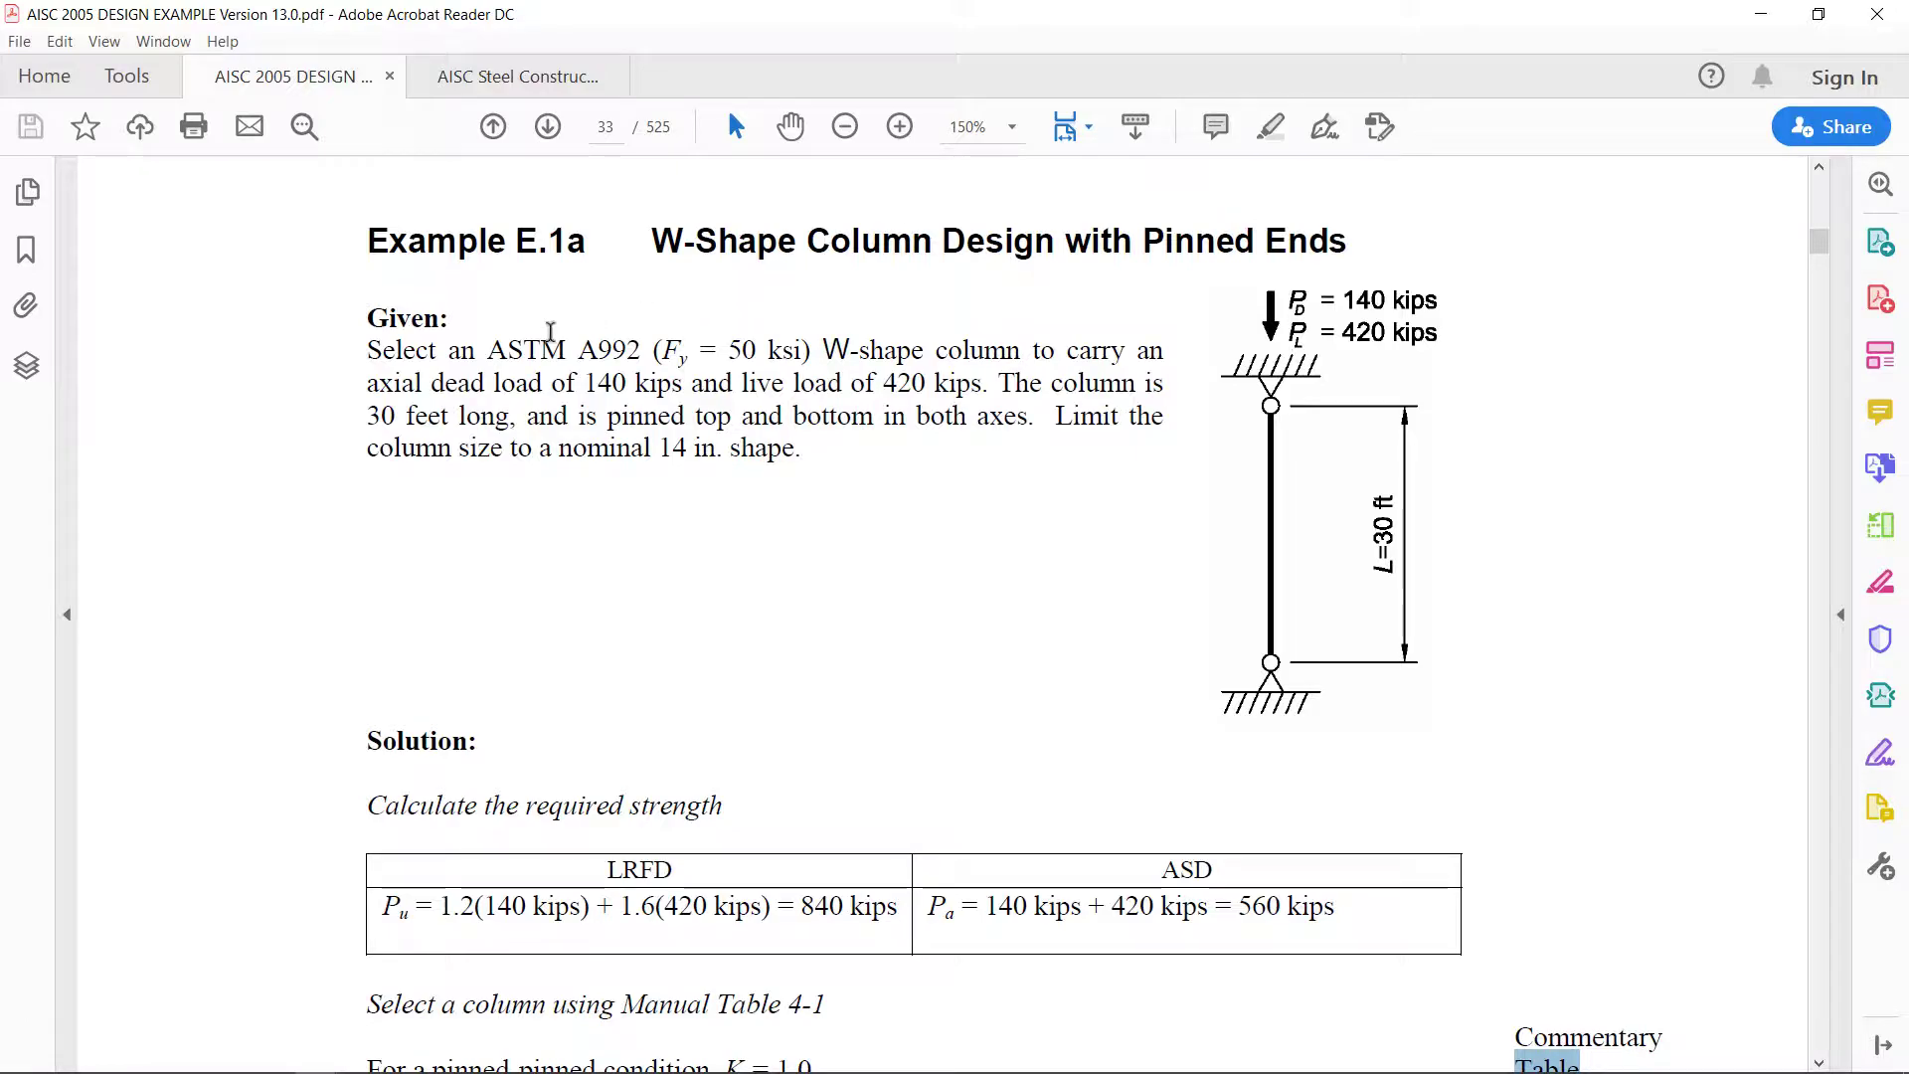
# Highlight the given data: yield stress, axial dead load and the column size limit sentence.
pyautogui.doubleClick(563, 350)
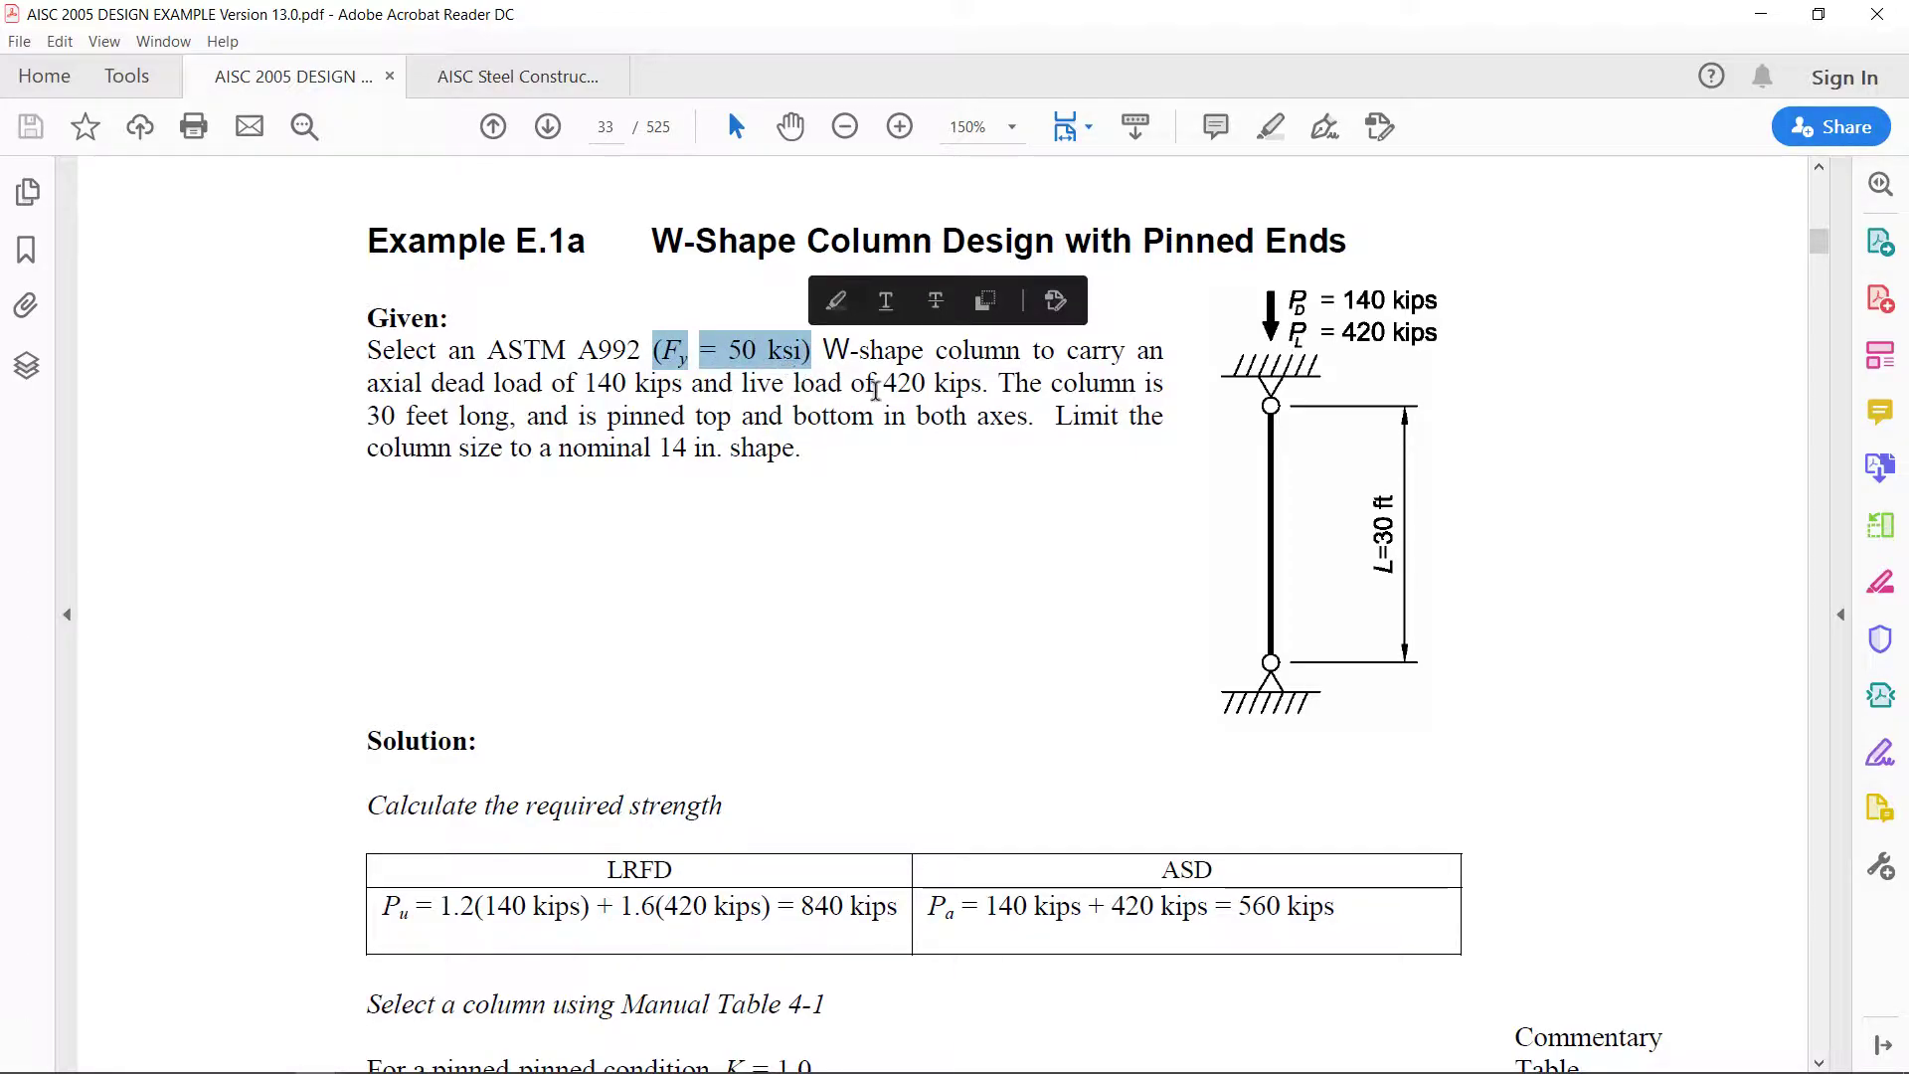
pyautogui.doubleClick(874, 350)
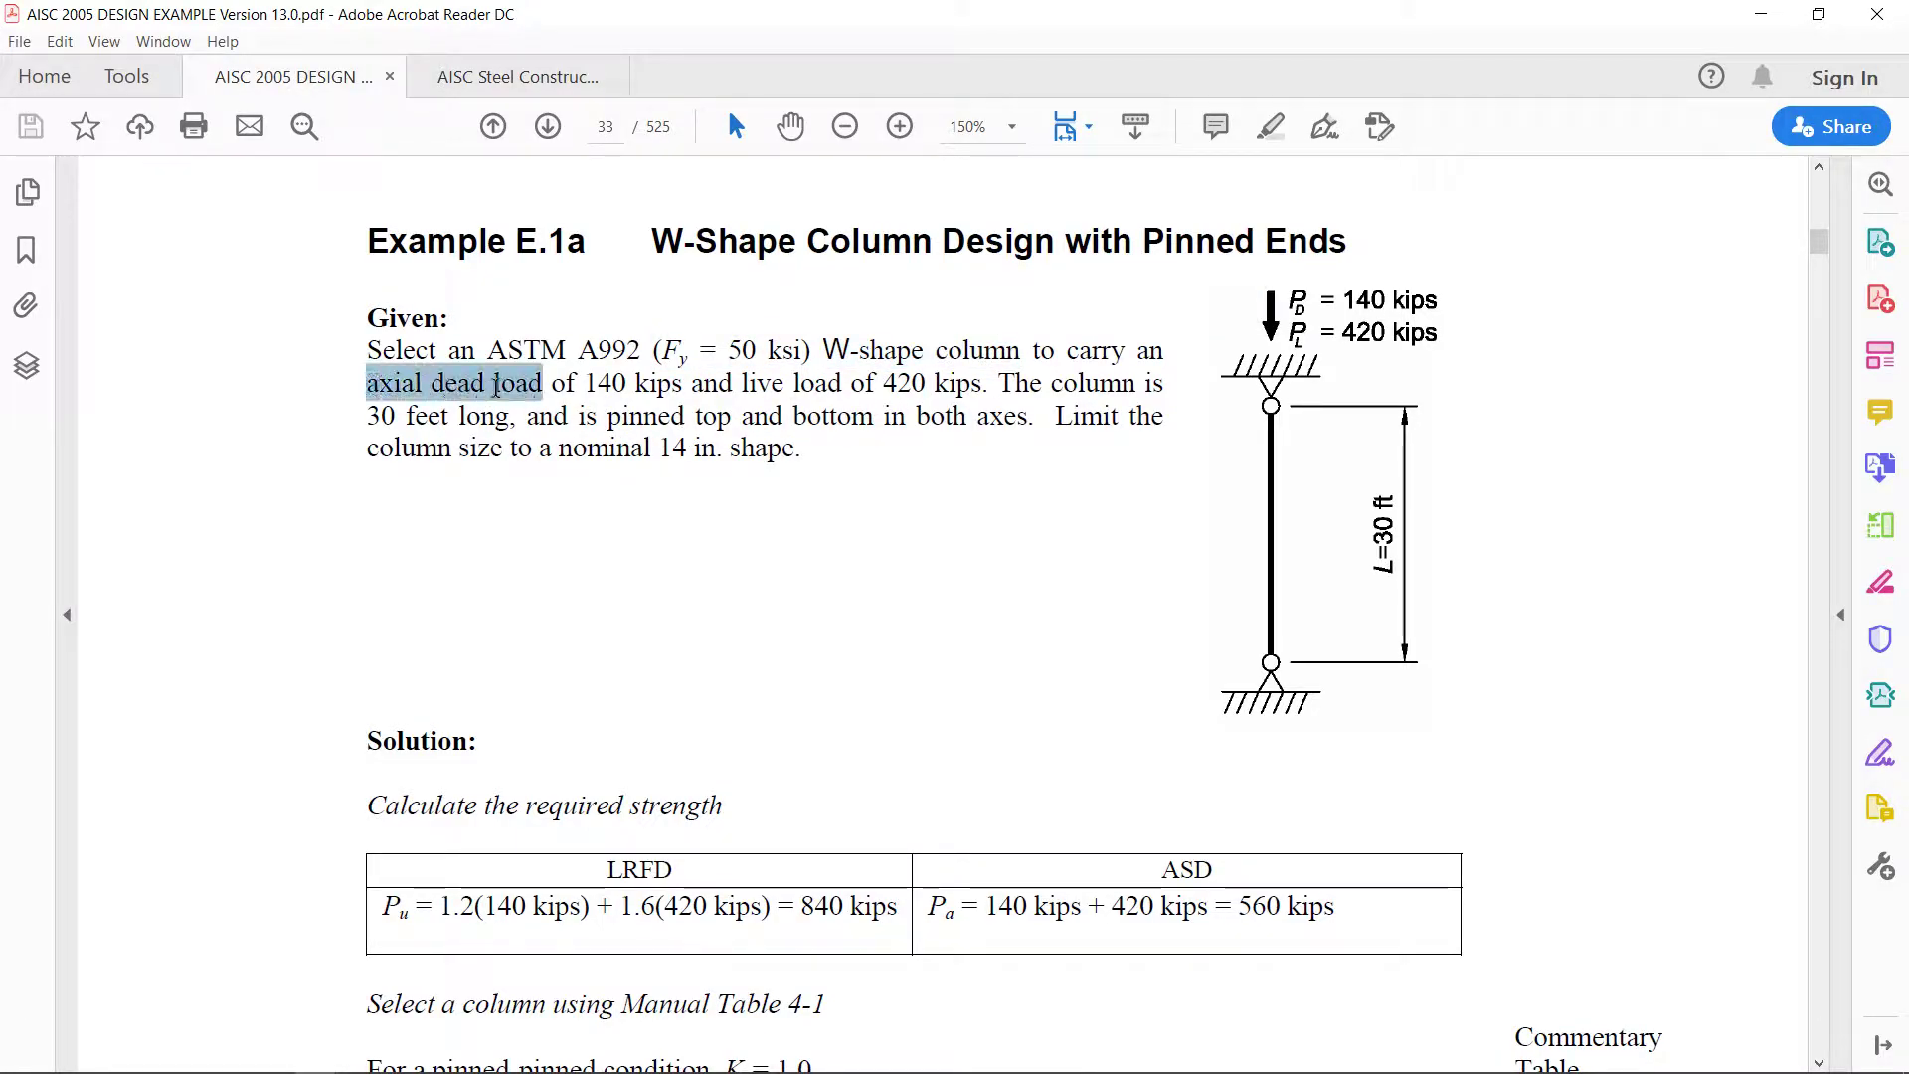
pyautogui.moveTo(495, 382); pyautogui.dragTo(682, 382)
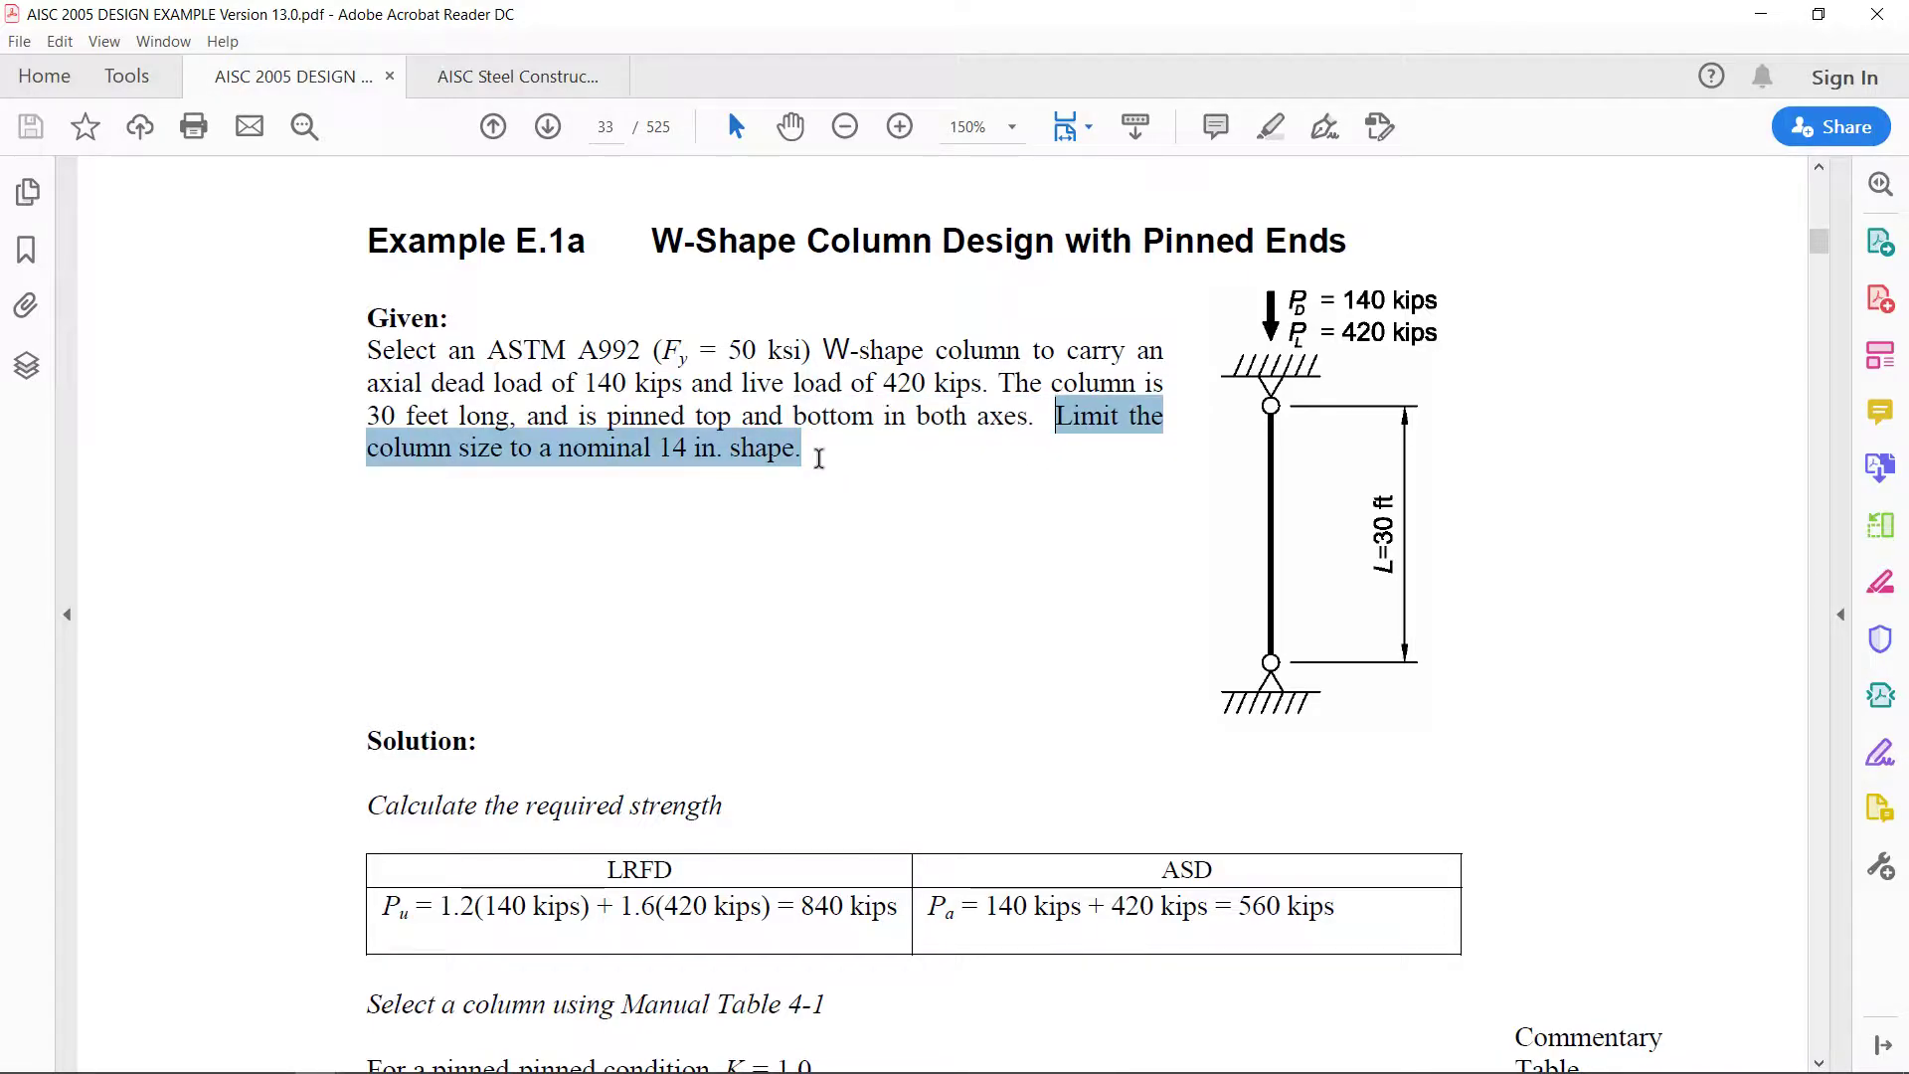
pyautogui.click(849, 485)
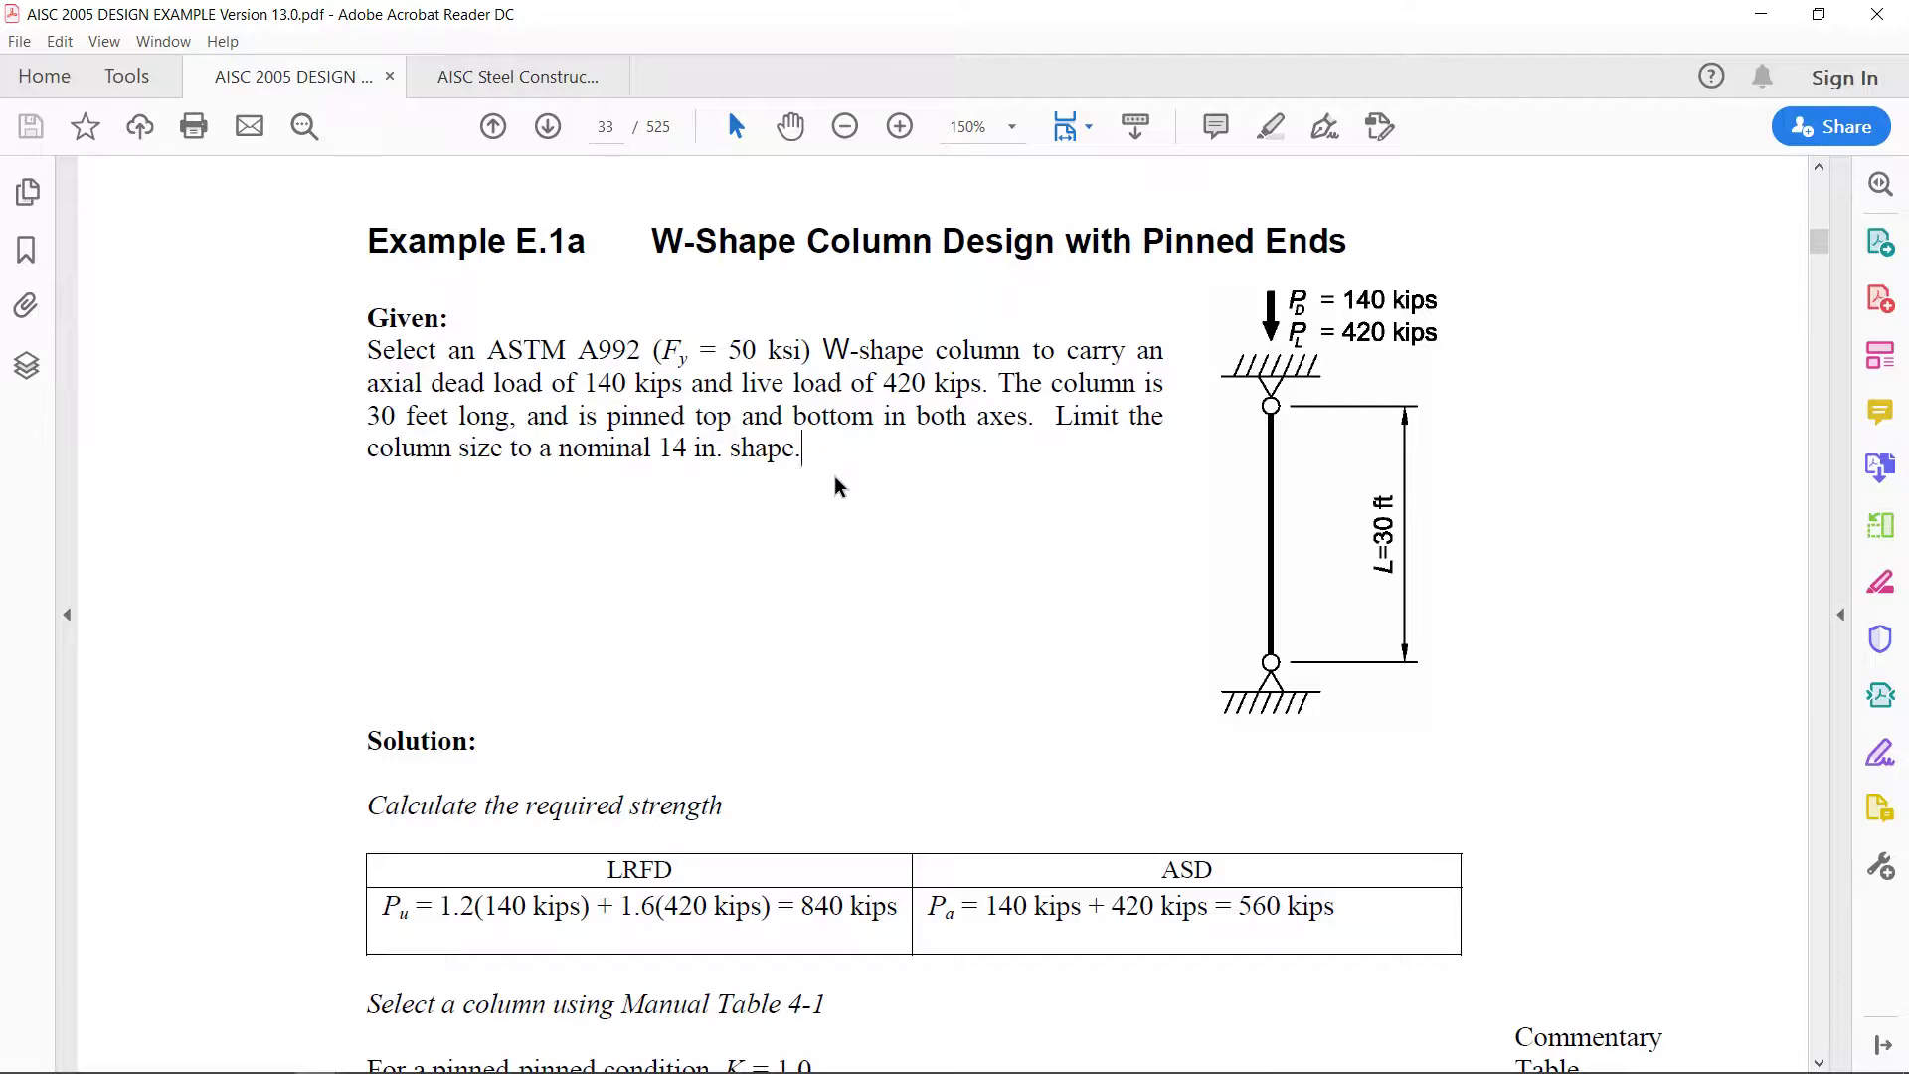
# Scroll into the Solution through the required-strength table and W14×132 selection steps.
pyautogui.scroll(-3)
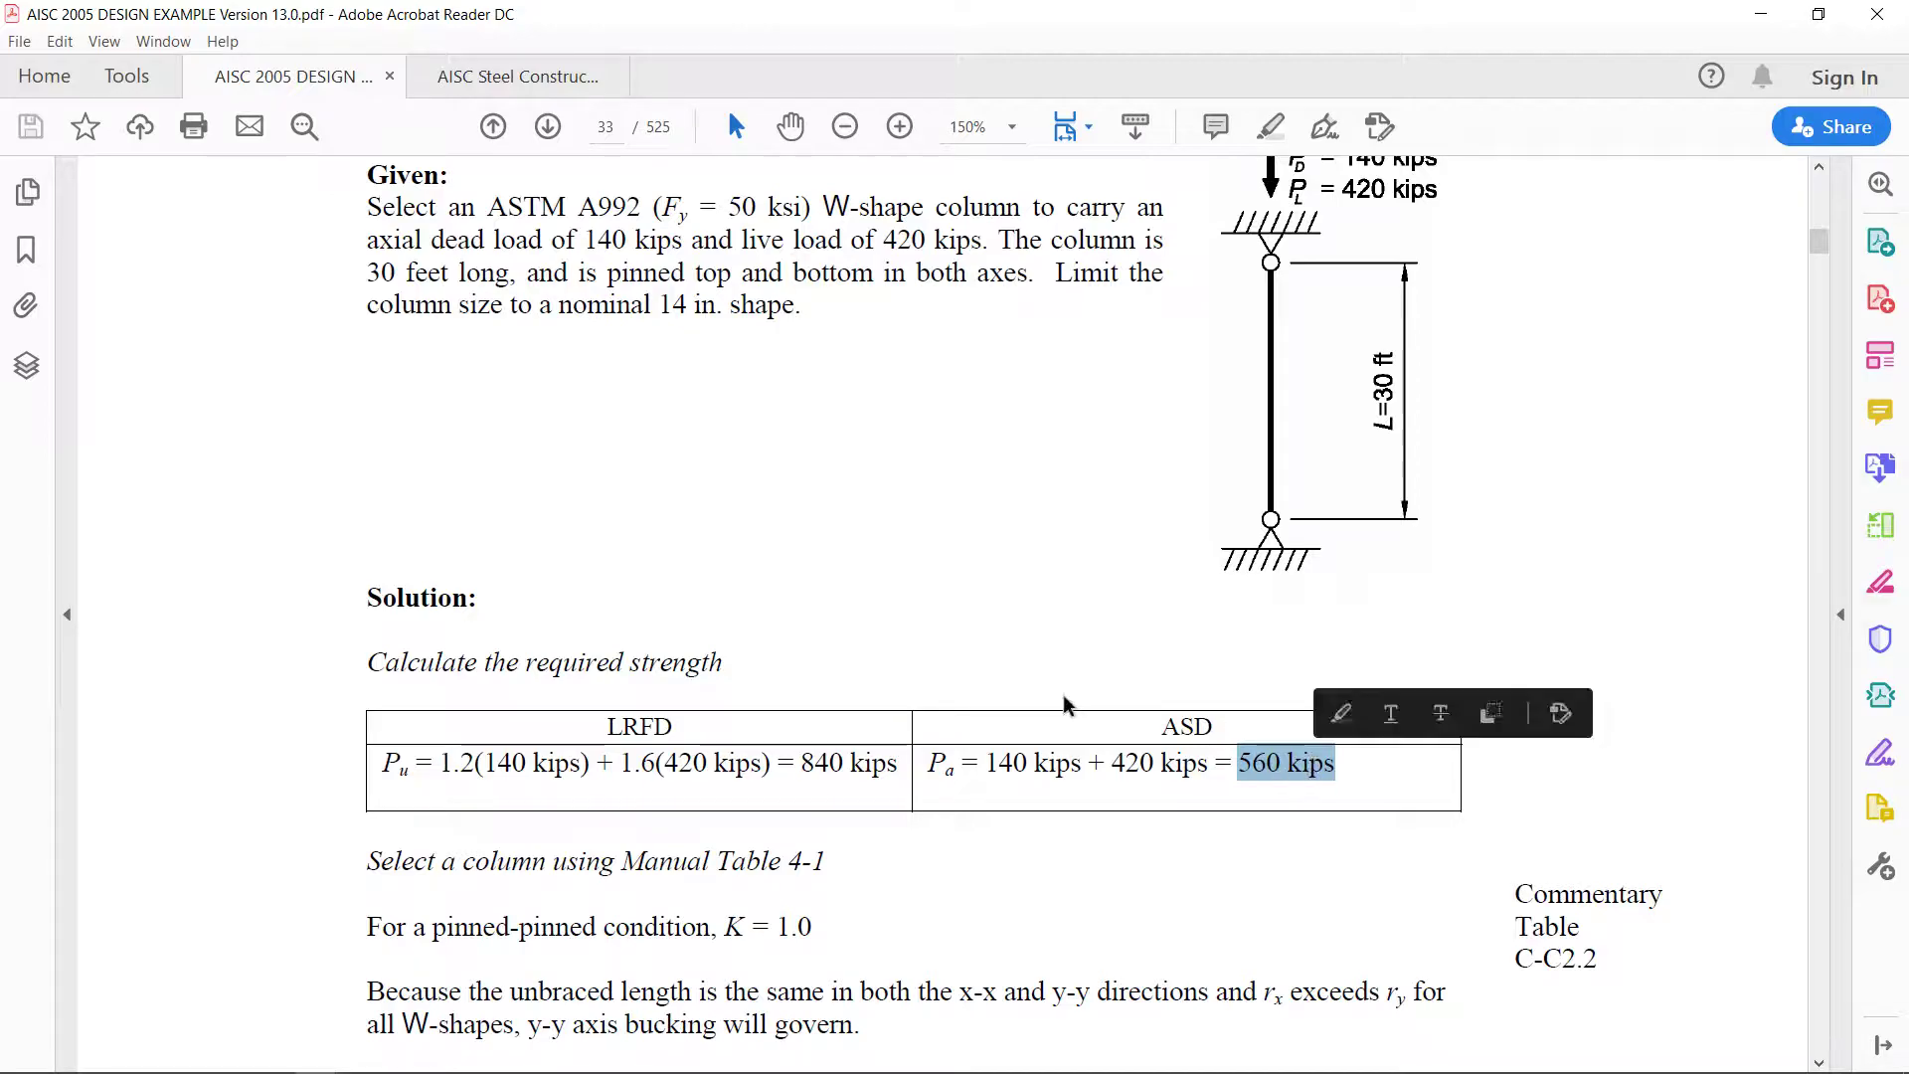
pyautogui.scroll(-3)
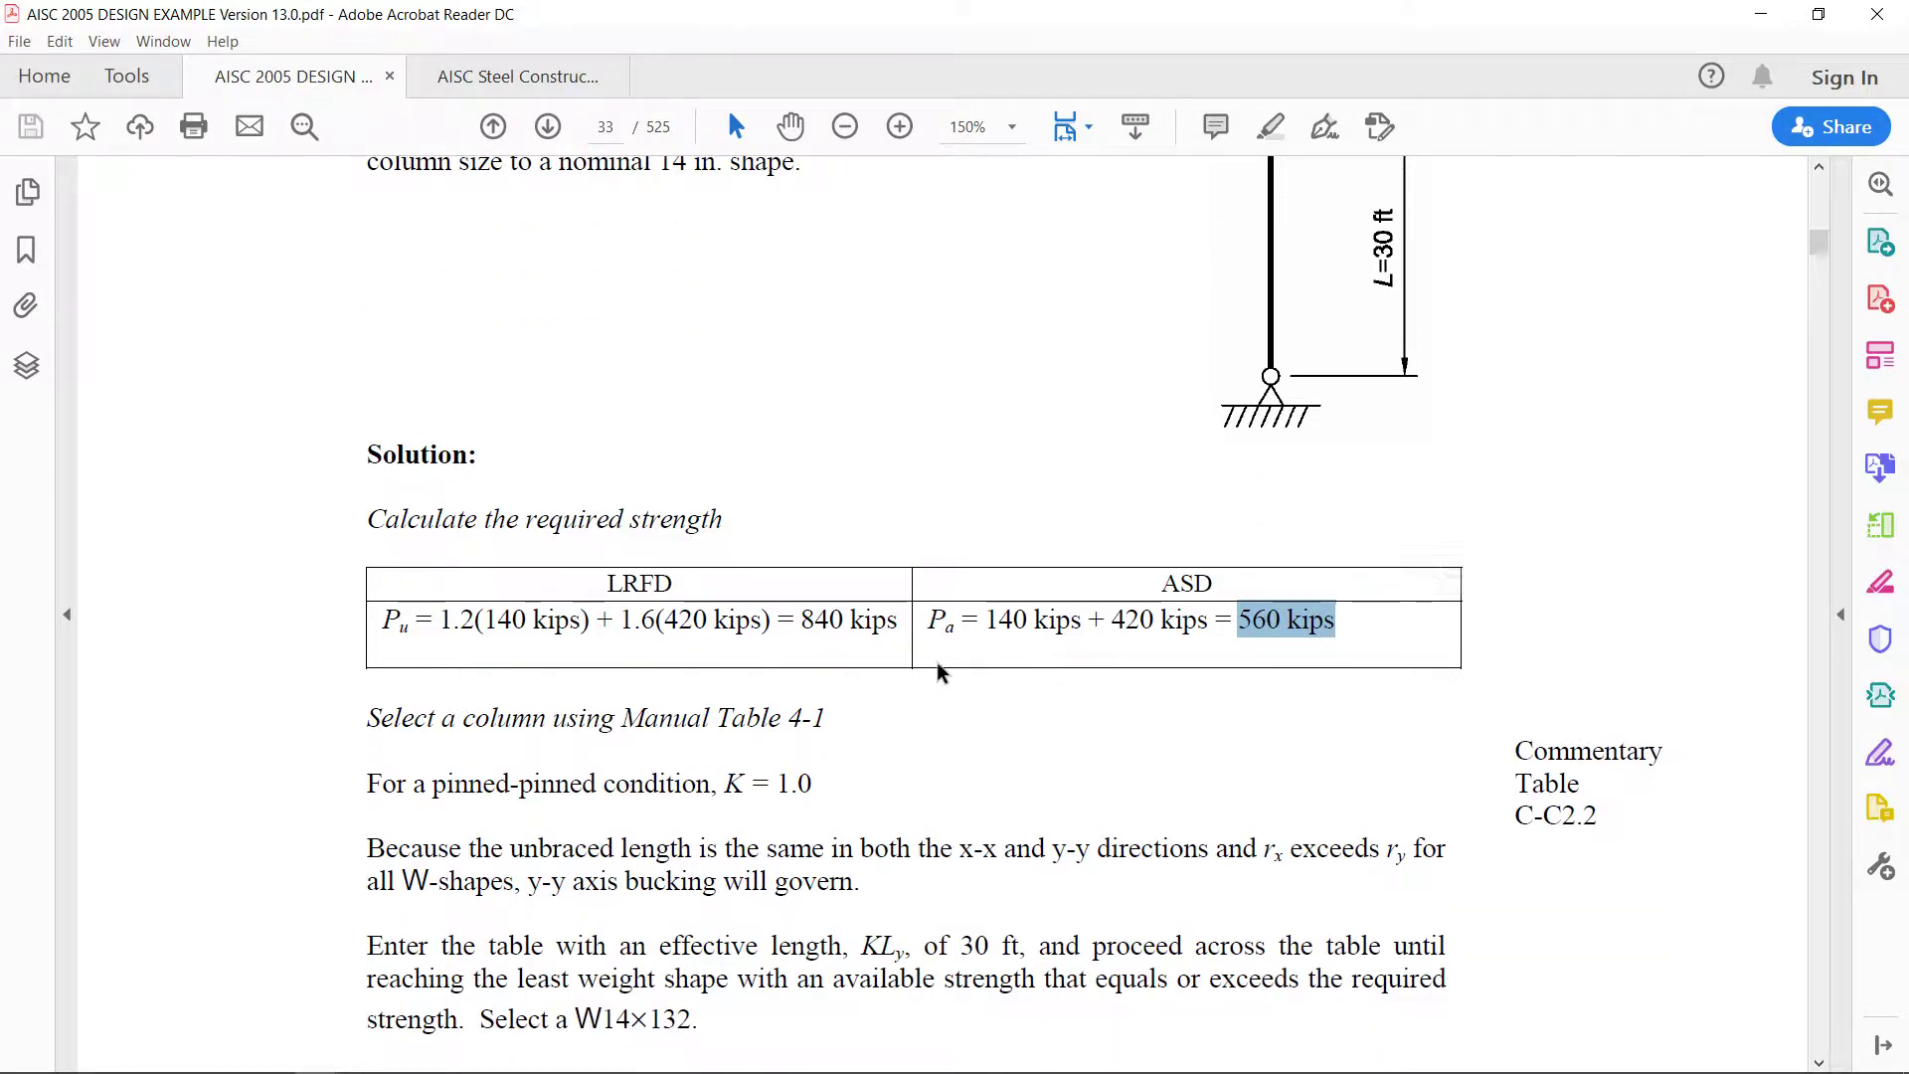
pyautogui.moveTo(670, 682)
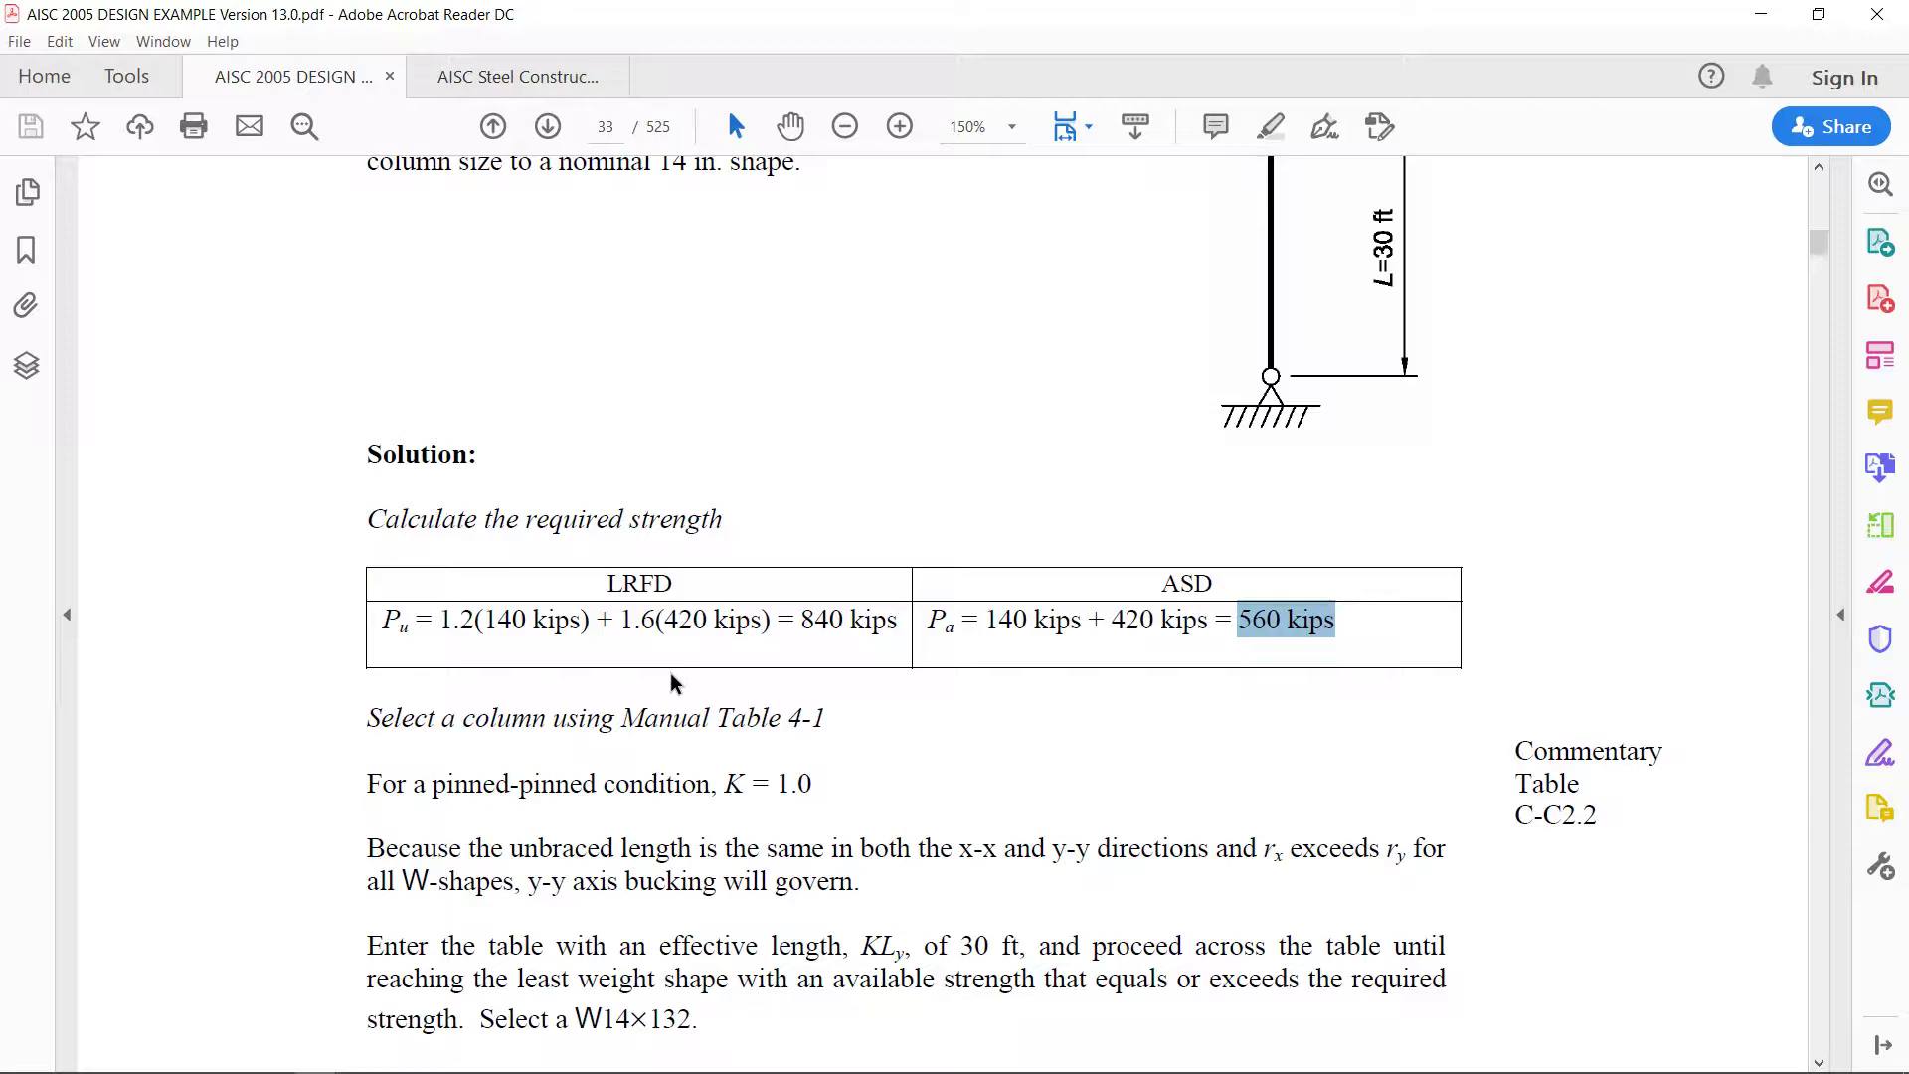
pyautogui.scroll(-3)
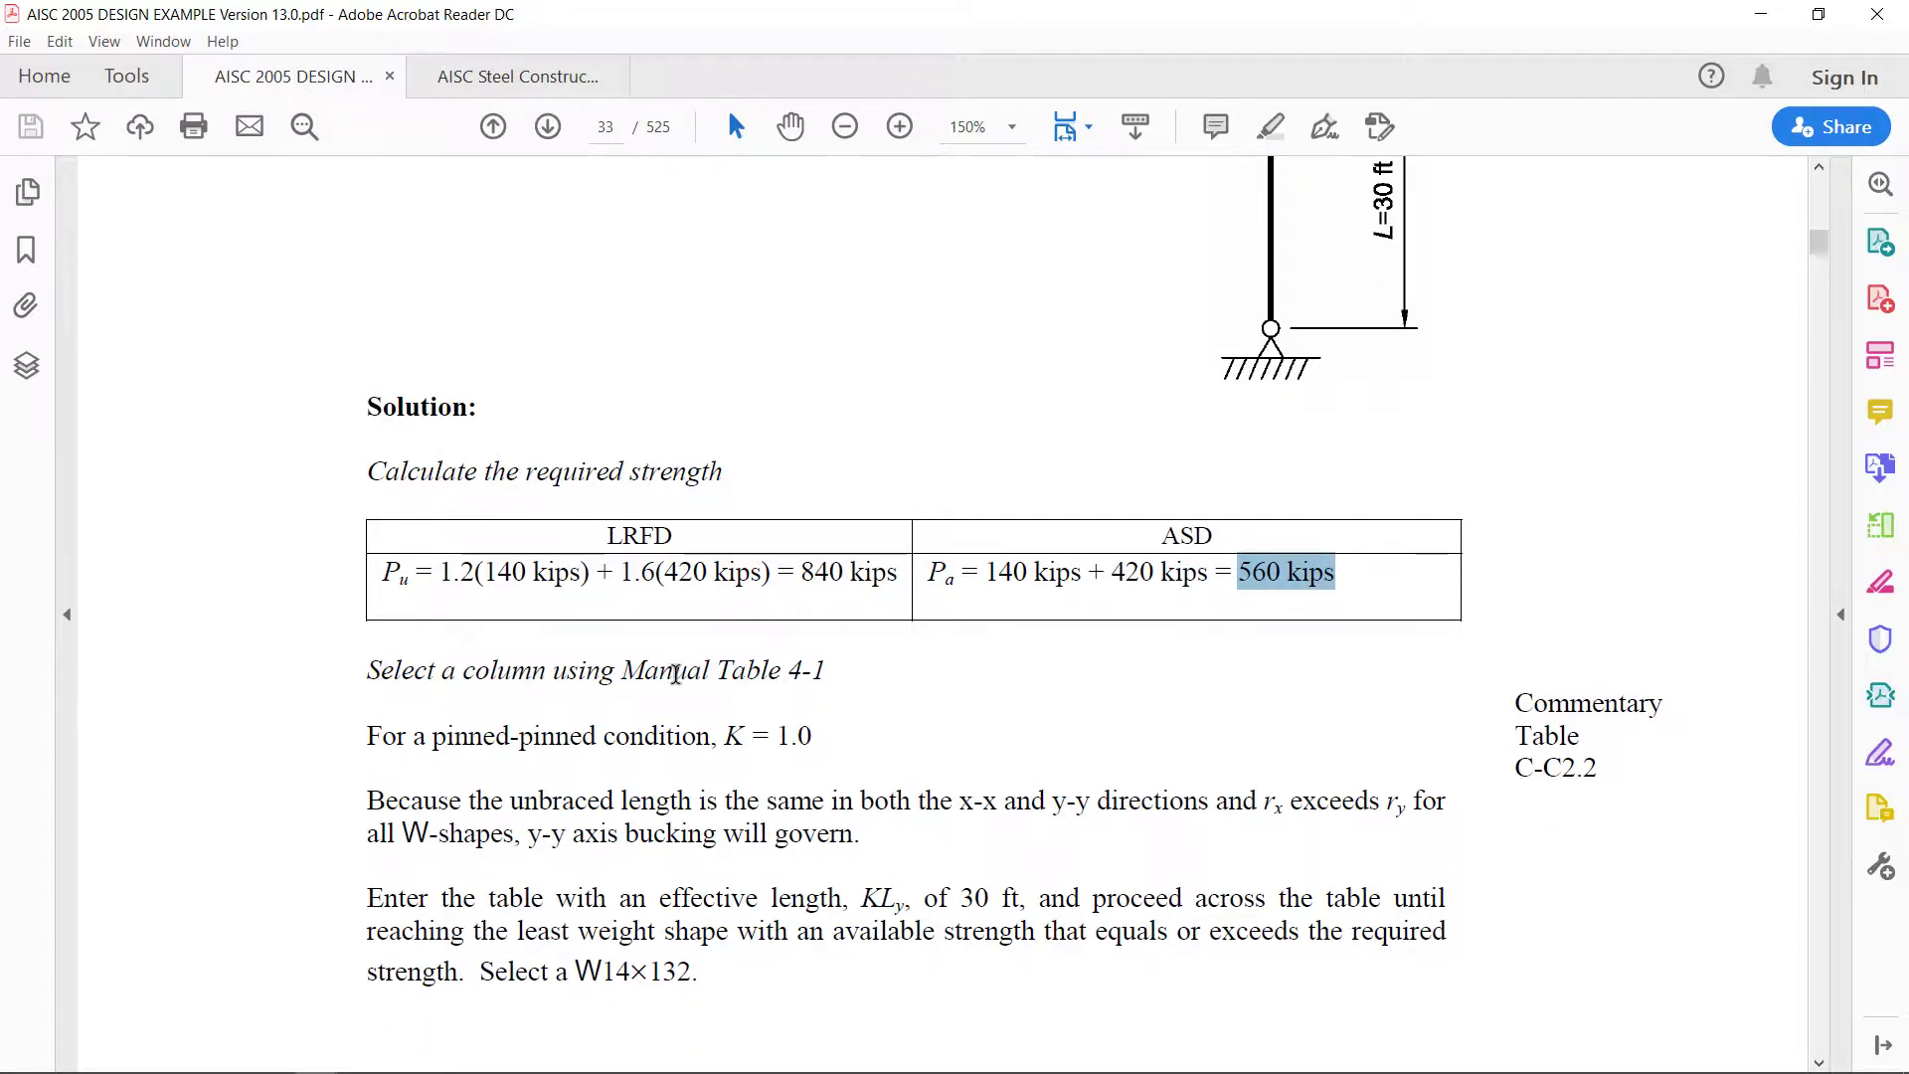
pyautogui.scroll(-3)
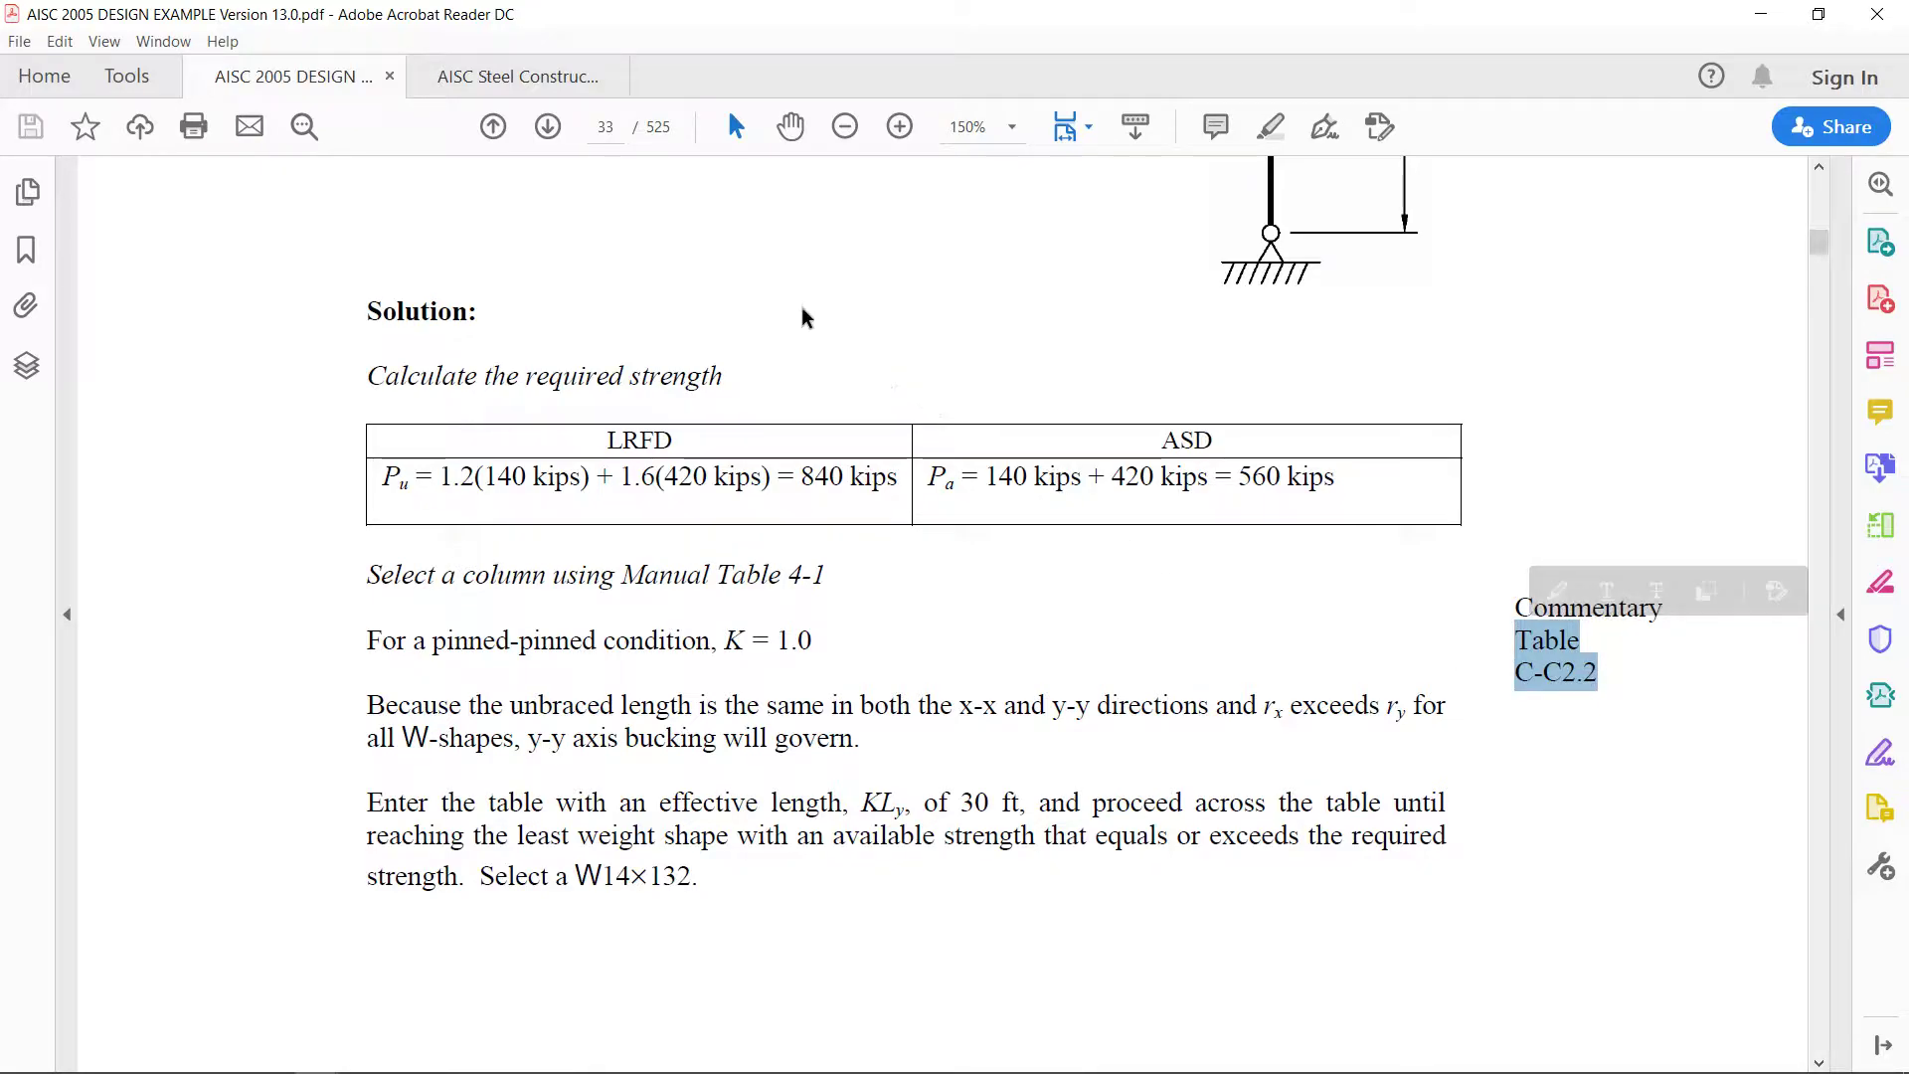
pyautogui.moveTo(519, 75)
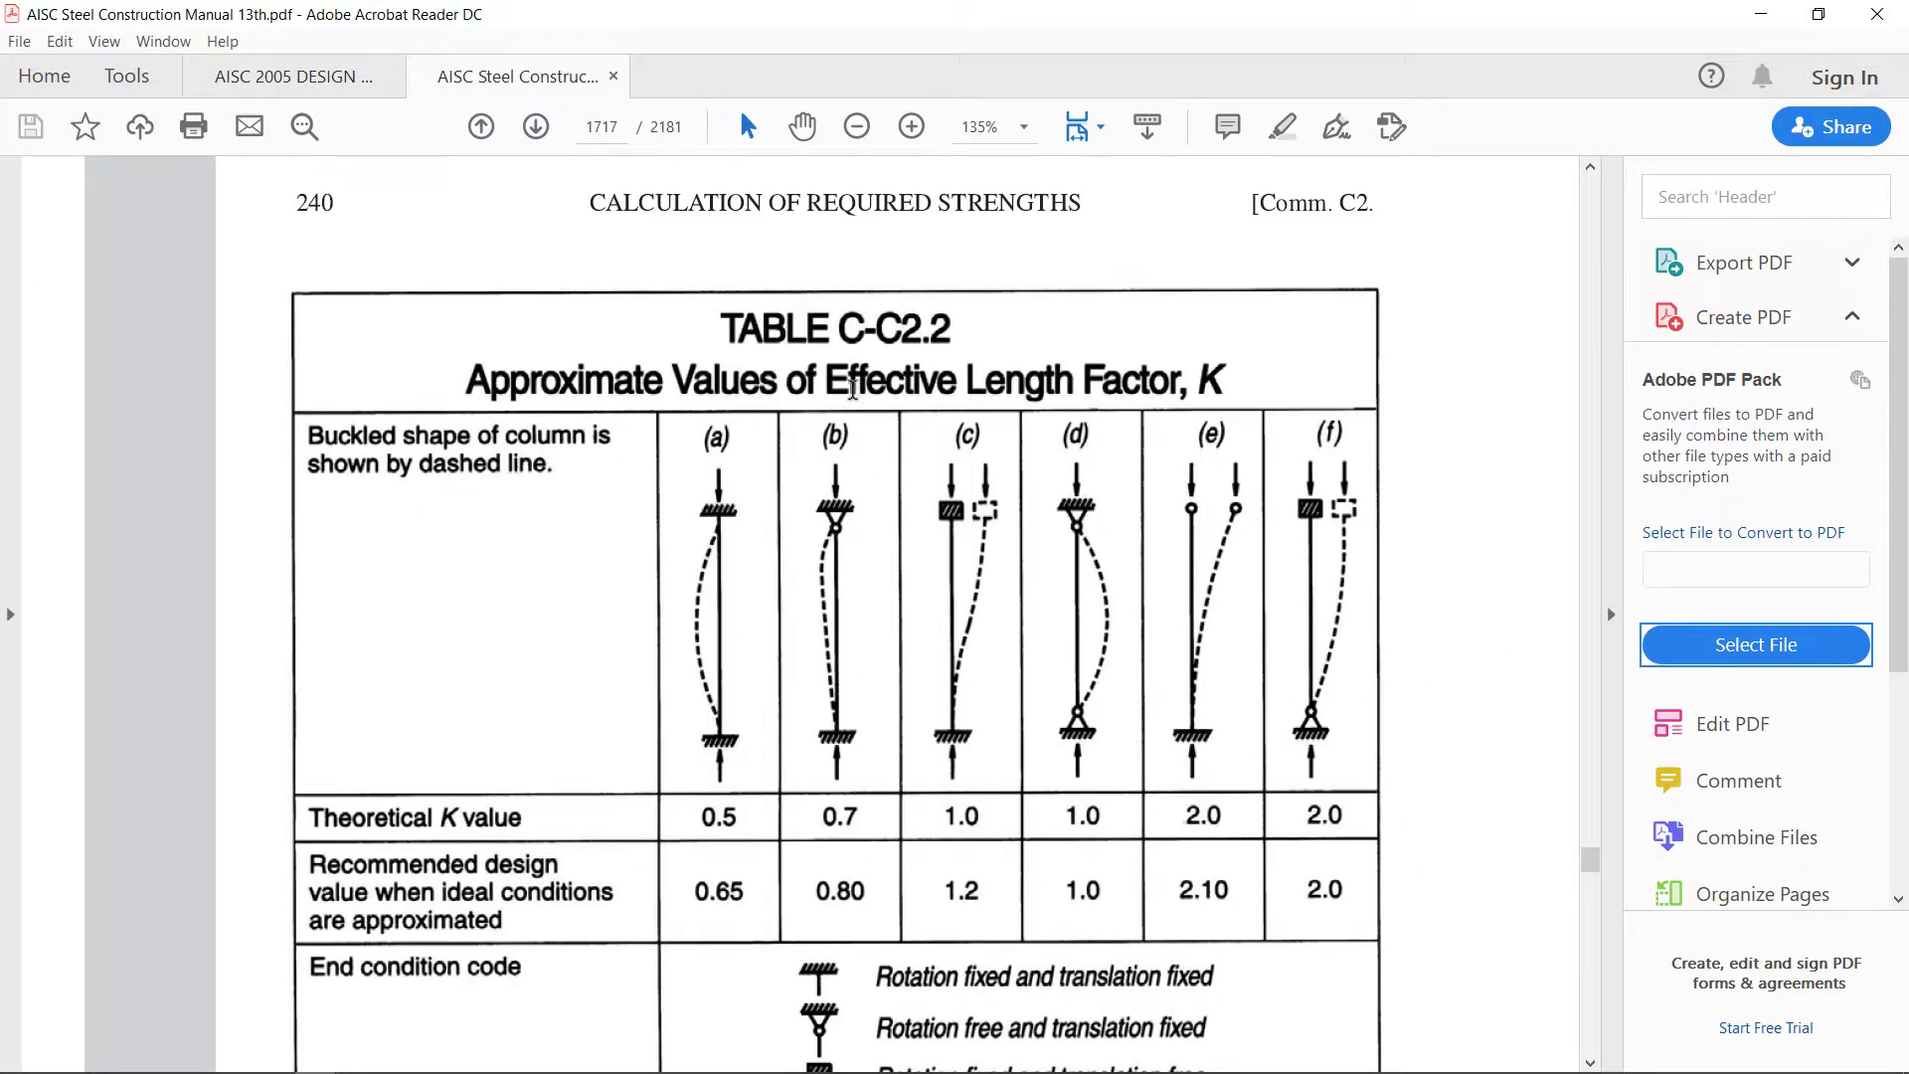
pyautogui.moveTo(931, 340)
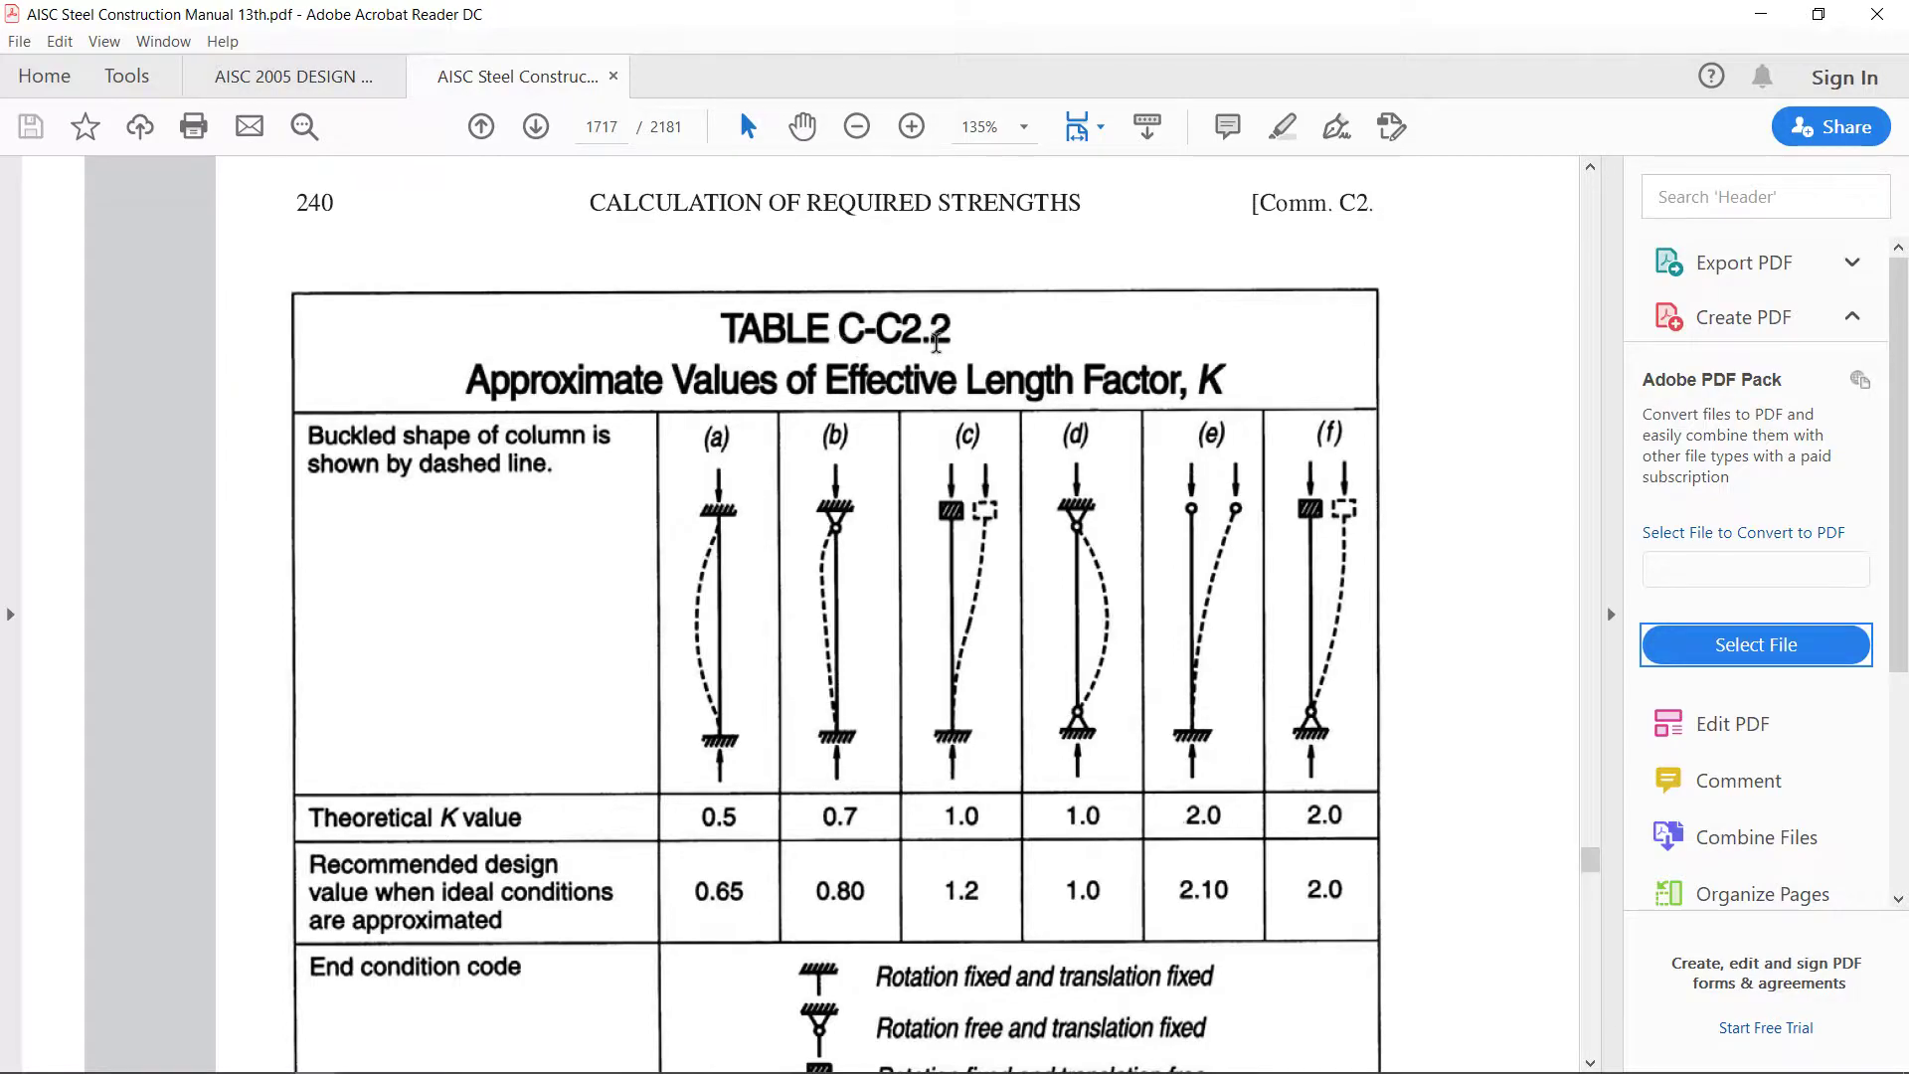
pyautogui.moveTo(632, 394)
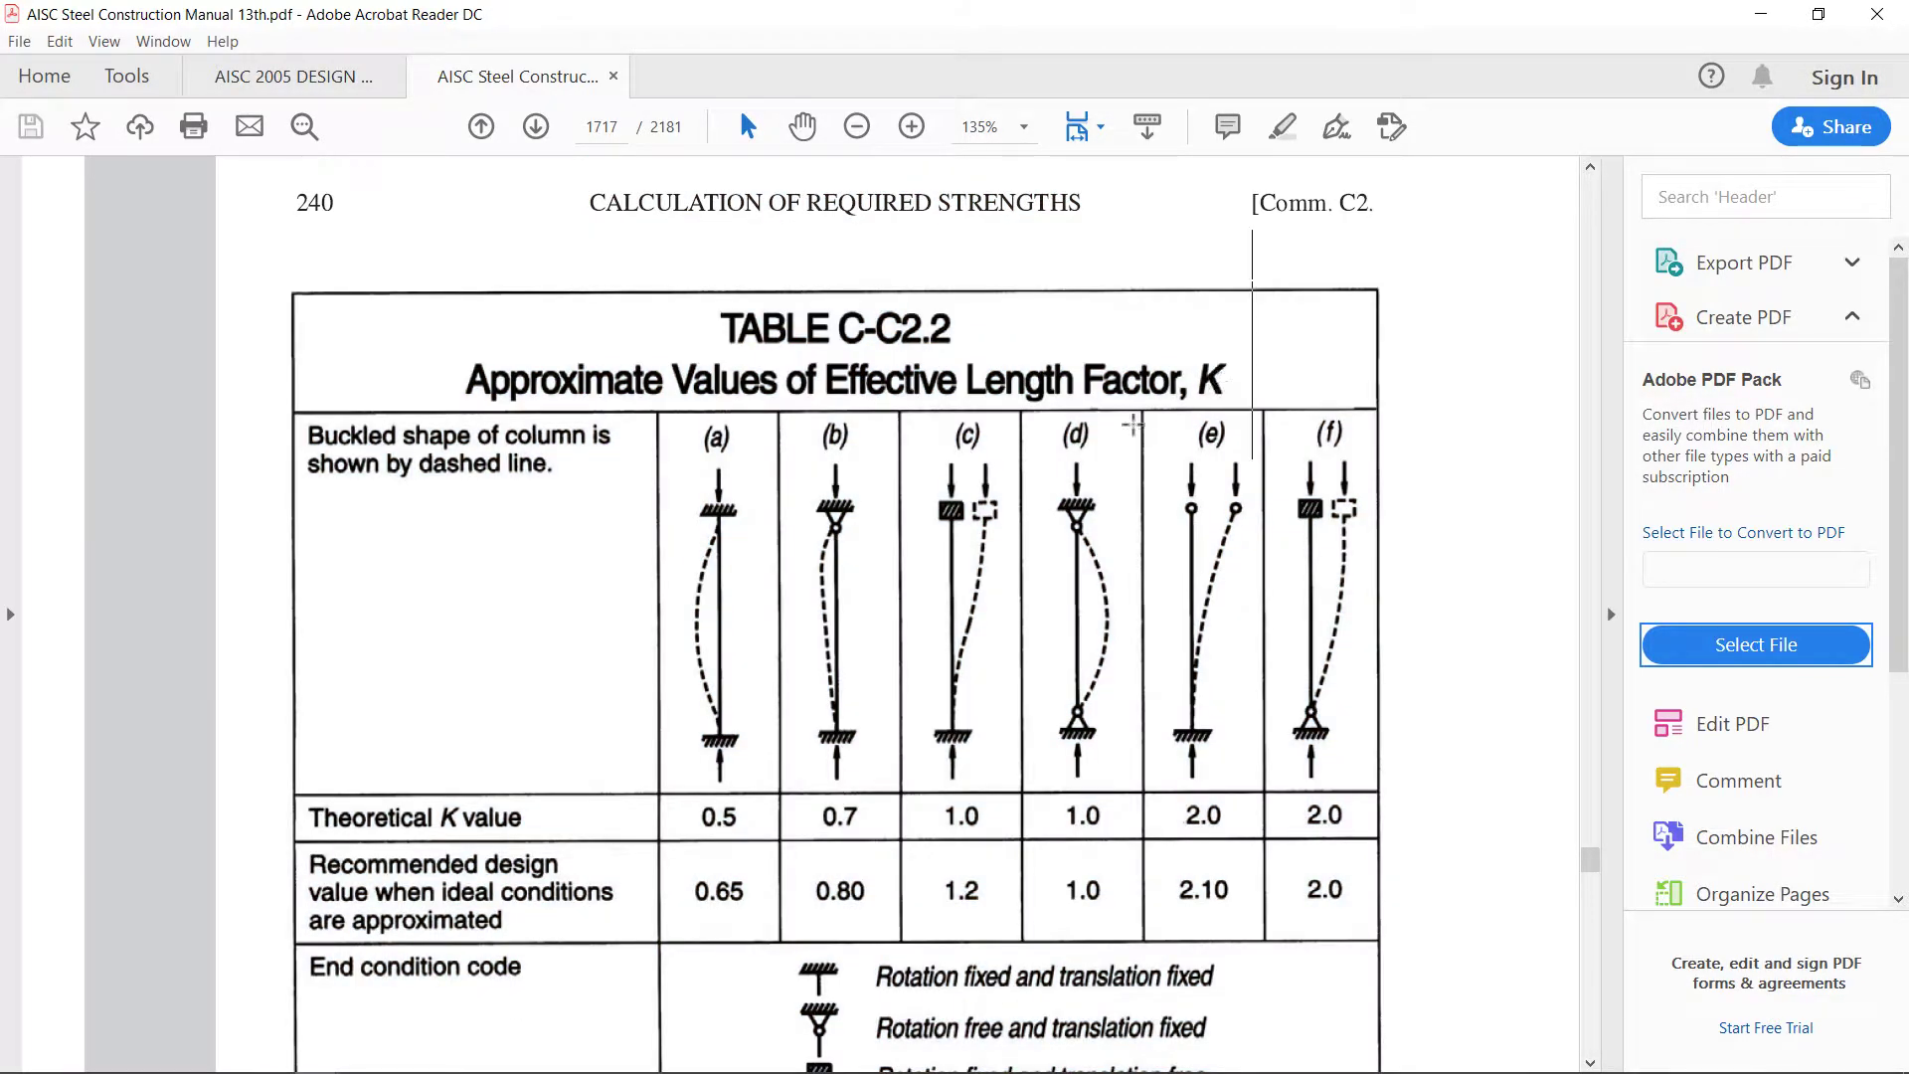
pyautogui.moveTo(1313, 571)
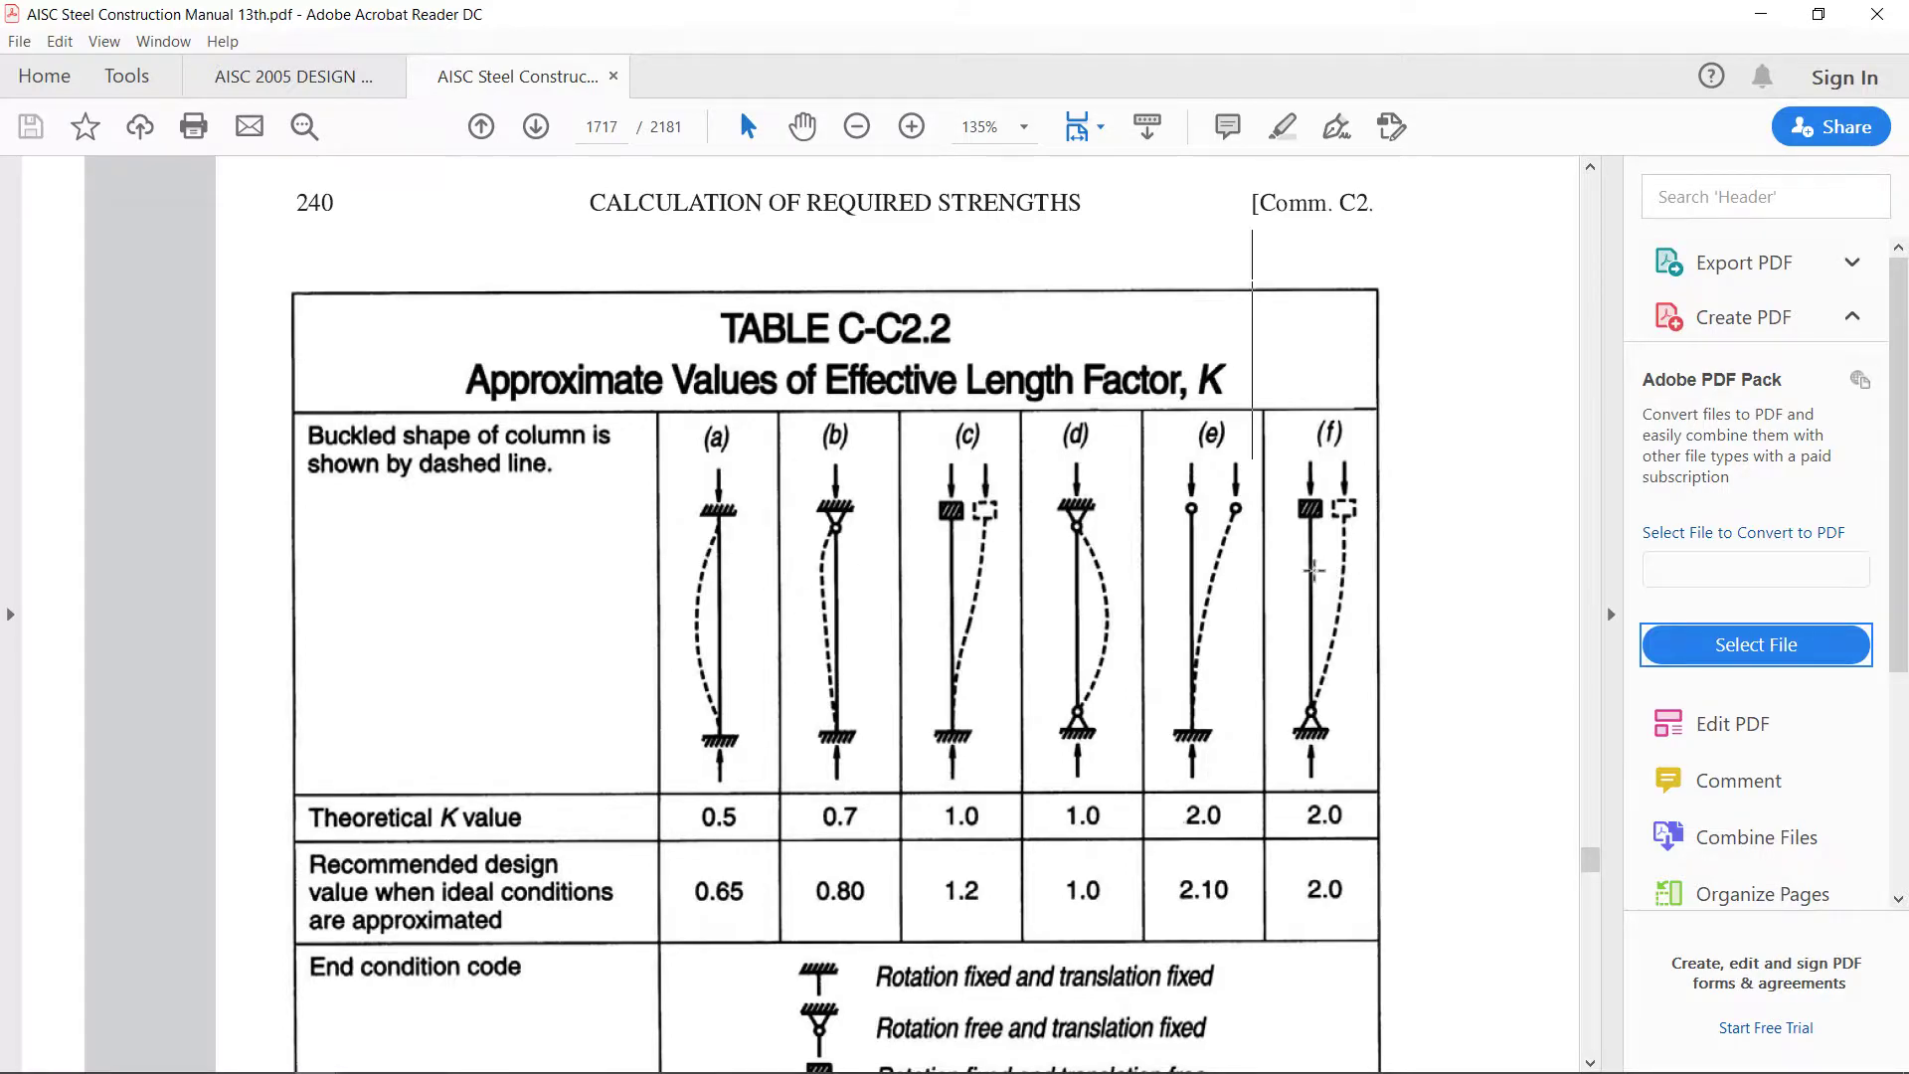
pyautogui.moveTo(716, 479)
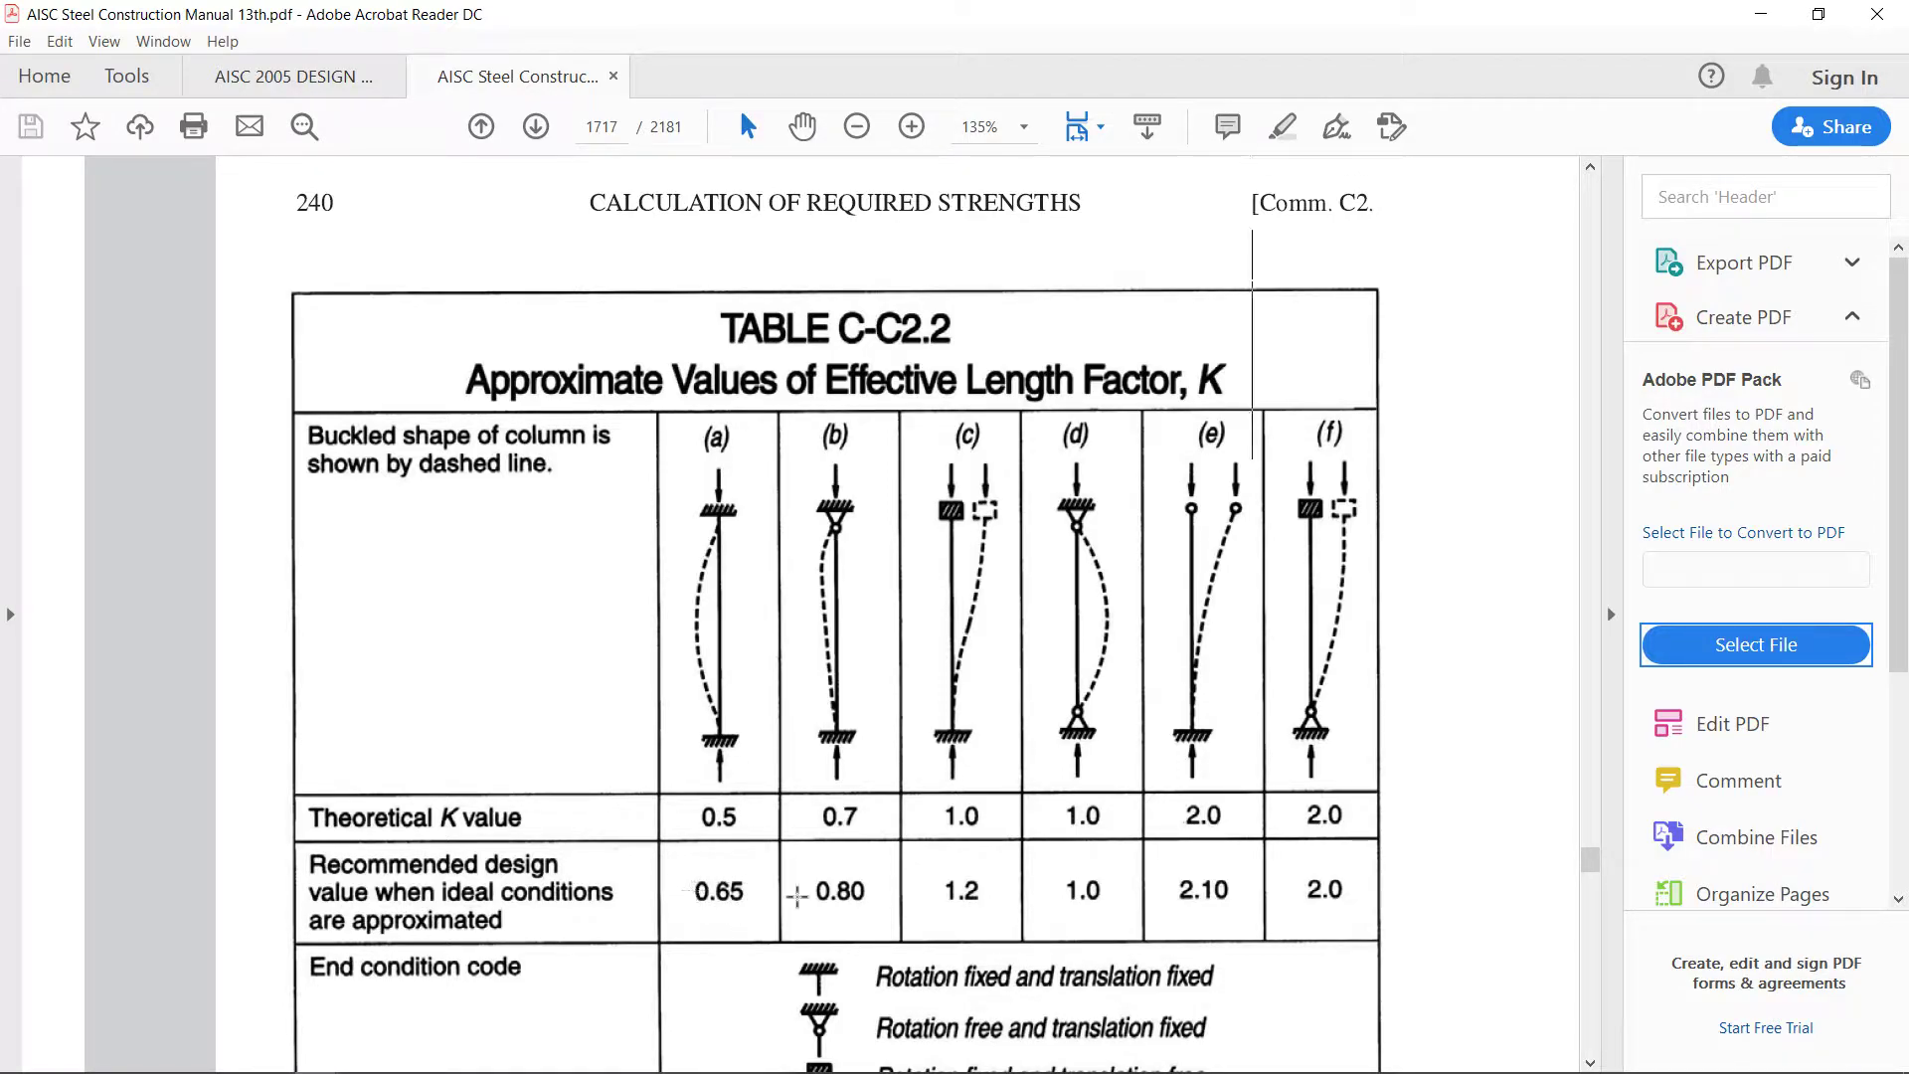
pyautogui.moveTo(816, 483)
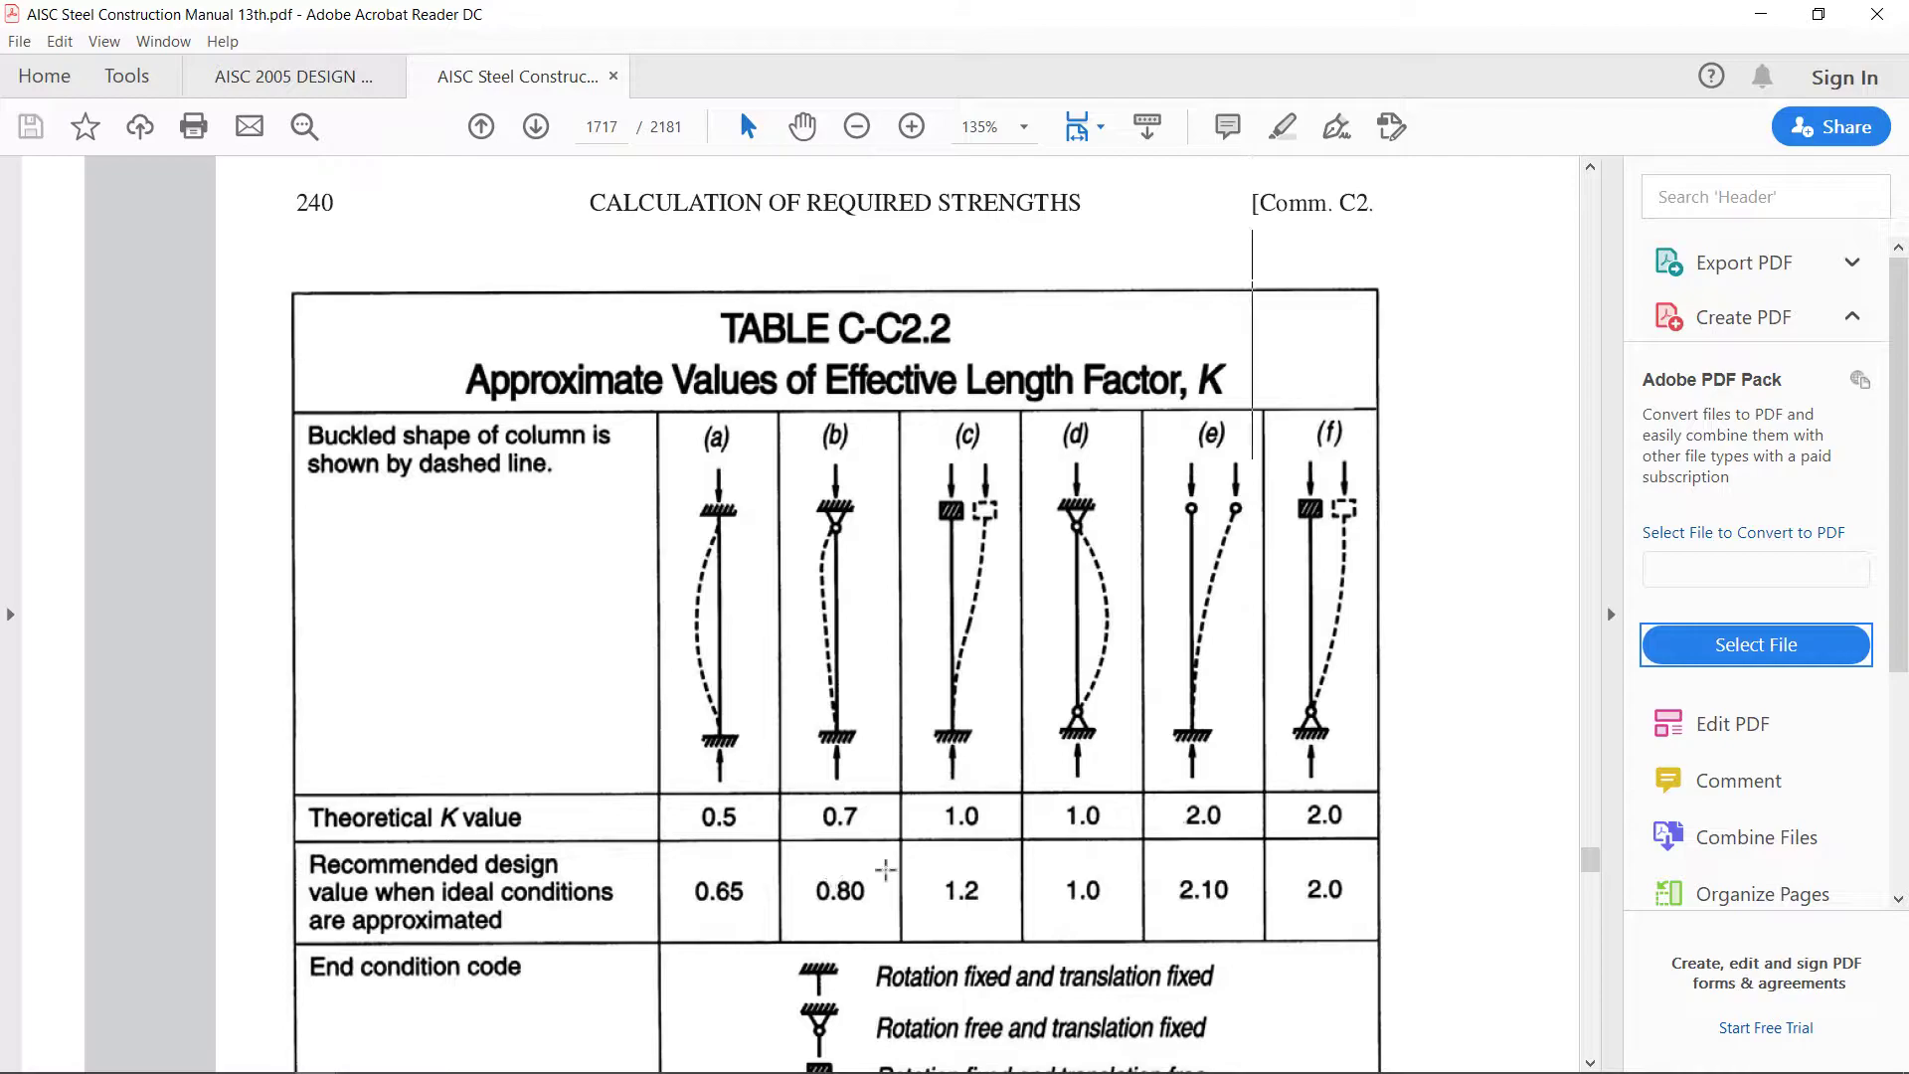
pyautogui.moveTo(938, 746)
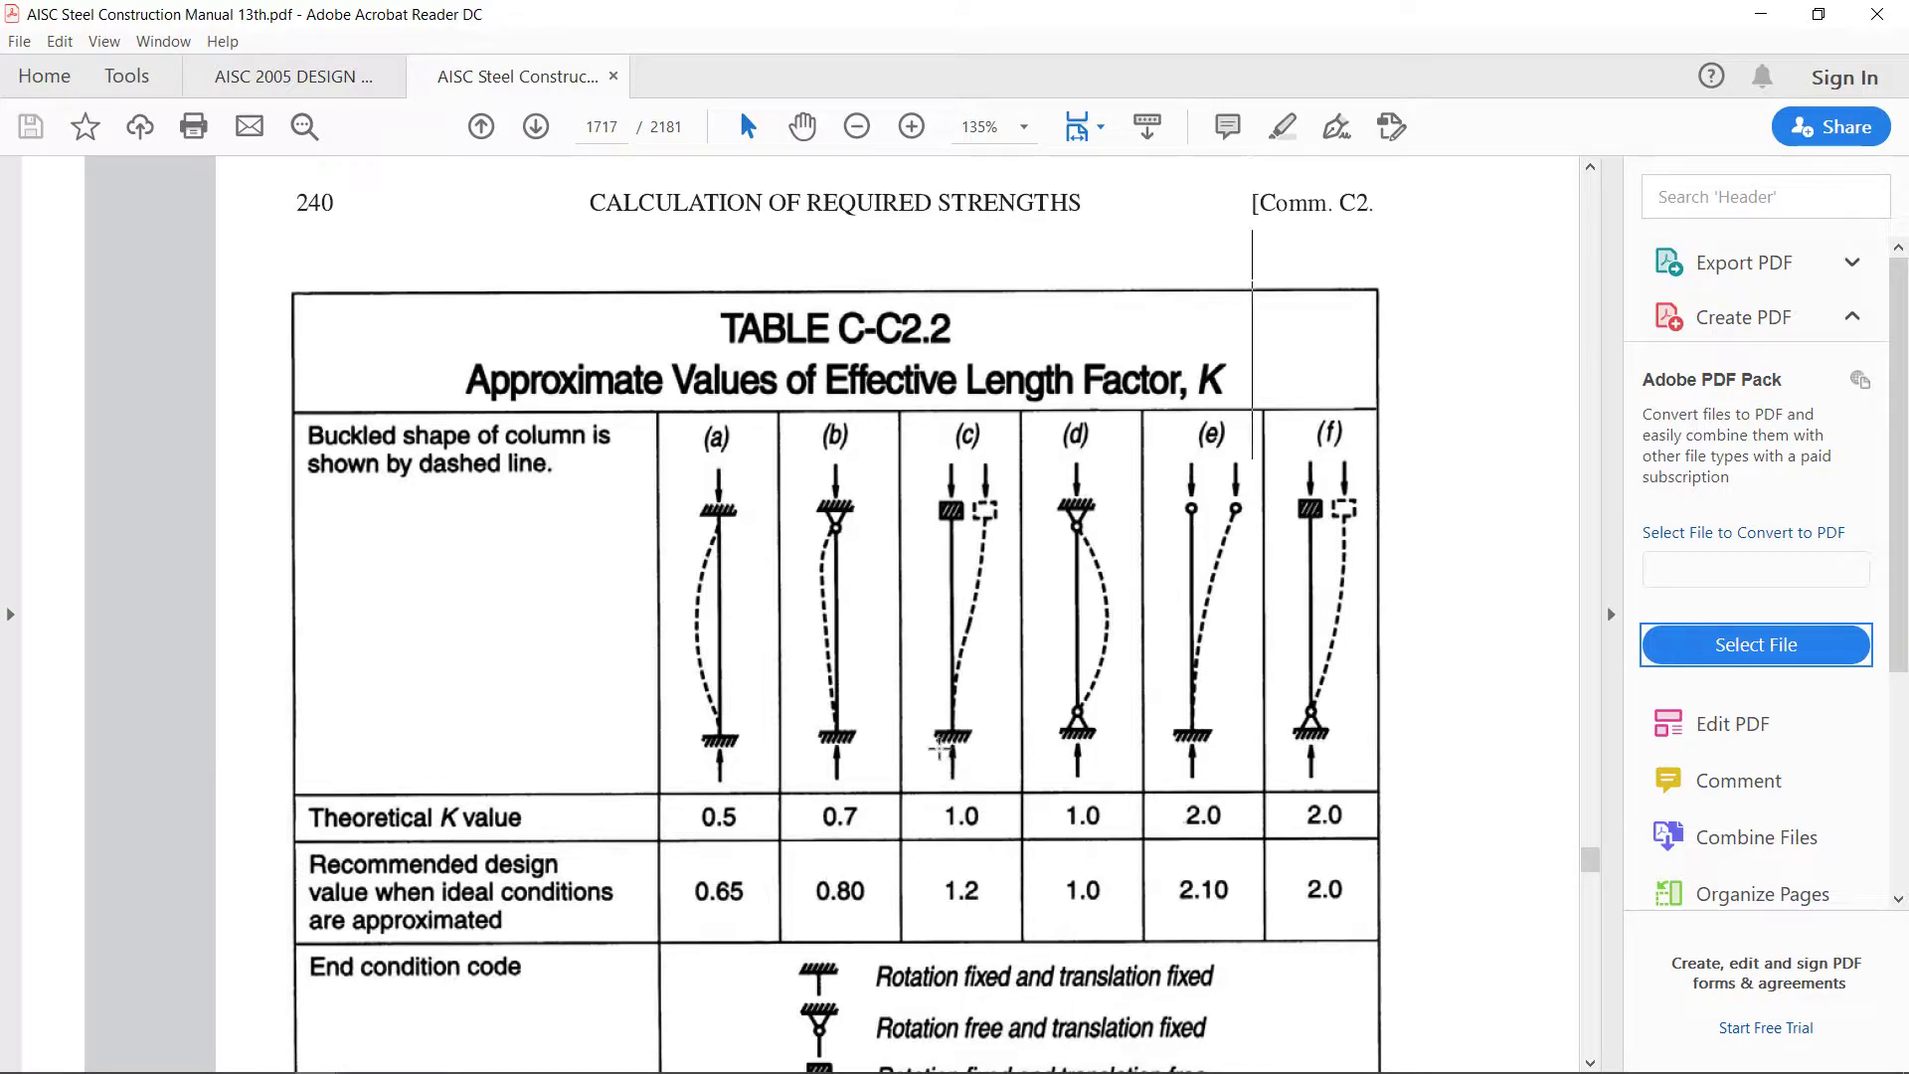
pyautogui.moveTo(1002, 621)
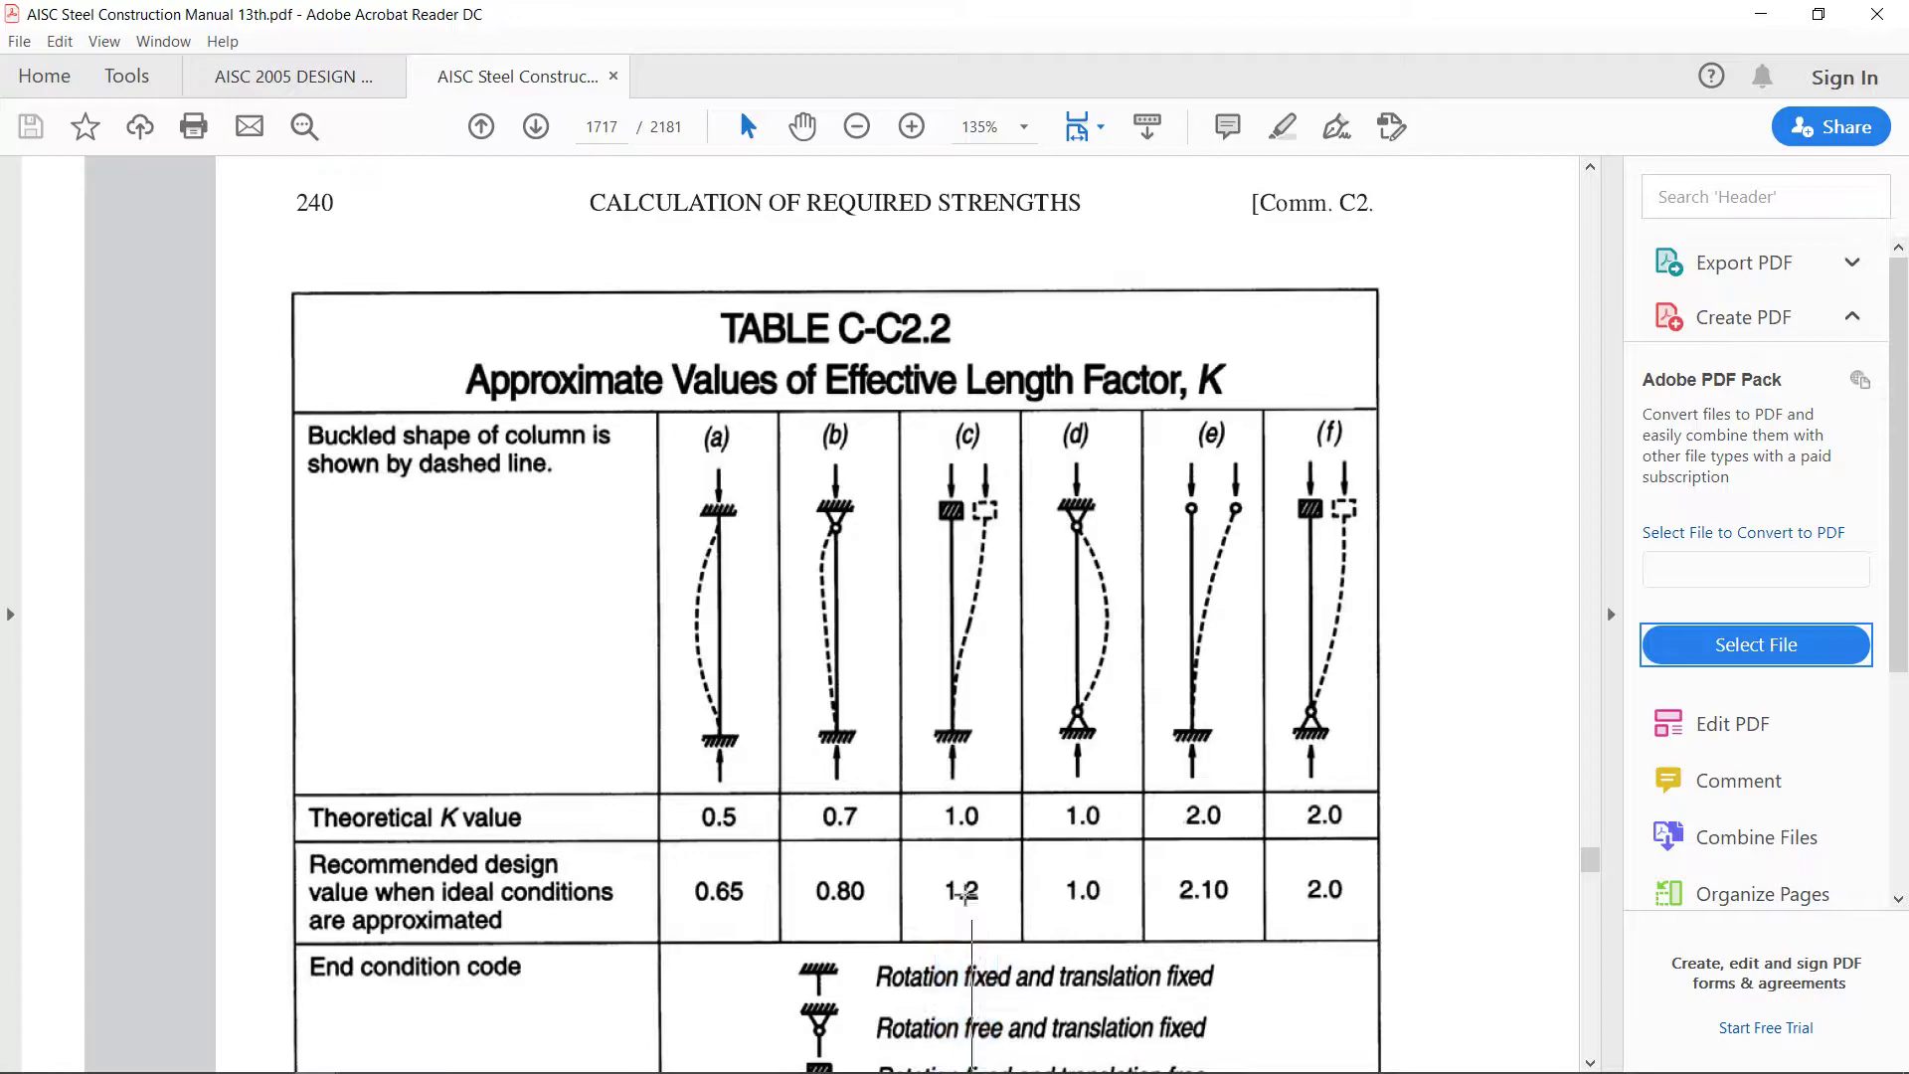
pyautogui.moveTo(1102, 535)
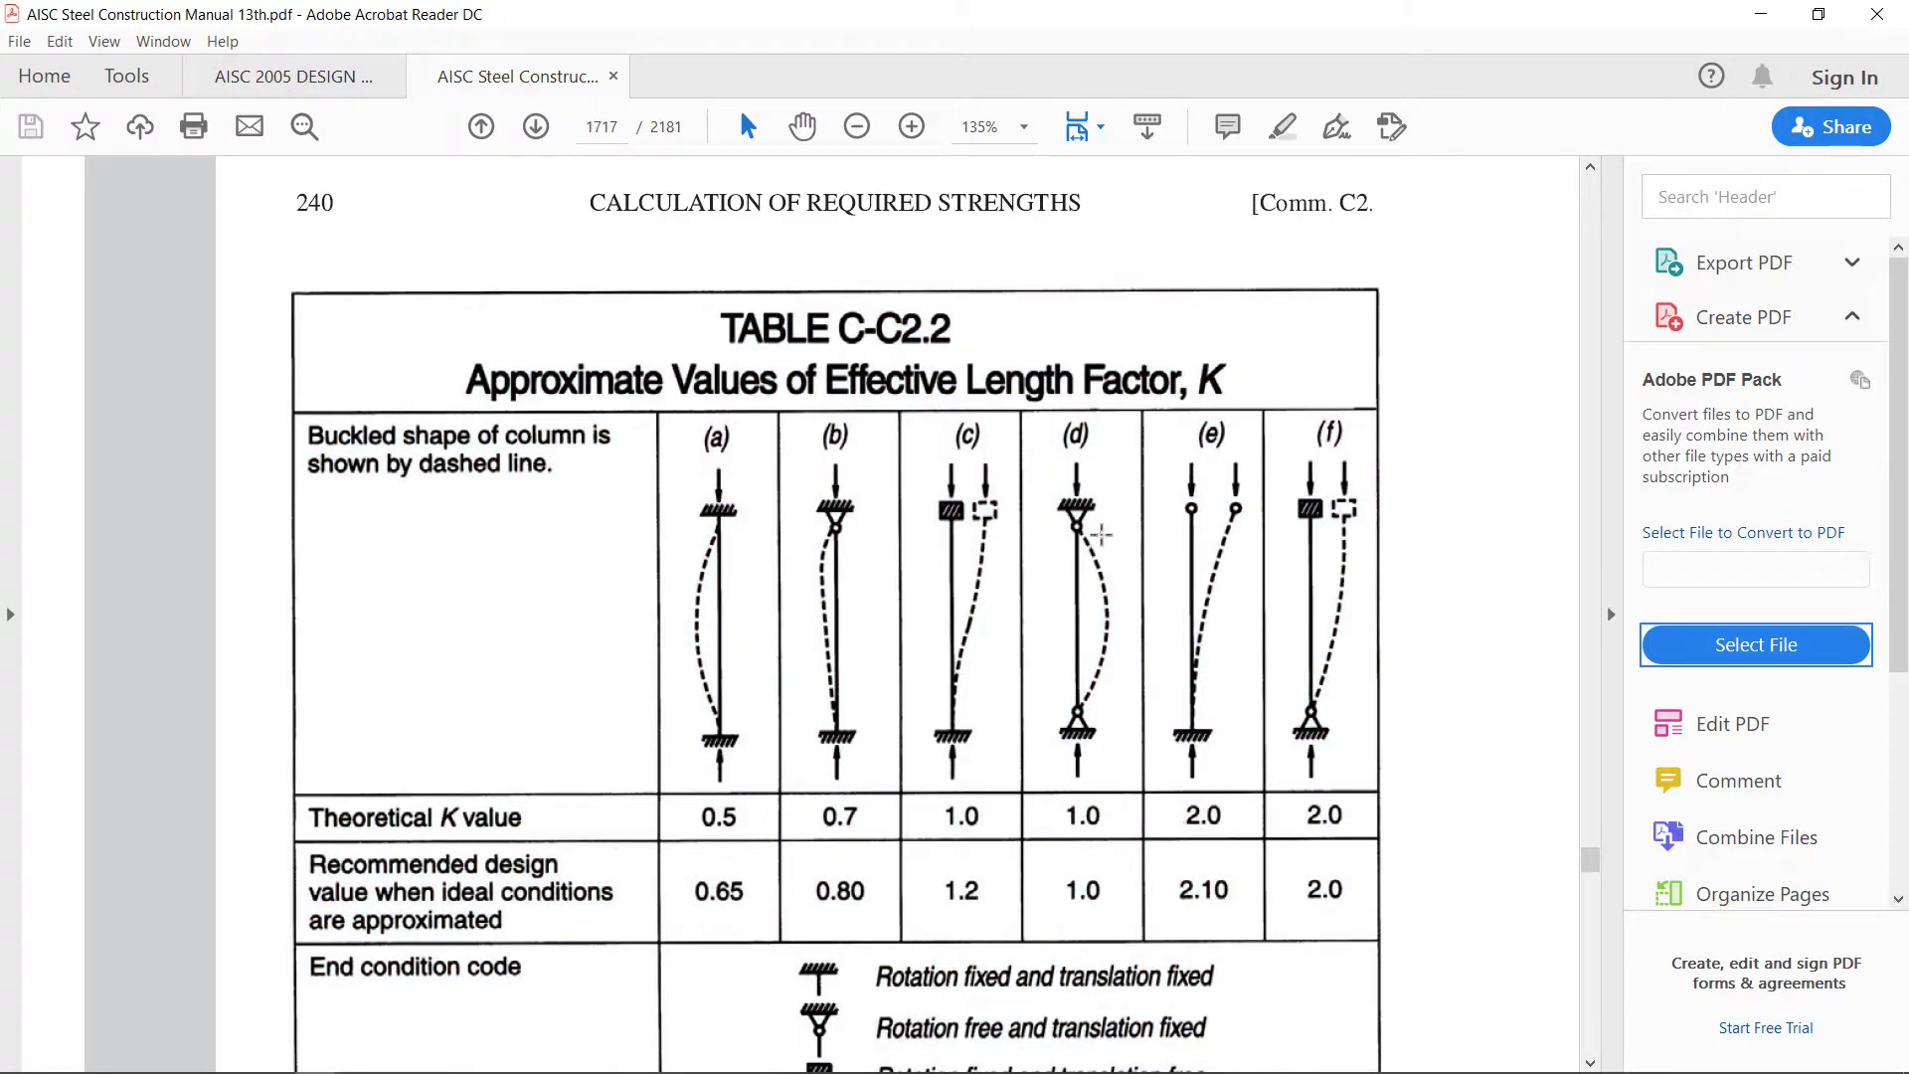
pyautogui.moveTo(1061, 441)
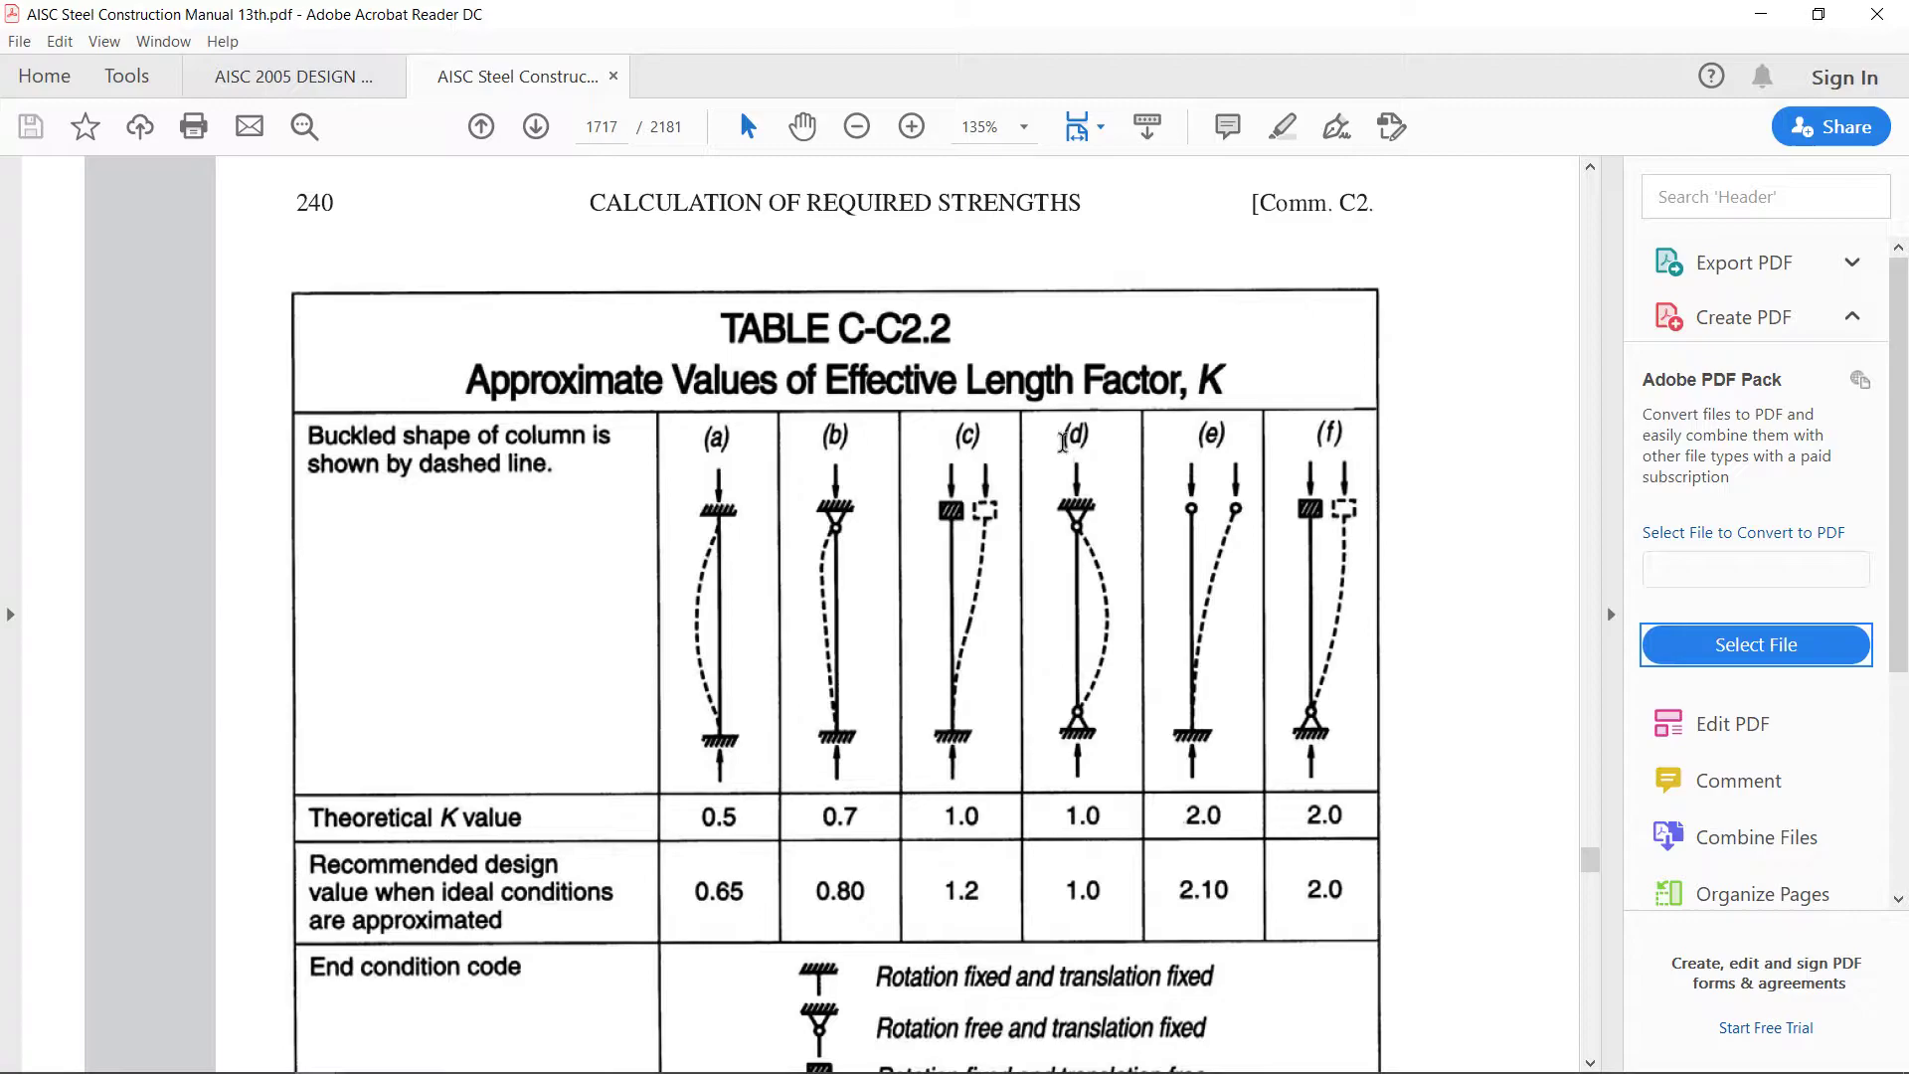
pyautogui.moveTo(1062, 499)
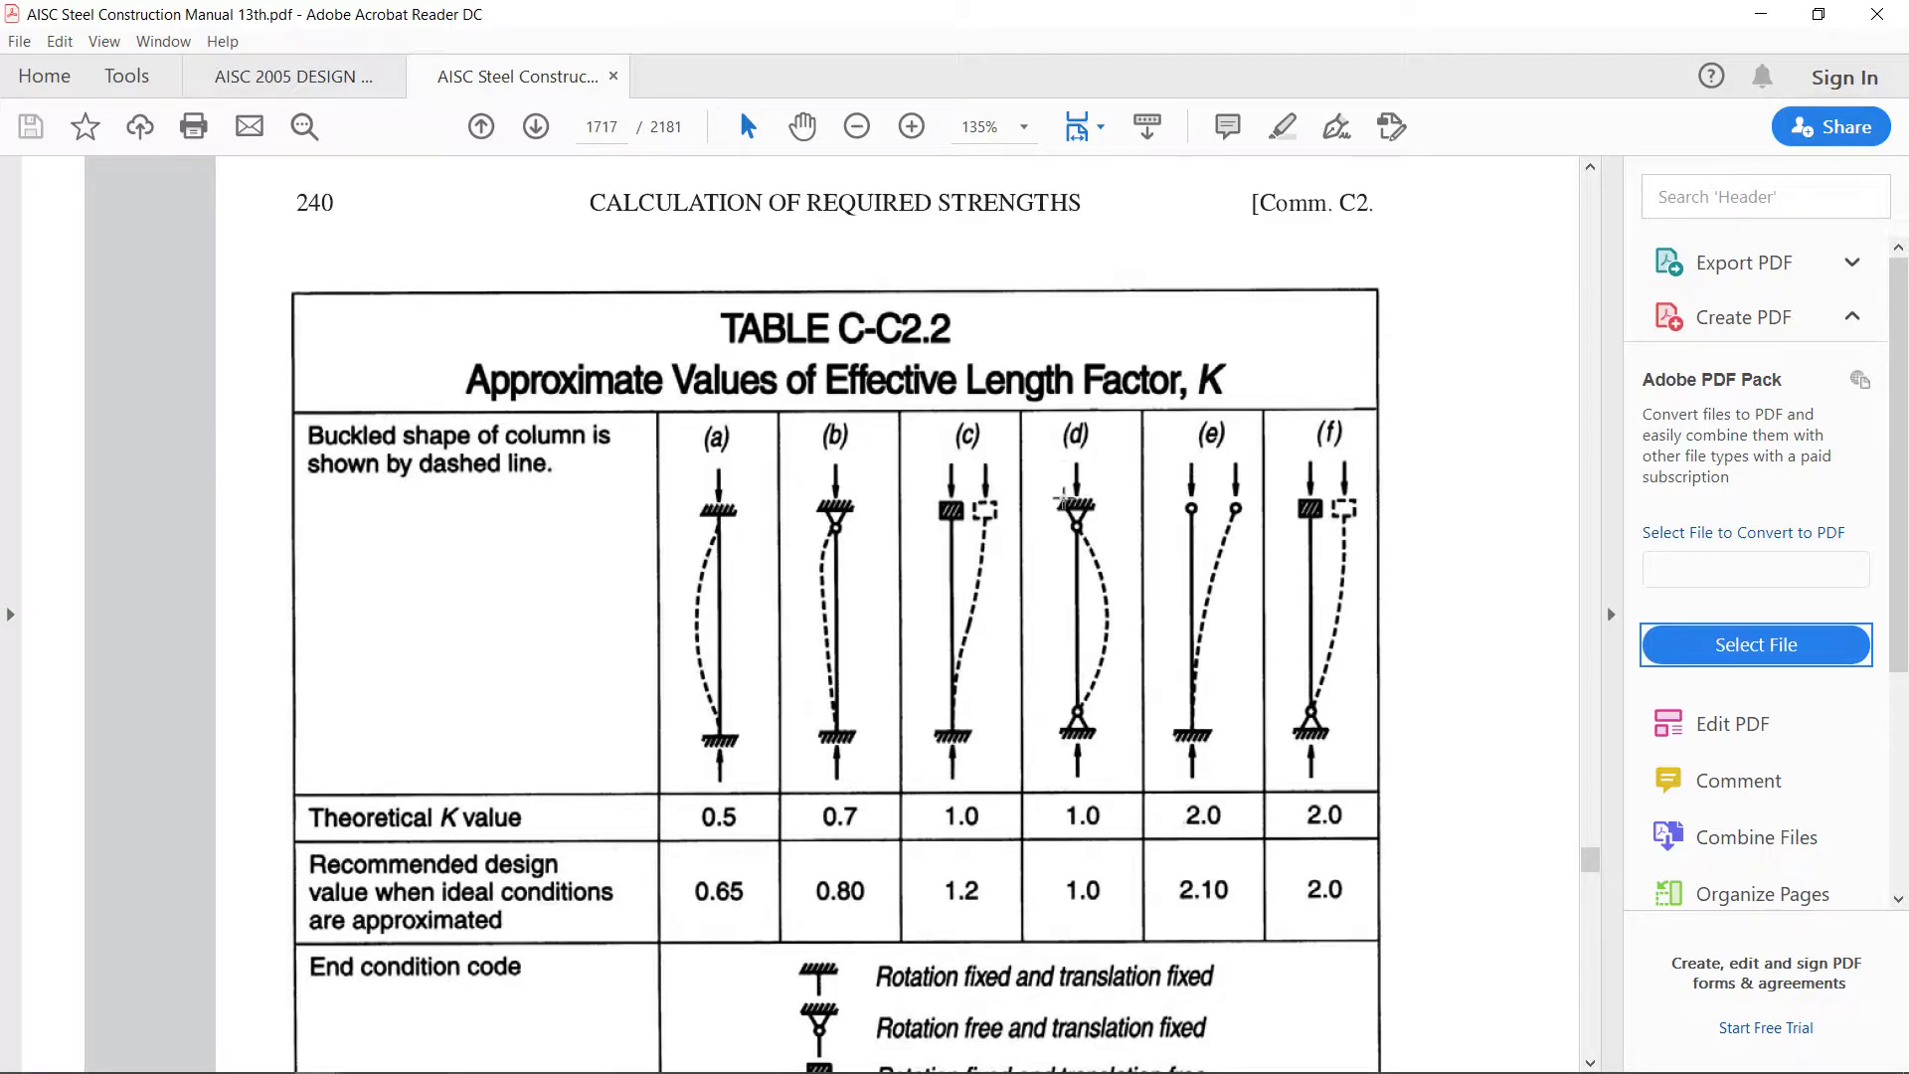
pyautogui.moveTo(1082, 541)
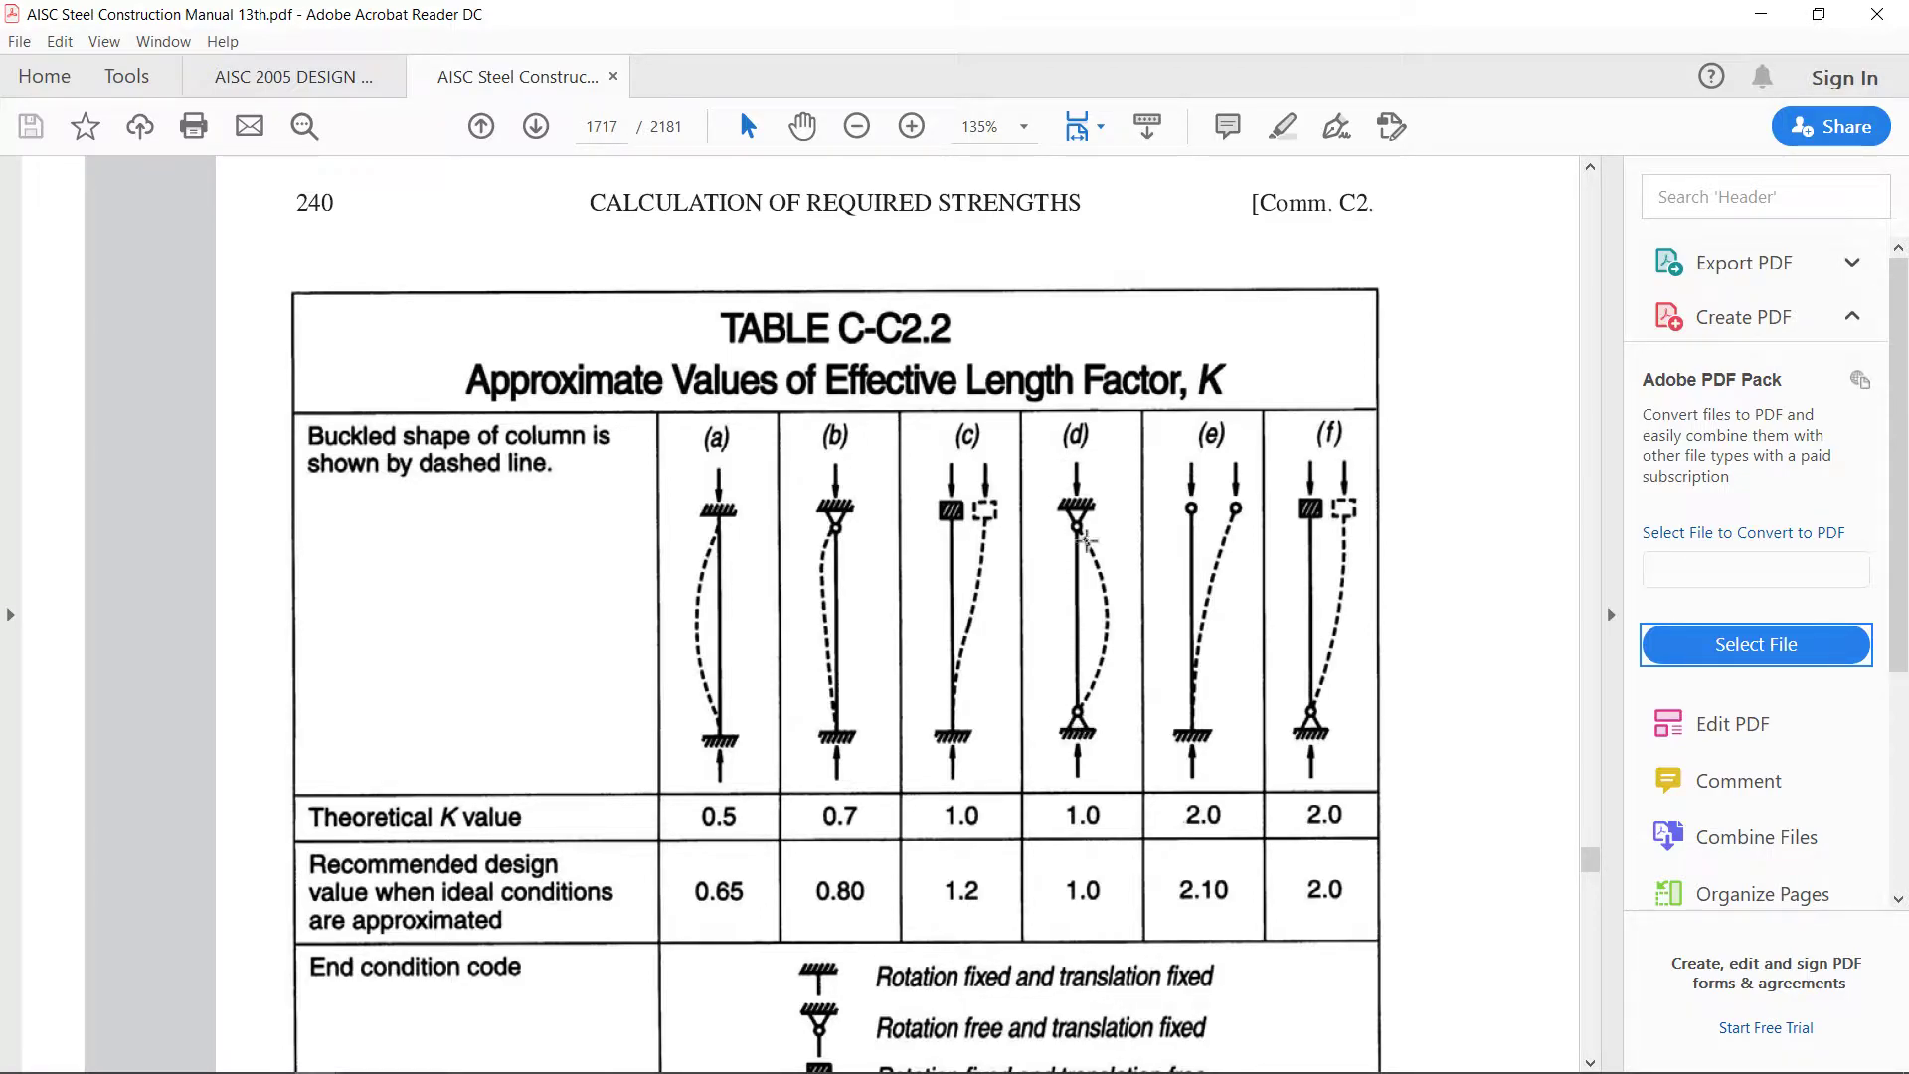
pyautogui.moveTo(1060, 792)
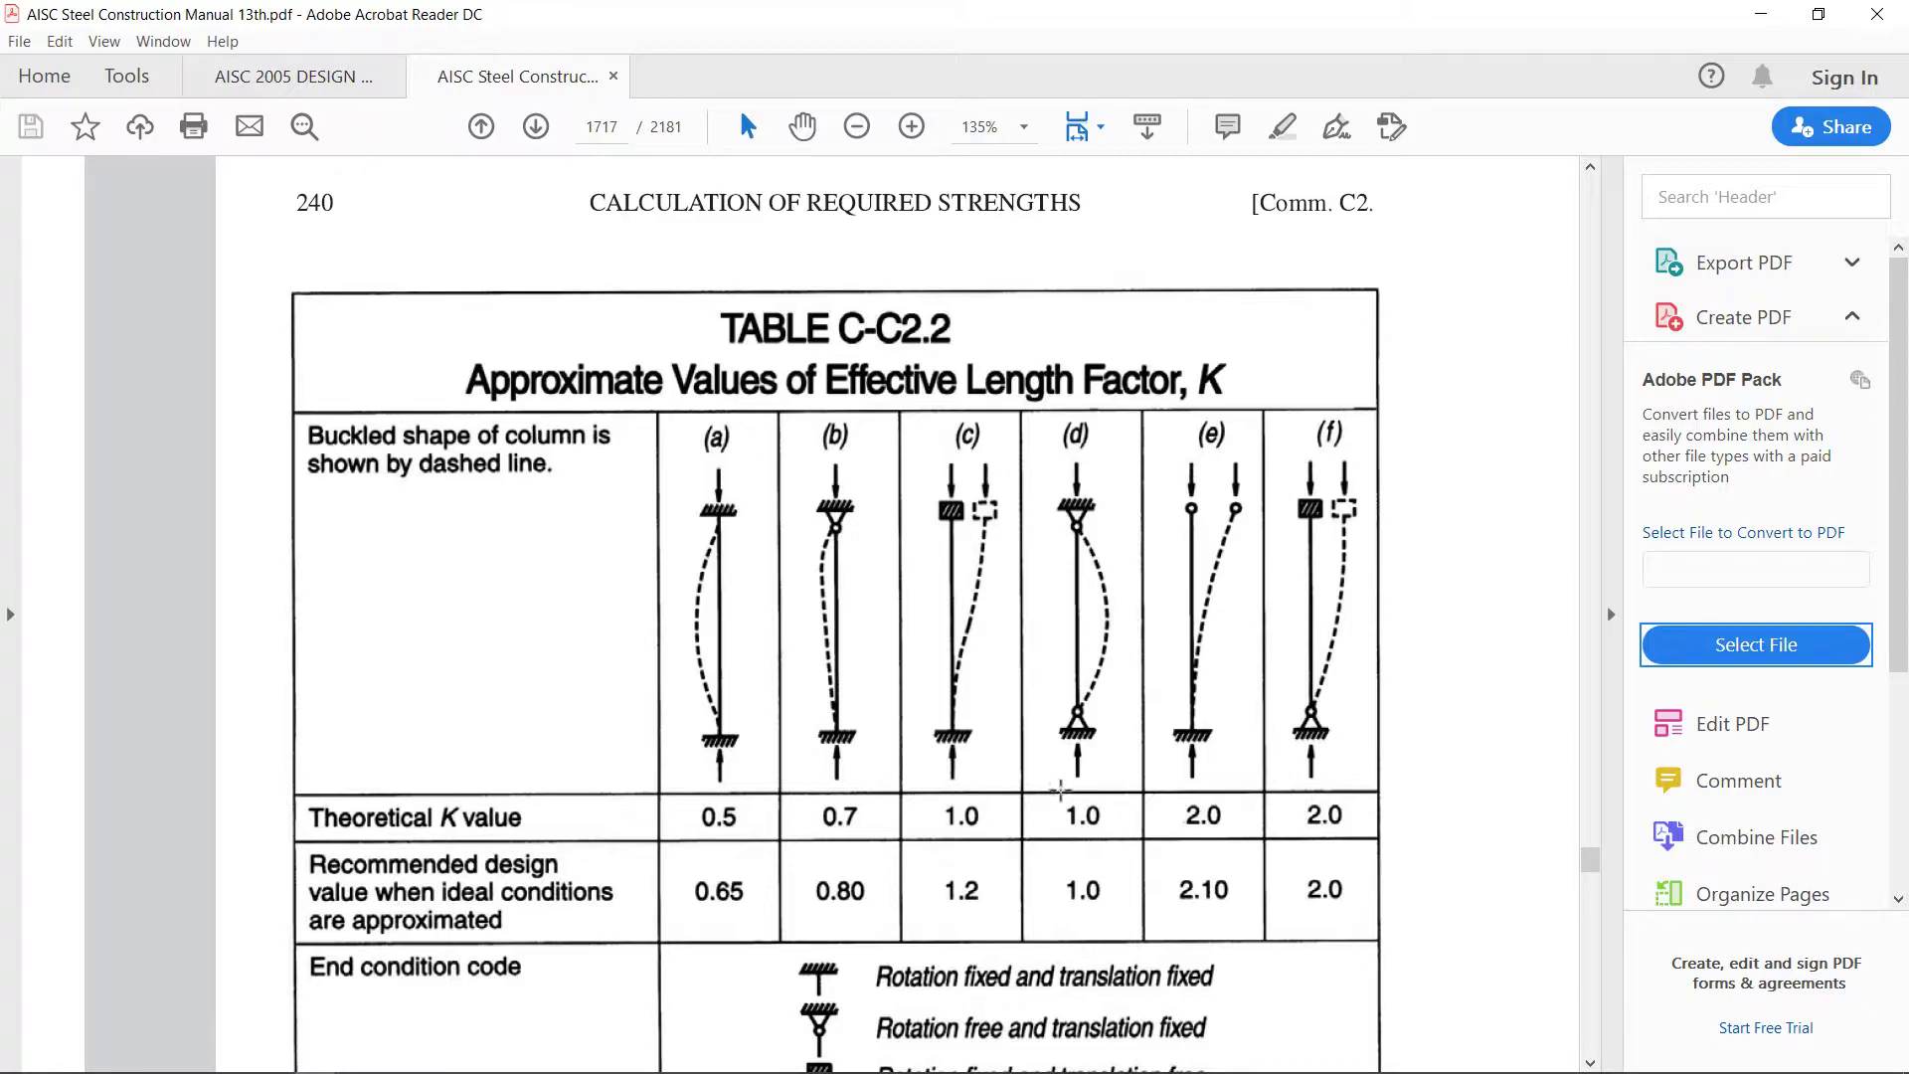
pyautogui.moveTo(1050, 802)
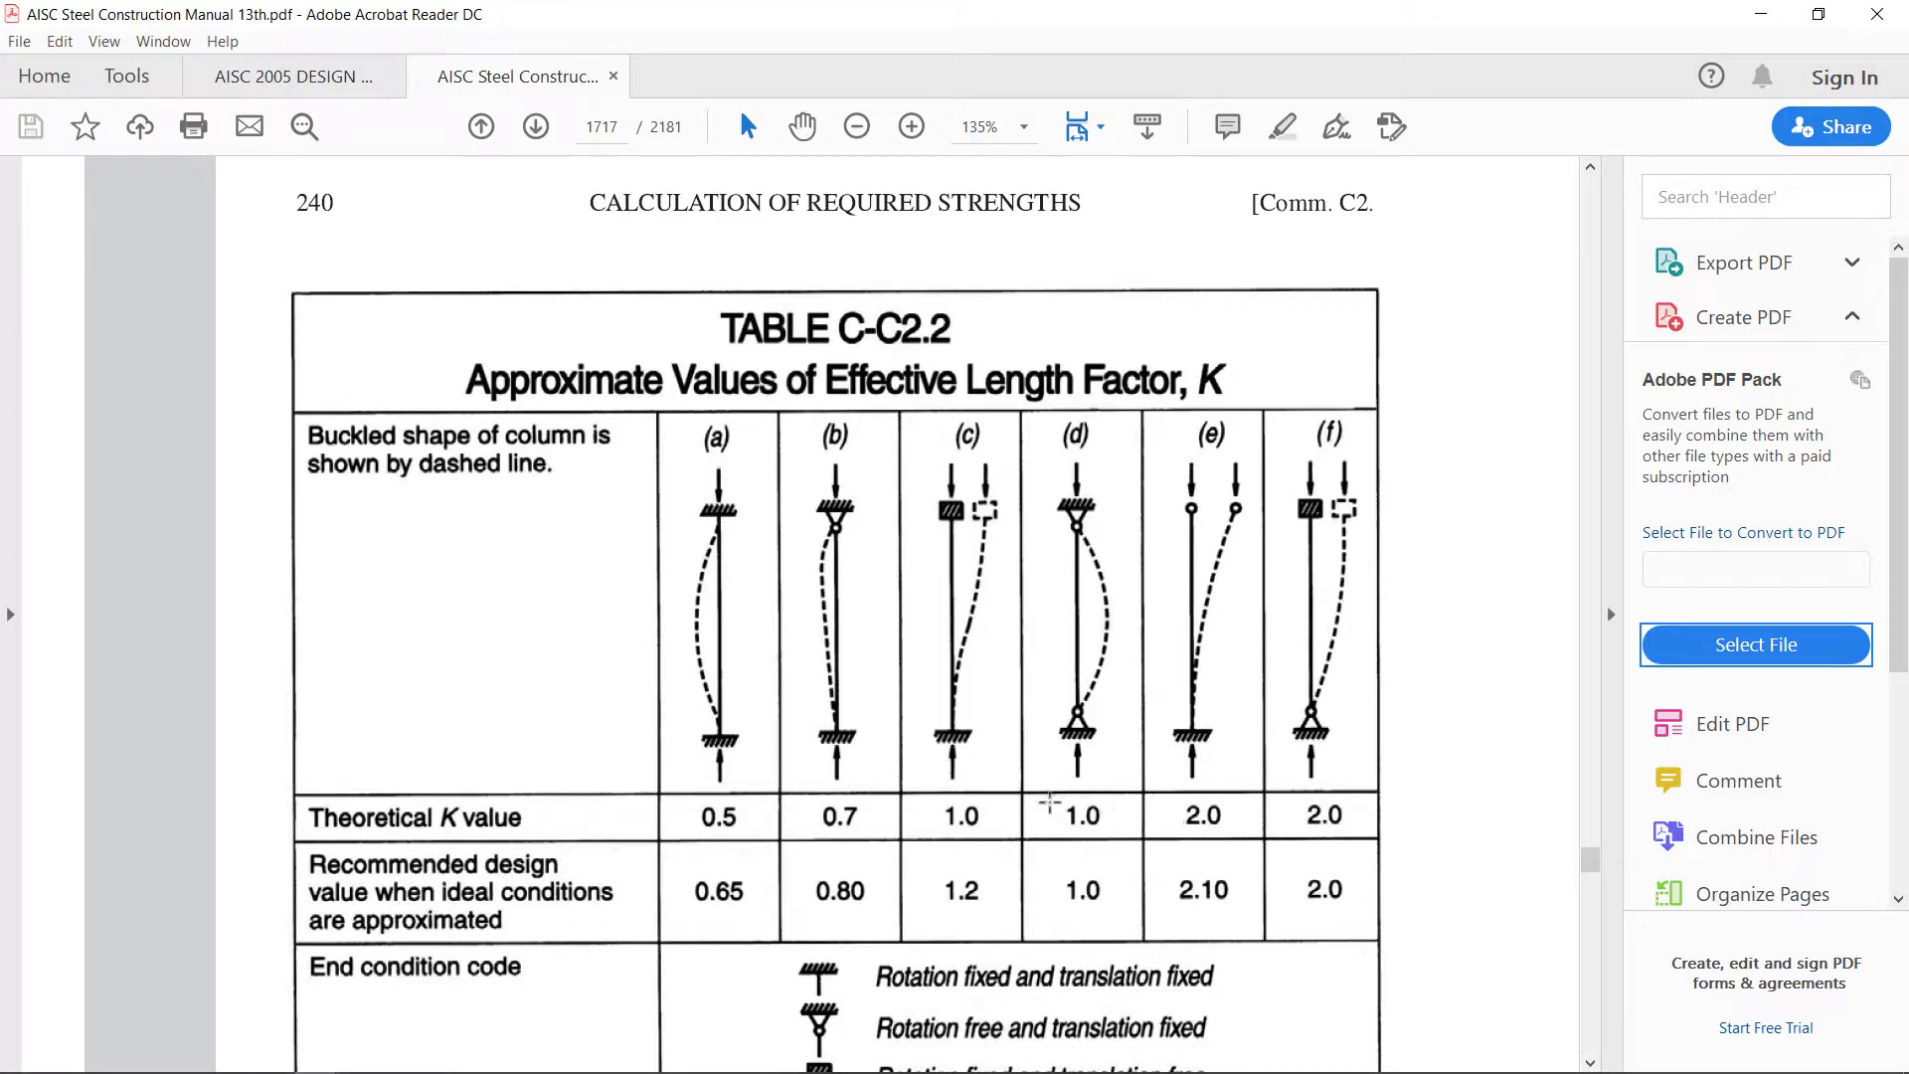
pyautogui.moveTo(1107, 897)
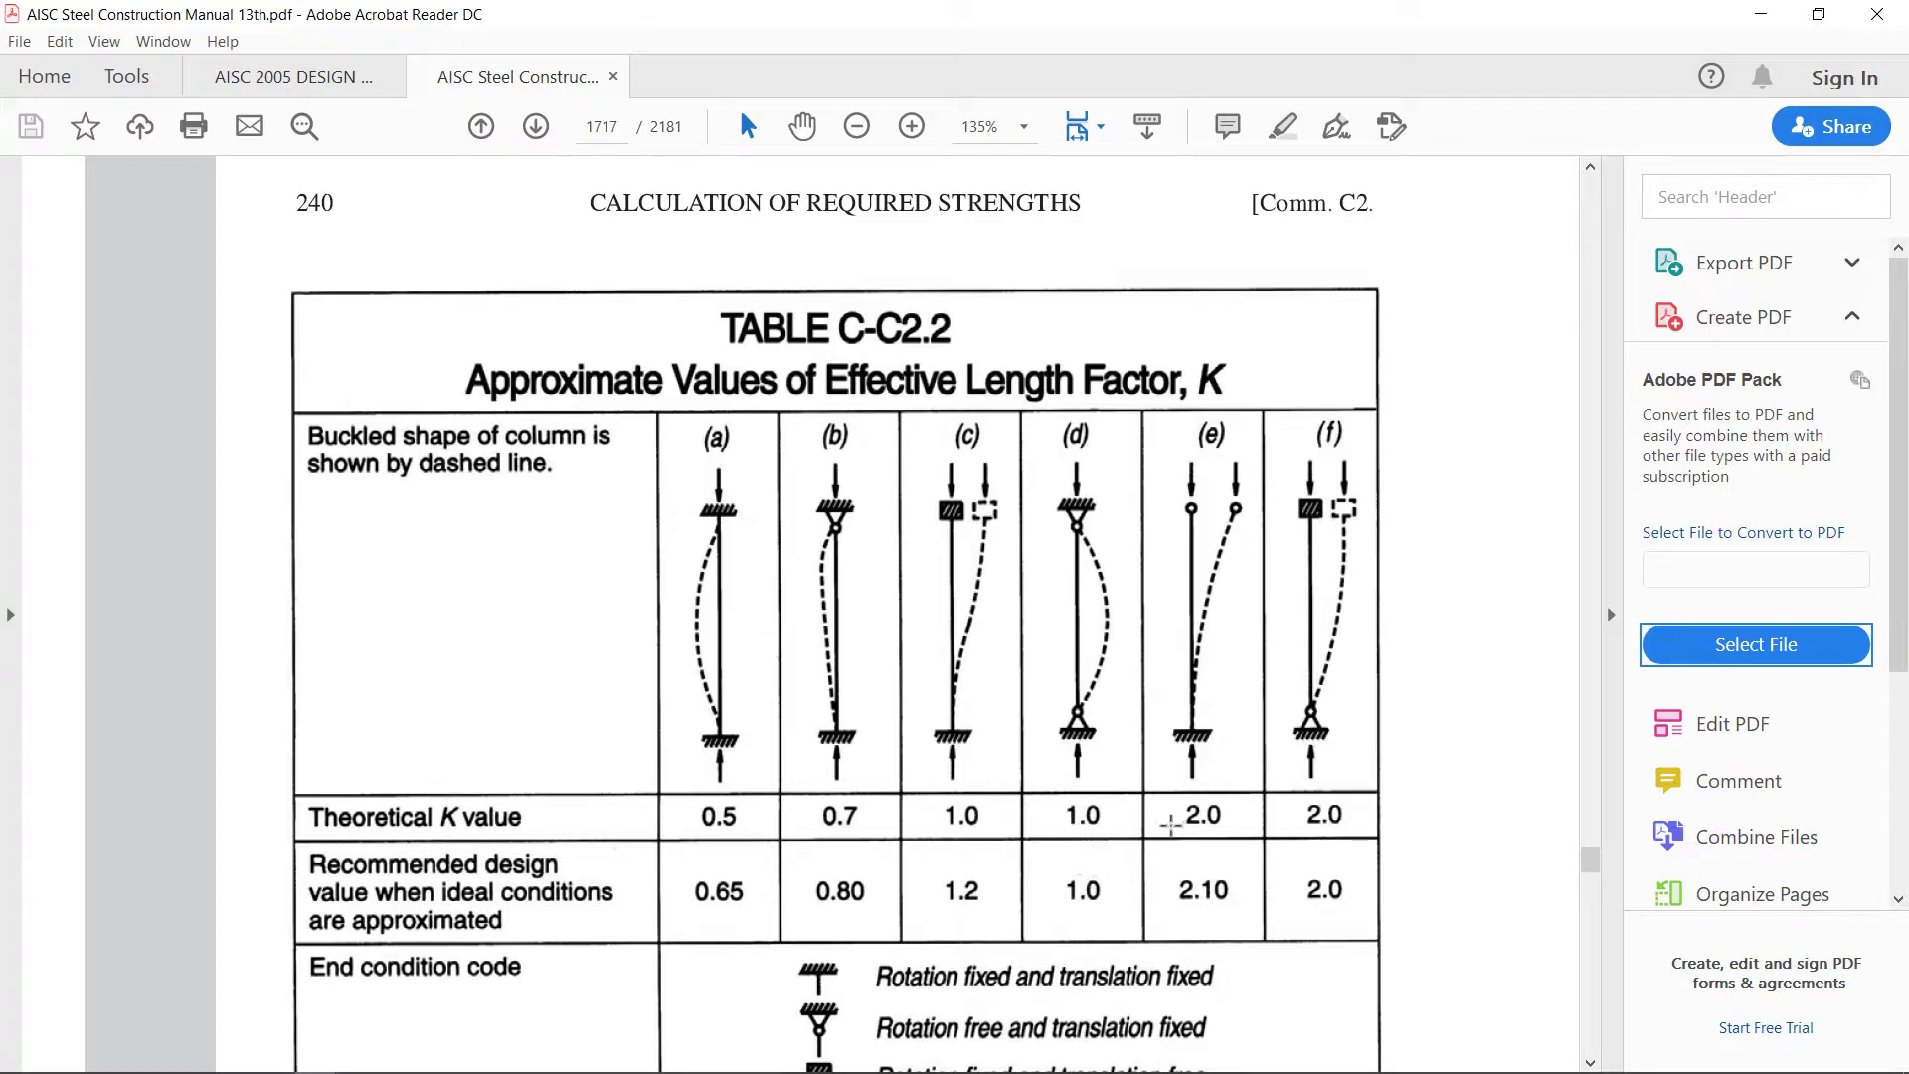
pyautogui.moveTo(1209, 581)
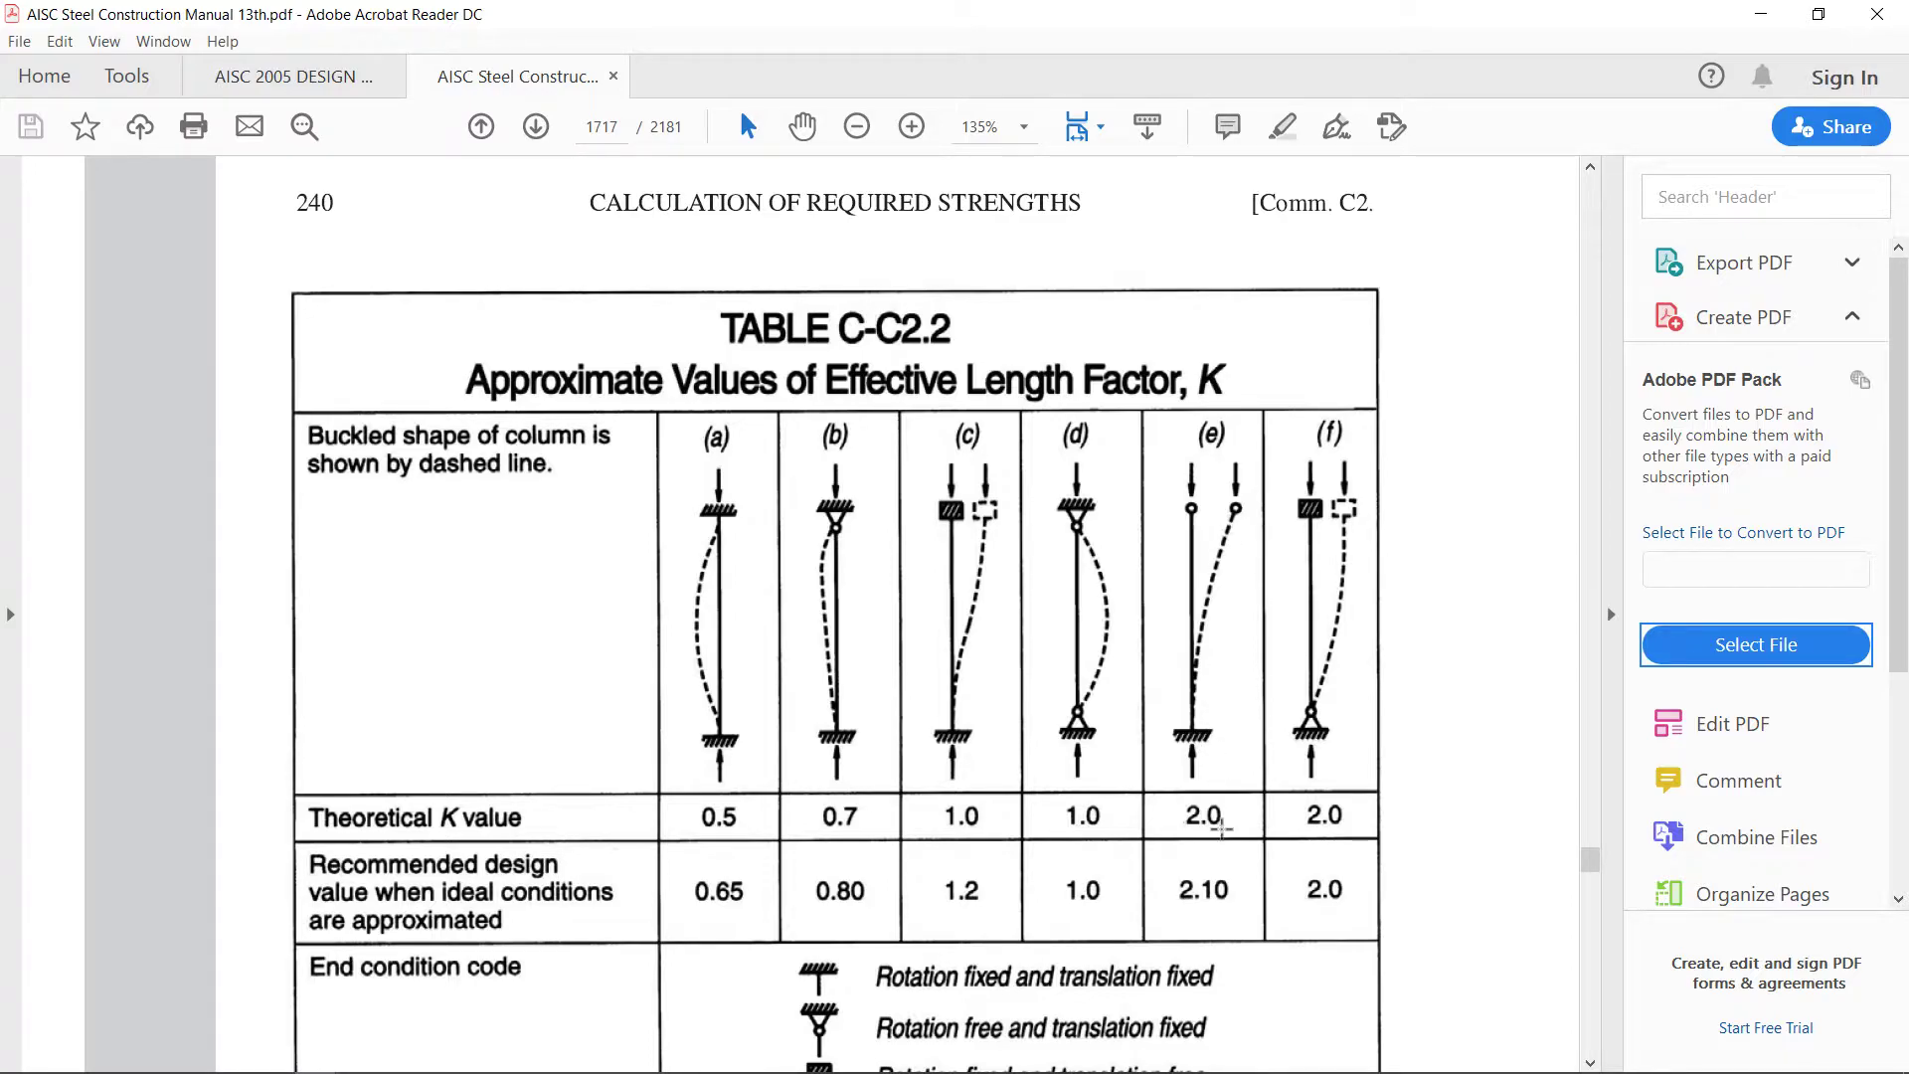
pyautogui.moveTo(1170, 797)
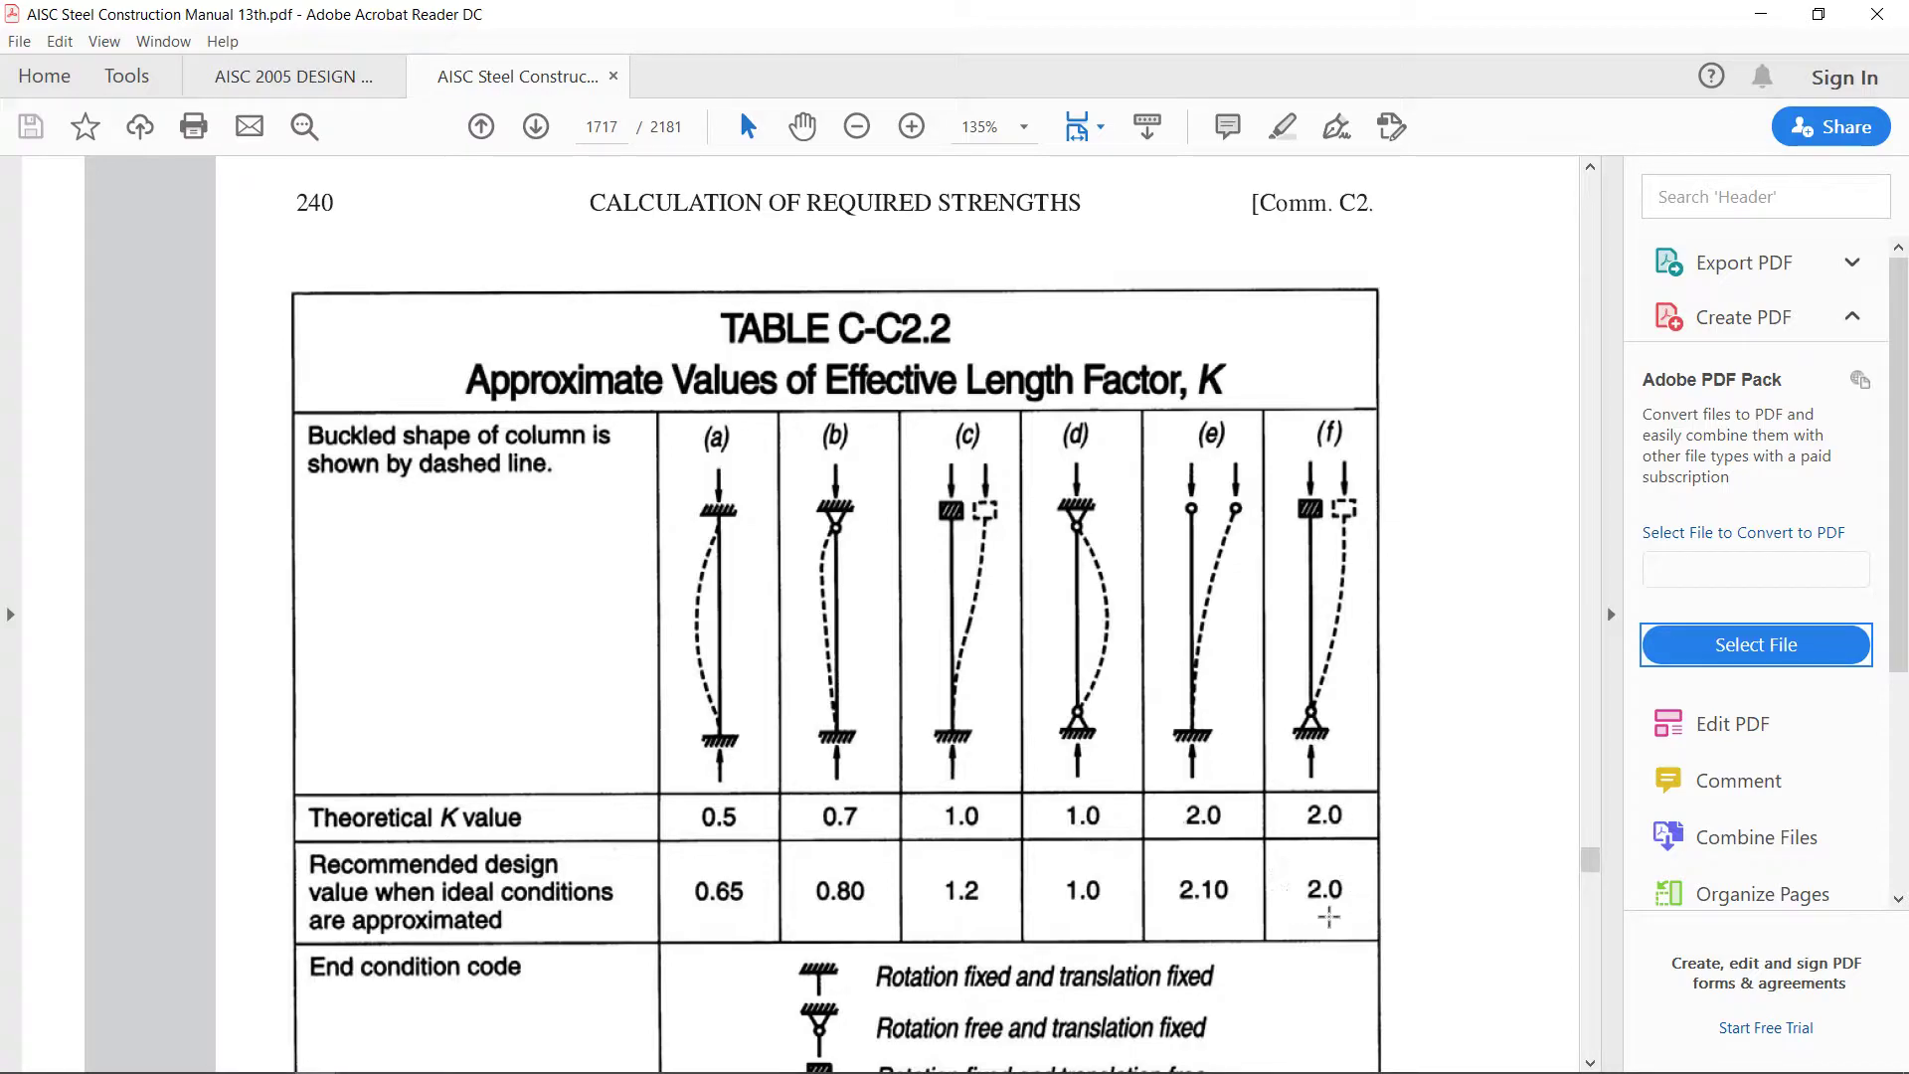
pyautogui.moveTo(1032, 617)
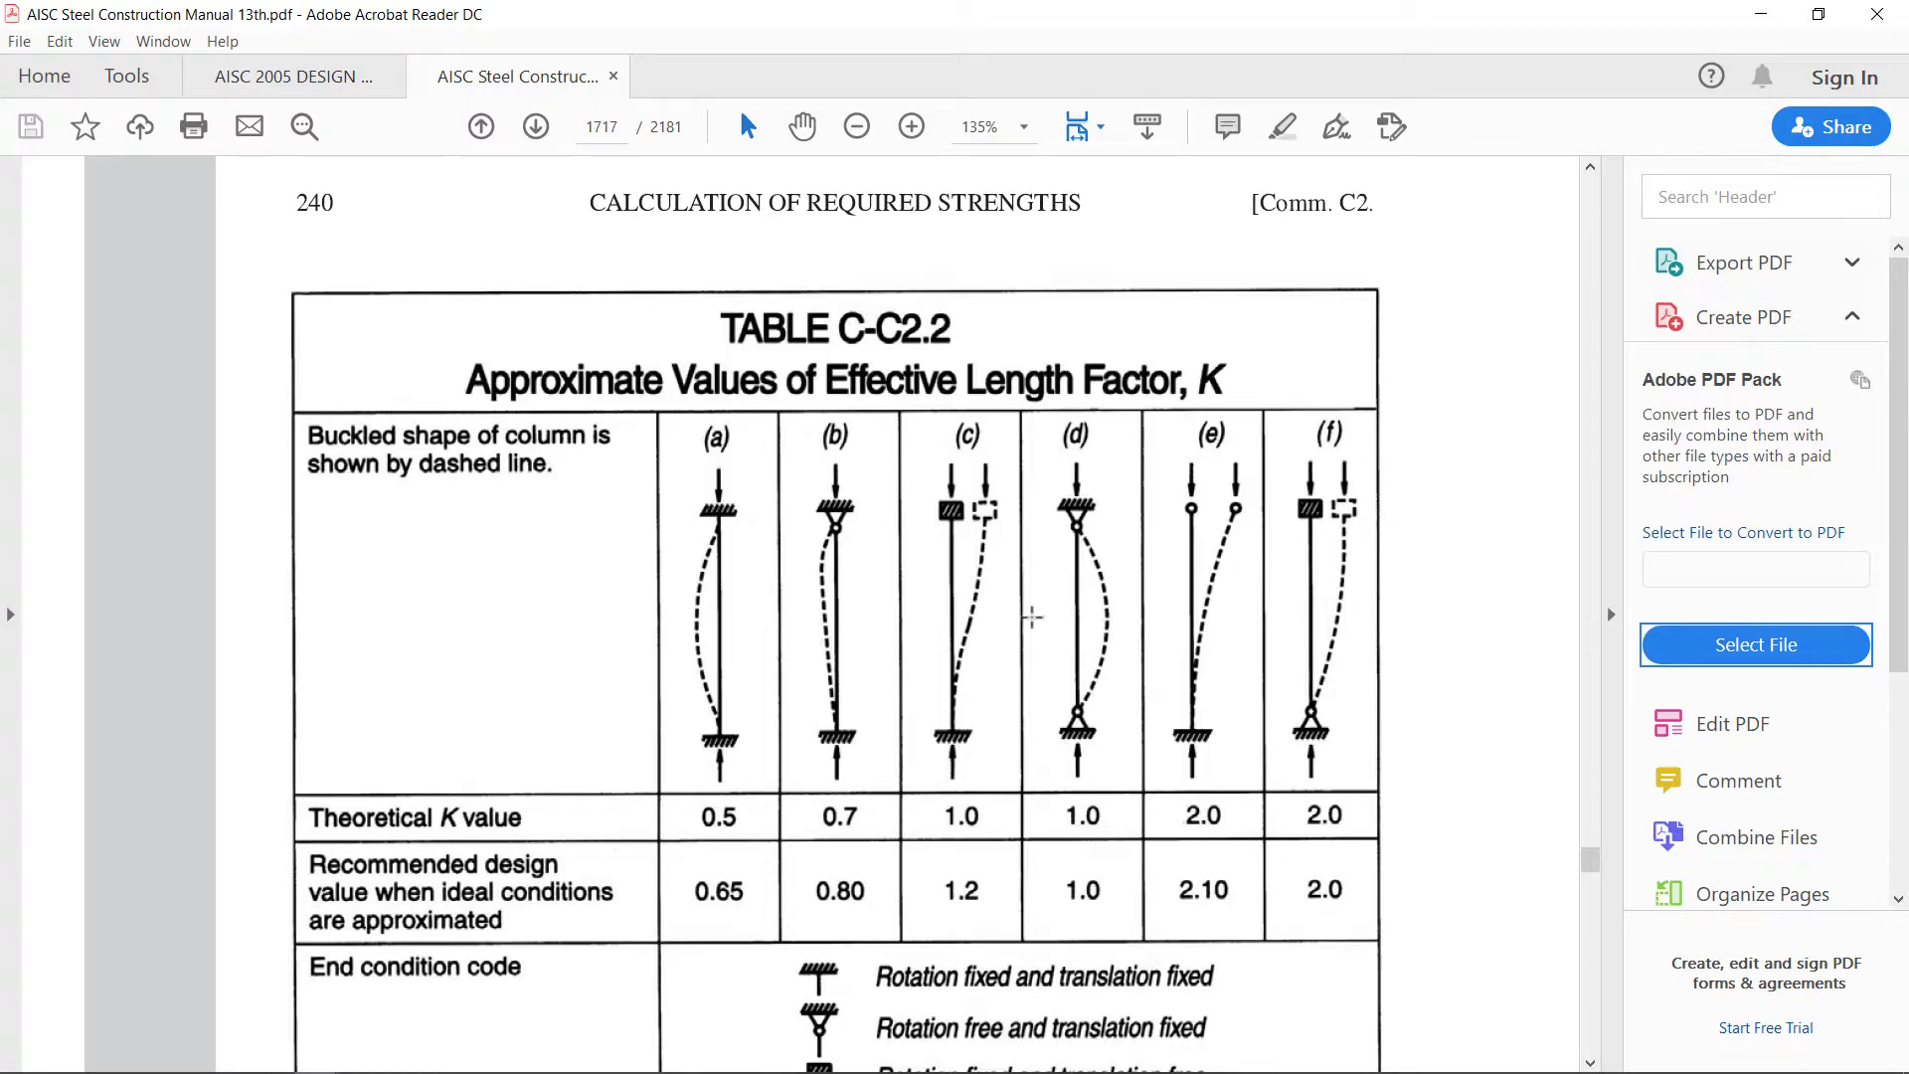
pyautogui.moveTo(1082, 584)
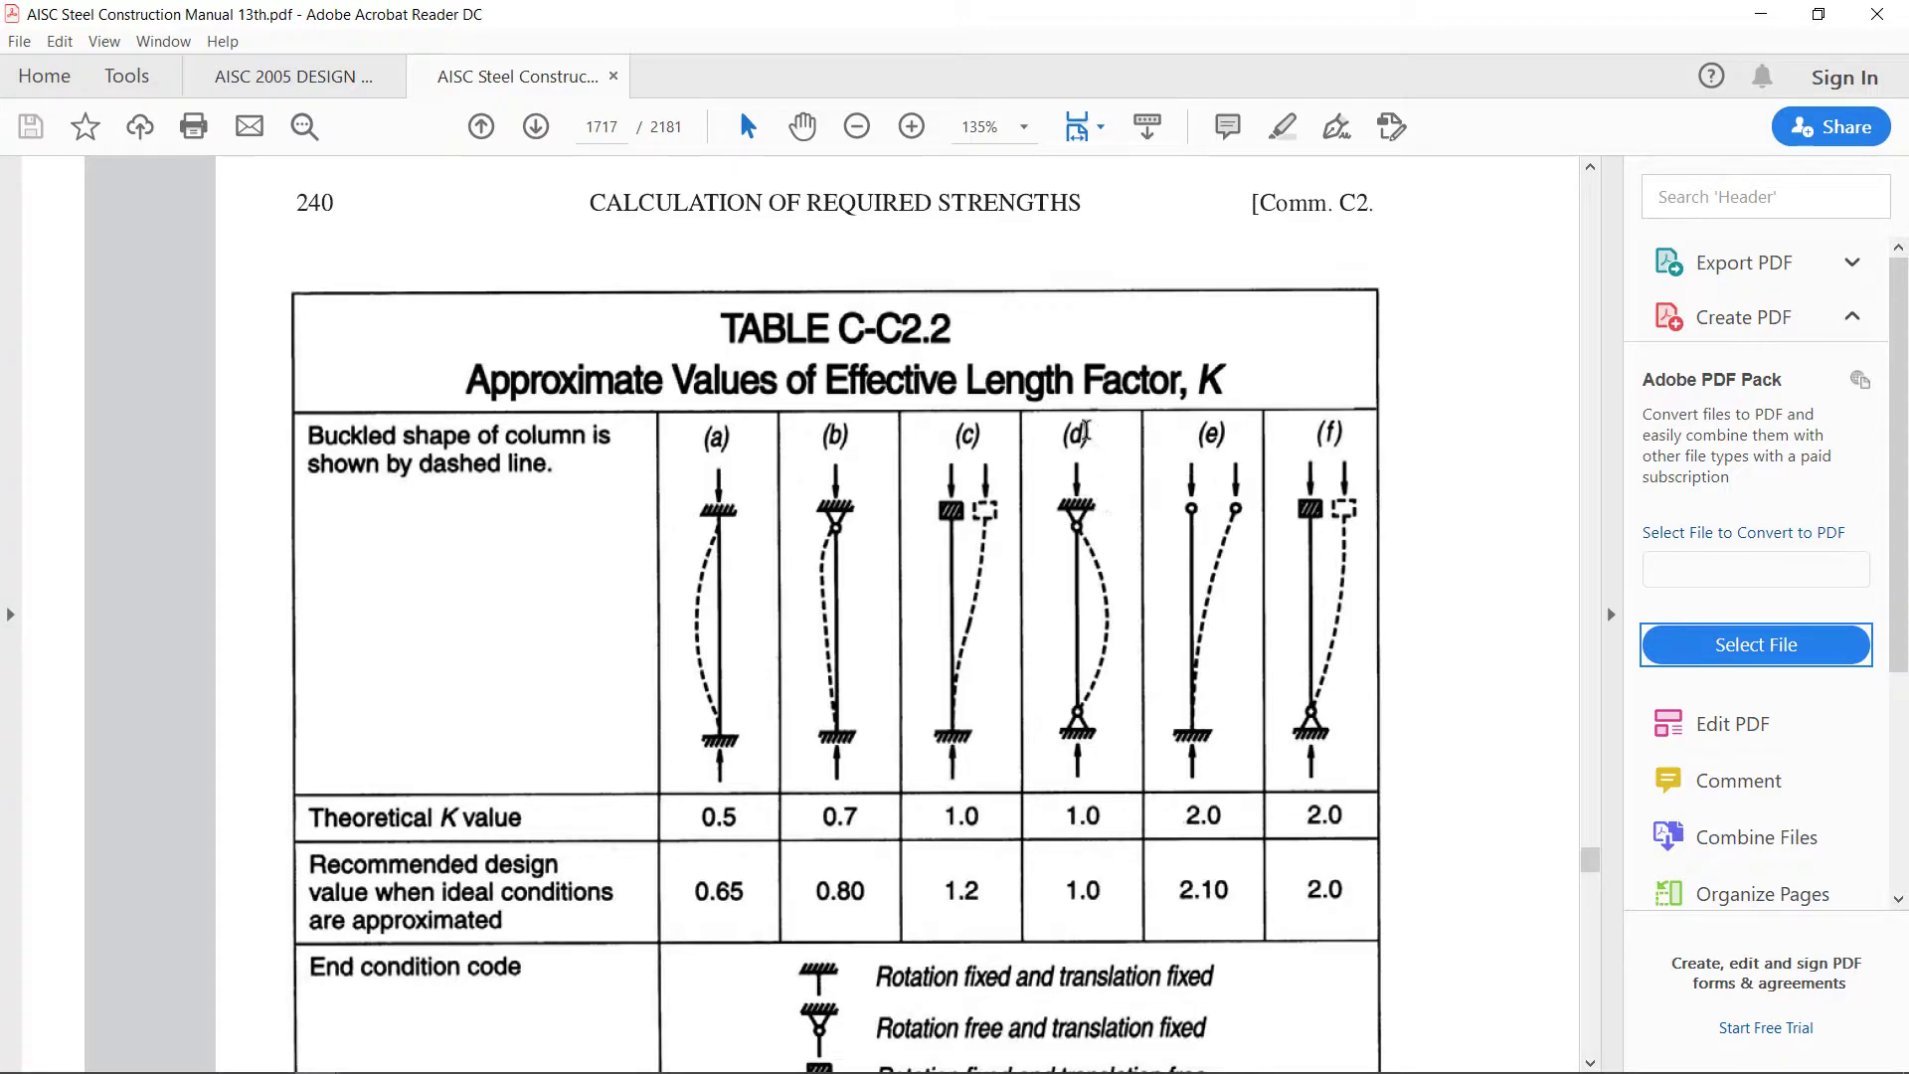
pyautogui.moveTo(1102, 742)
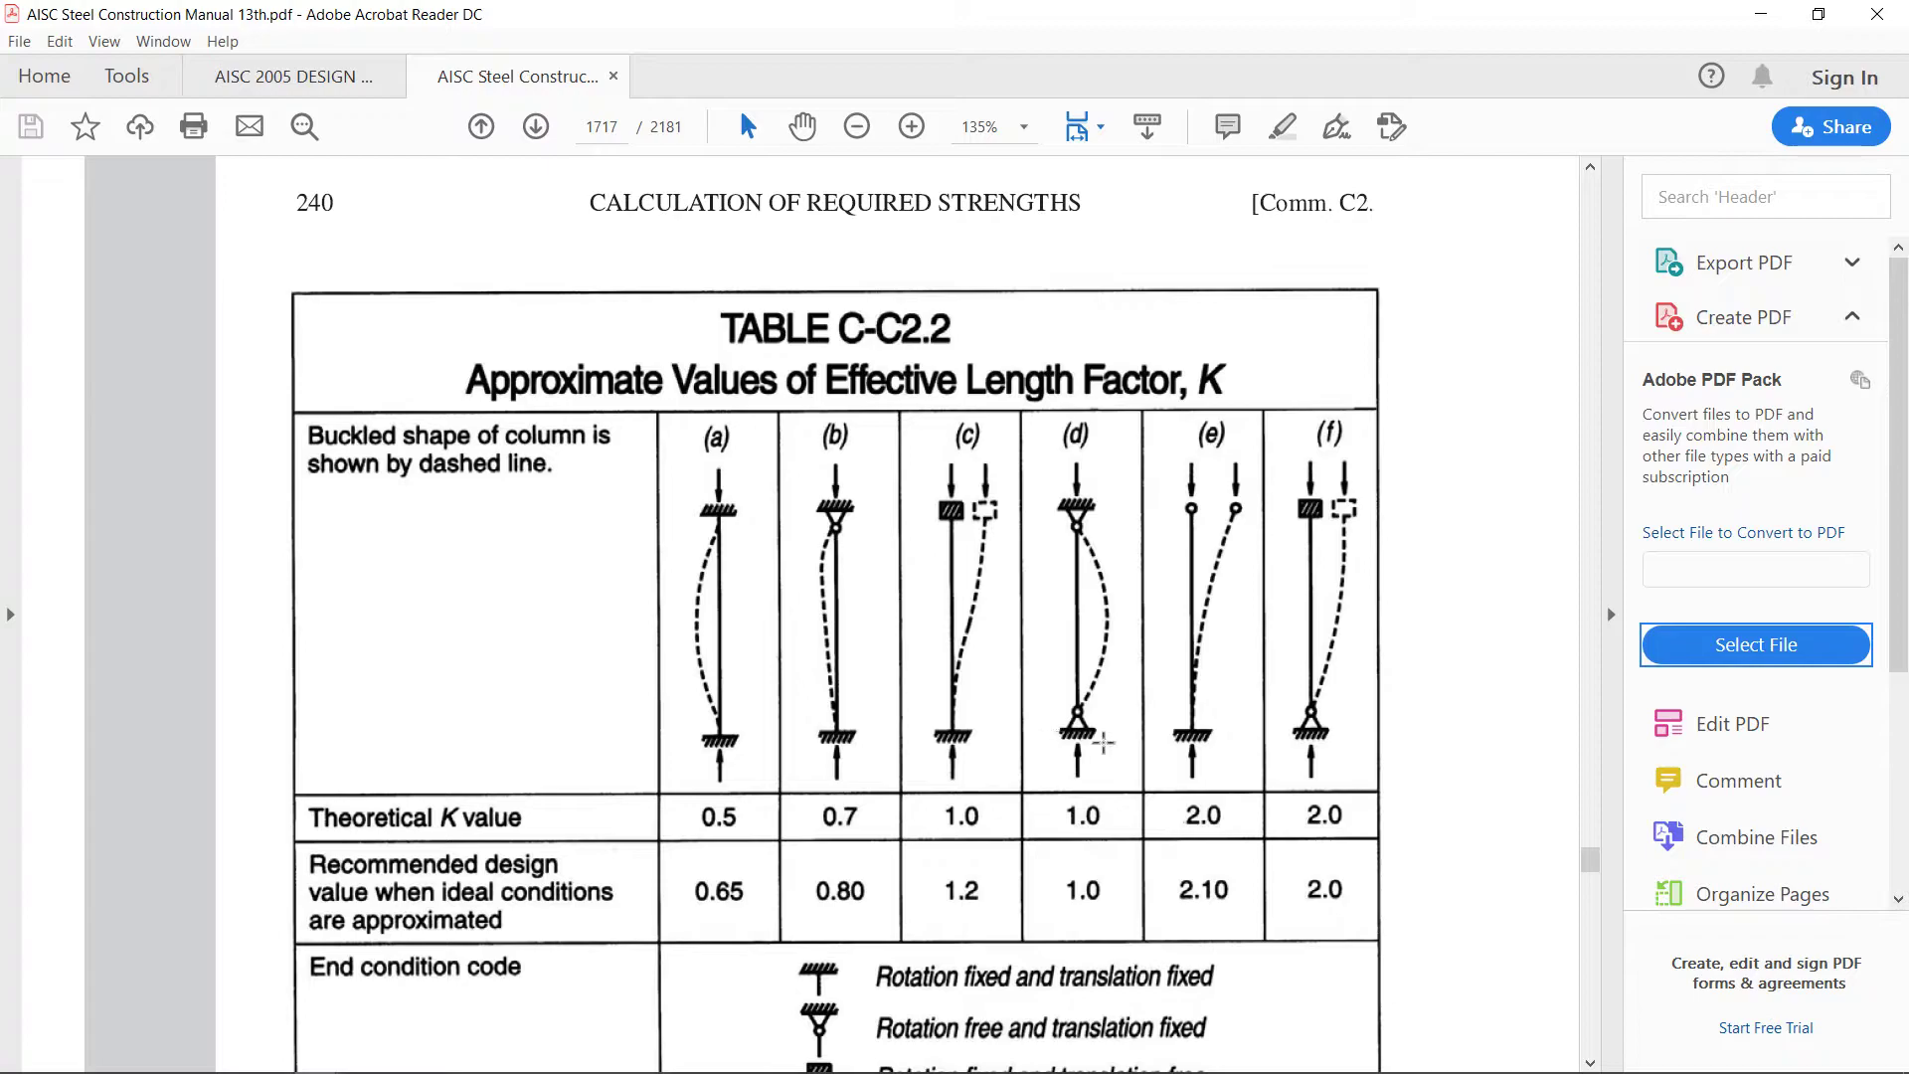
pyautogui.moveTo(1072, 712)
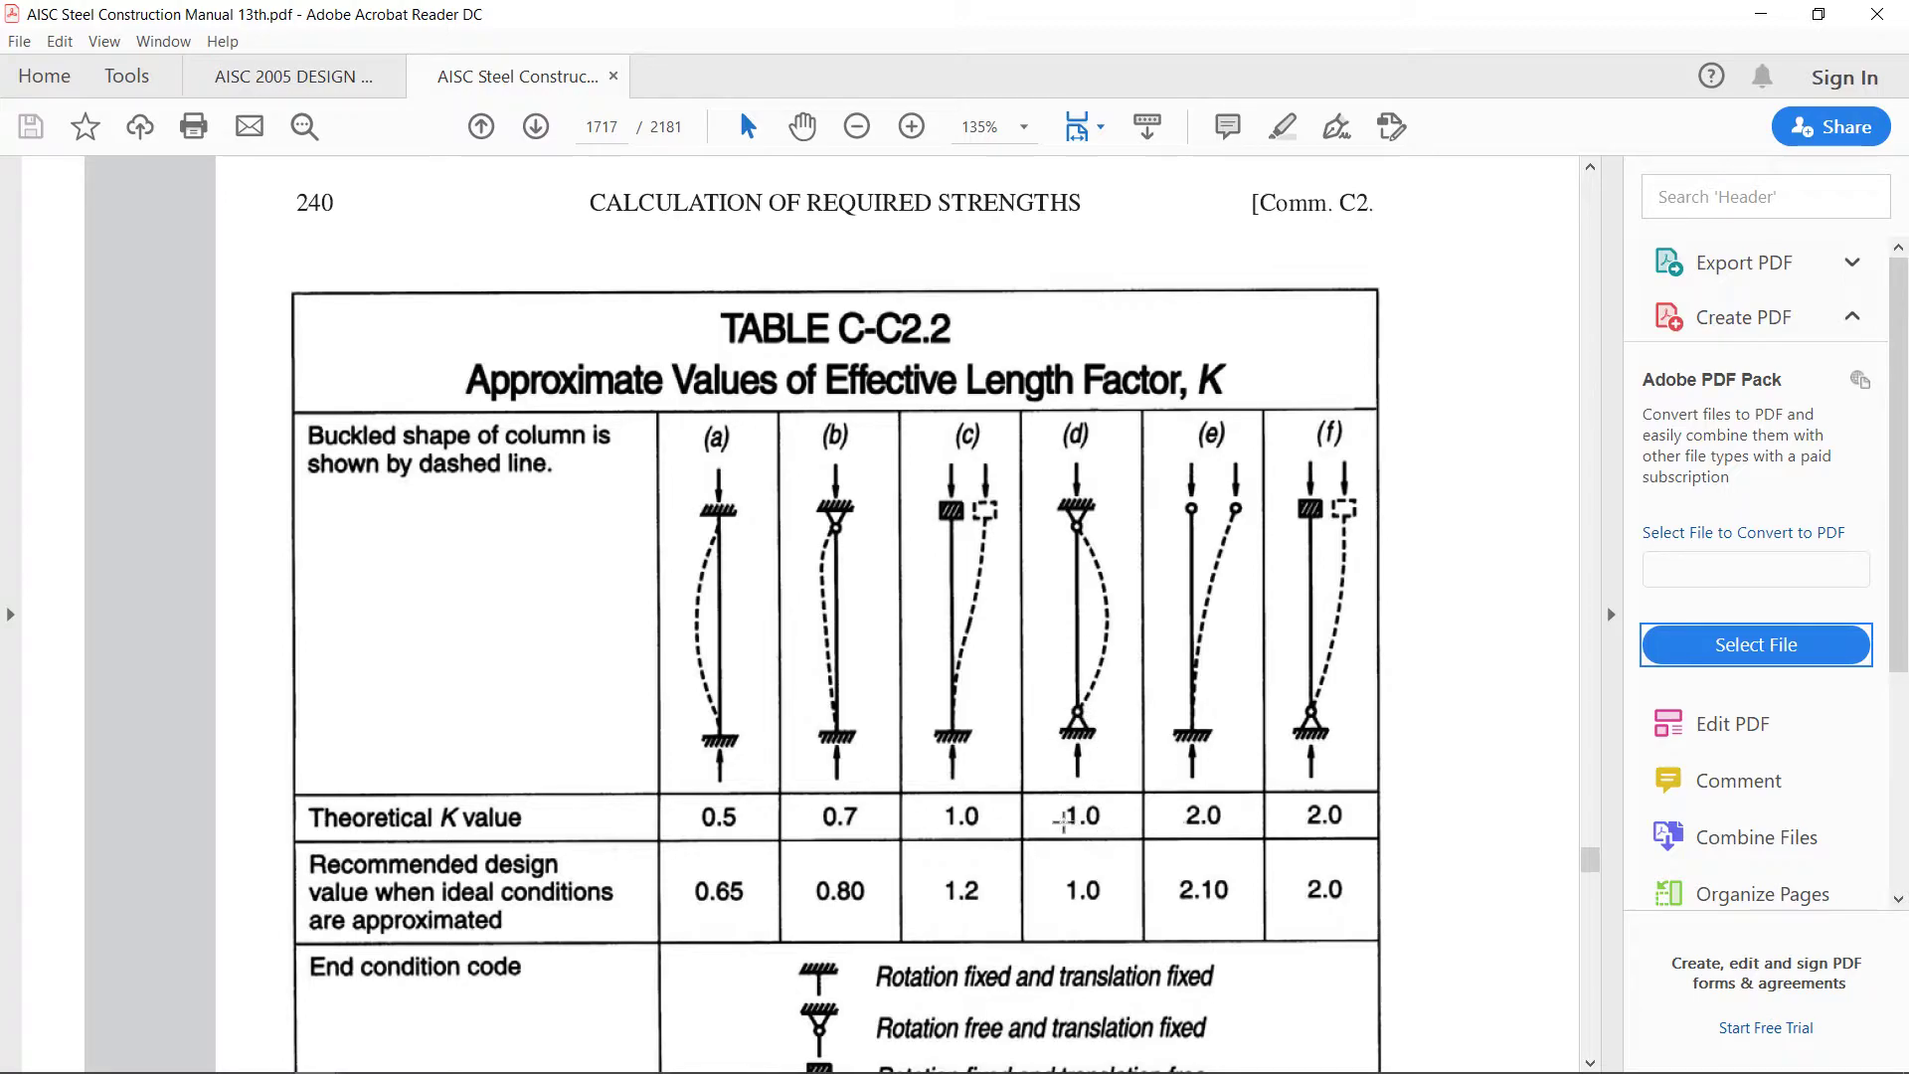
pyautogui.moveTo(438, 398)
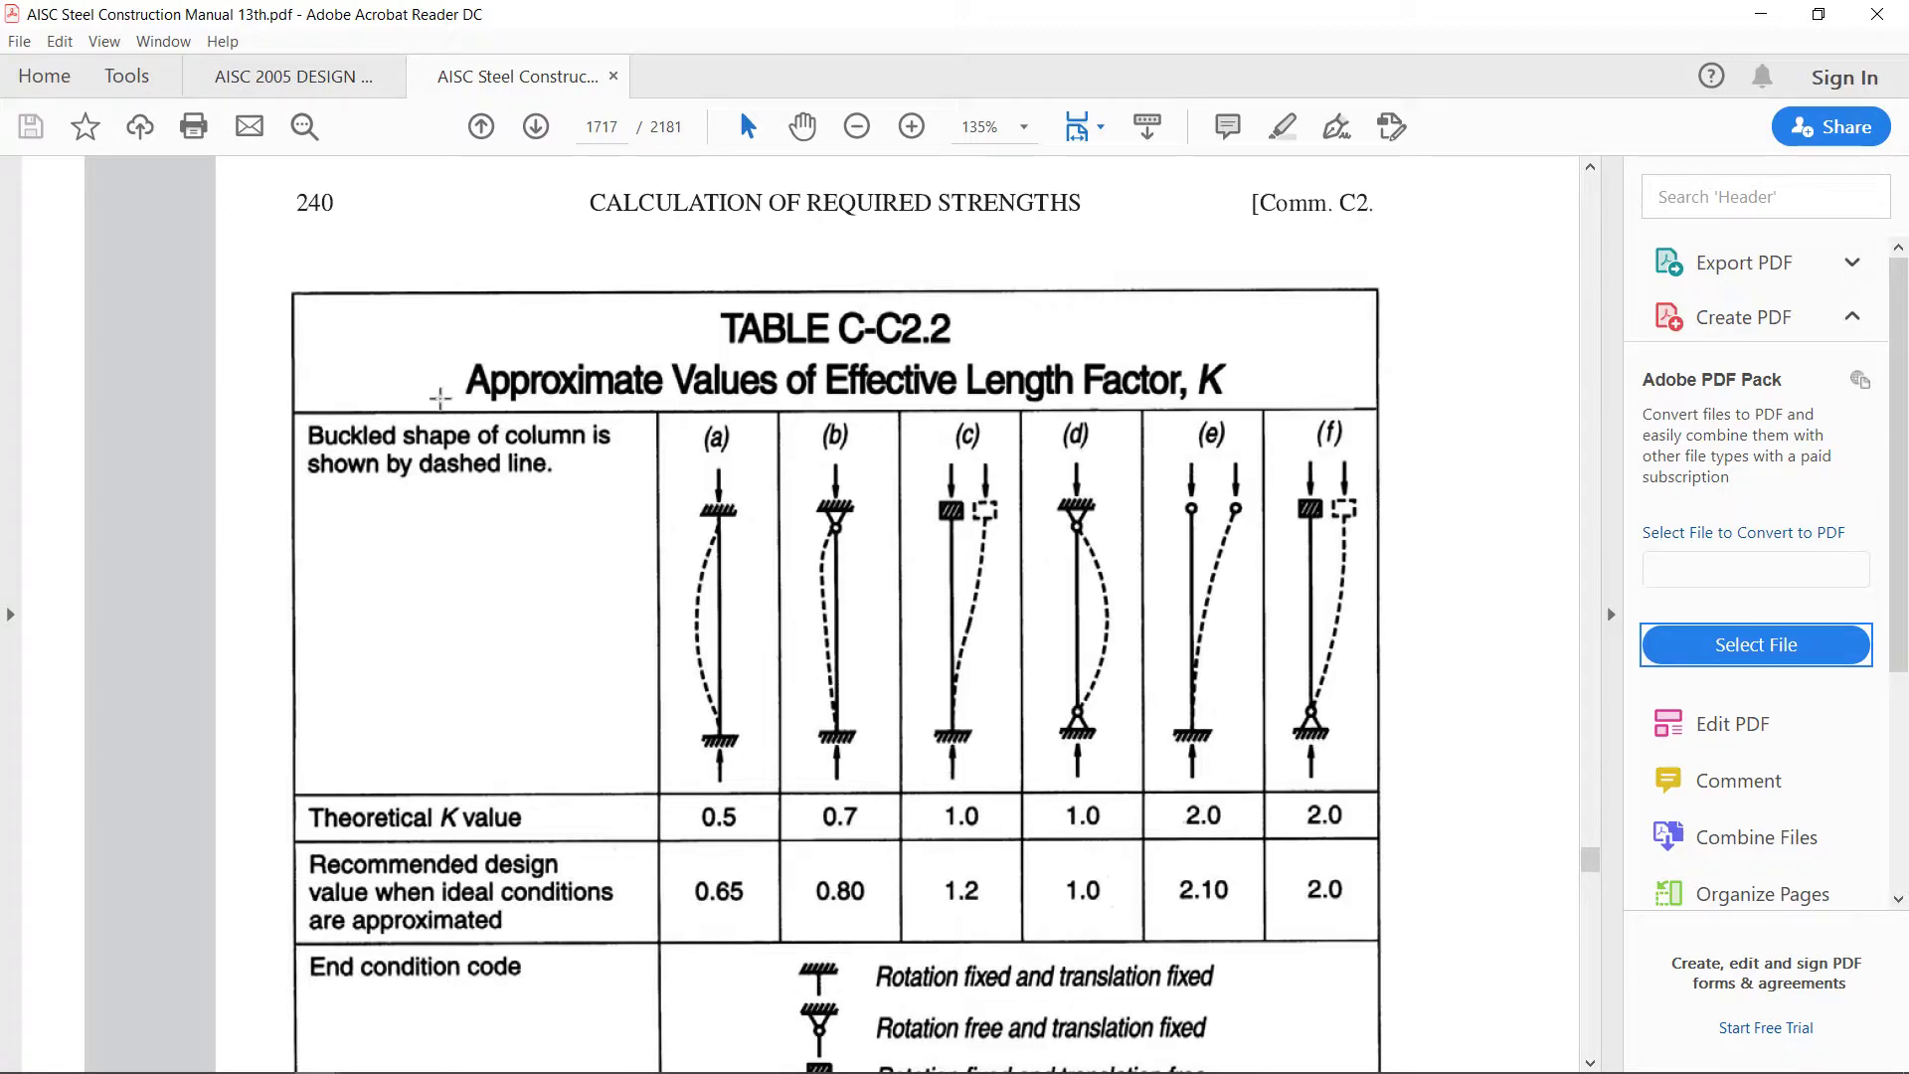
# Return to the AISC design example showing K = 1.0 and the selected W14×132.
pyautogui.click(293, 76)
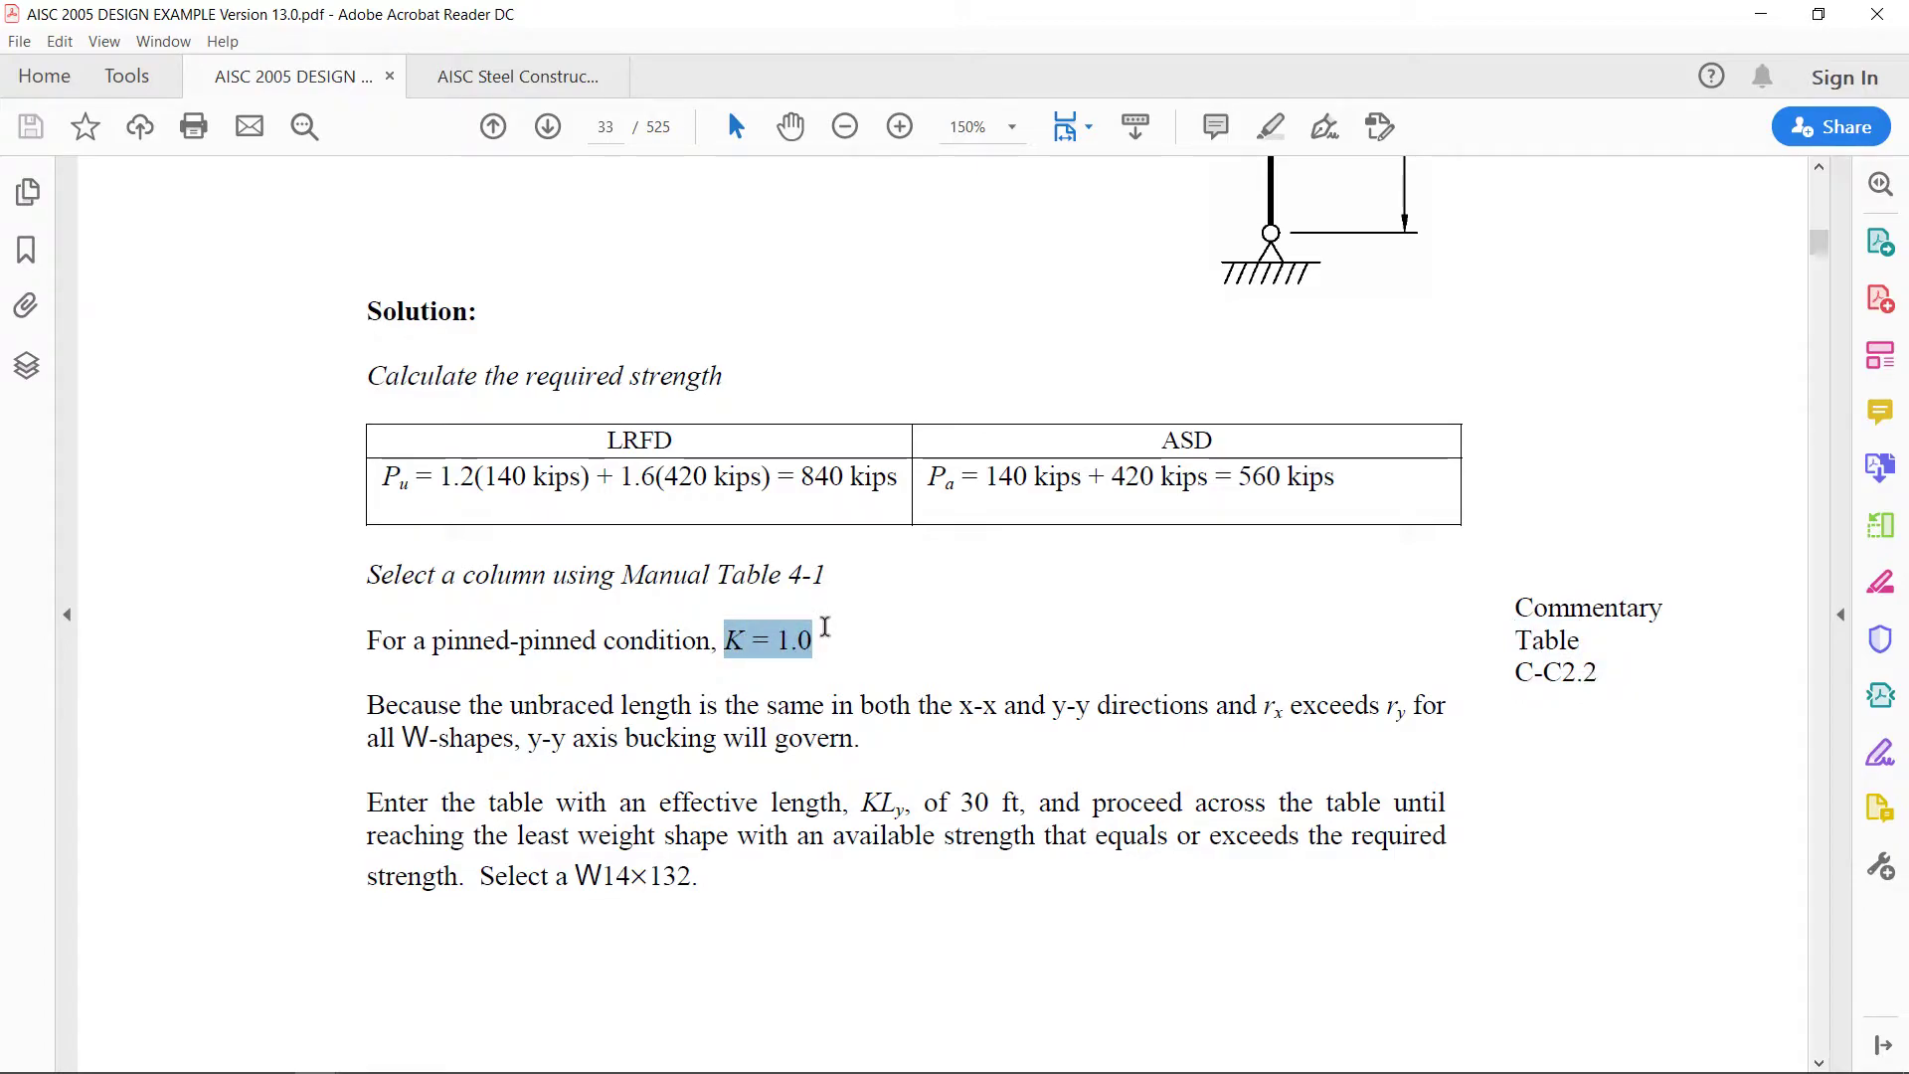
pyautogui.scroll(3)
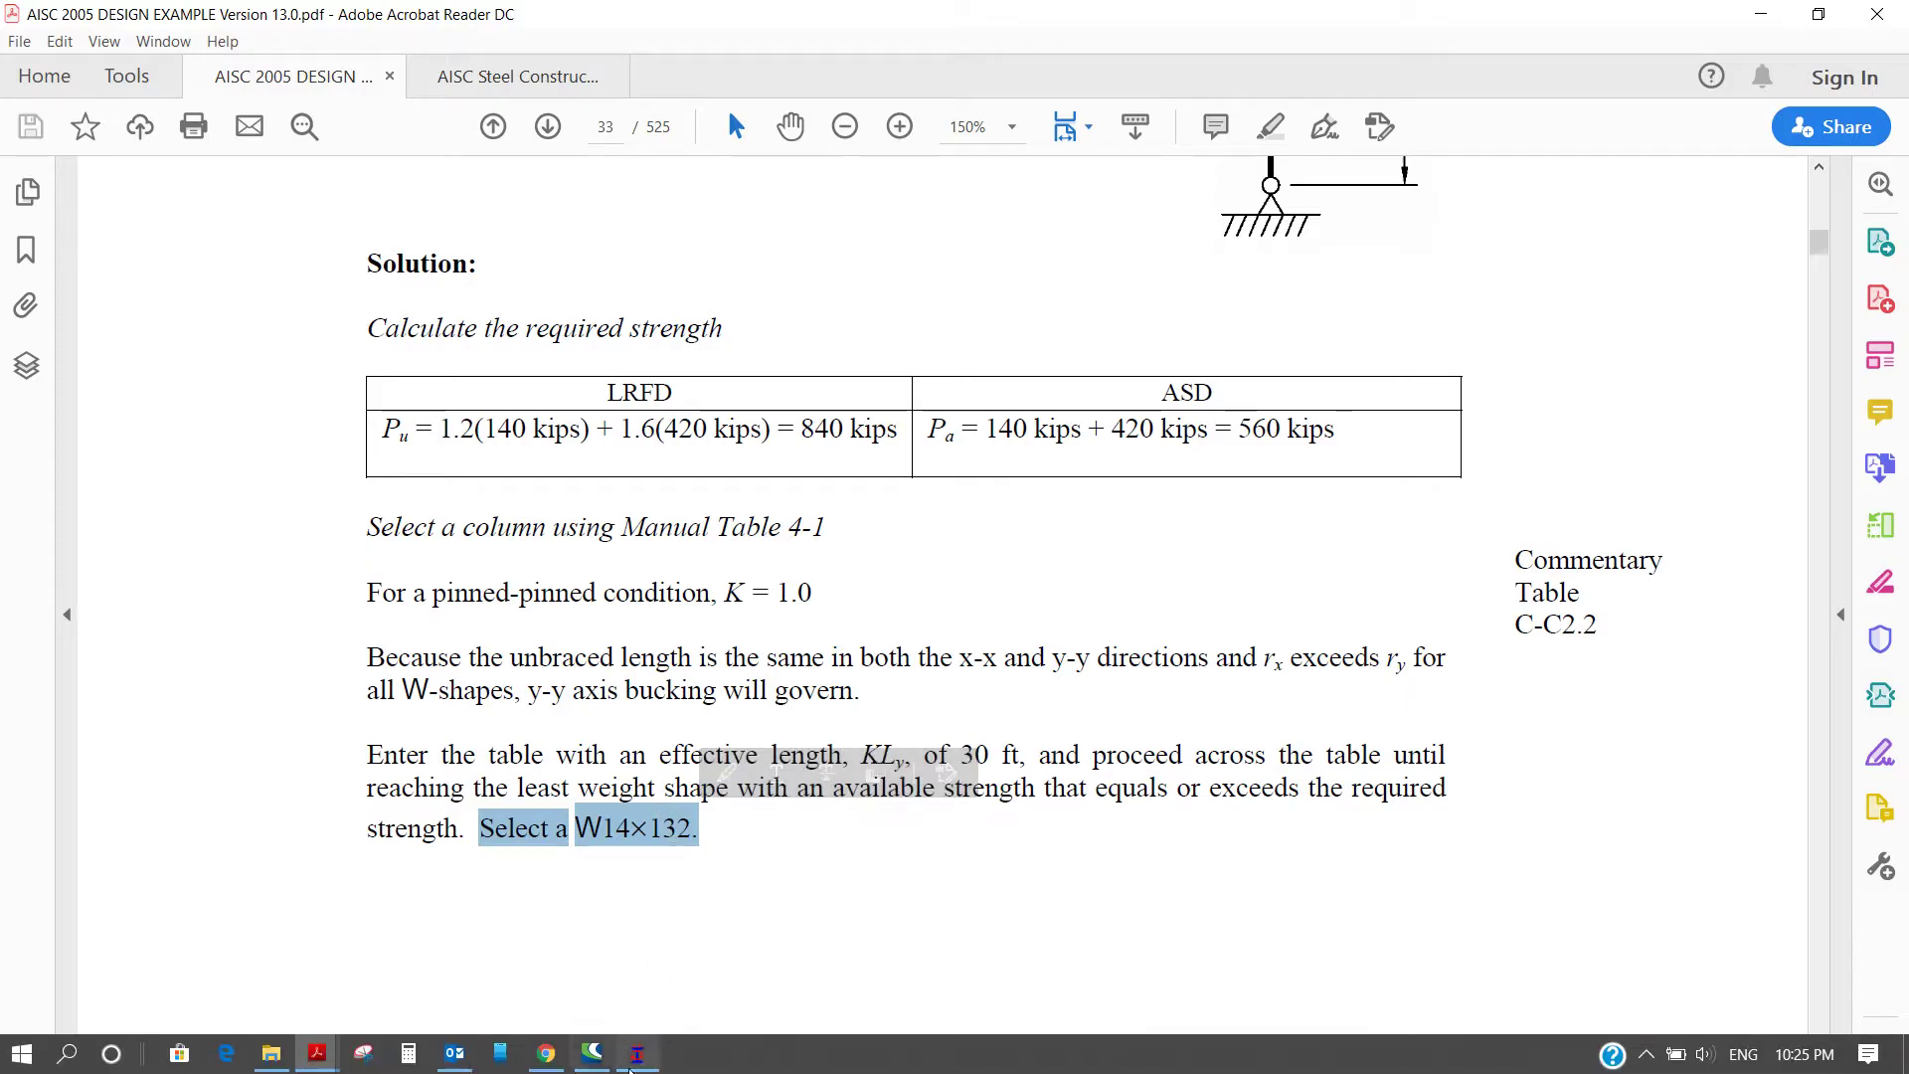
# Switch to the W-Section Column model with its load case 3 displacement results.
pyautogui.click(634, 1053)
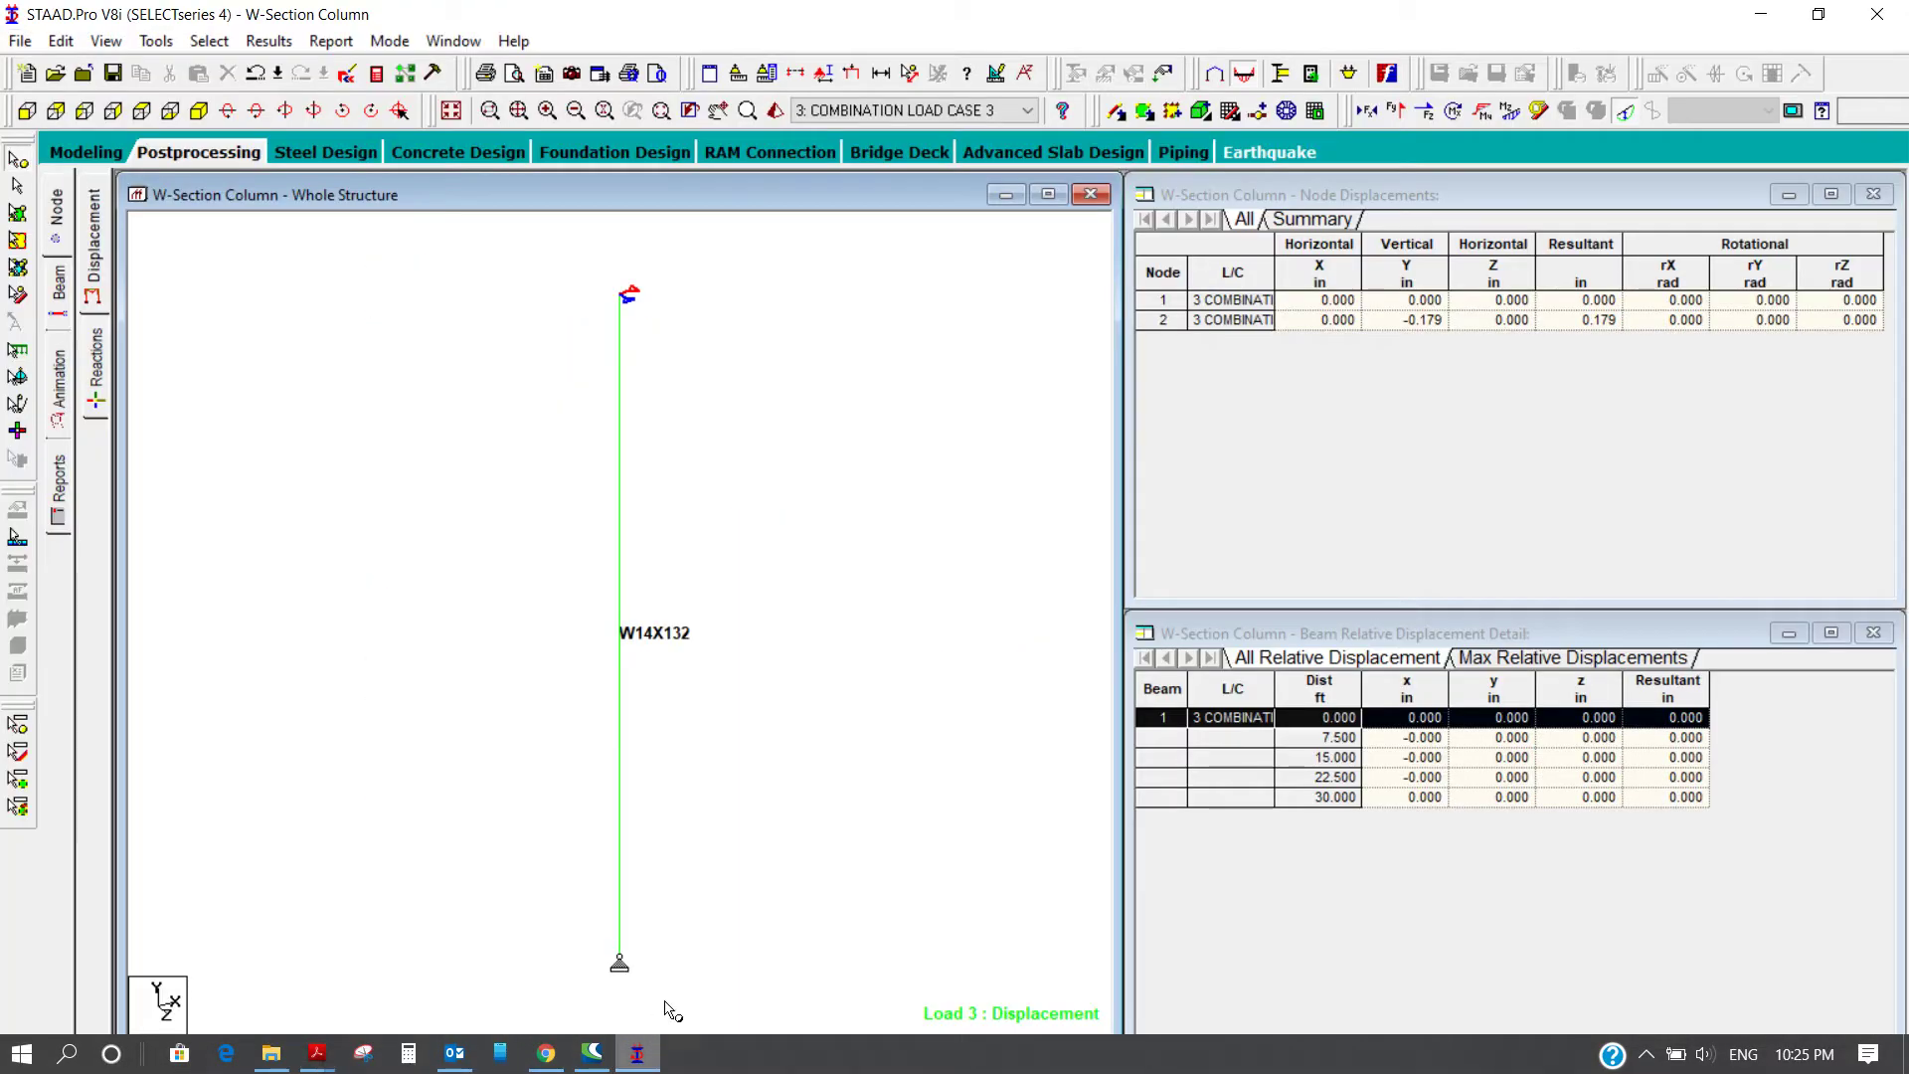
pyautogui.moveTo(696, 769)
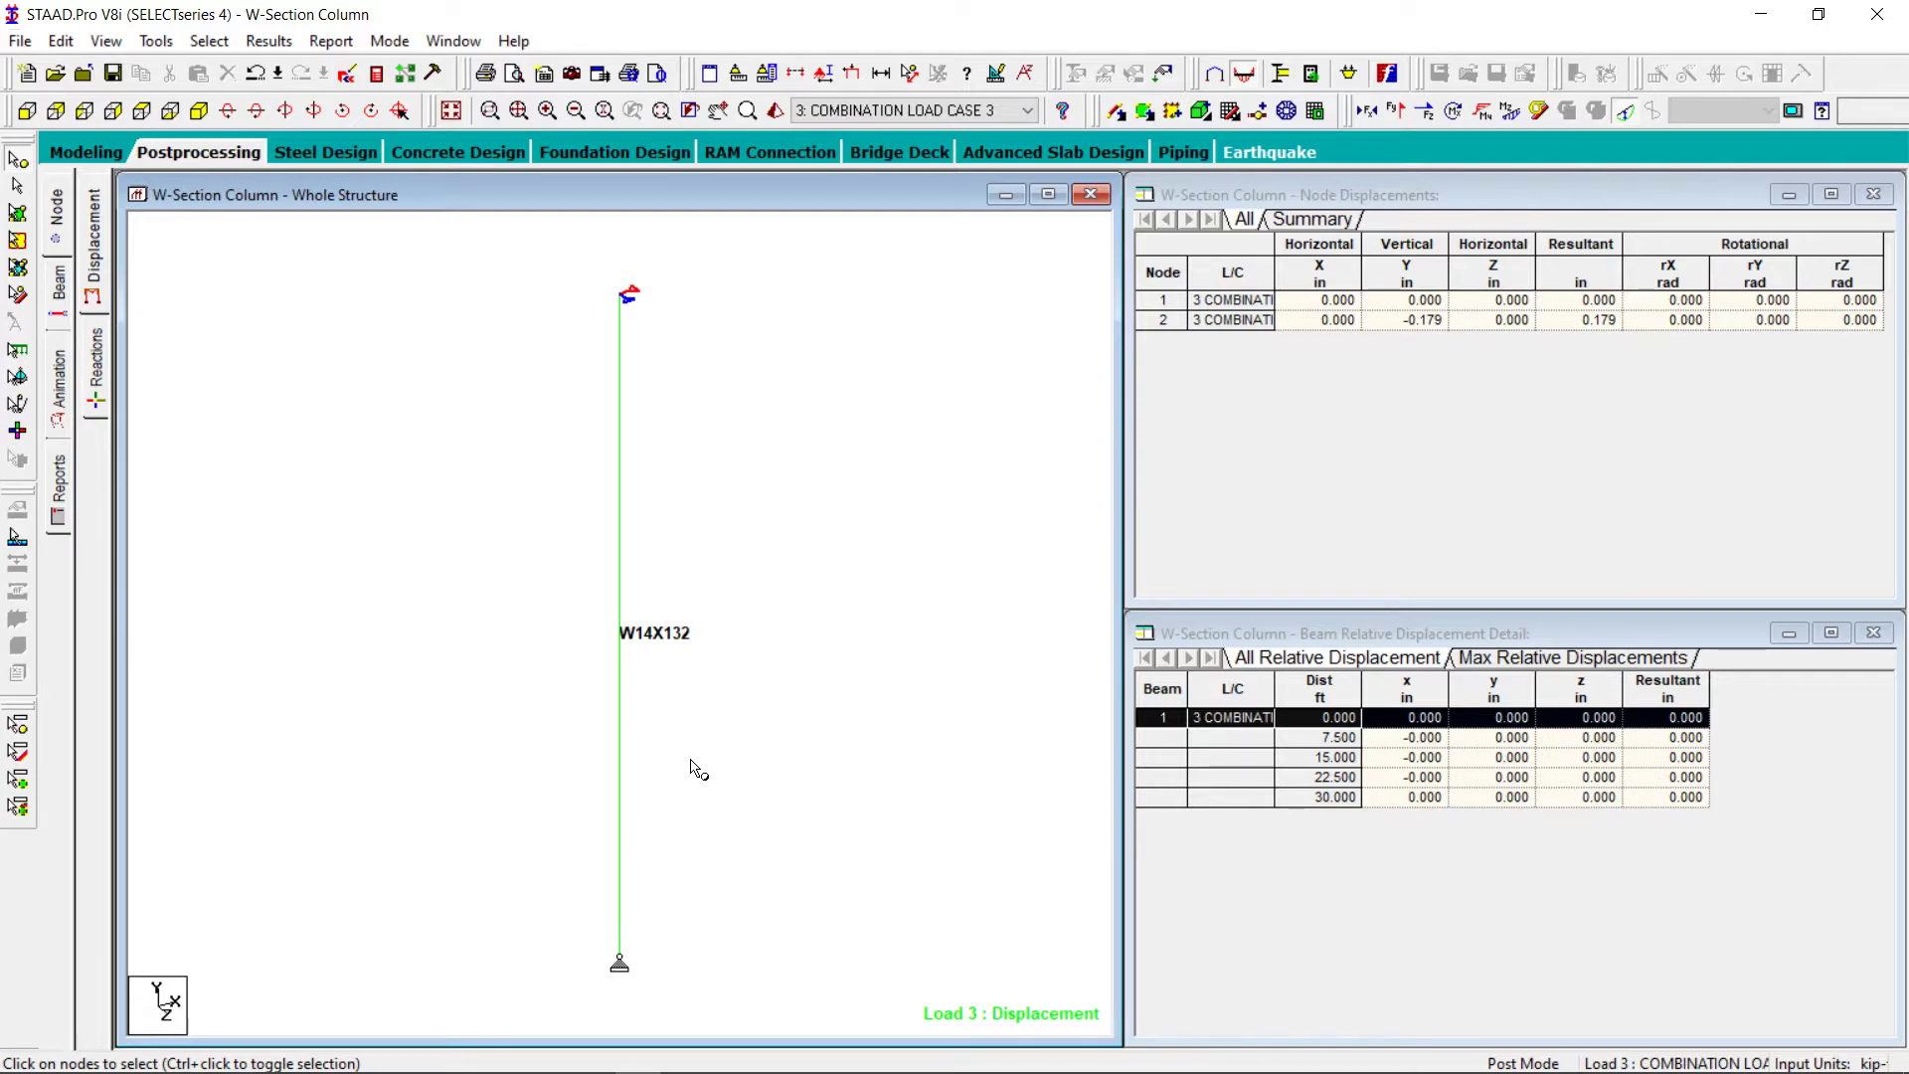
pyautogui.moveTo(149, 332)
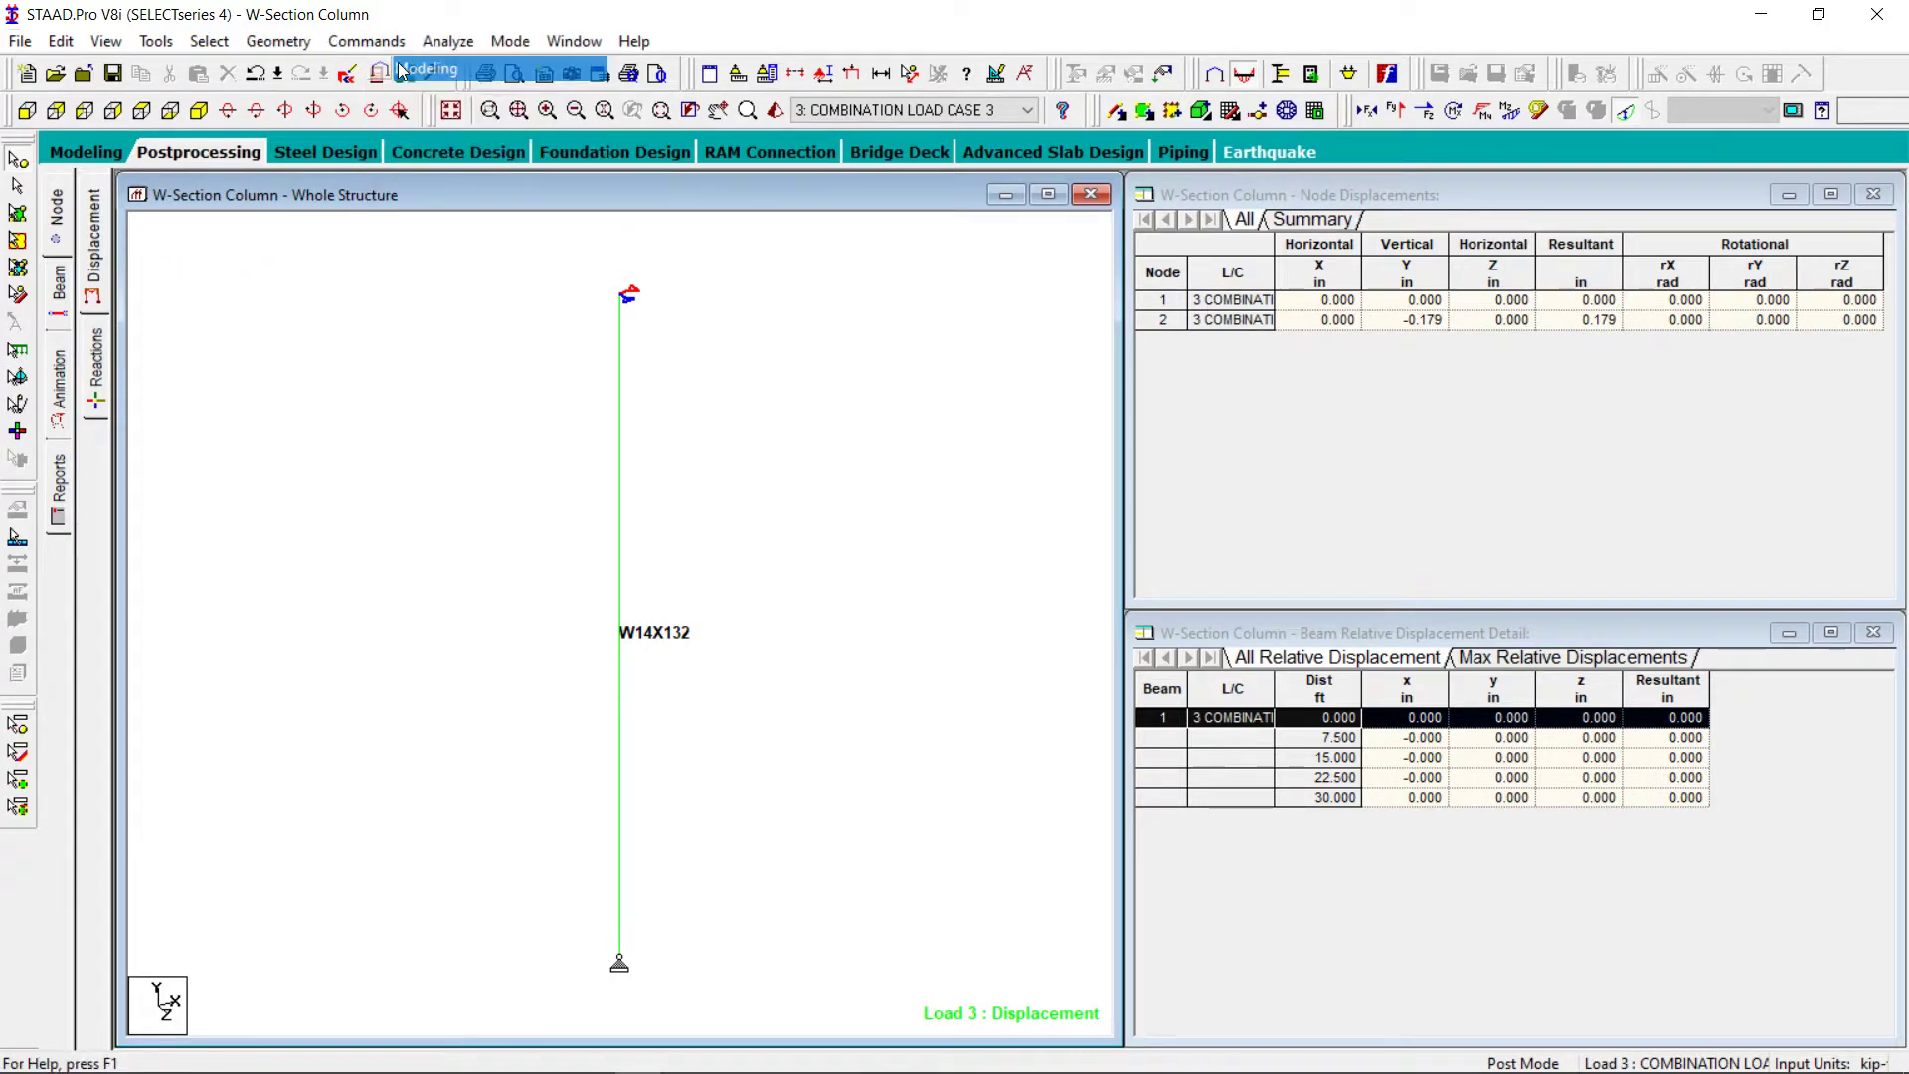
# Return to Modeling and show the Geometry tables: two nodes 30 ft apart, one beam.
pyautogui.click(84, 151)
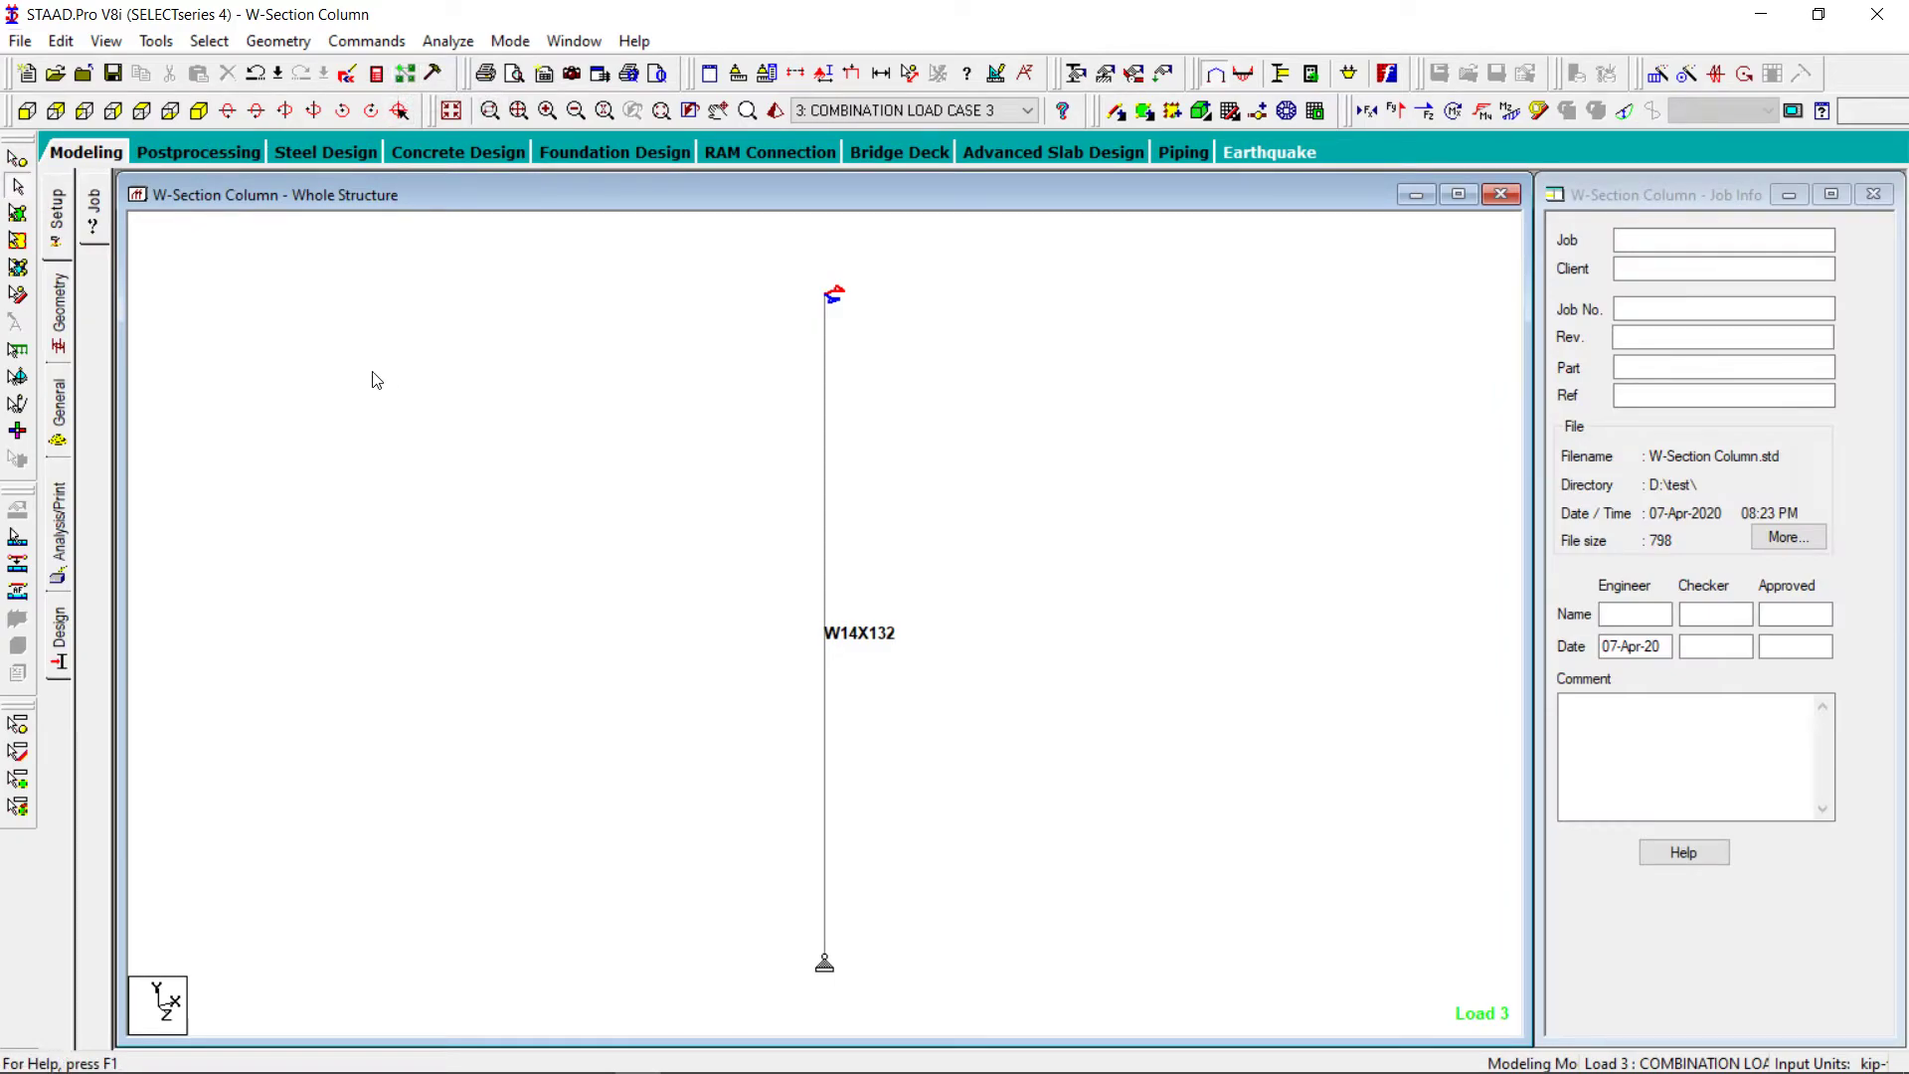
pyautogui.moveTo(149, 373)
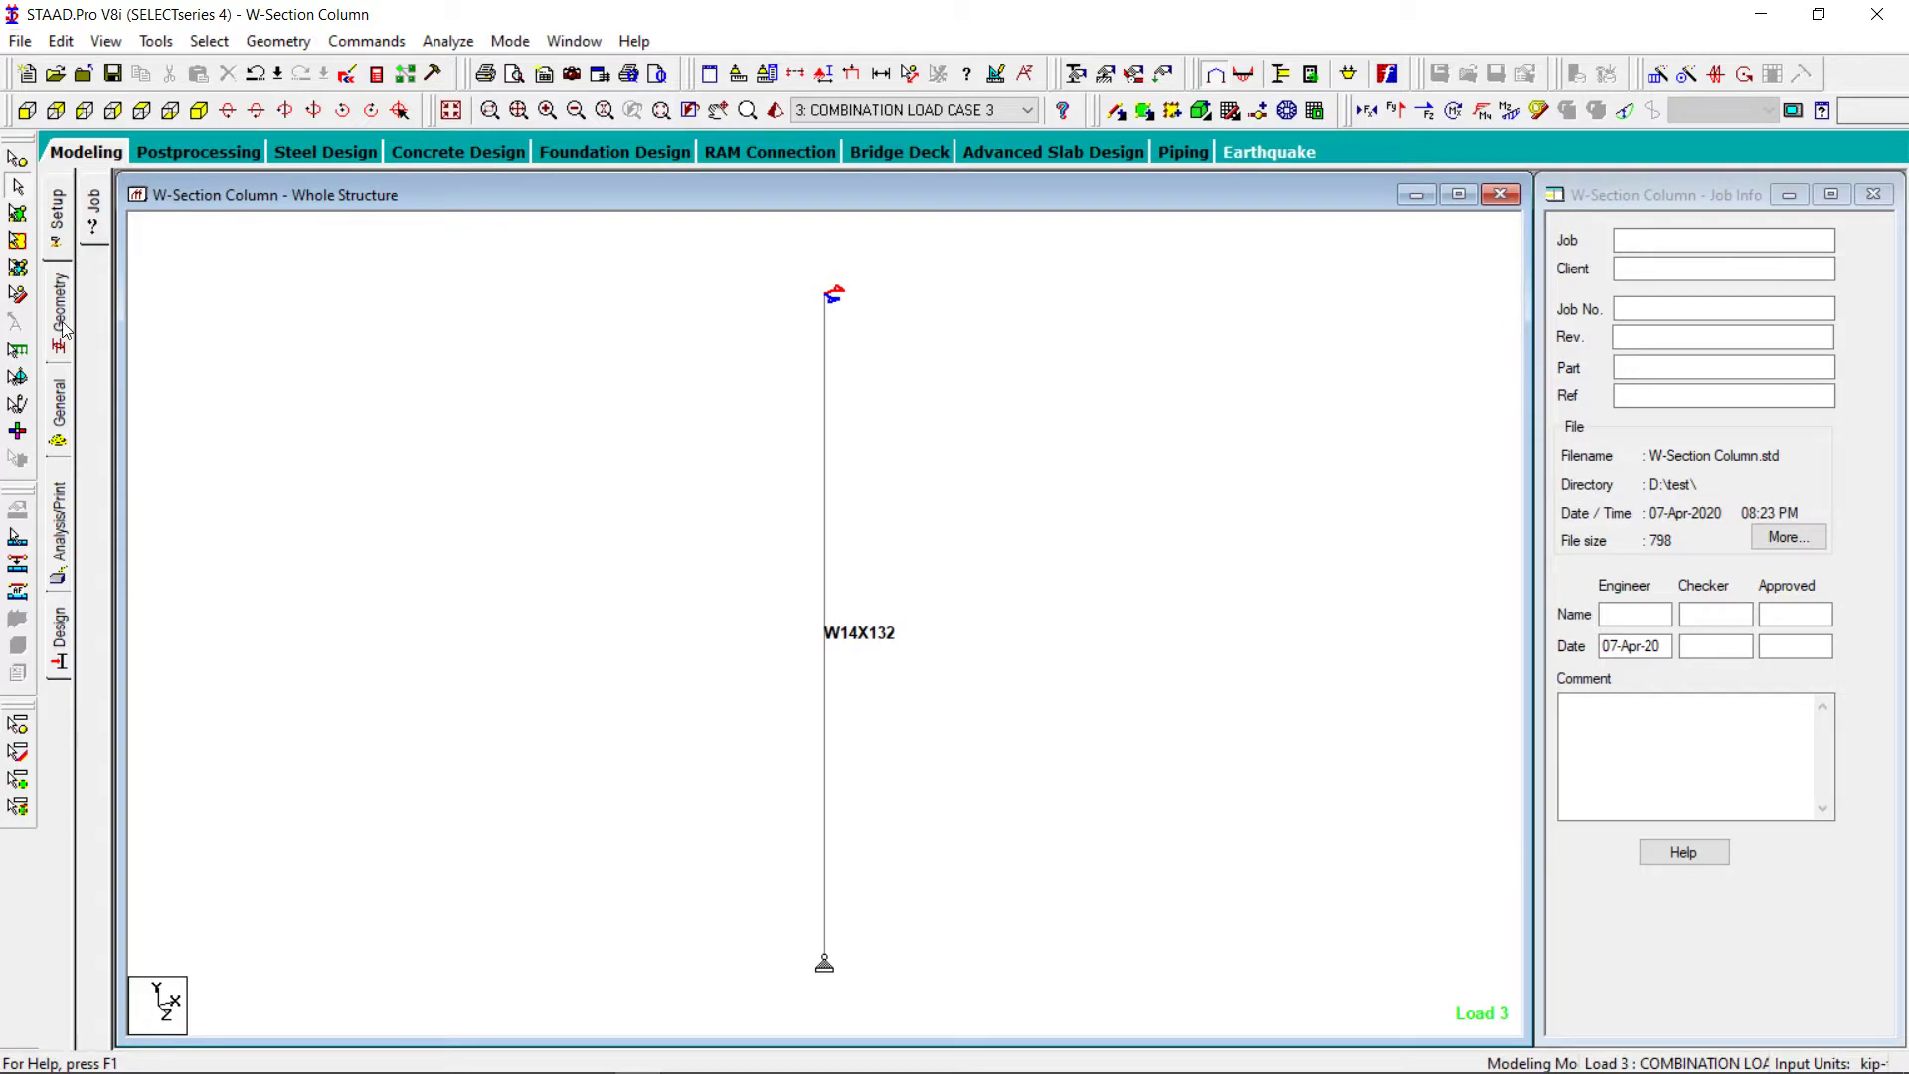
pyautogui.click(58, 316)
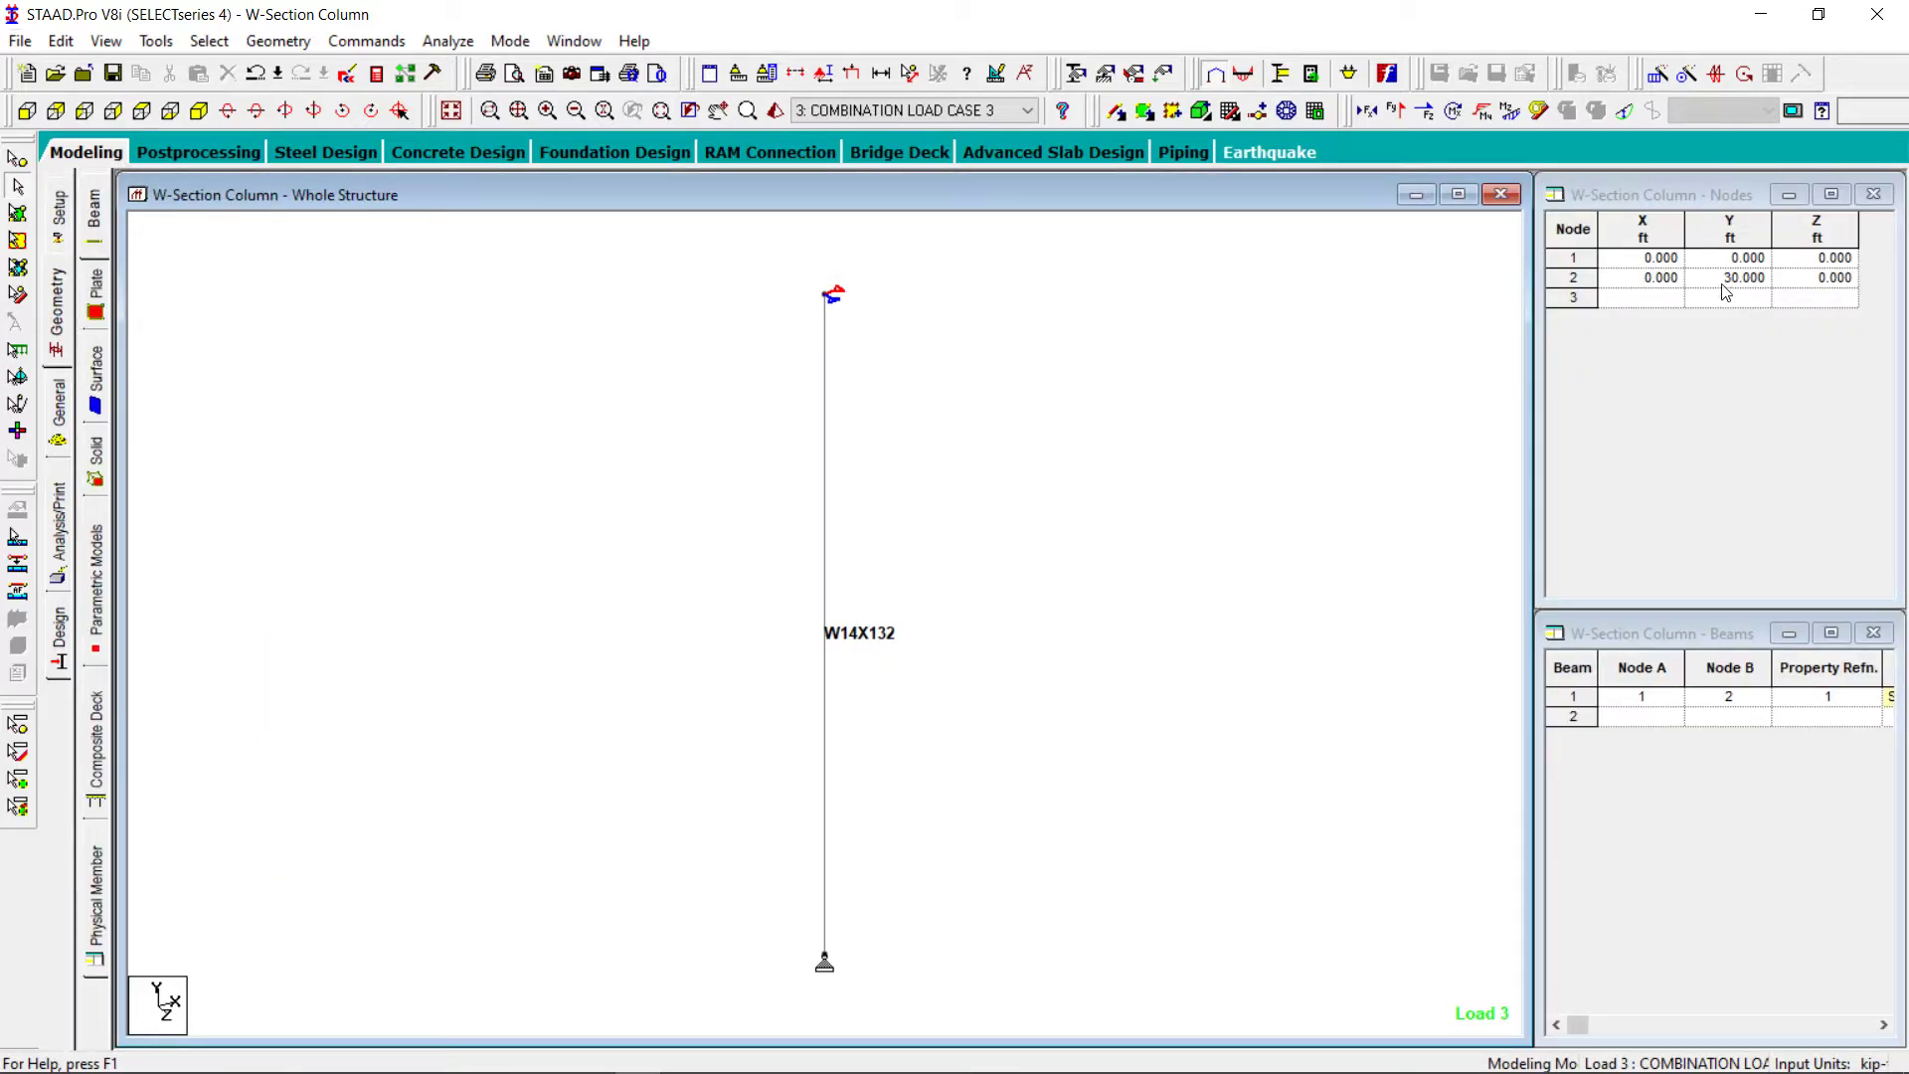
pyautogui.moveTo(1418, 260)
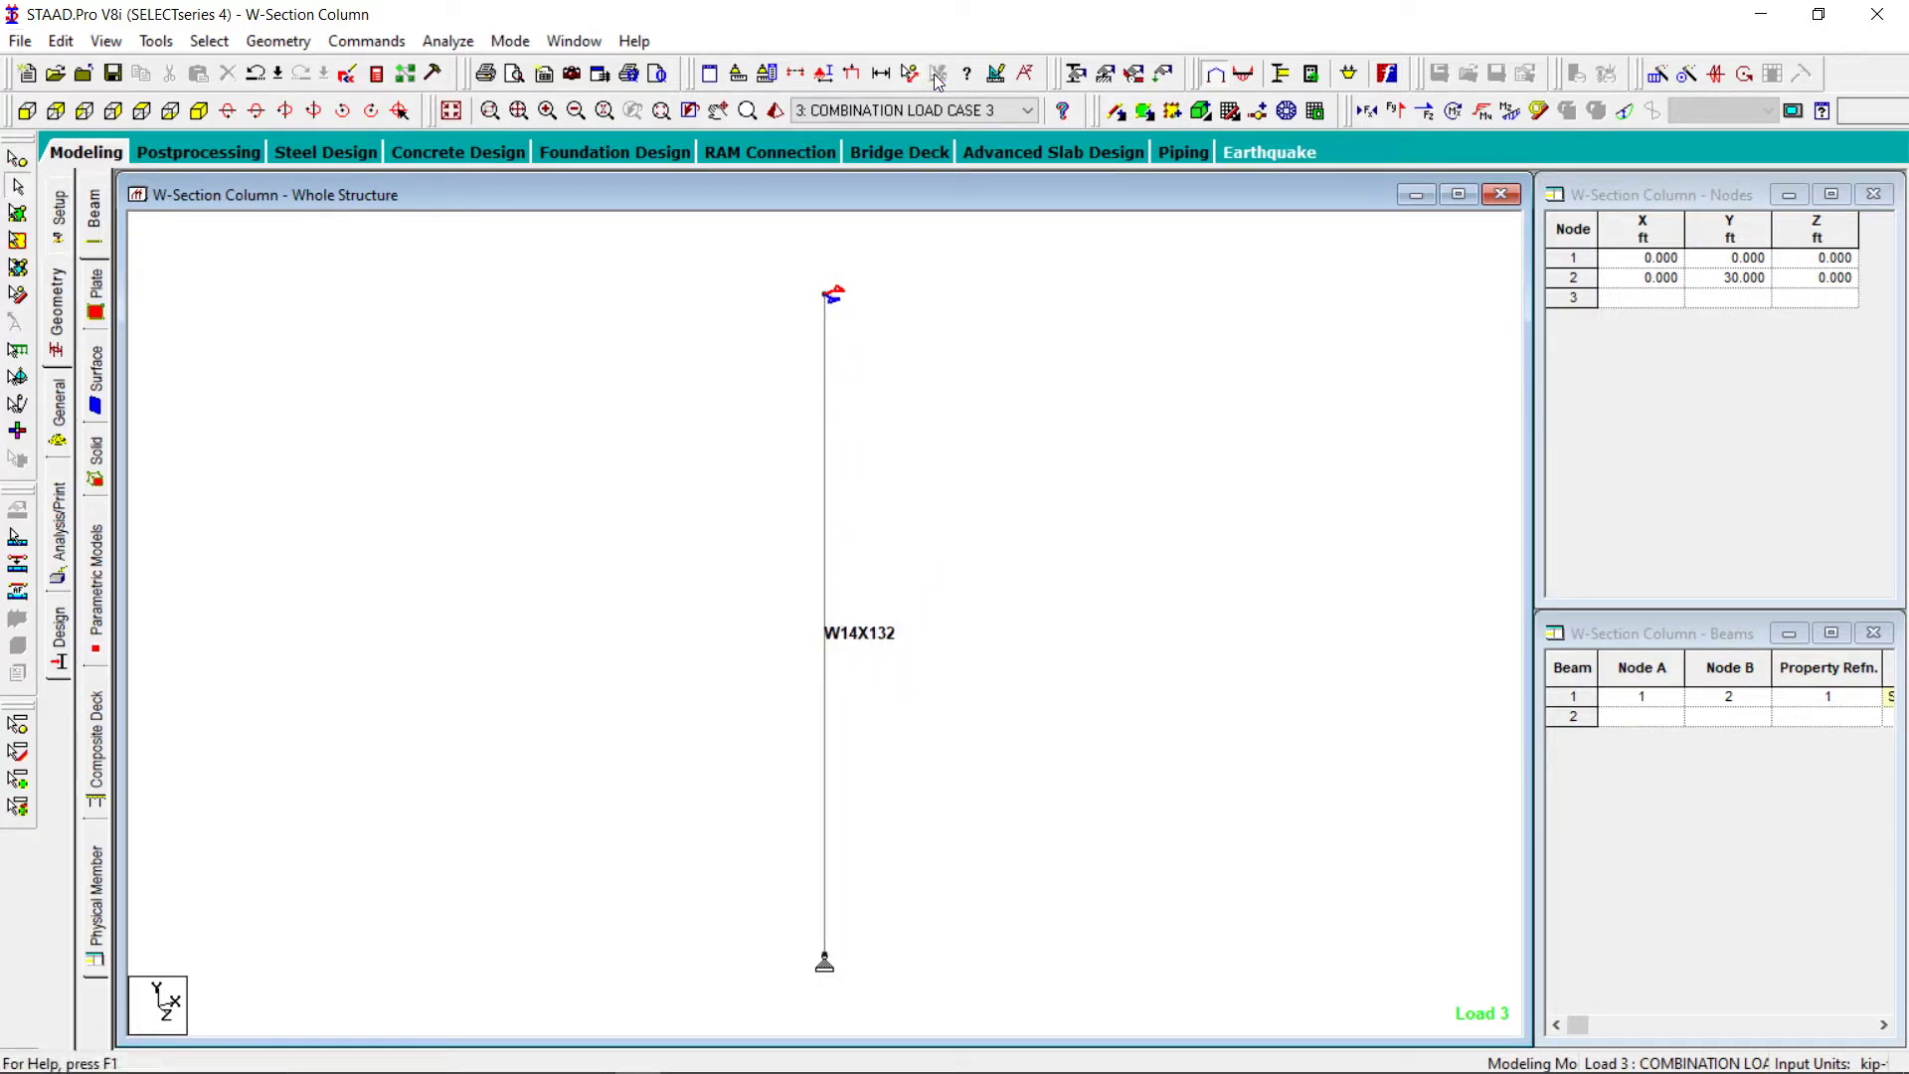
pyautogui.moveTo(849, 612)
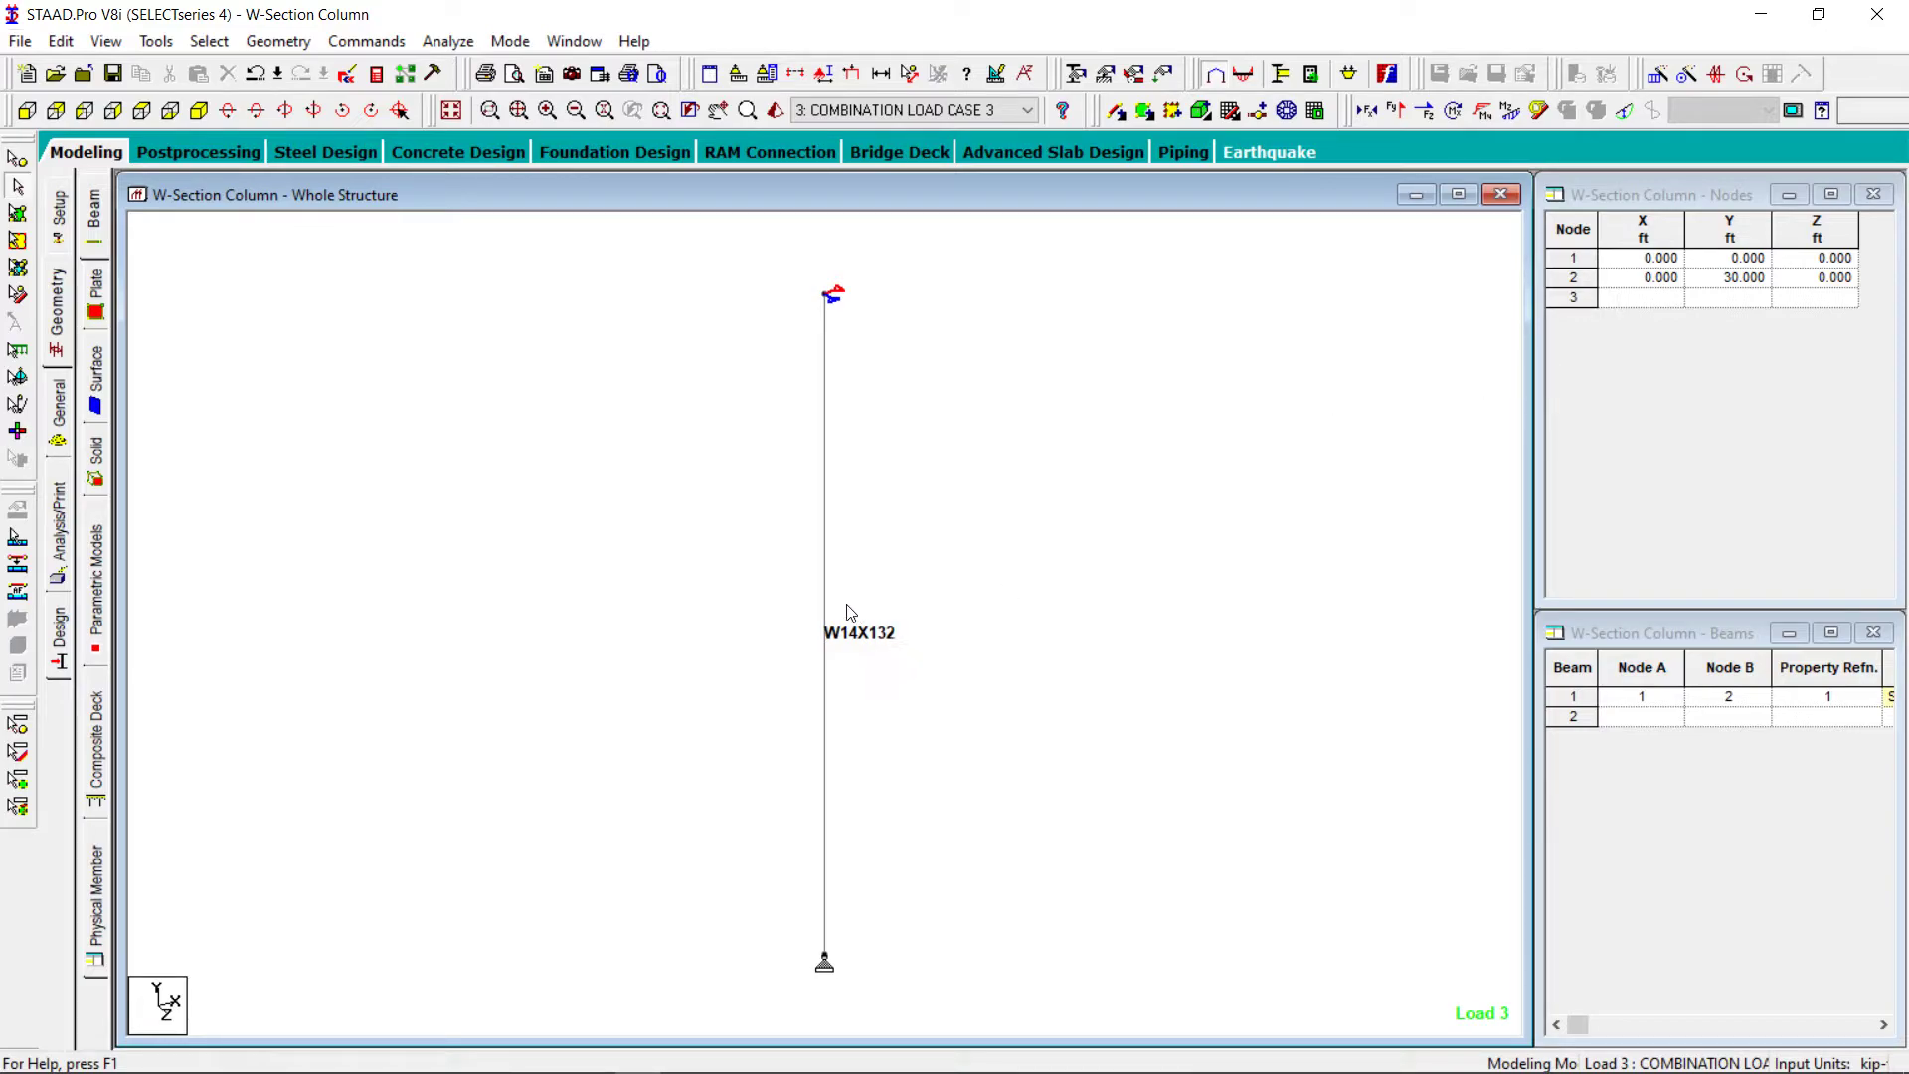
pyautogui.moveTo(887, 655)
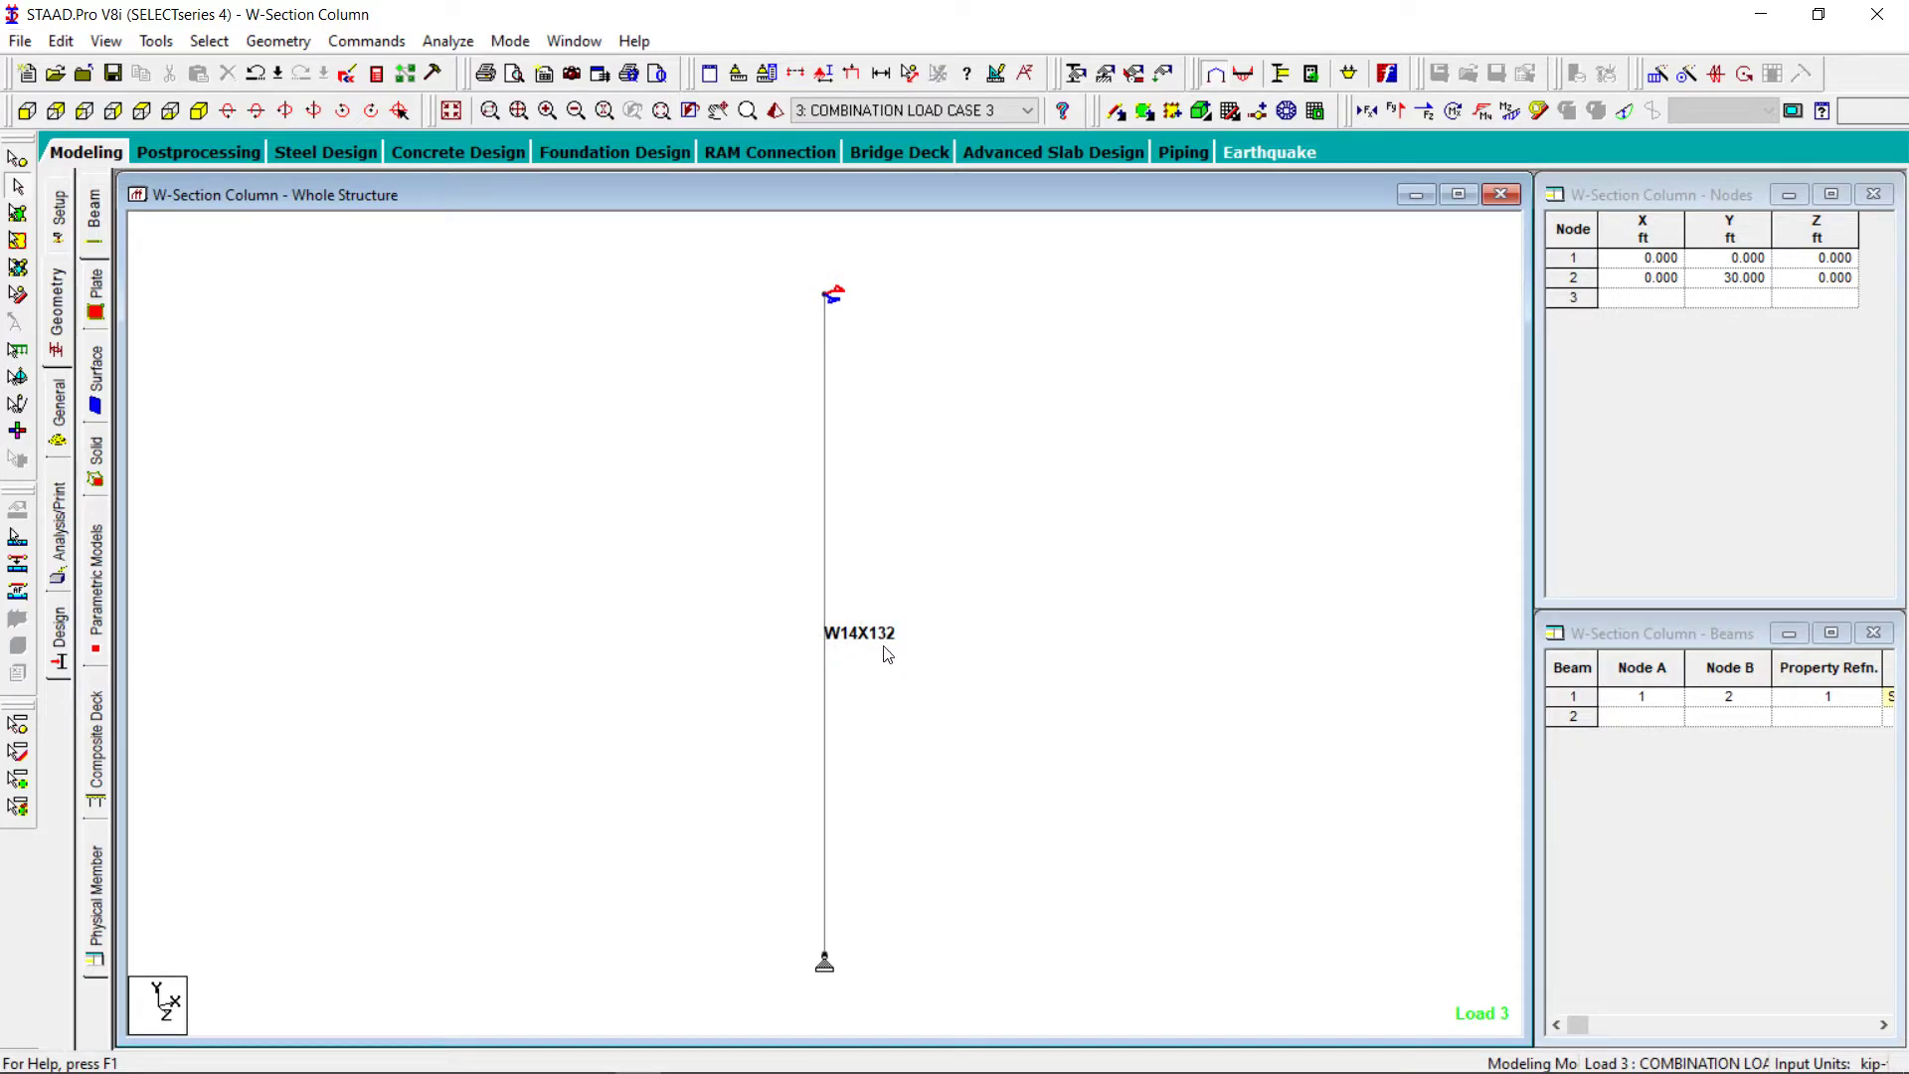
pyautogui.moveTo(710, 617)
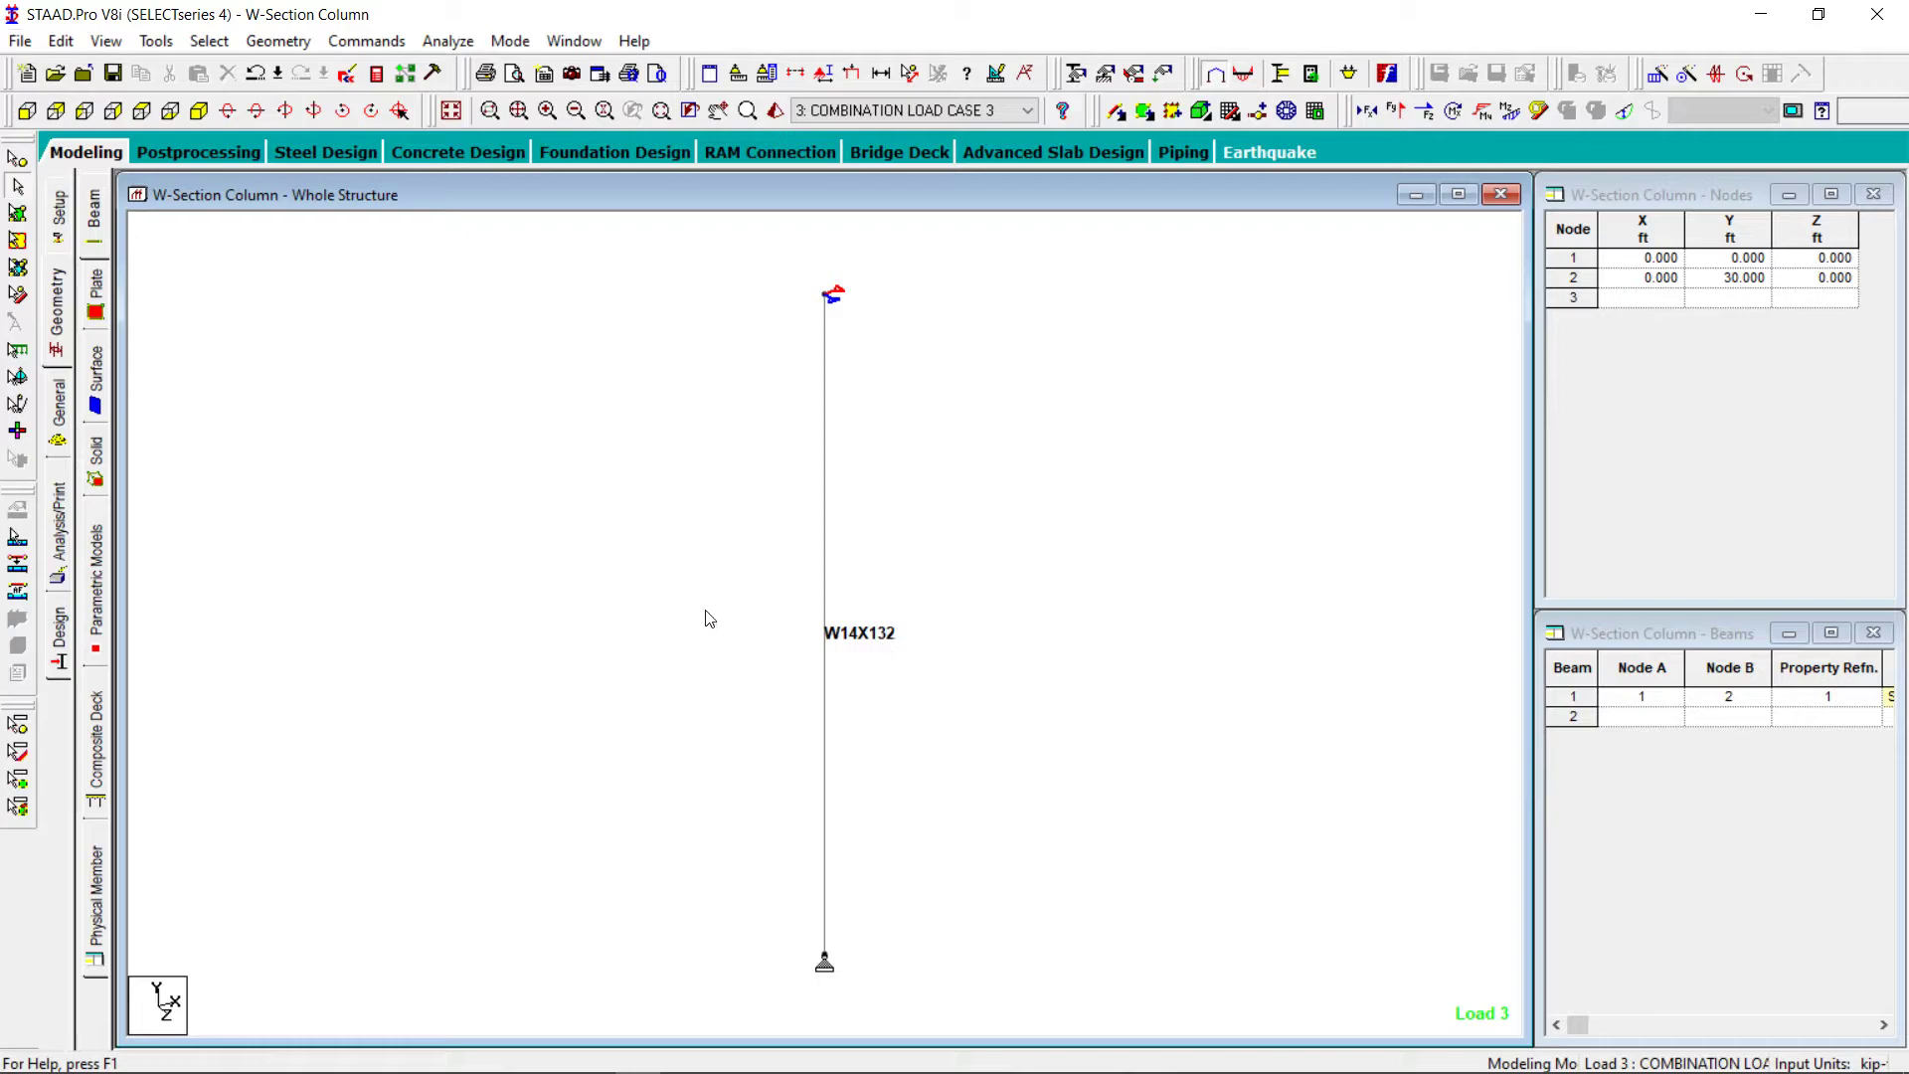
pyautogui.moveTo(175, 488)
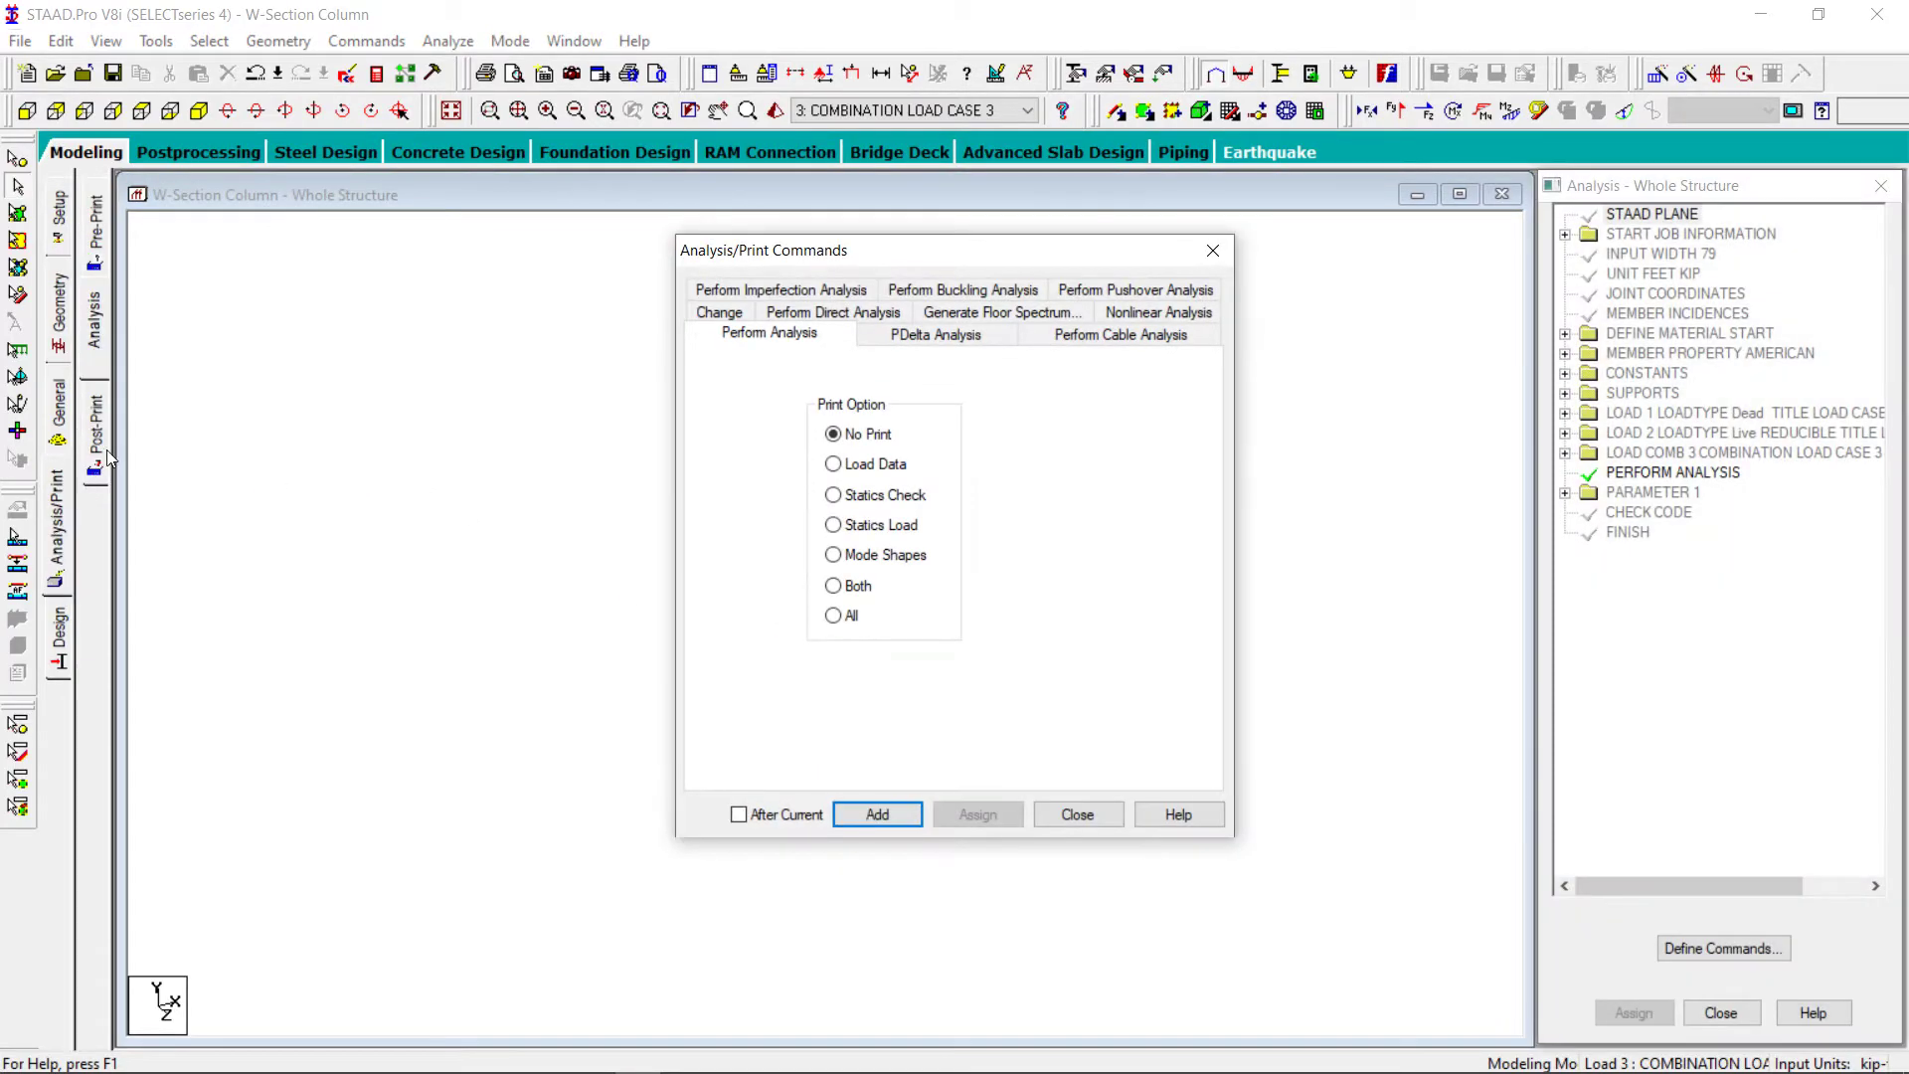
# Show the load definitions: 140 kip and 420 kip FY cases and combination case 3.
pyautogui.click(1076, 814)
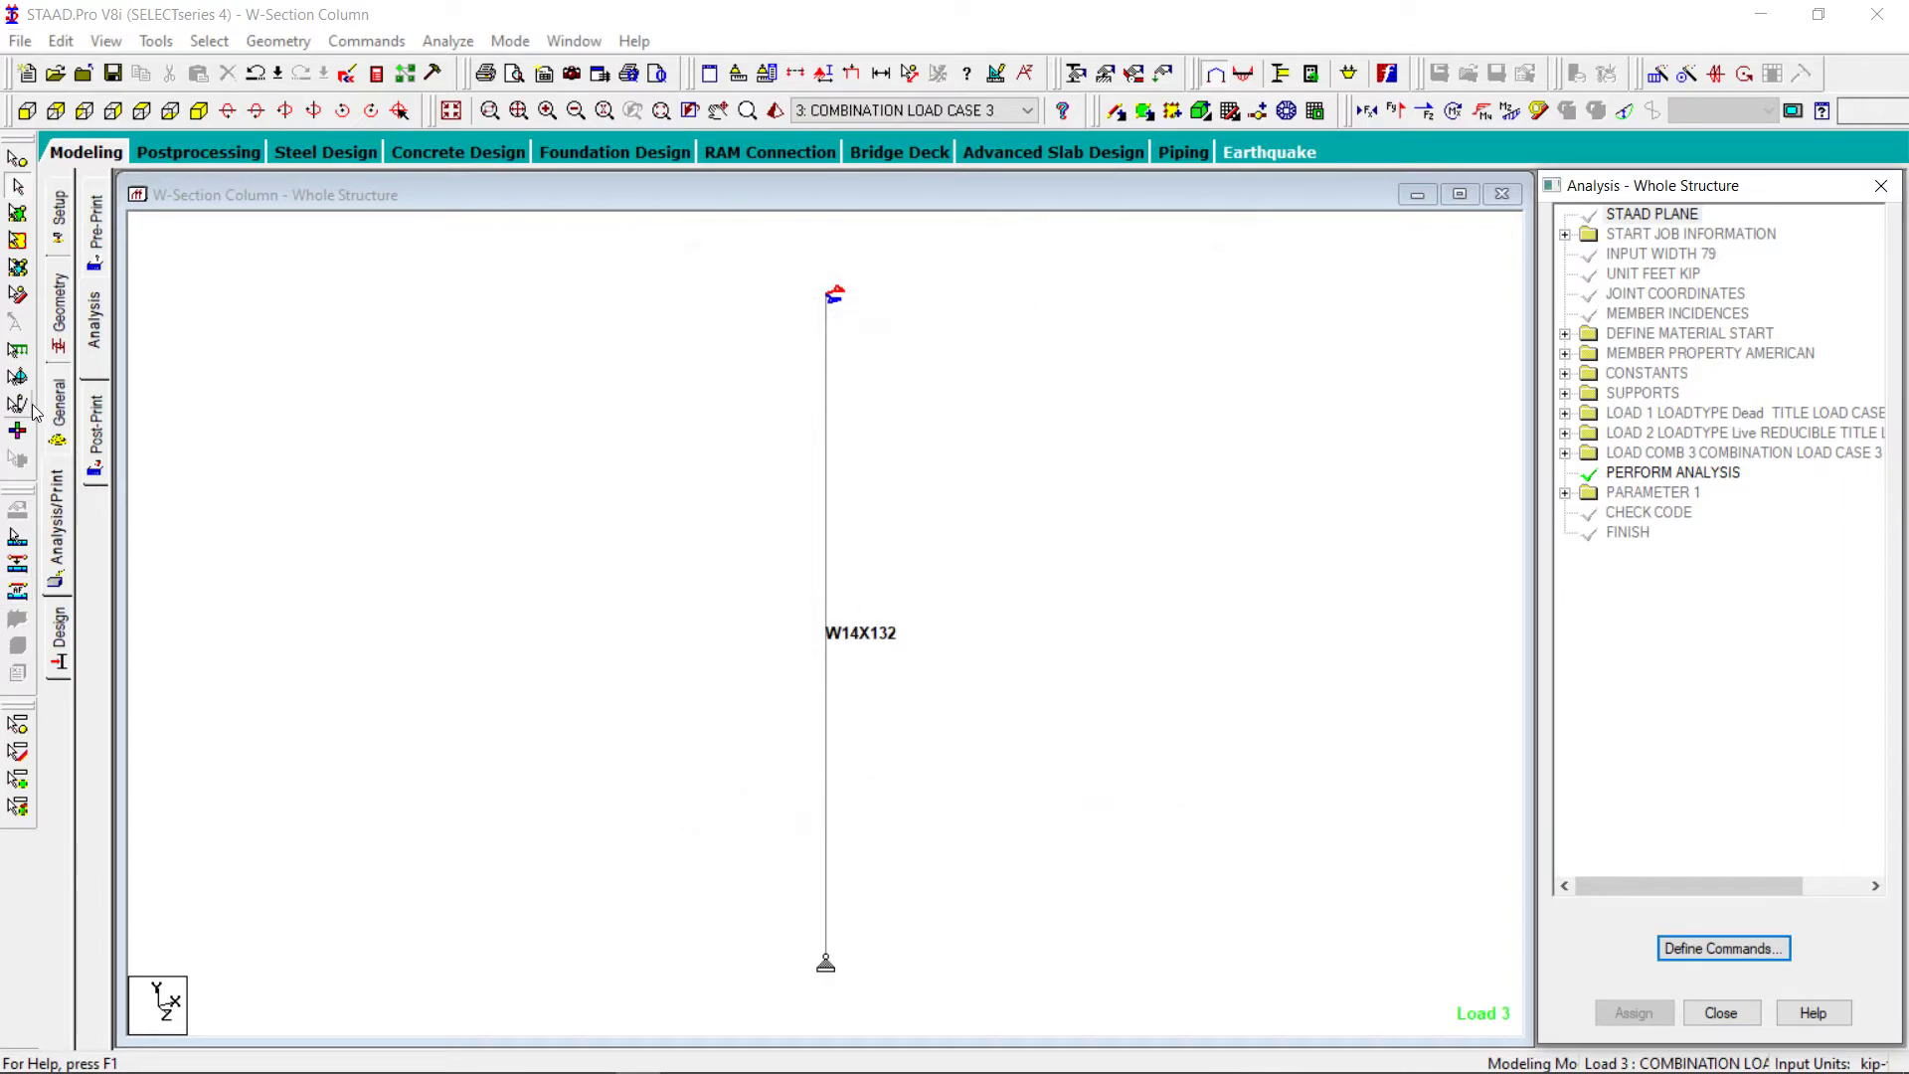
pyautogui.click(56, 511)
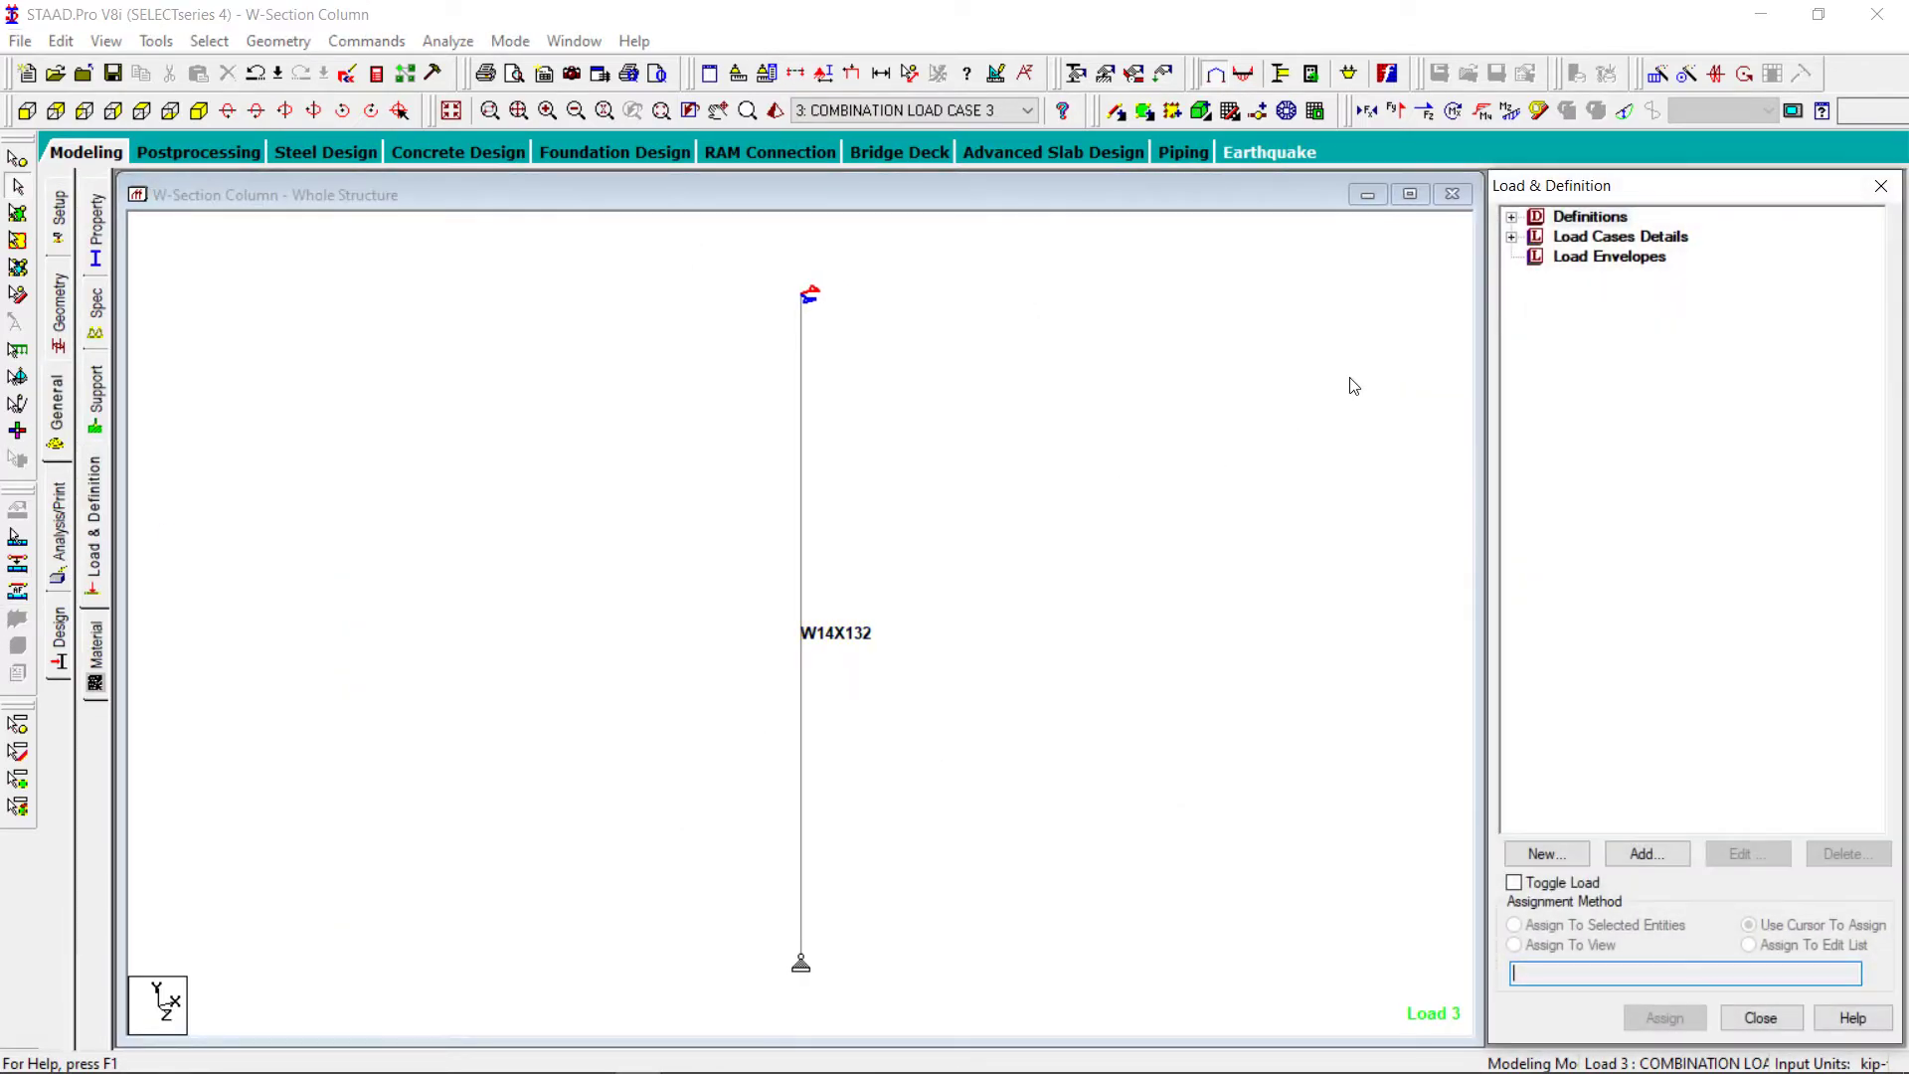
pyautogui.click(1538, 236)
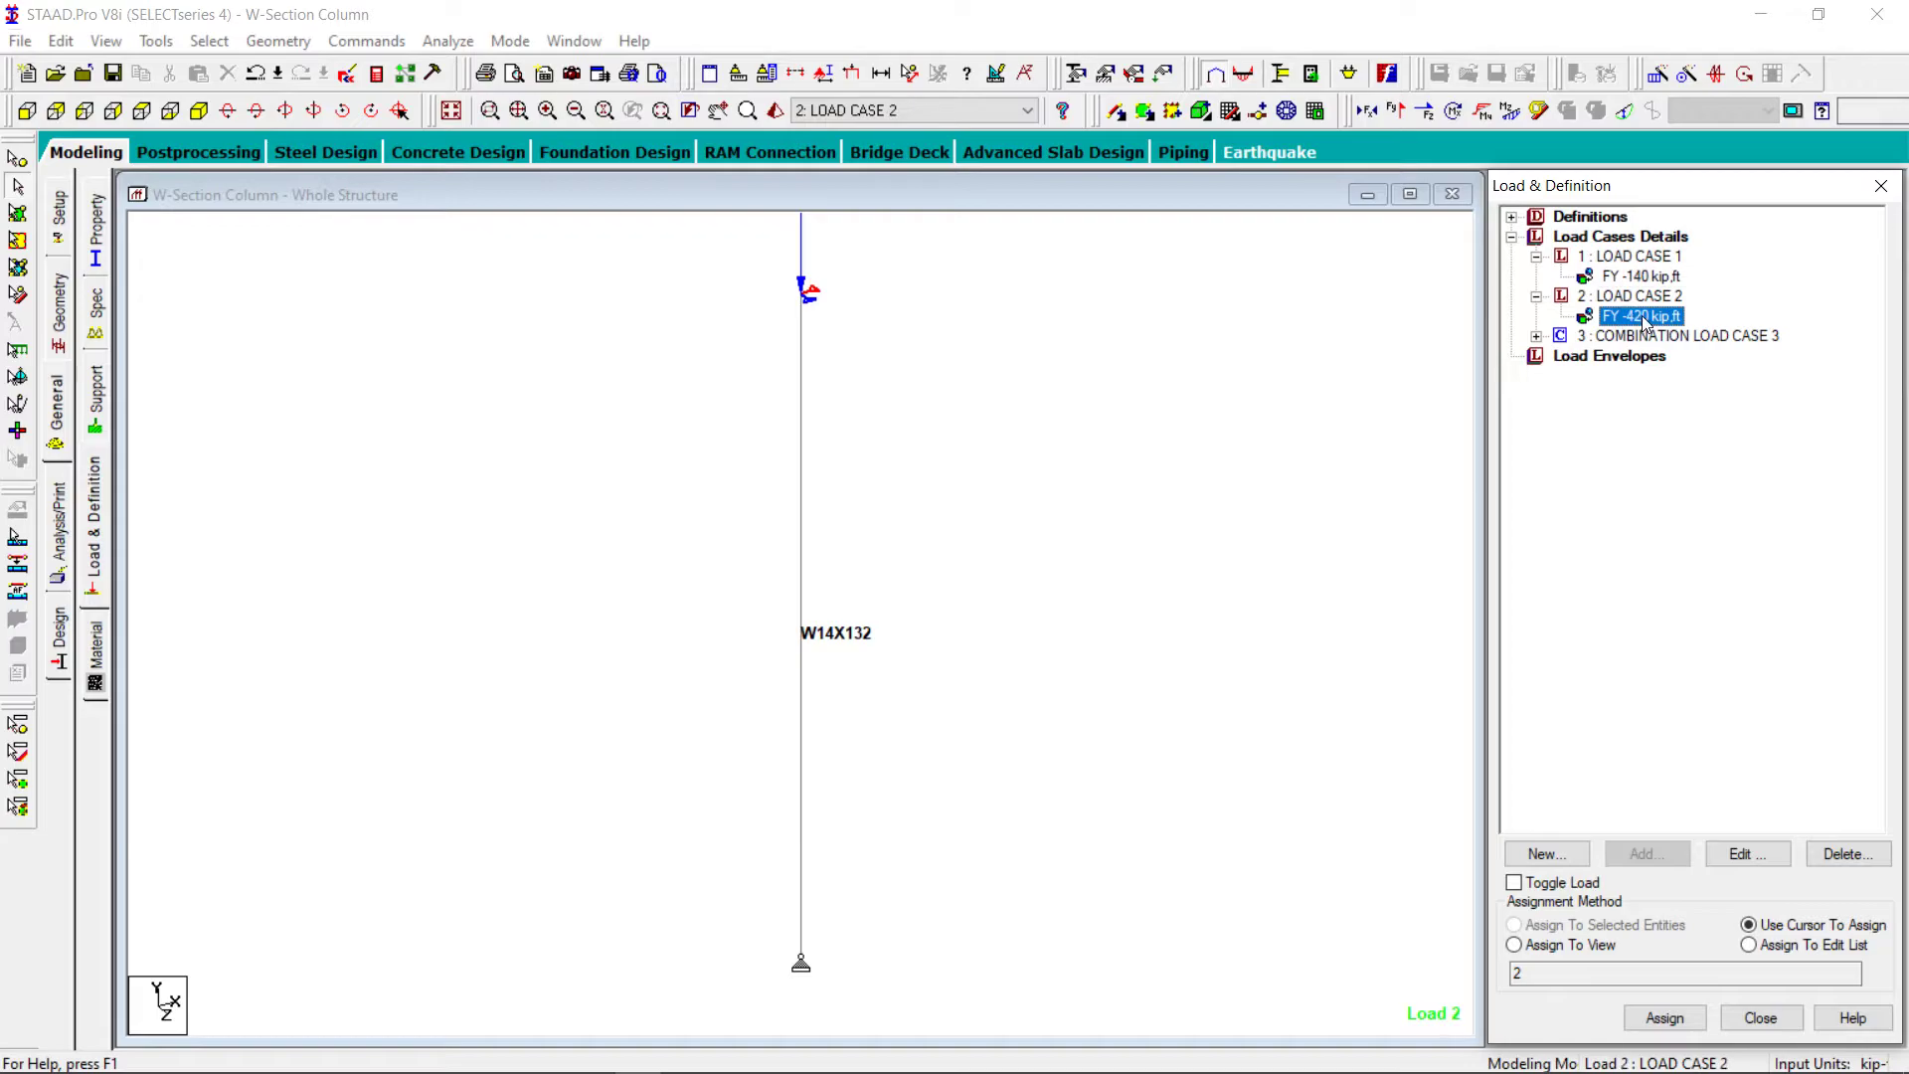
pyautogui.click(1537, 334)
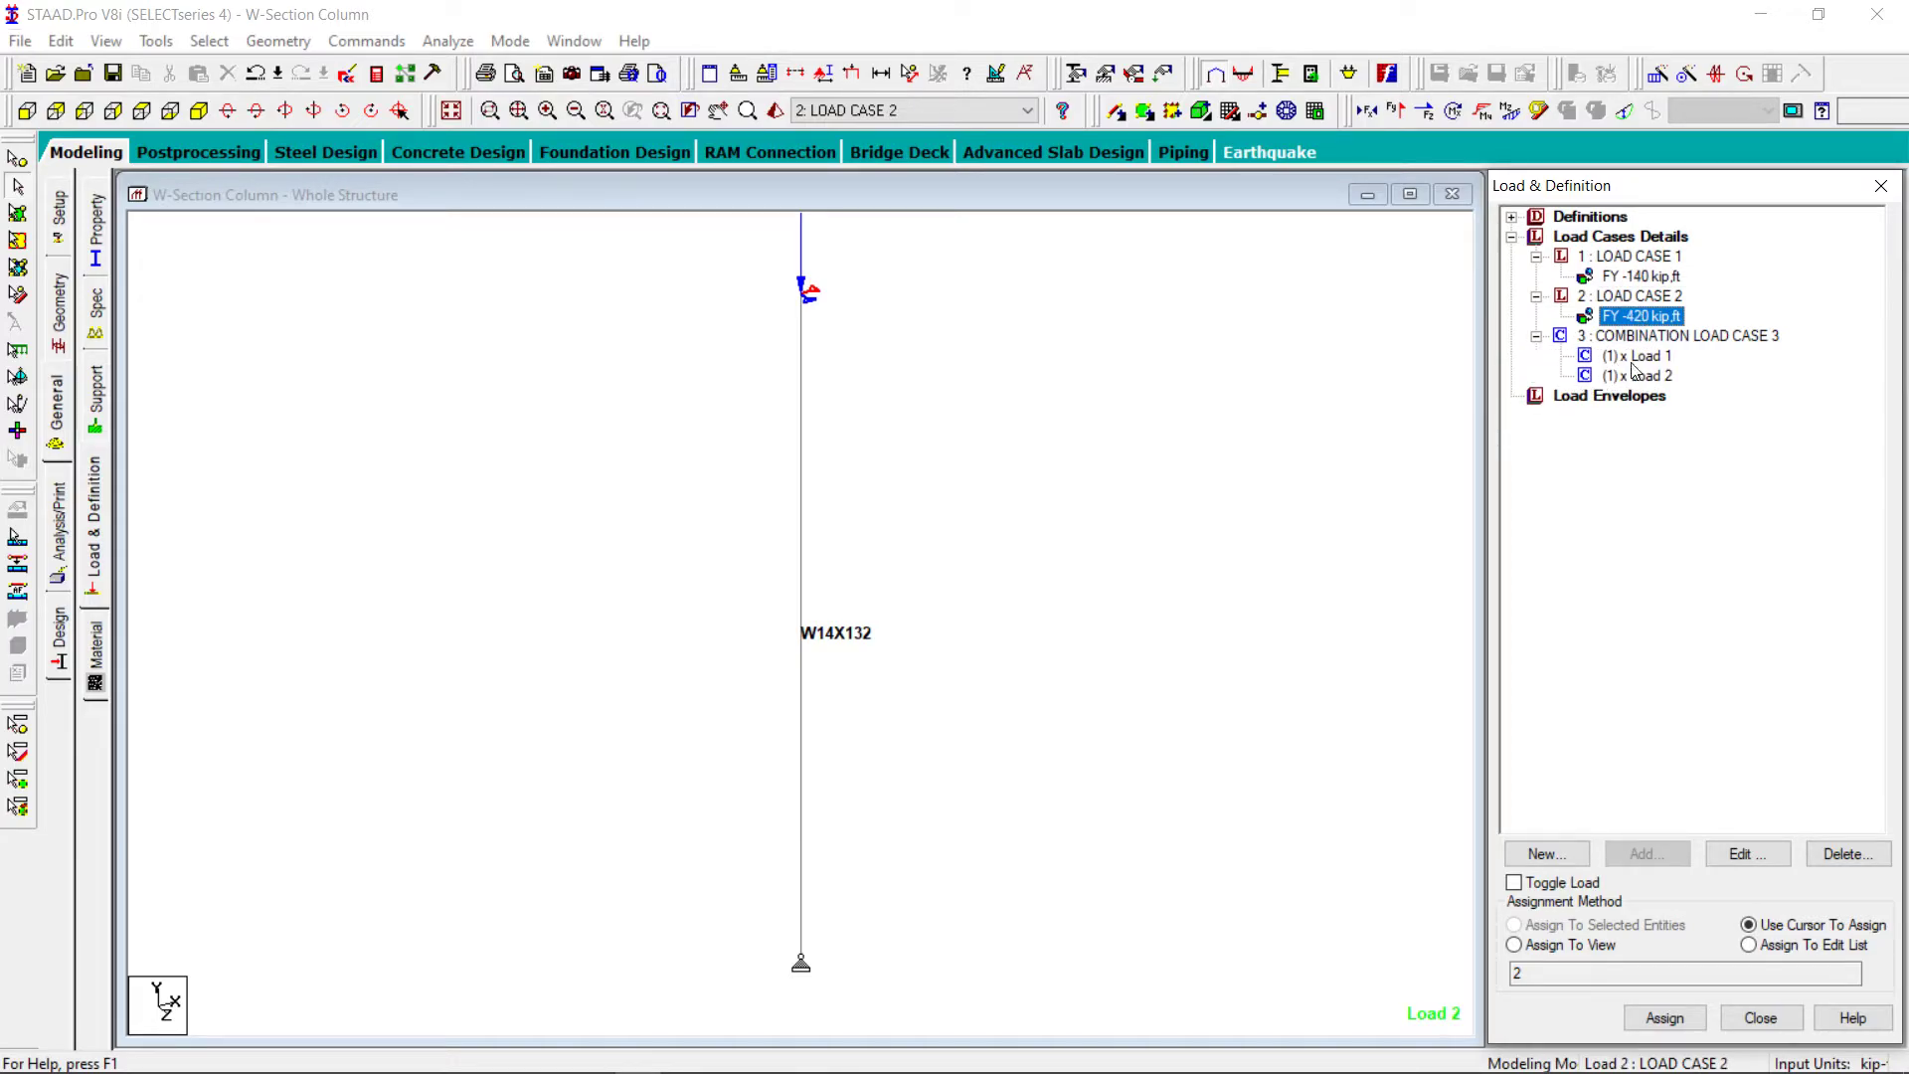
pyautogui.click(1688, 334)
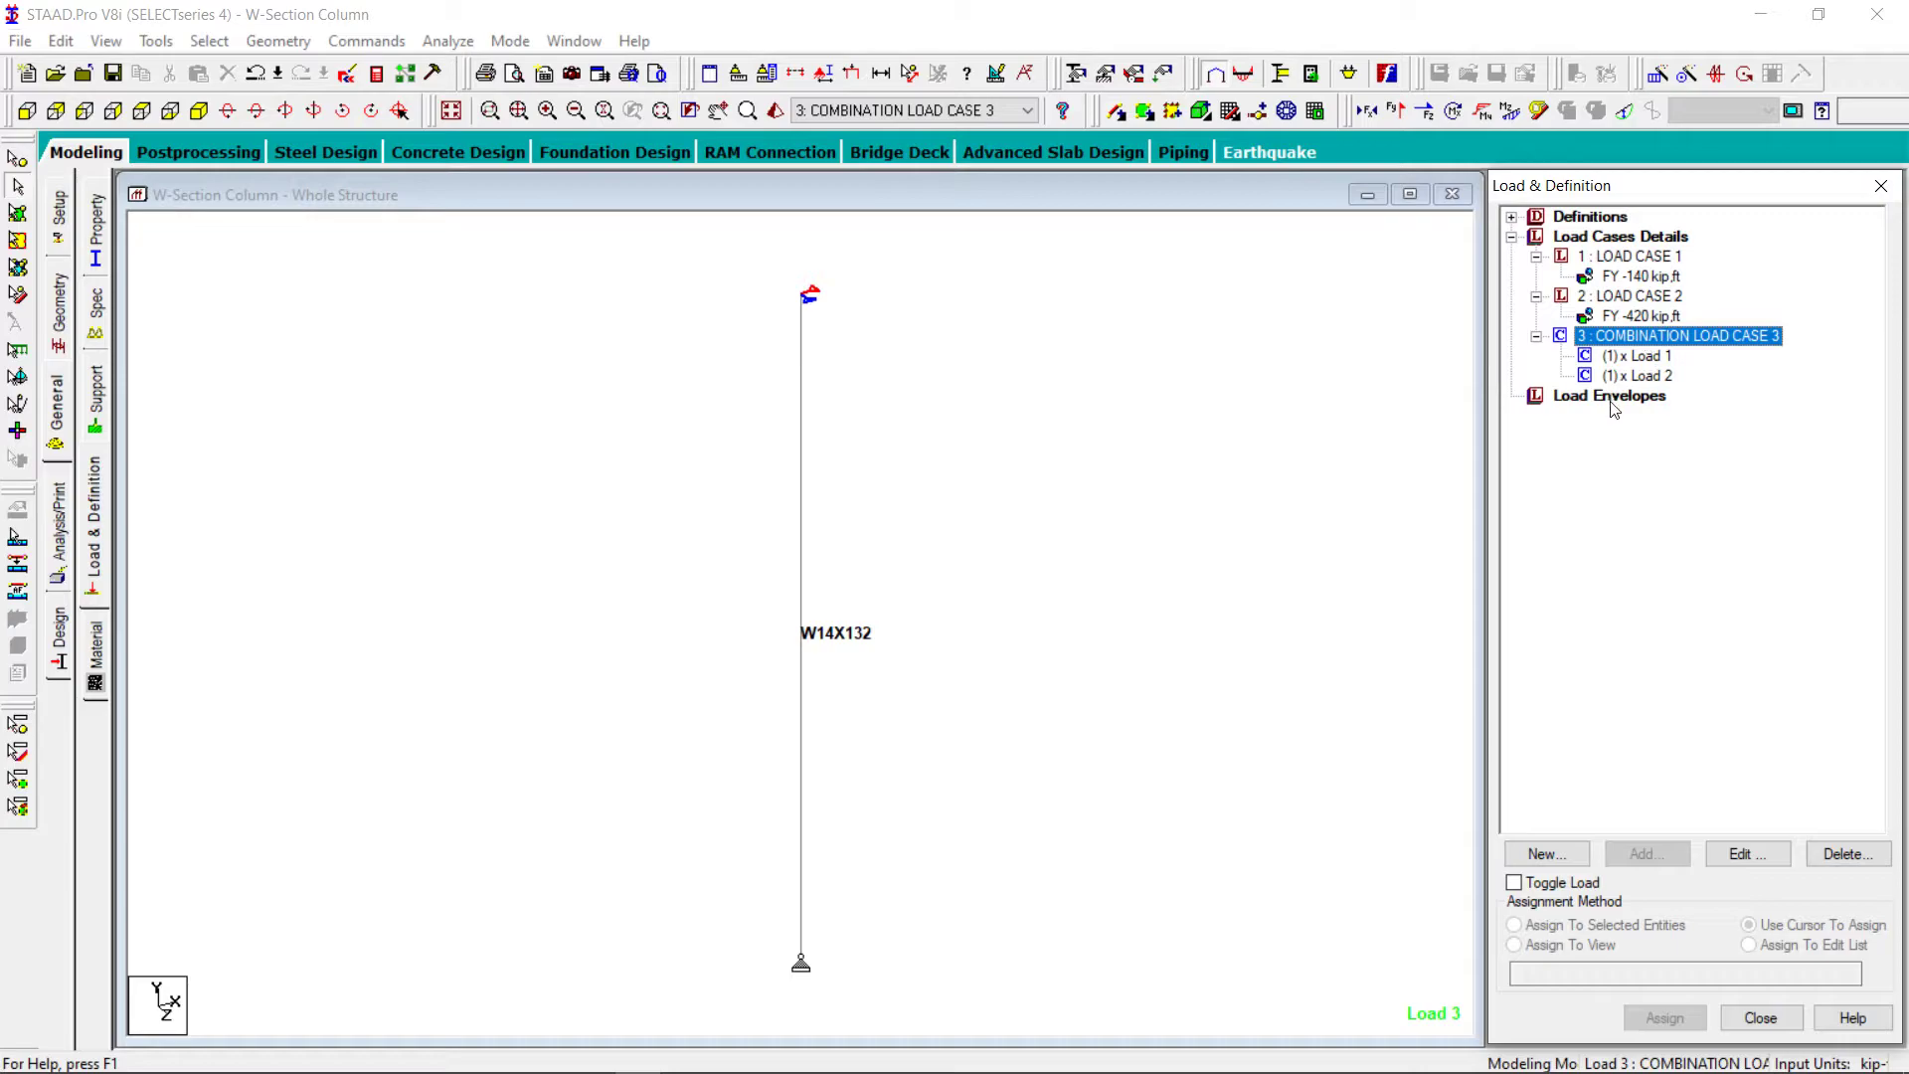
pyautogui.moveTo(752, 471)
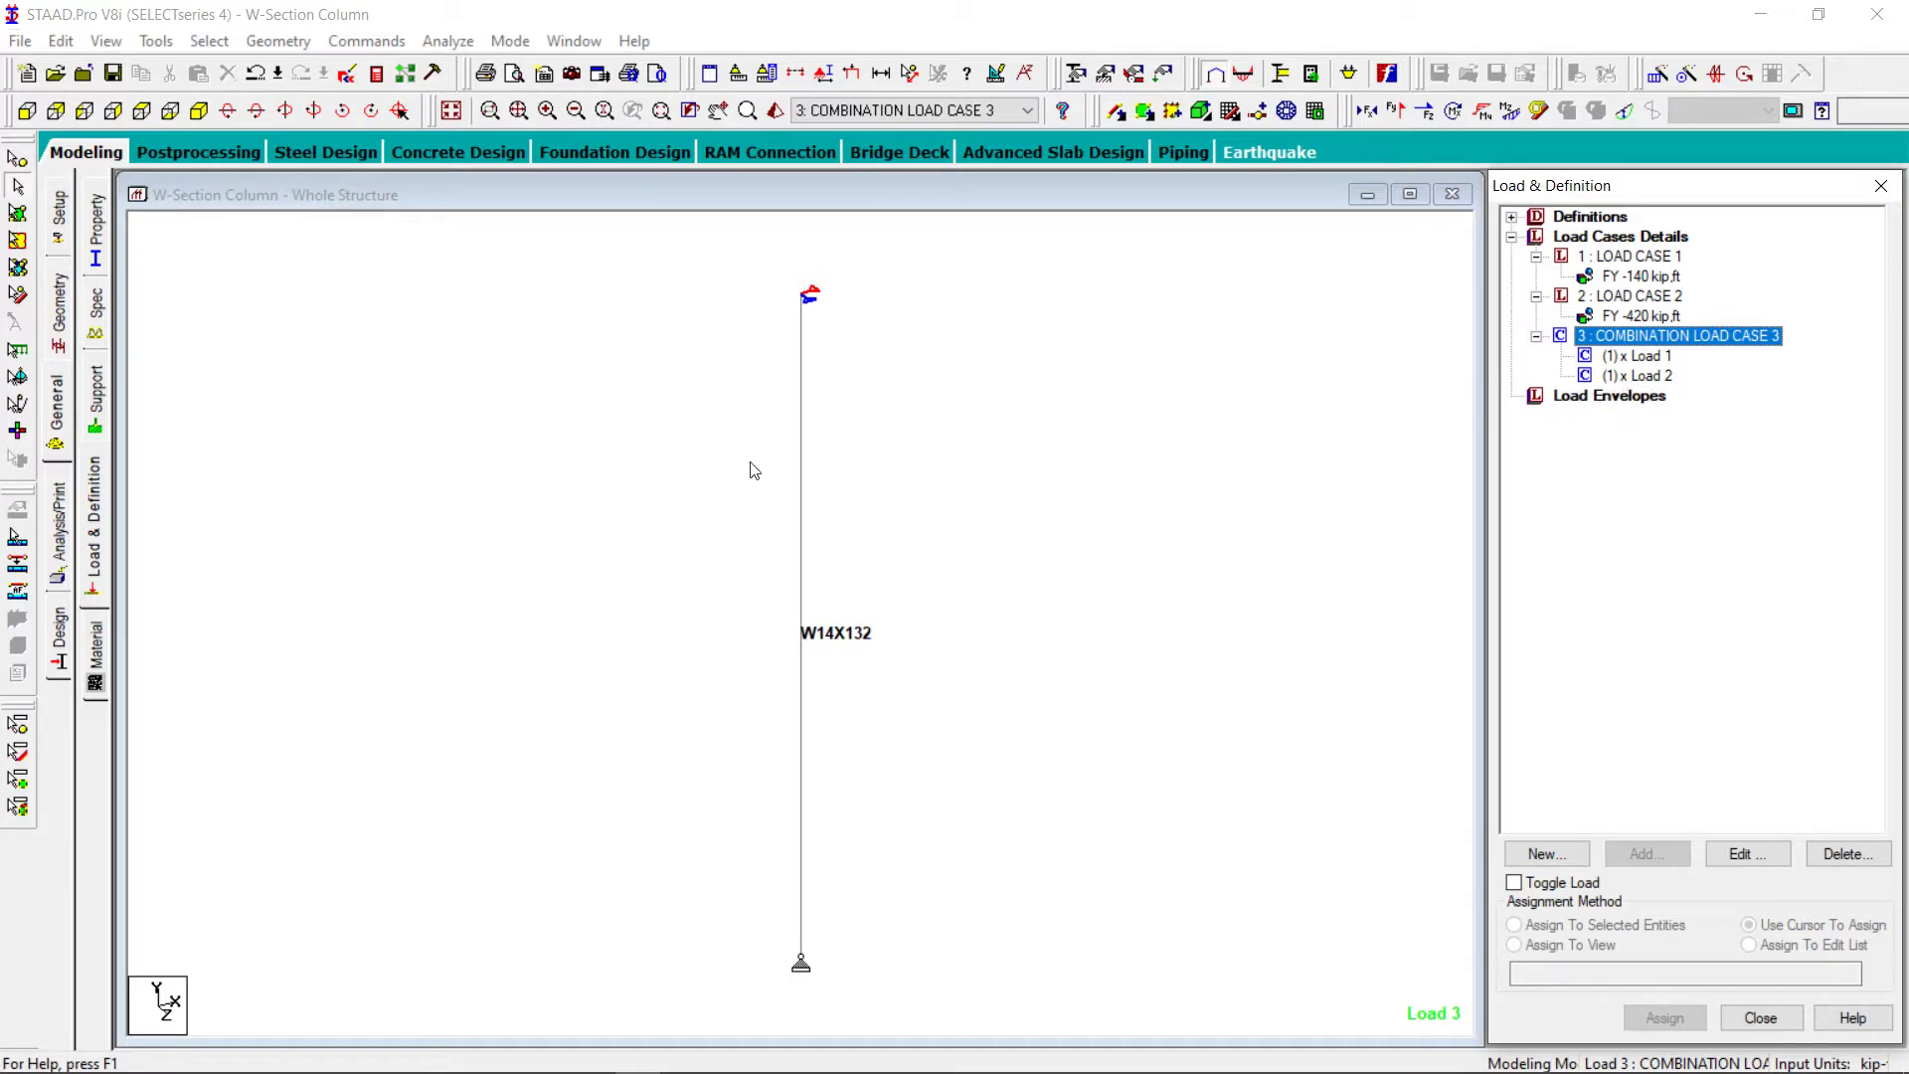
pyautogui.moveTo(541, 330)
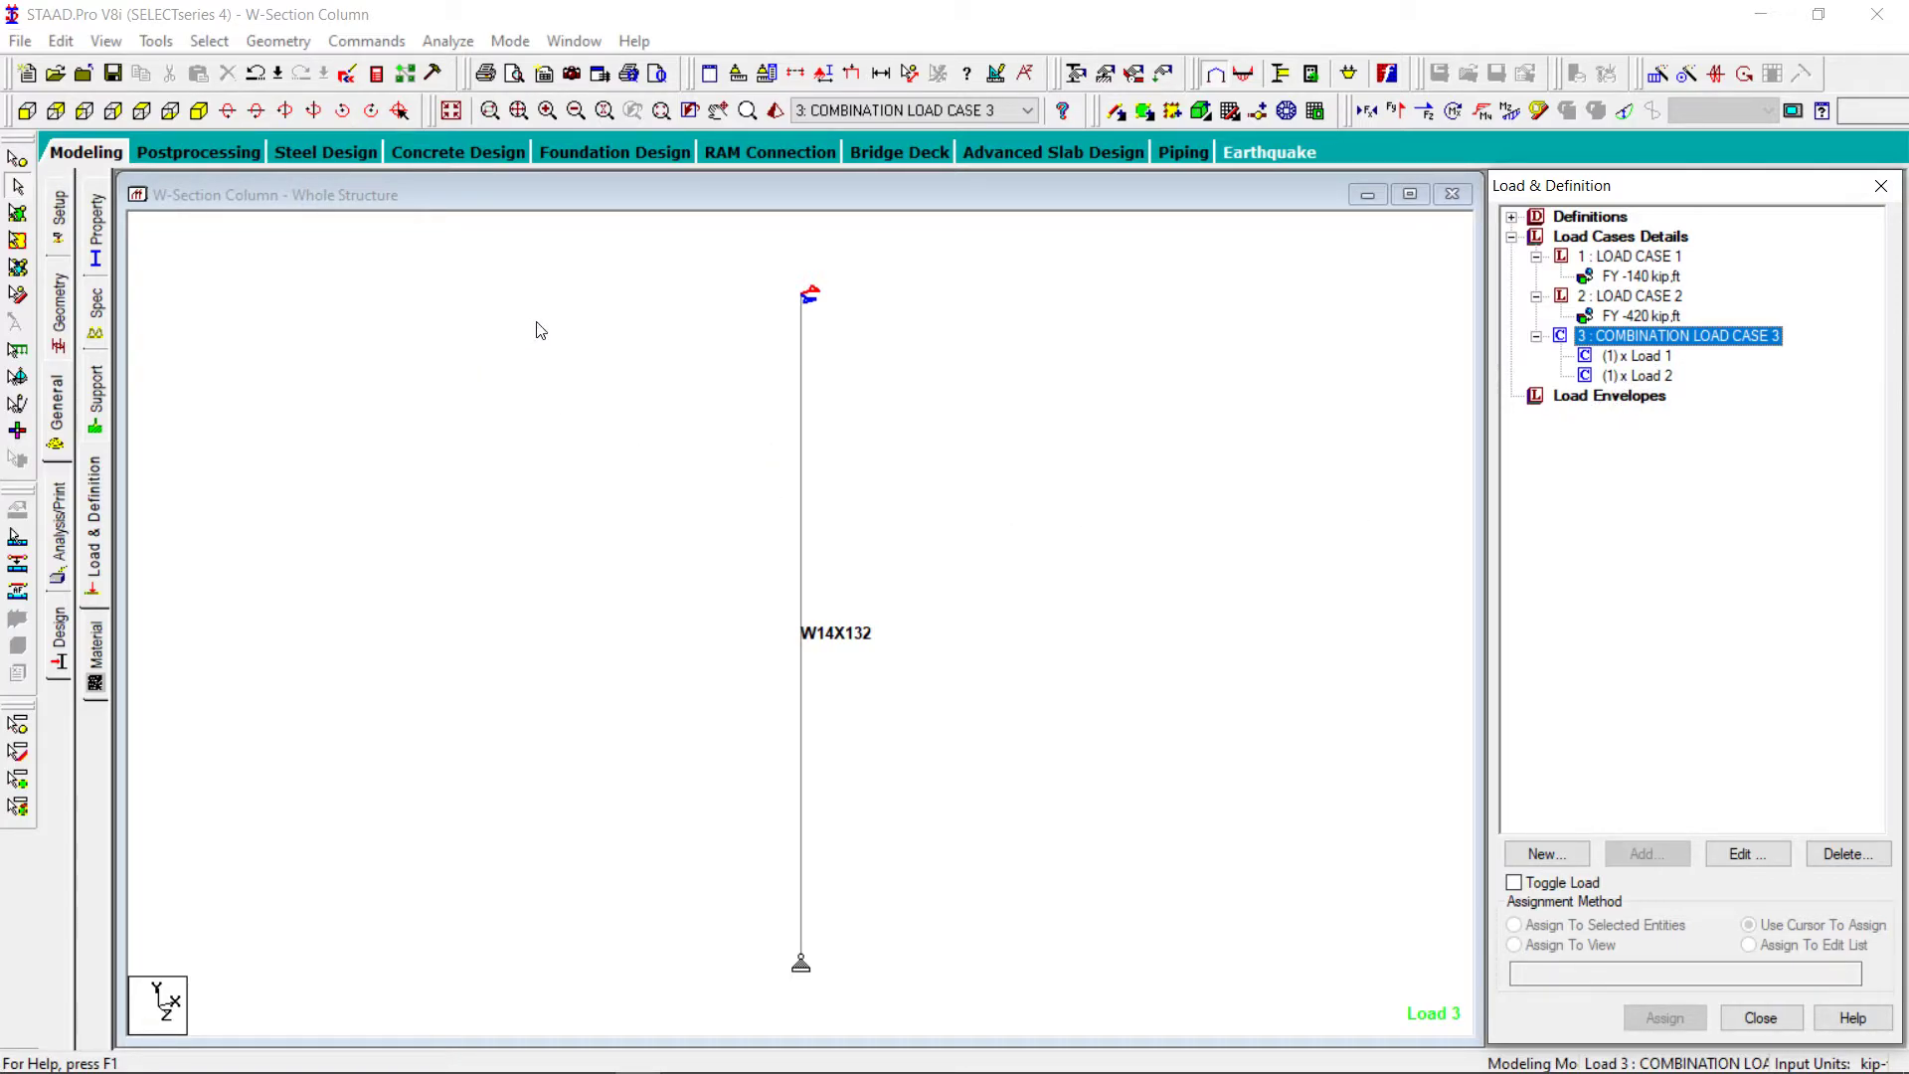
pyautogui.moveTo(57, 627)
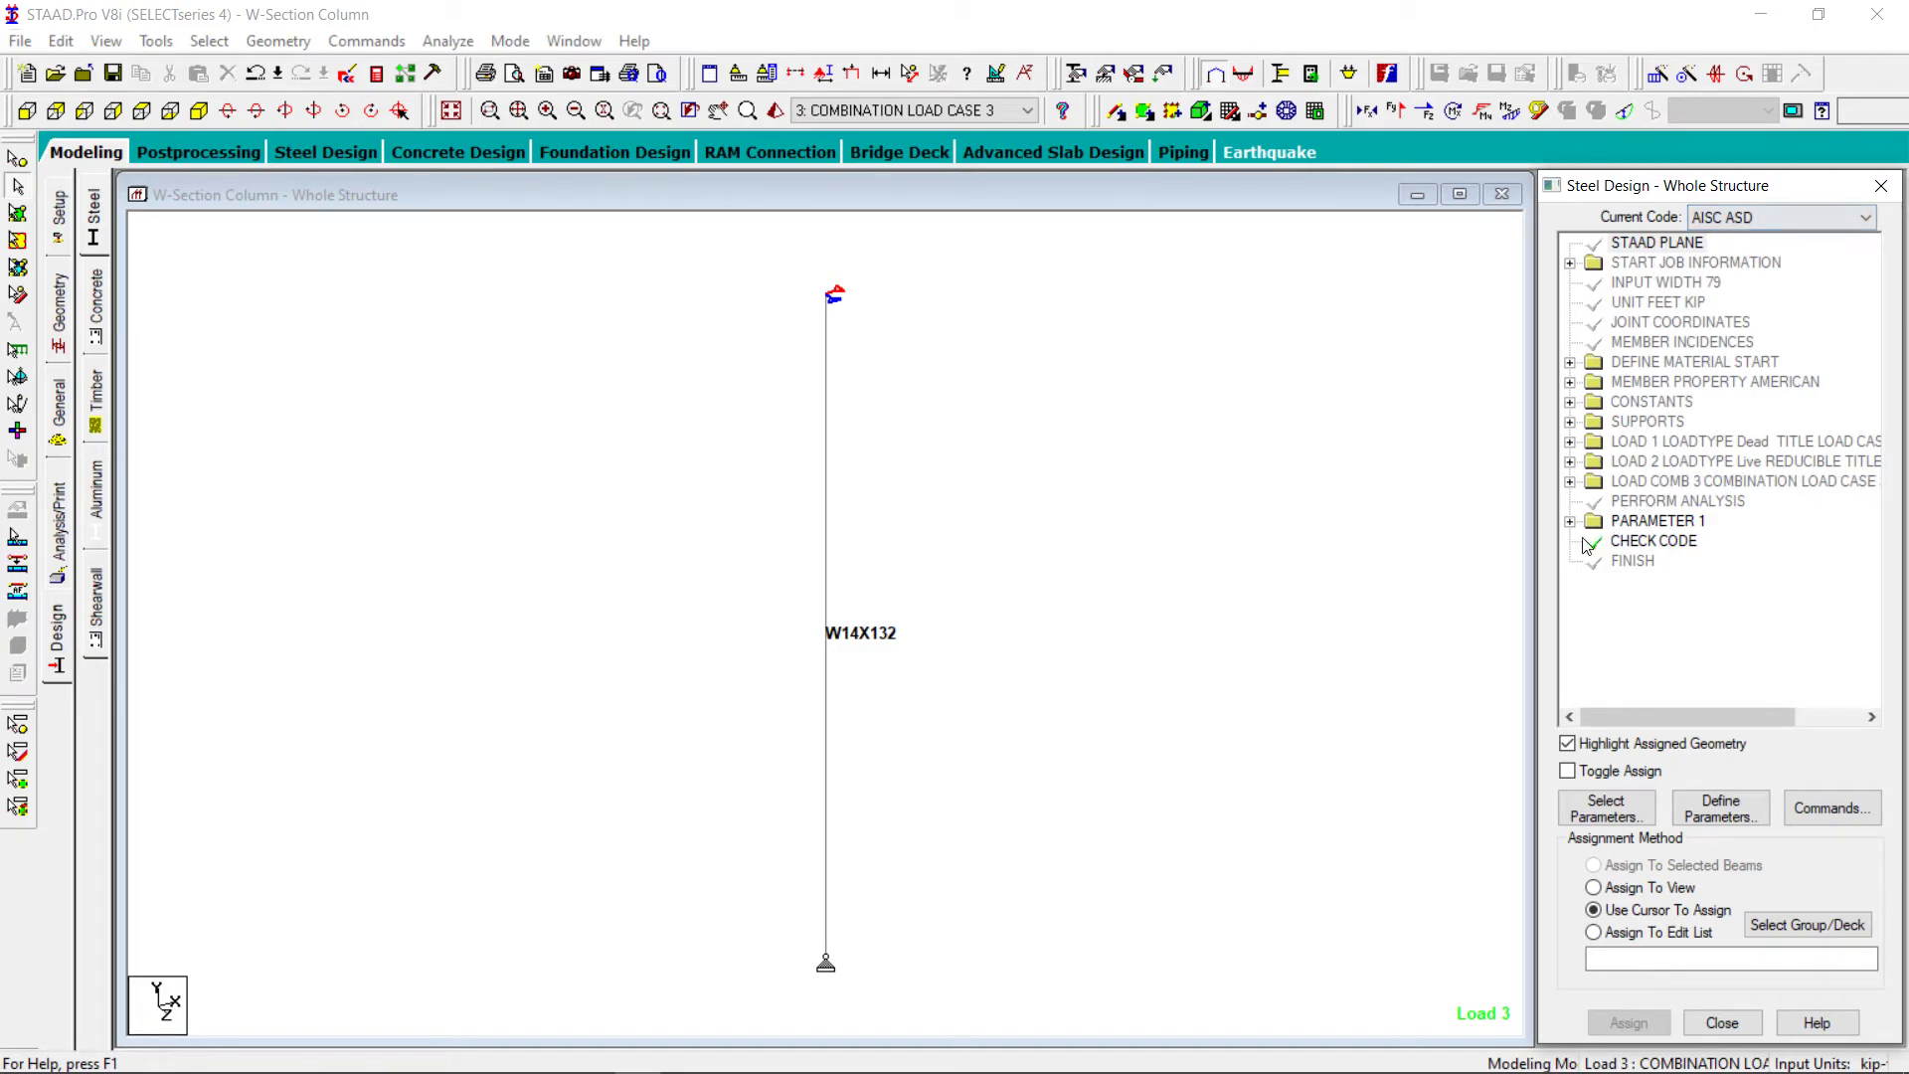
# Expand PARAMETER 1 and check FYLD 7200, FU 9360, KY 1 and LY 30 on the beam.
pyautogui.click(1571, 525)
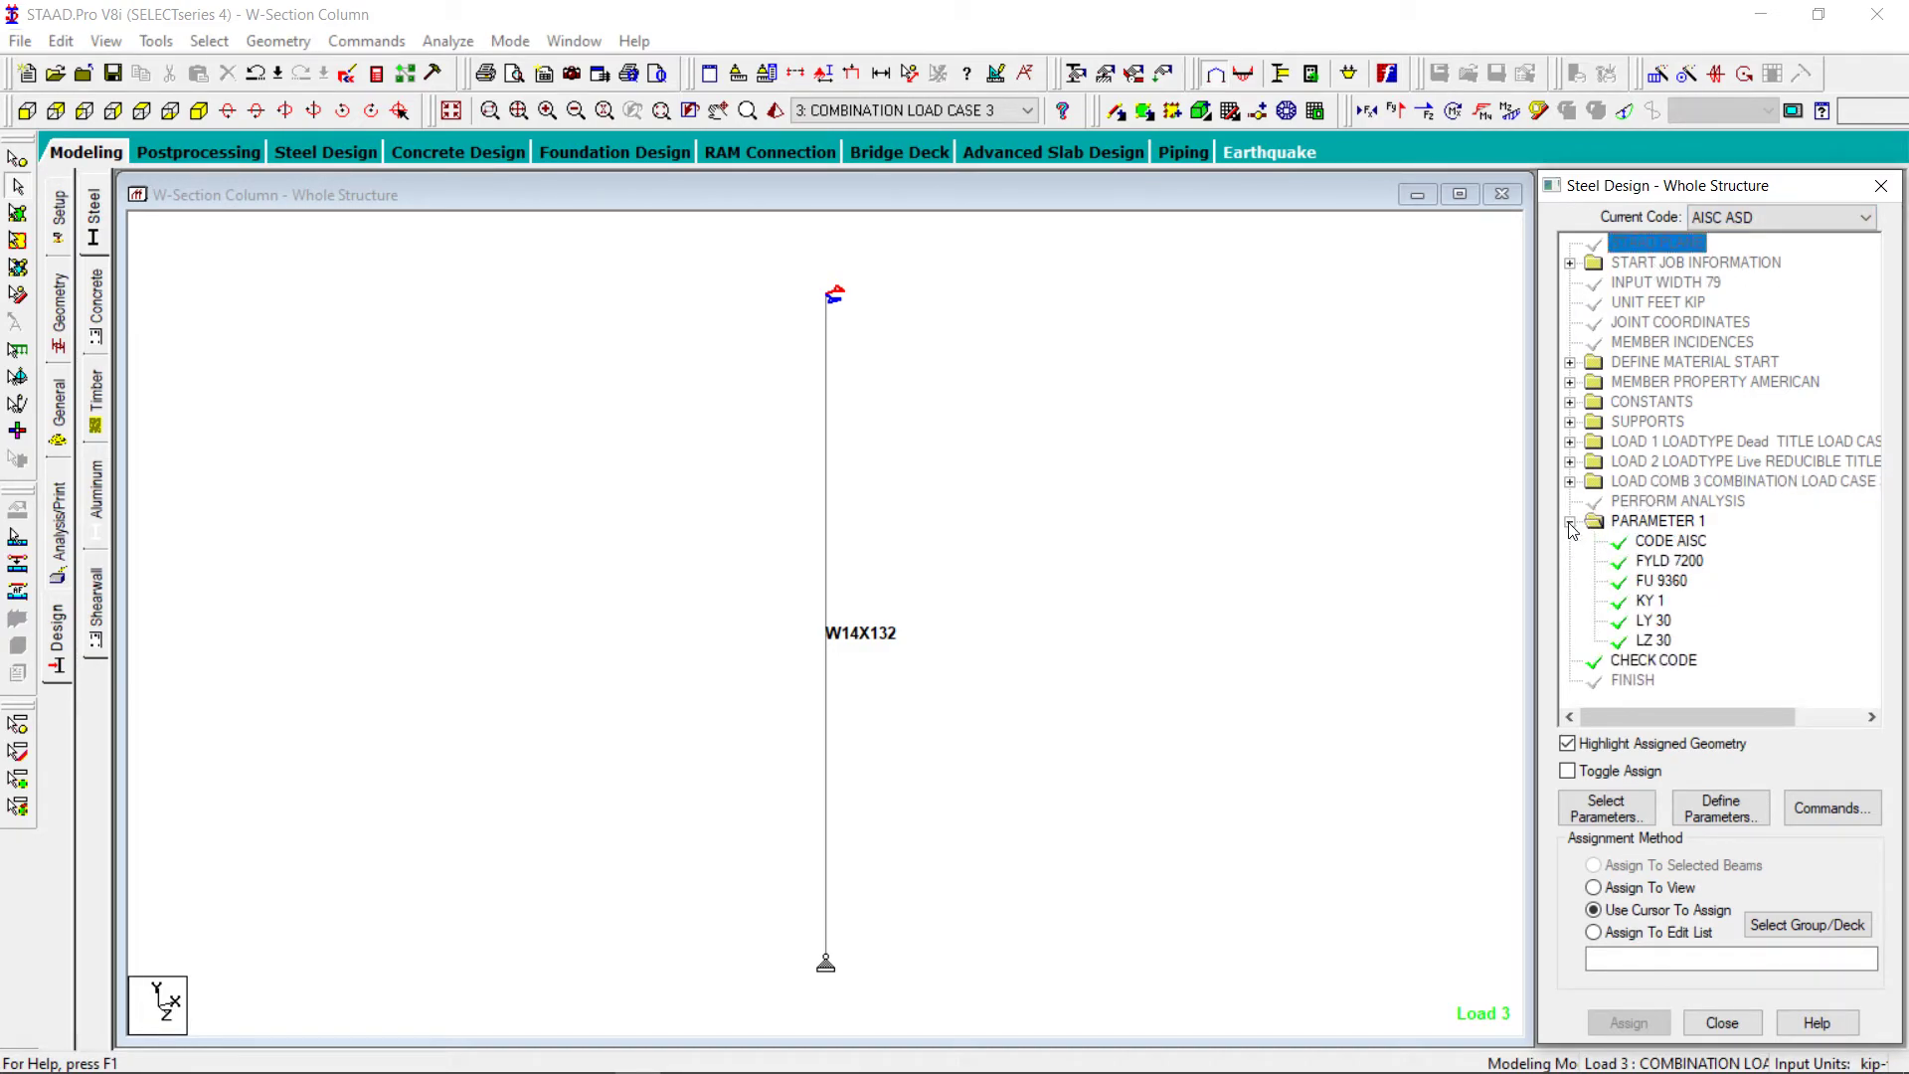
pyautogui.click(1571, 521)
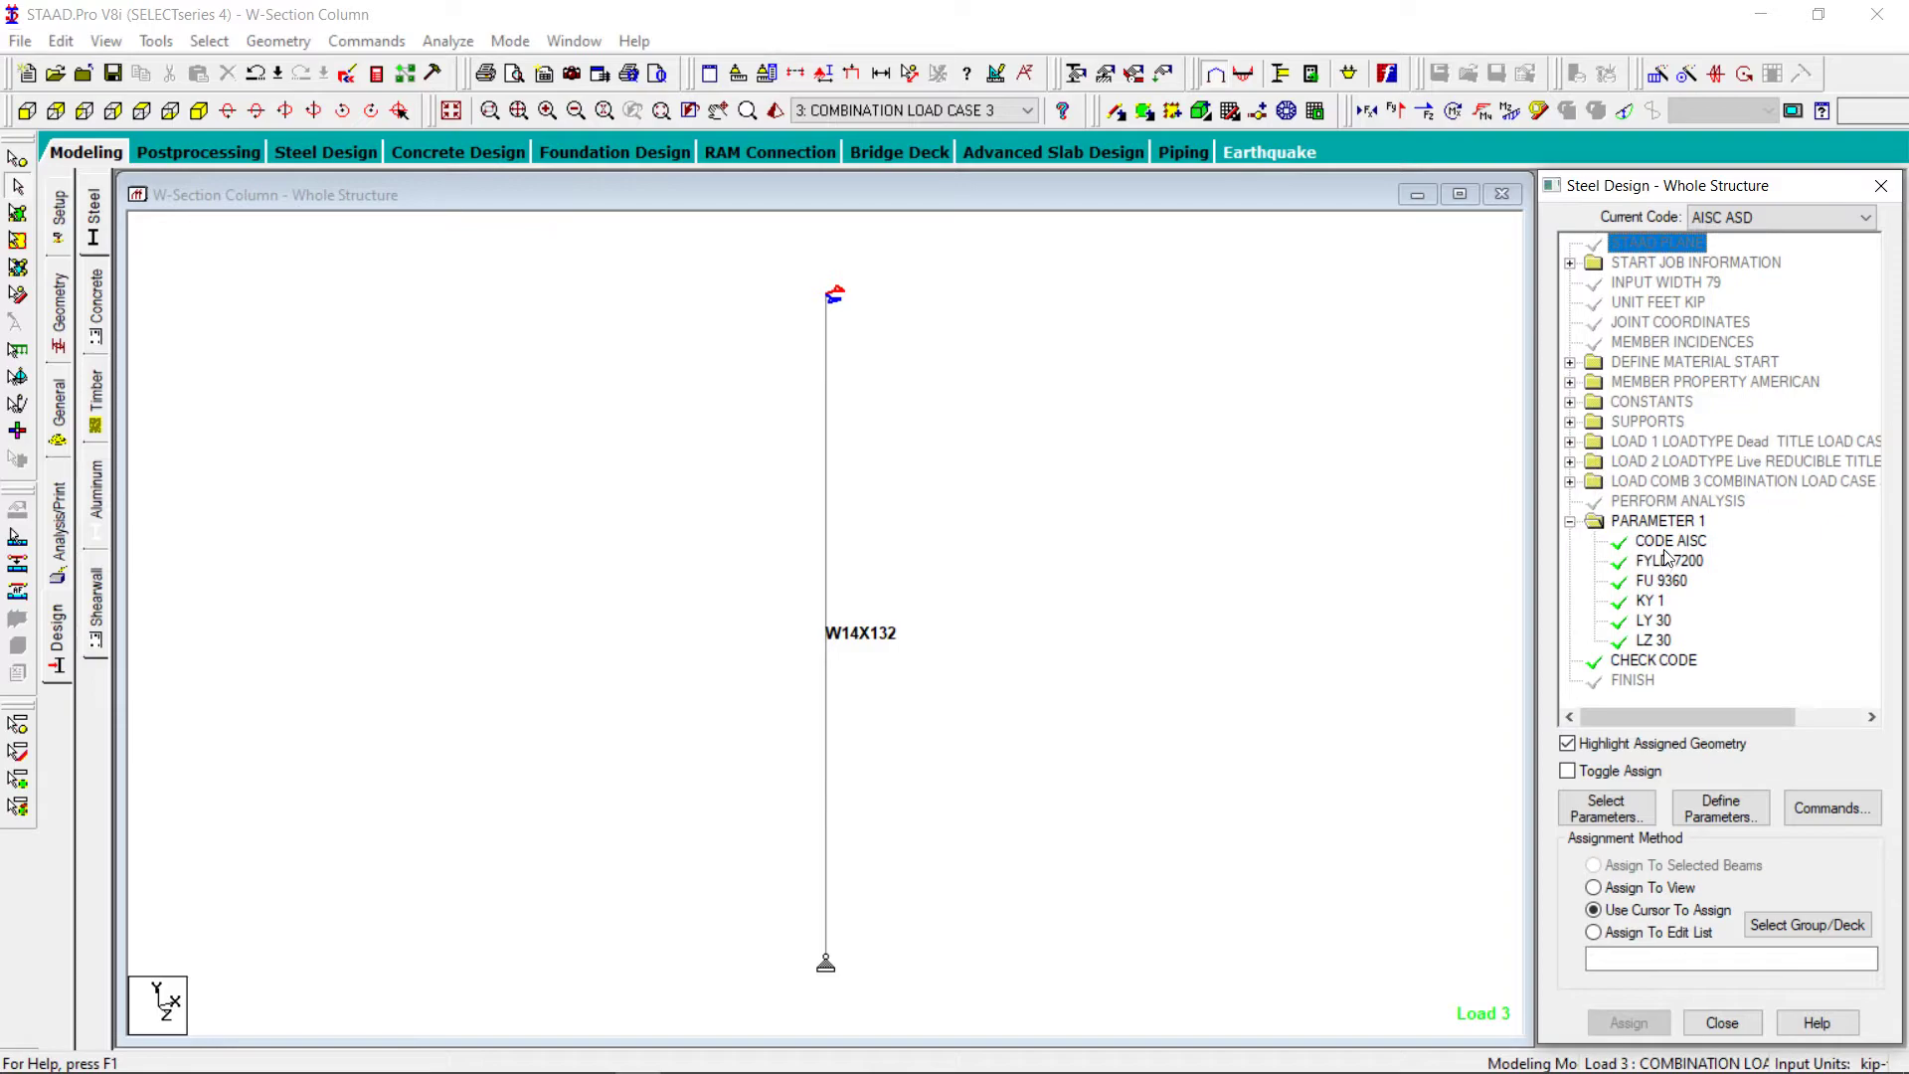
pyautogui.click(1669, 561)
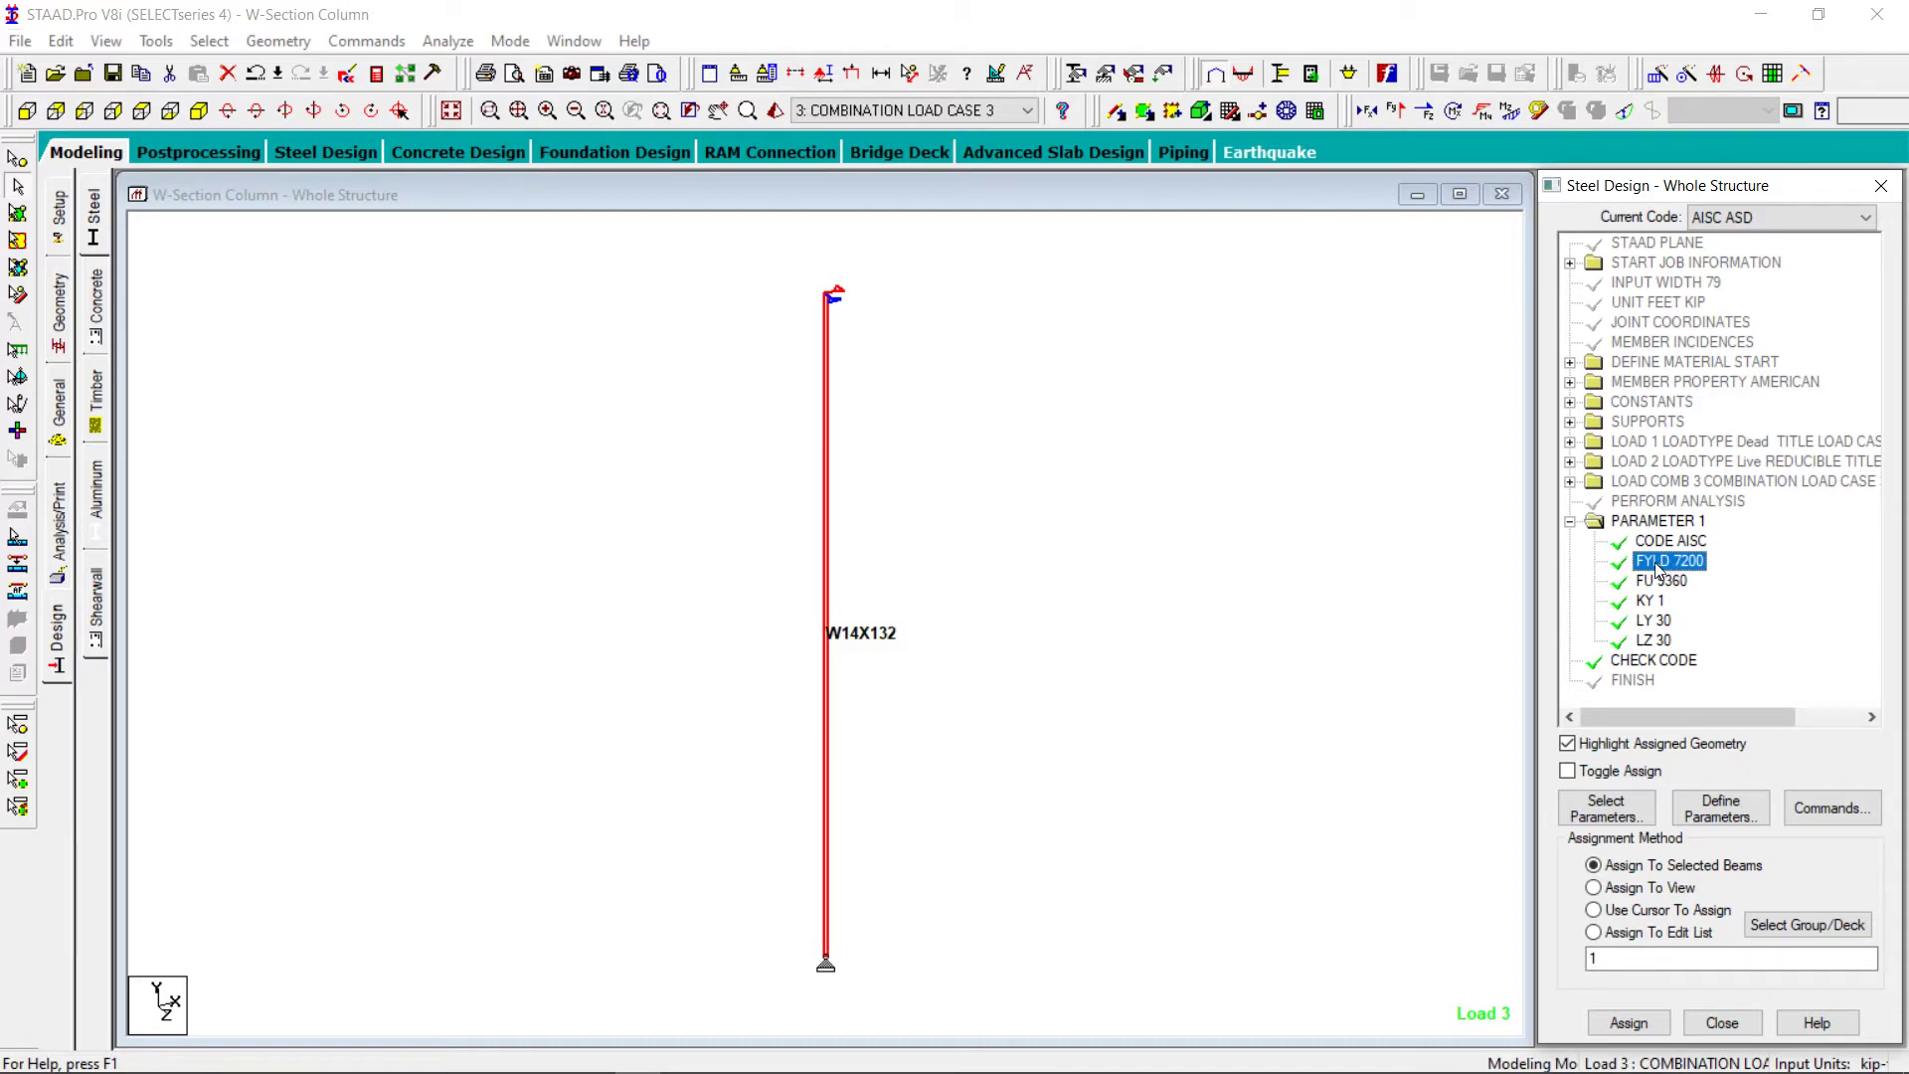
pyautogui.moveTo(1159, 260)
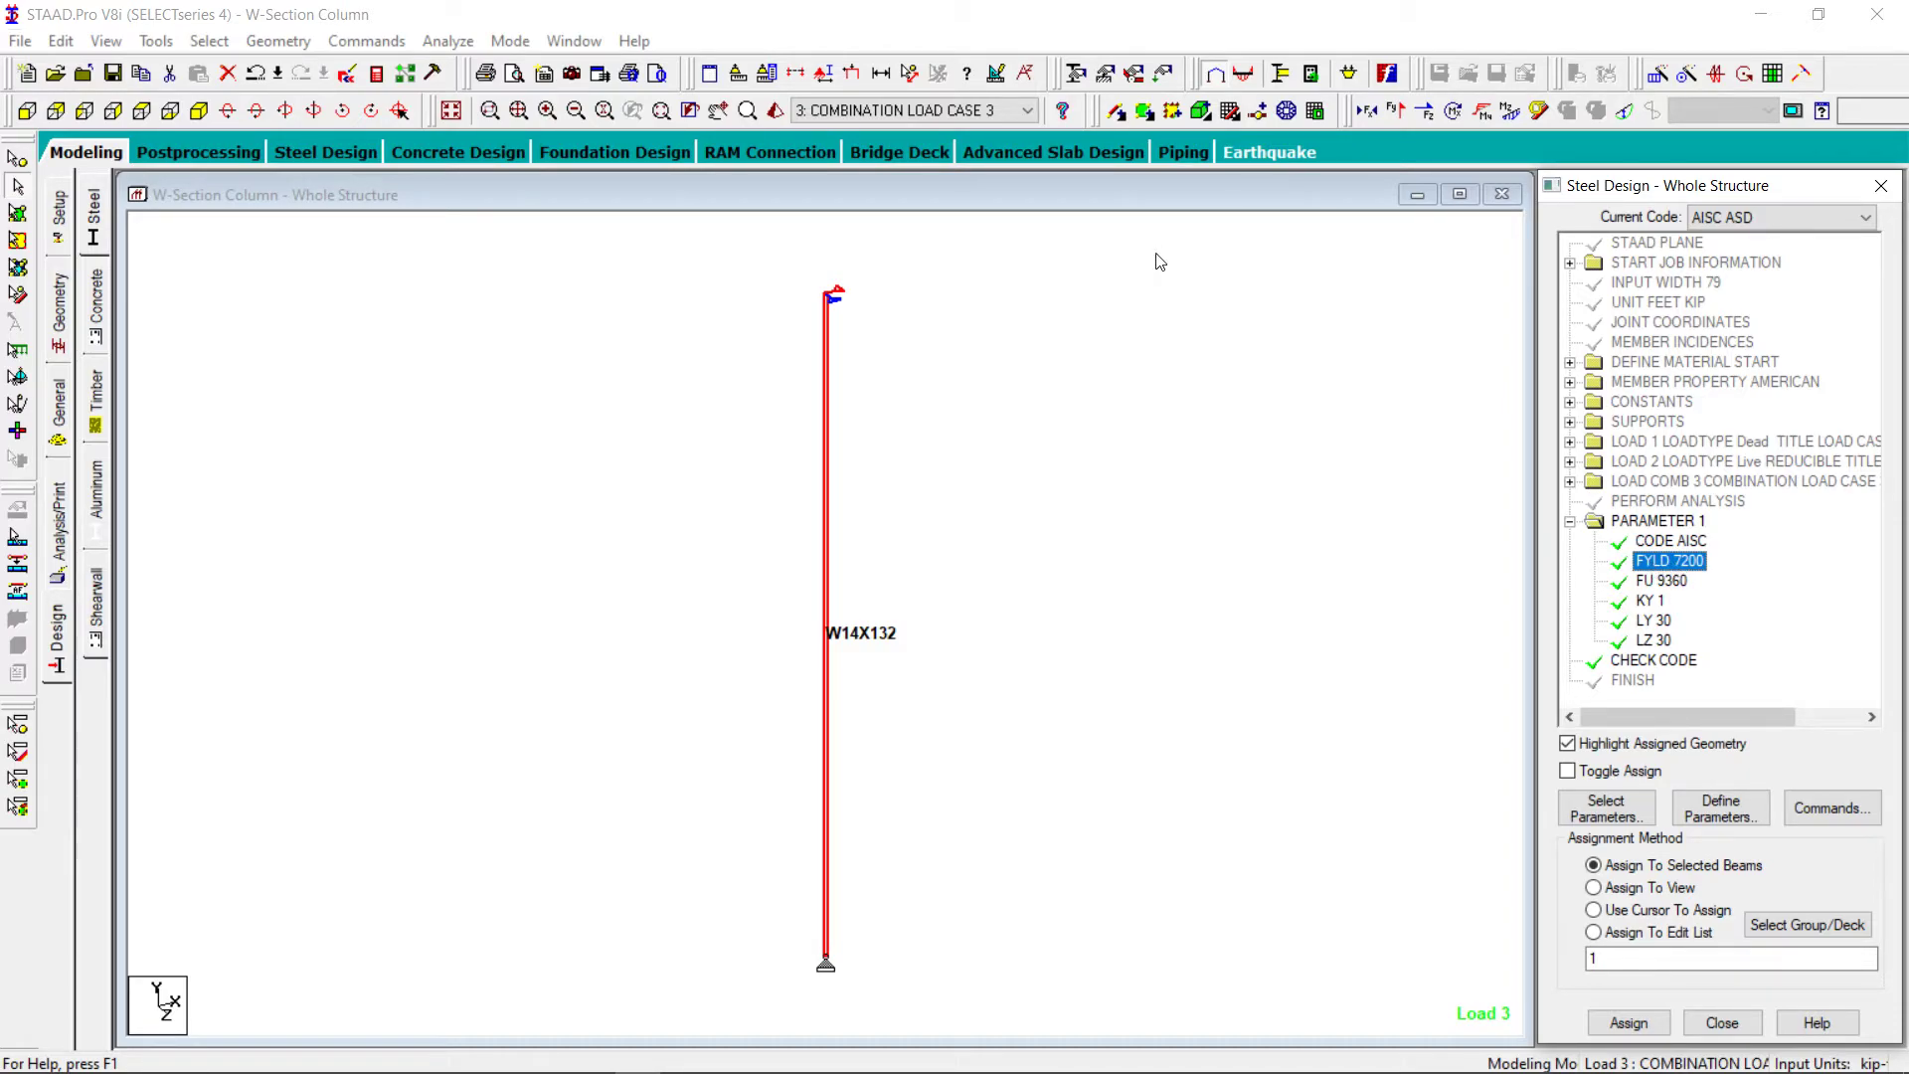
pyautogui.moveTo(1201, 280)
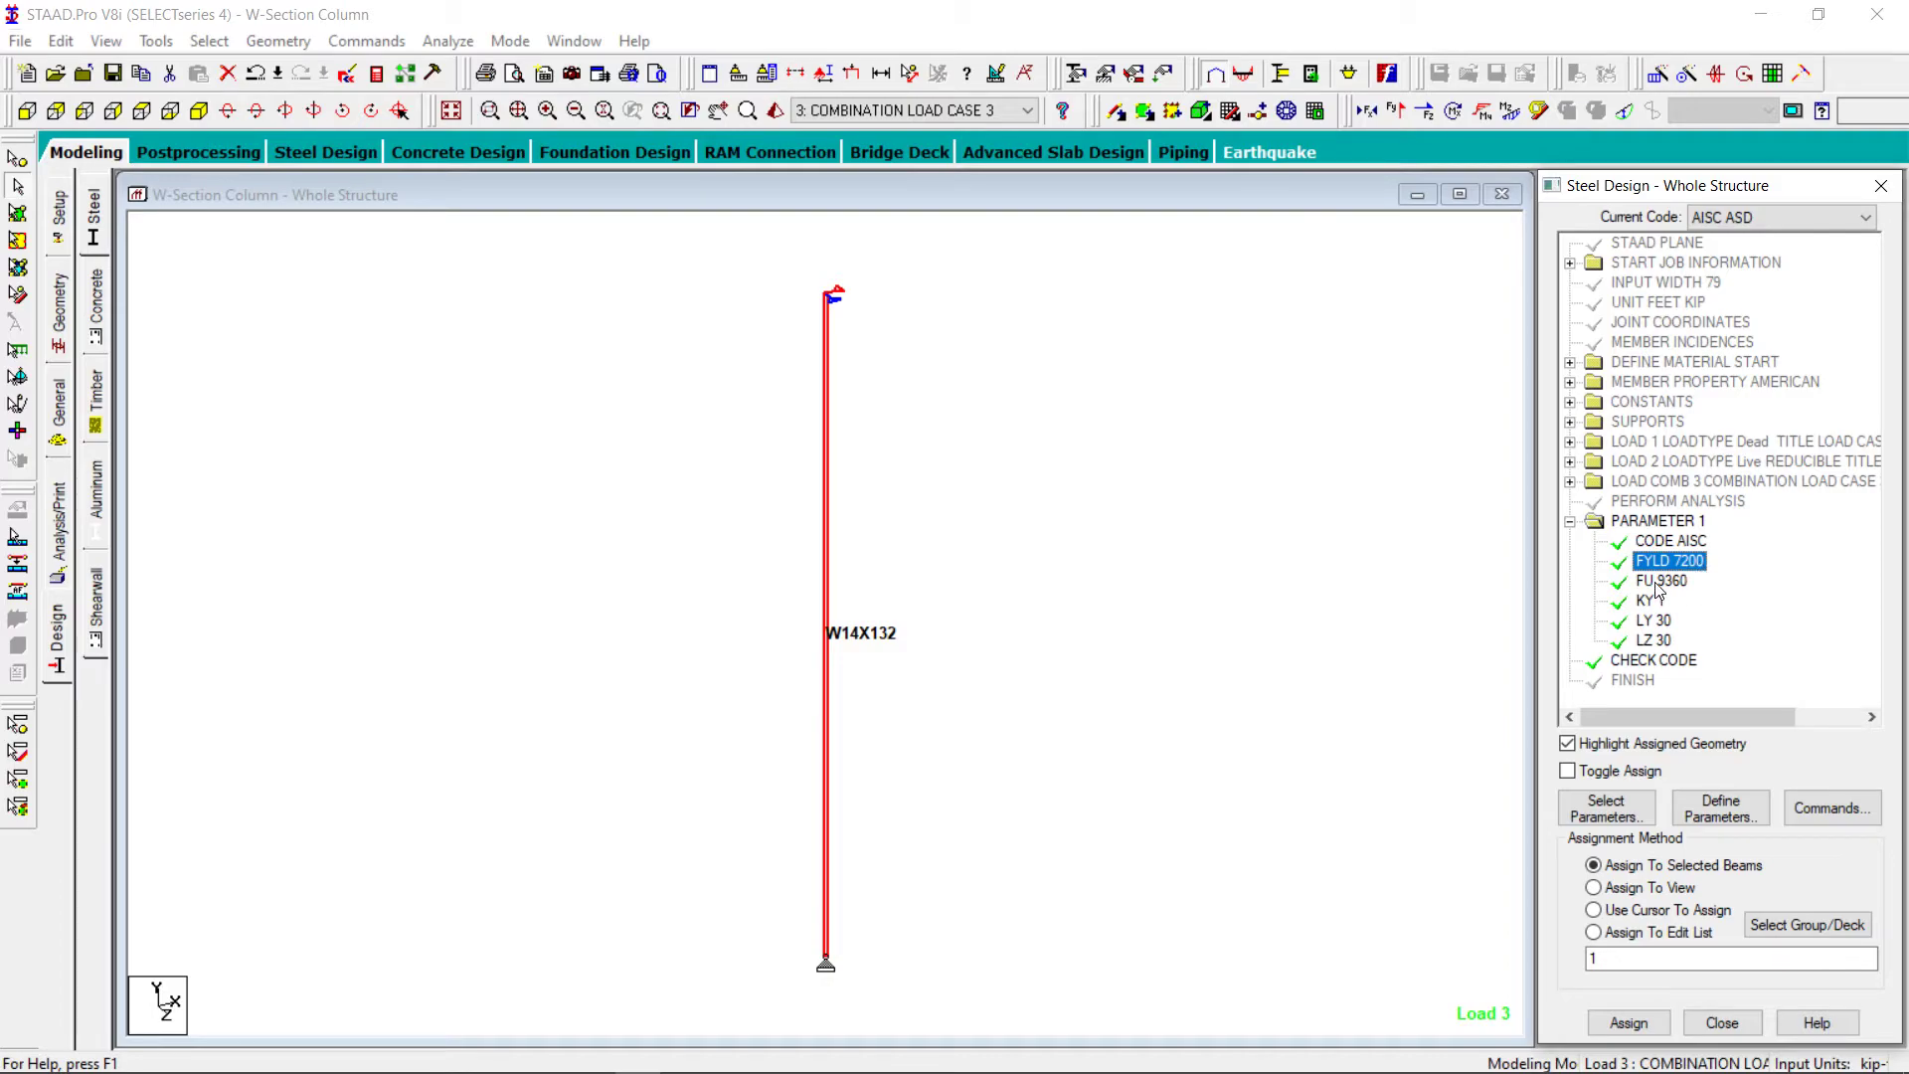
pyautogui.click(1662, 581)
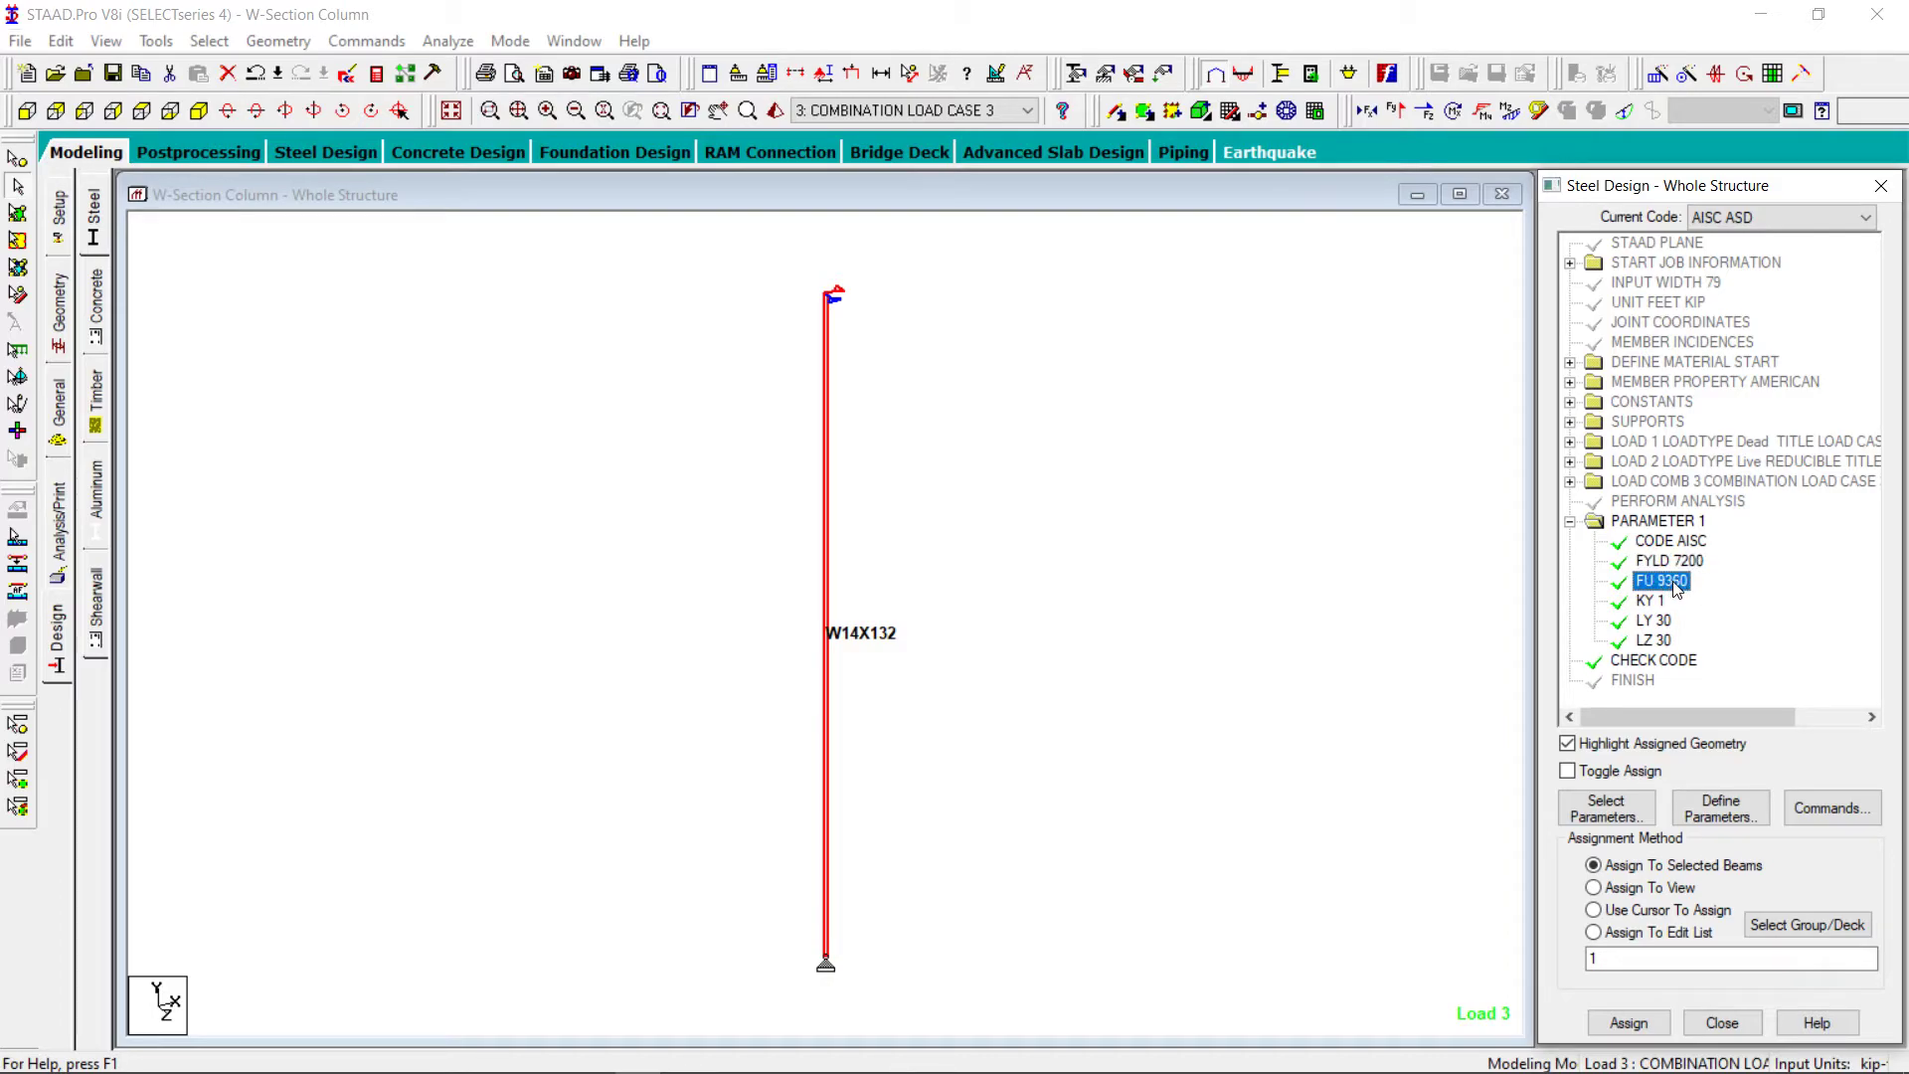
pyautogui.click(1651, 601)
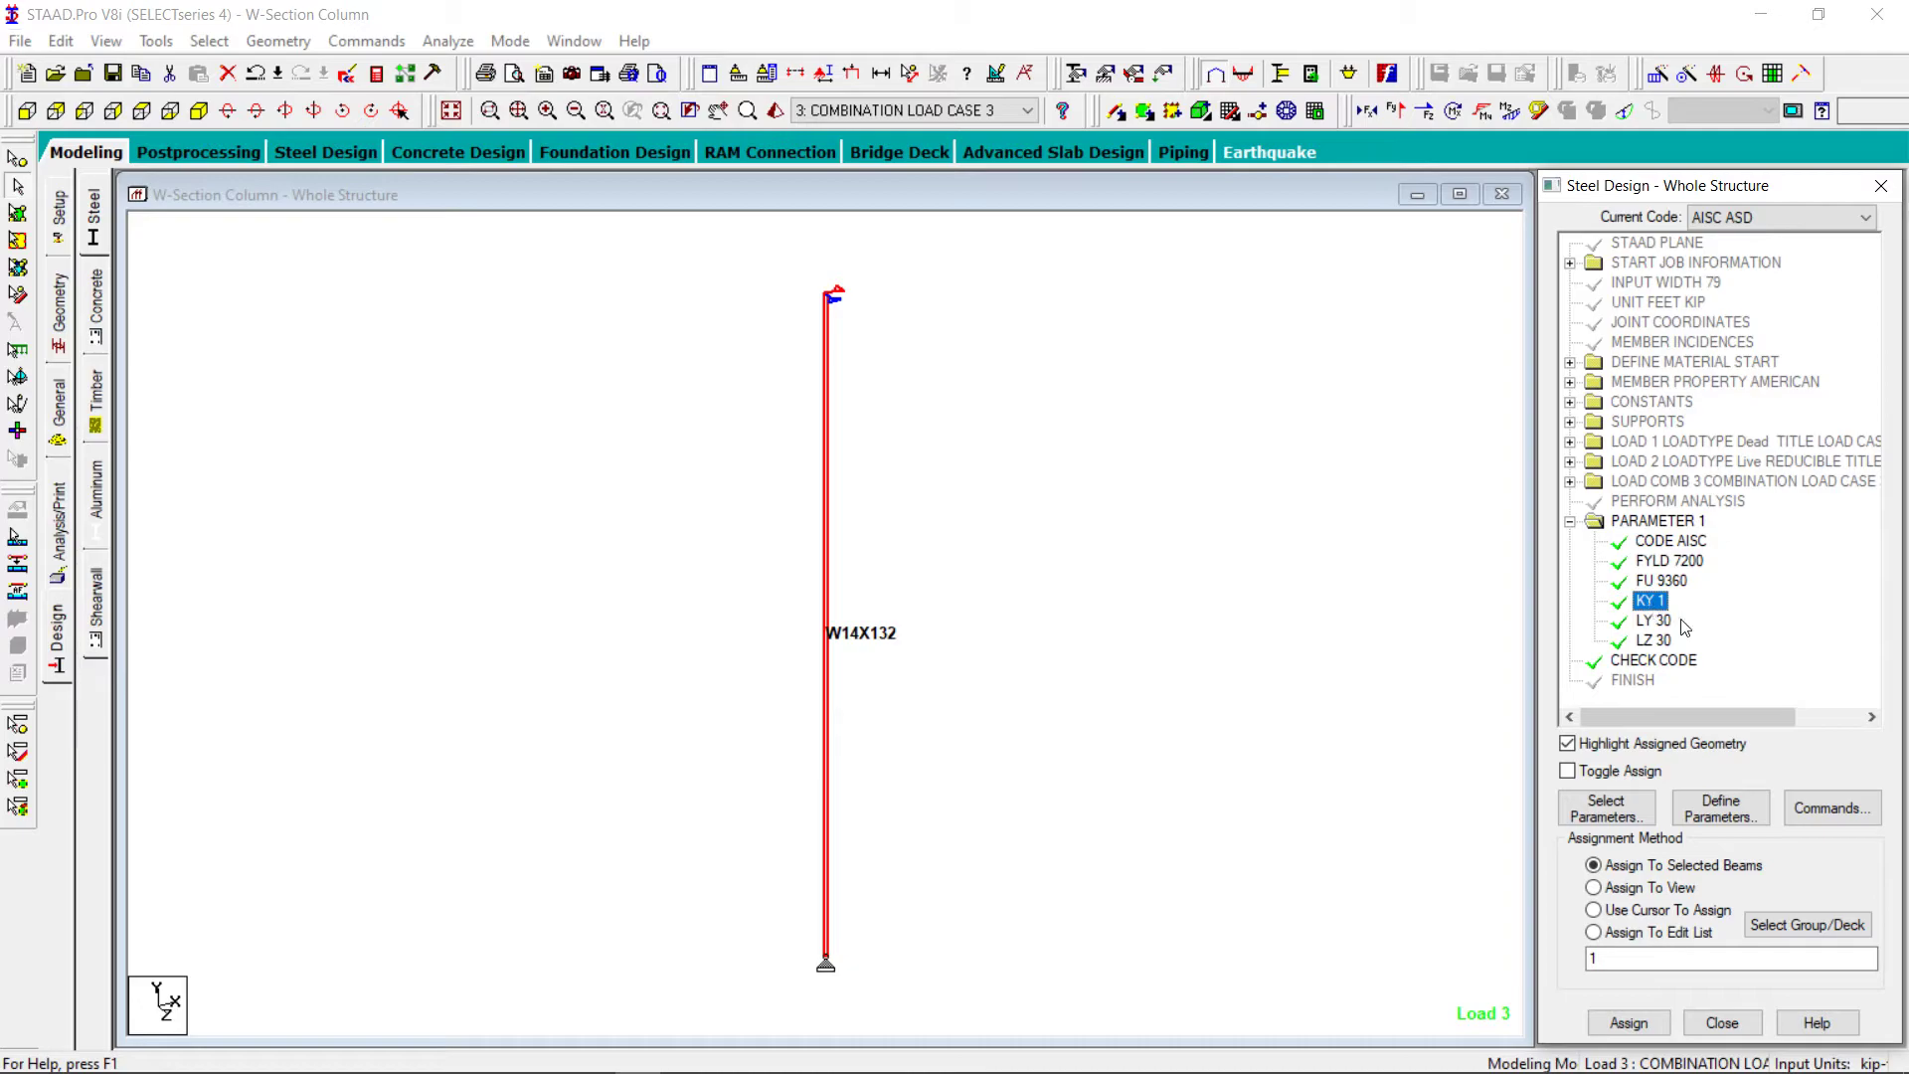
pyautogui.click(1653, 620)
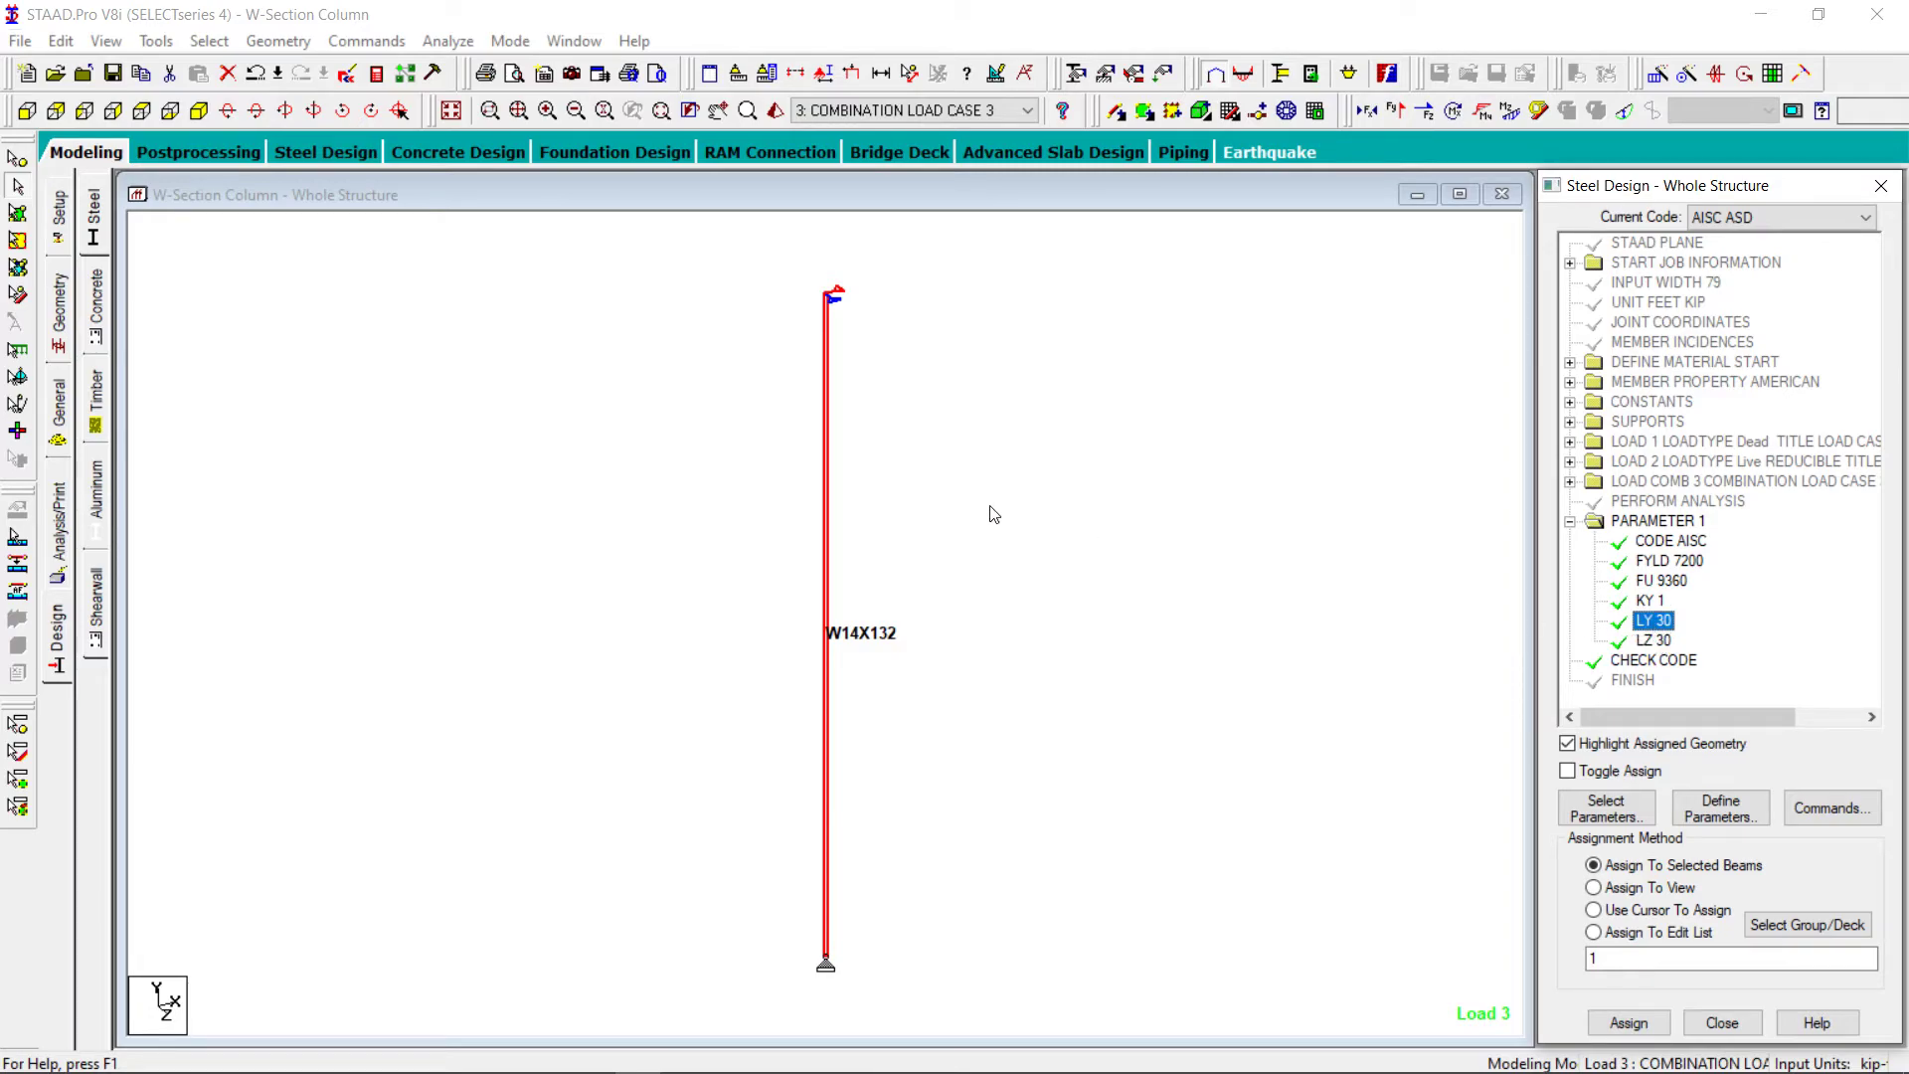
pyautogui.moveTo(601, 203)
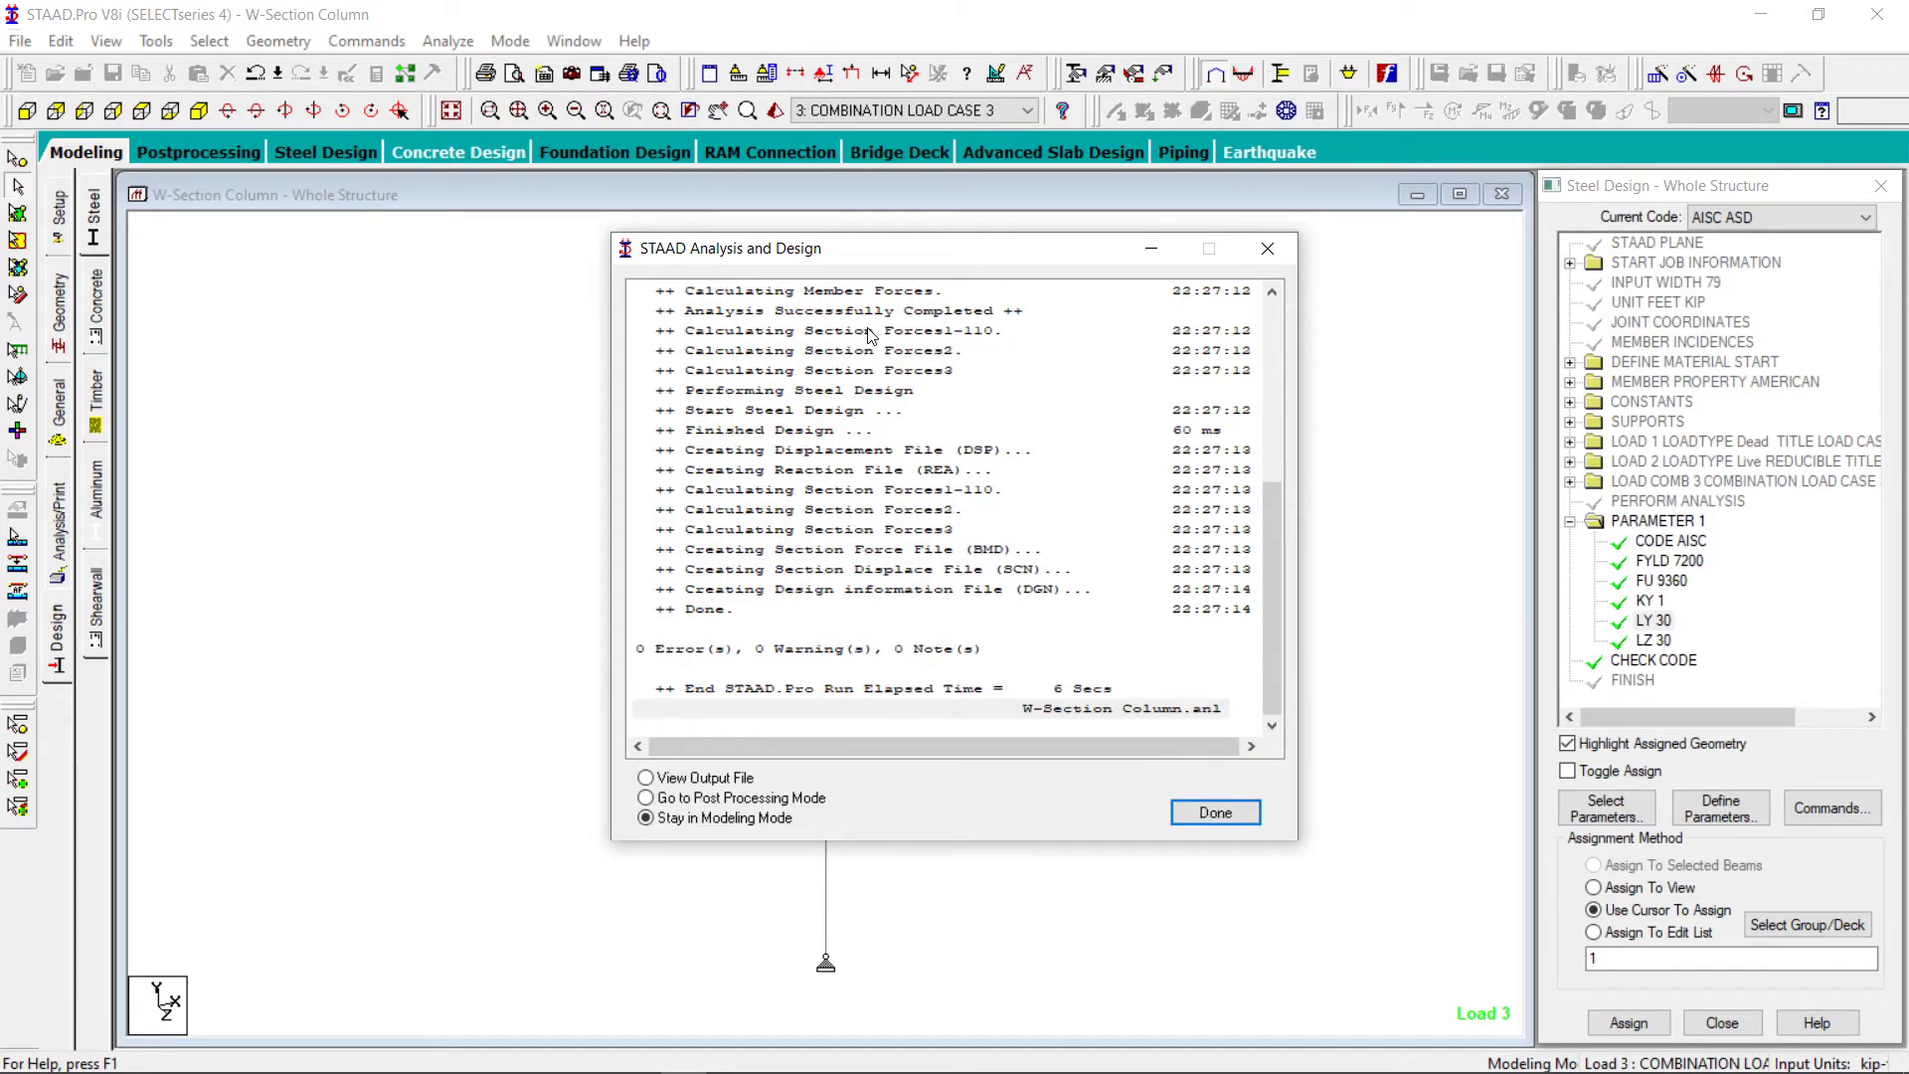
pyautogui.moveTo(827, 654)
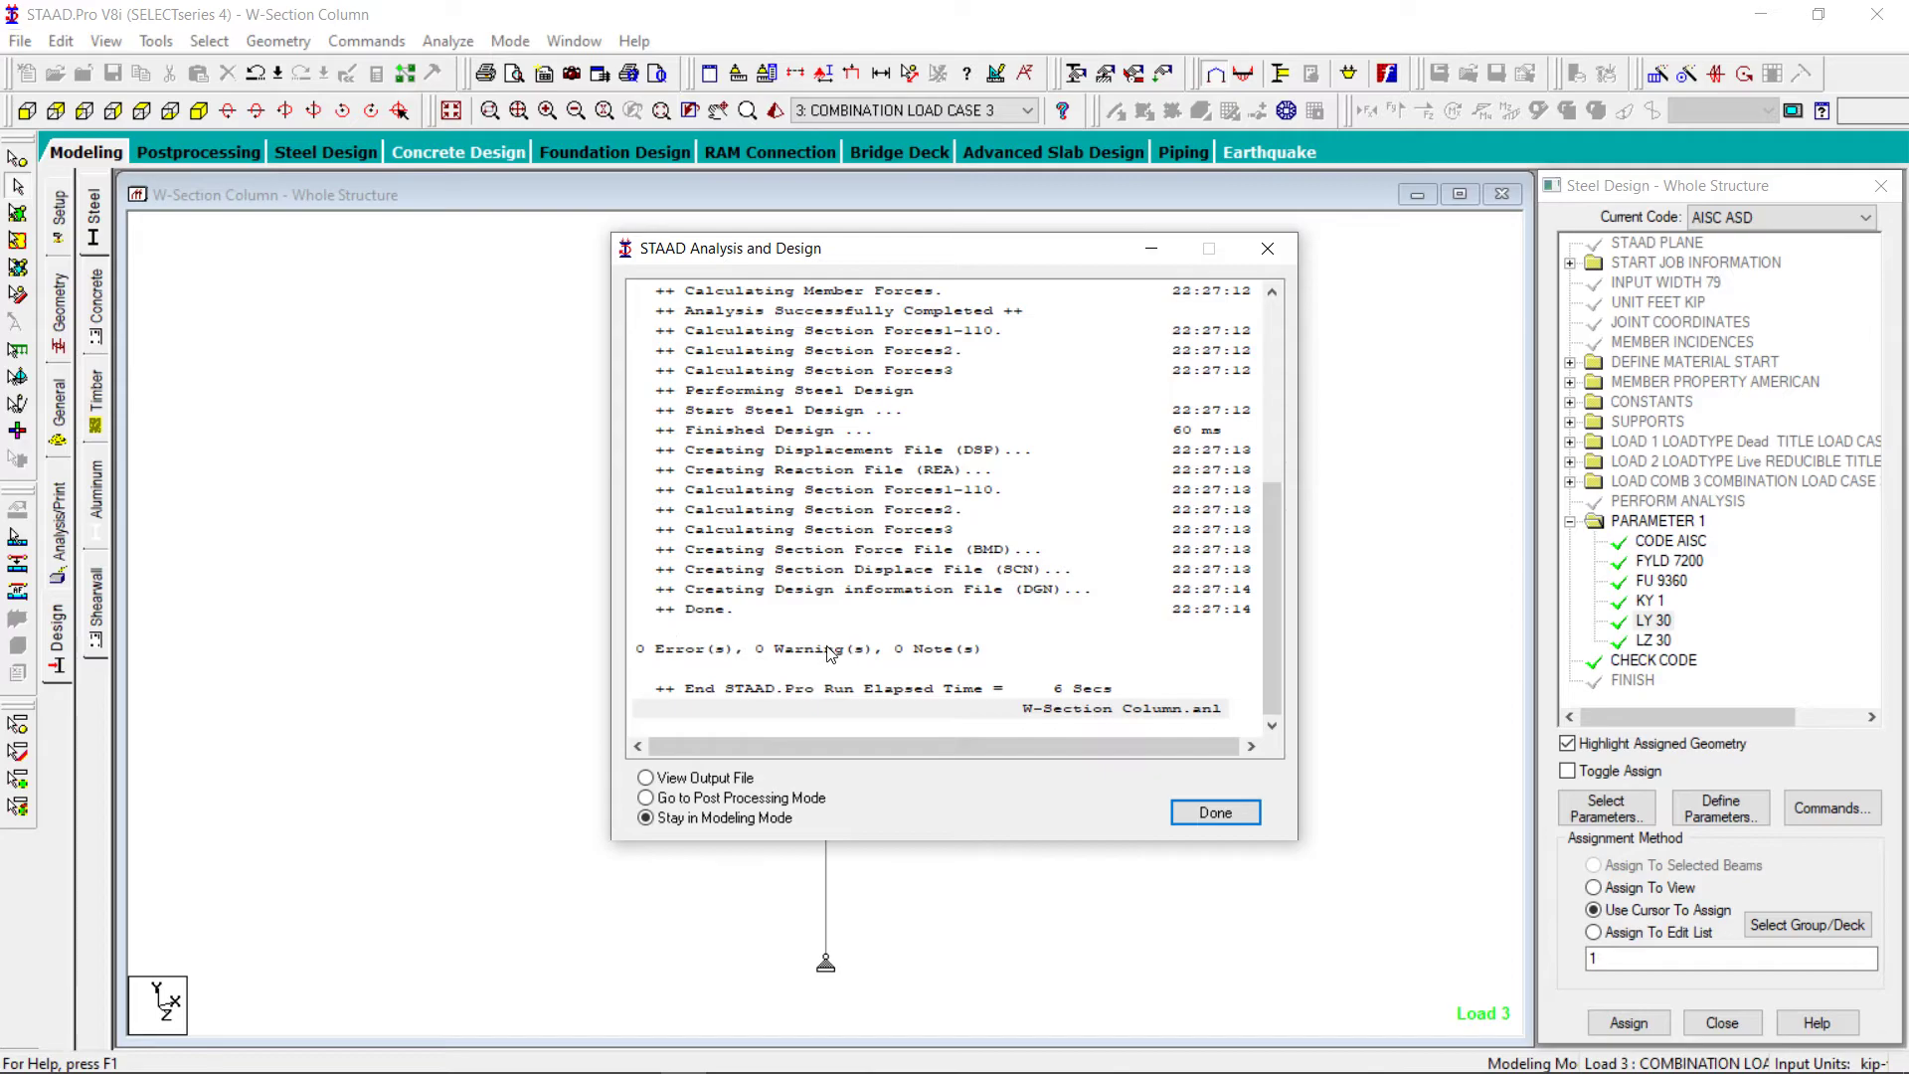
pyautogui.moveTo(1215, 848)
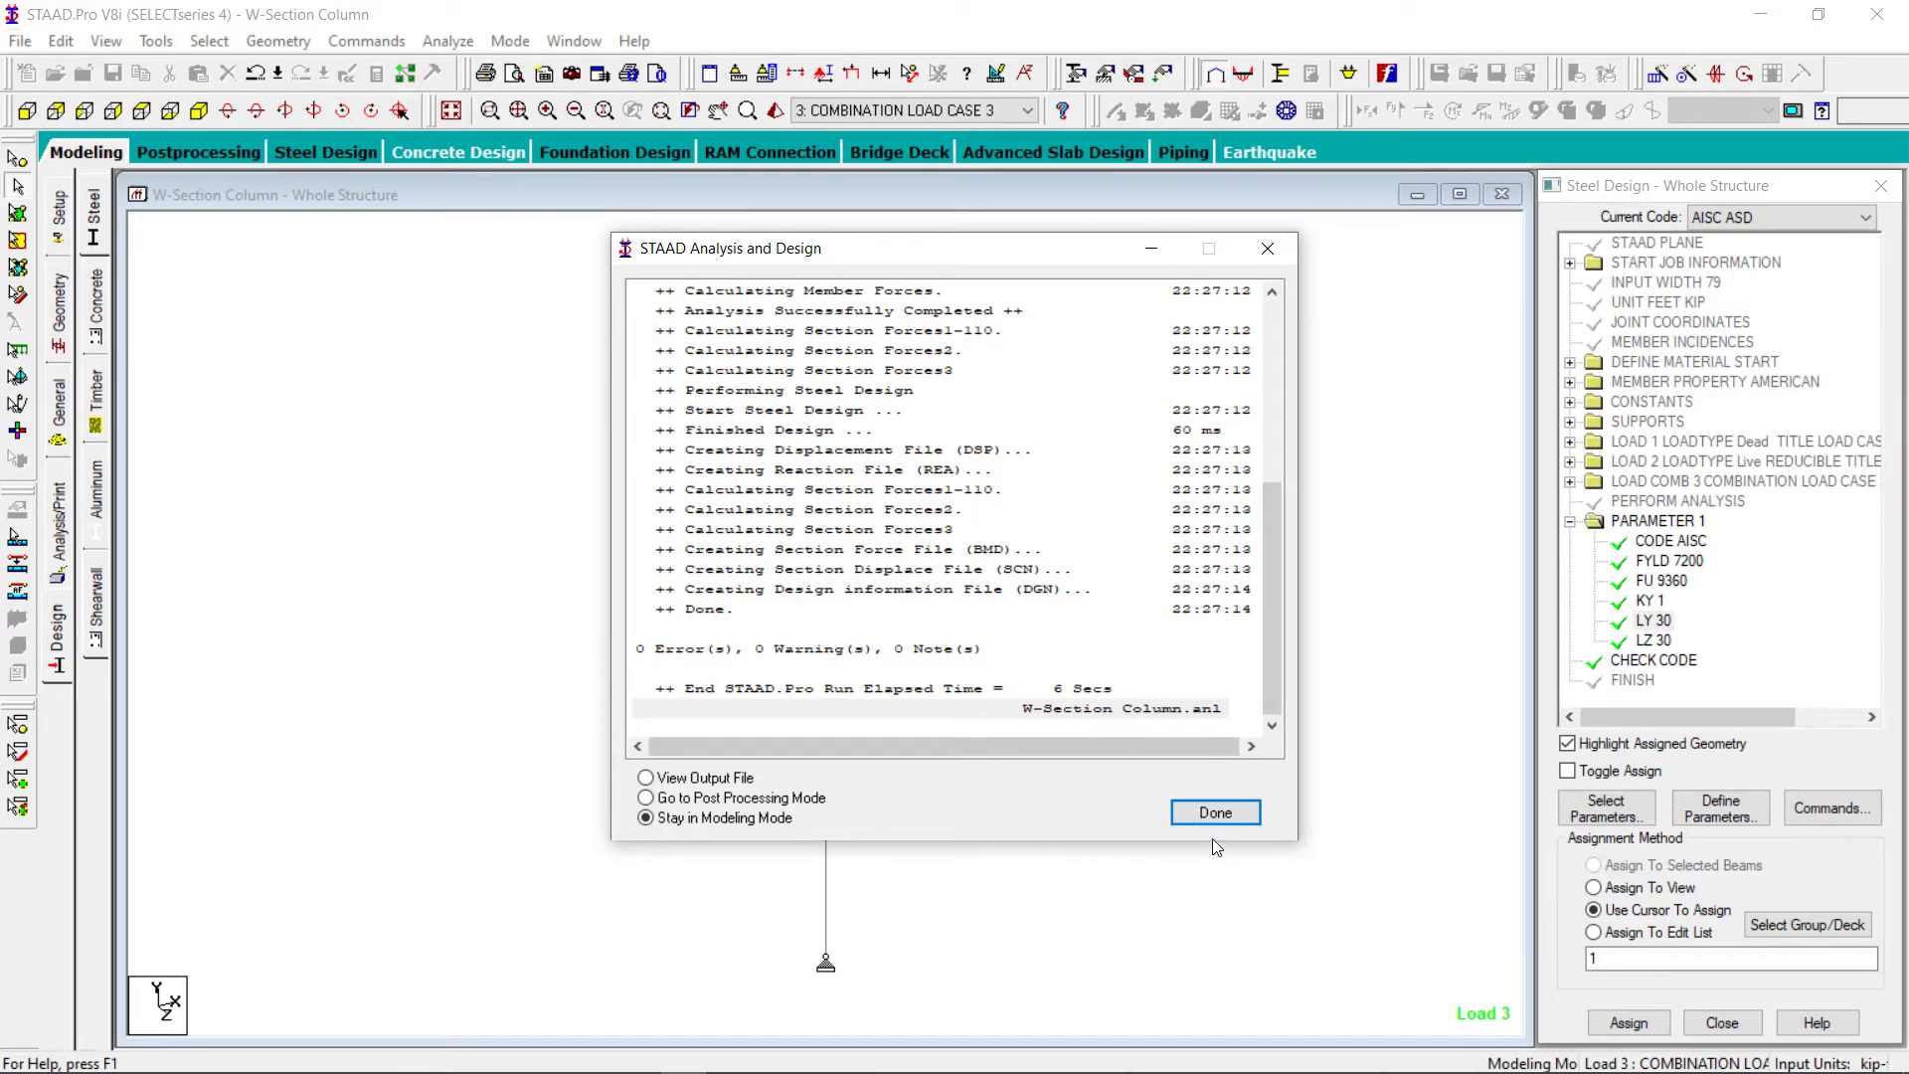
# Finish the zero-error analysis and design run, staying in Modeling mode.
pyautogui.click(1213, 811)
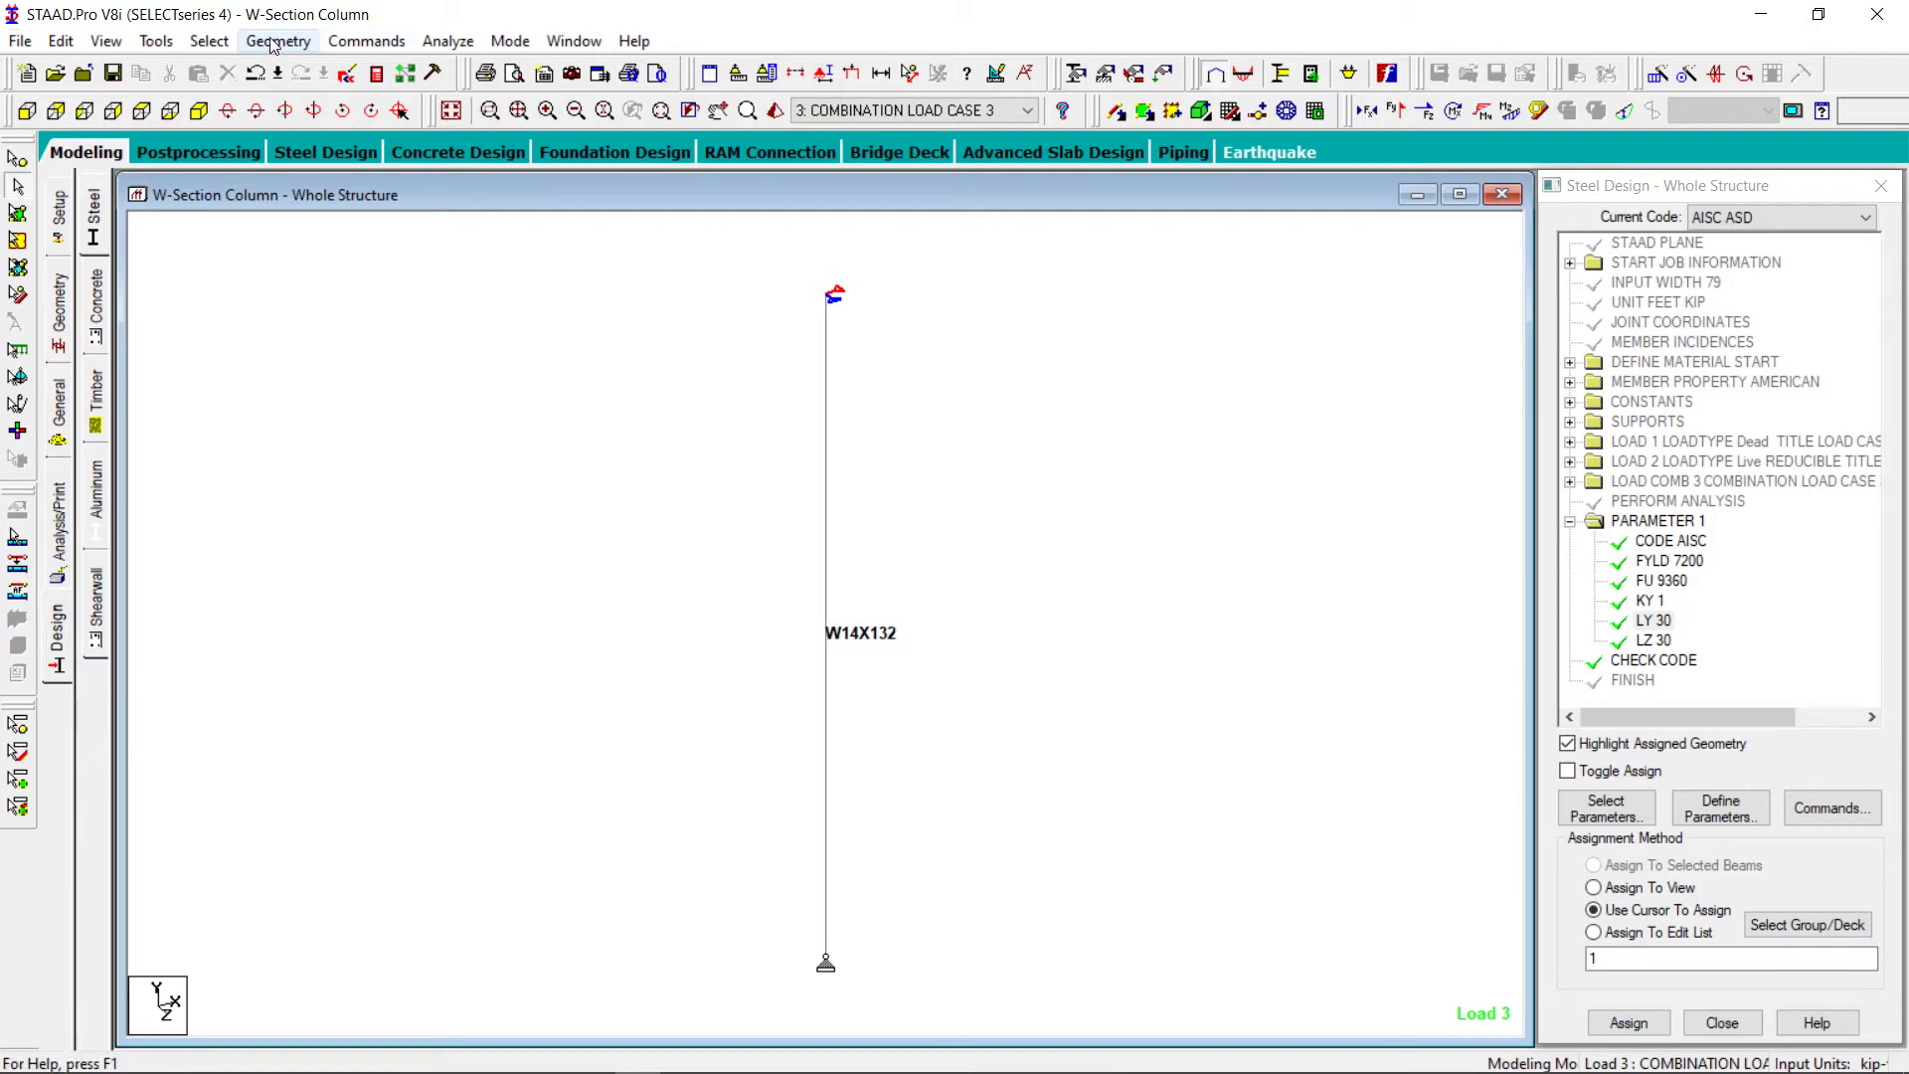
# Select all failed beams (none found) and bring up the analysis output report.
pyautogui.click(209, 40)
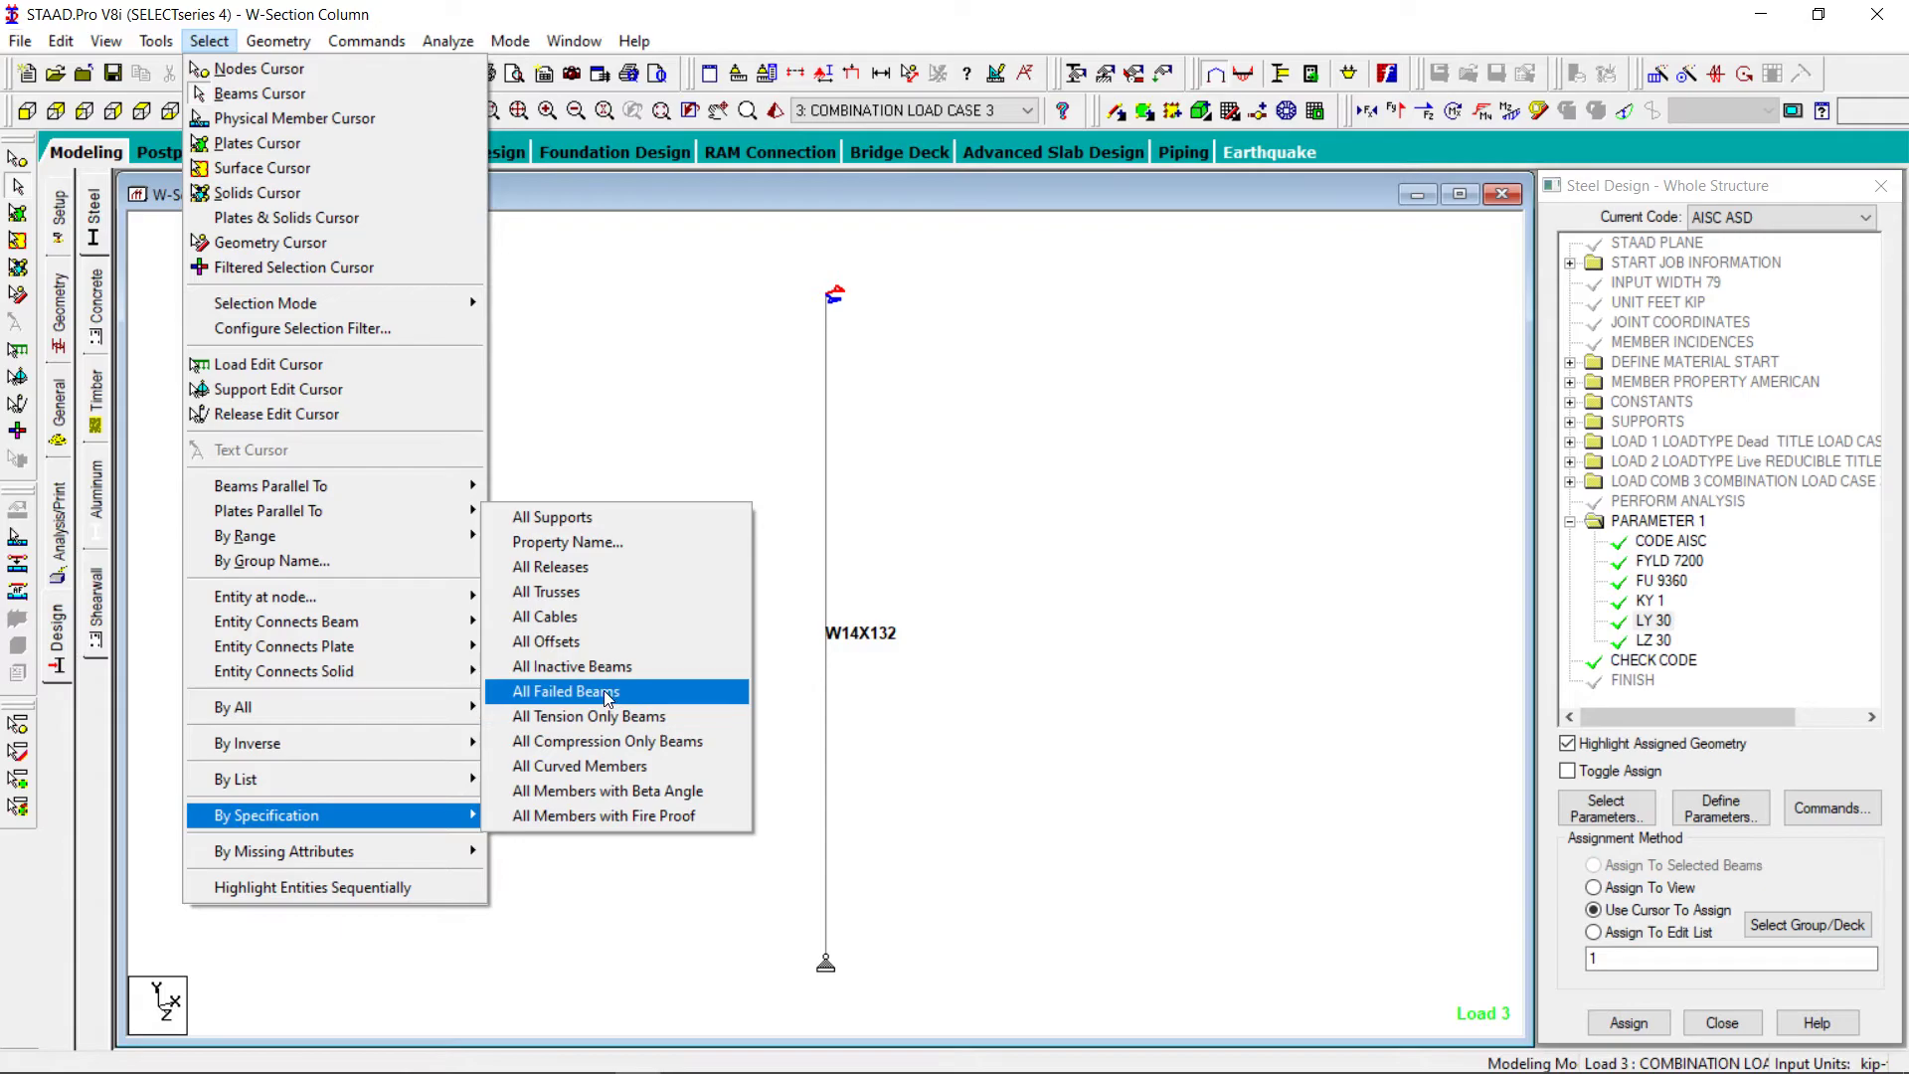
pyautogui.click(563, 690)
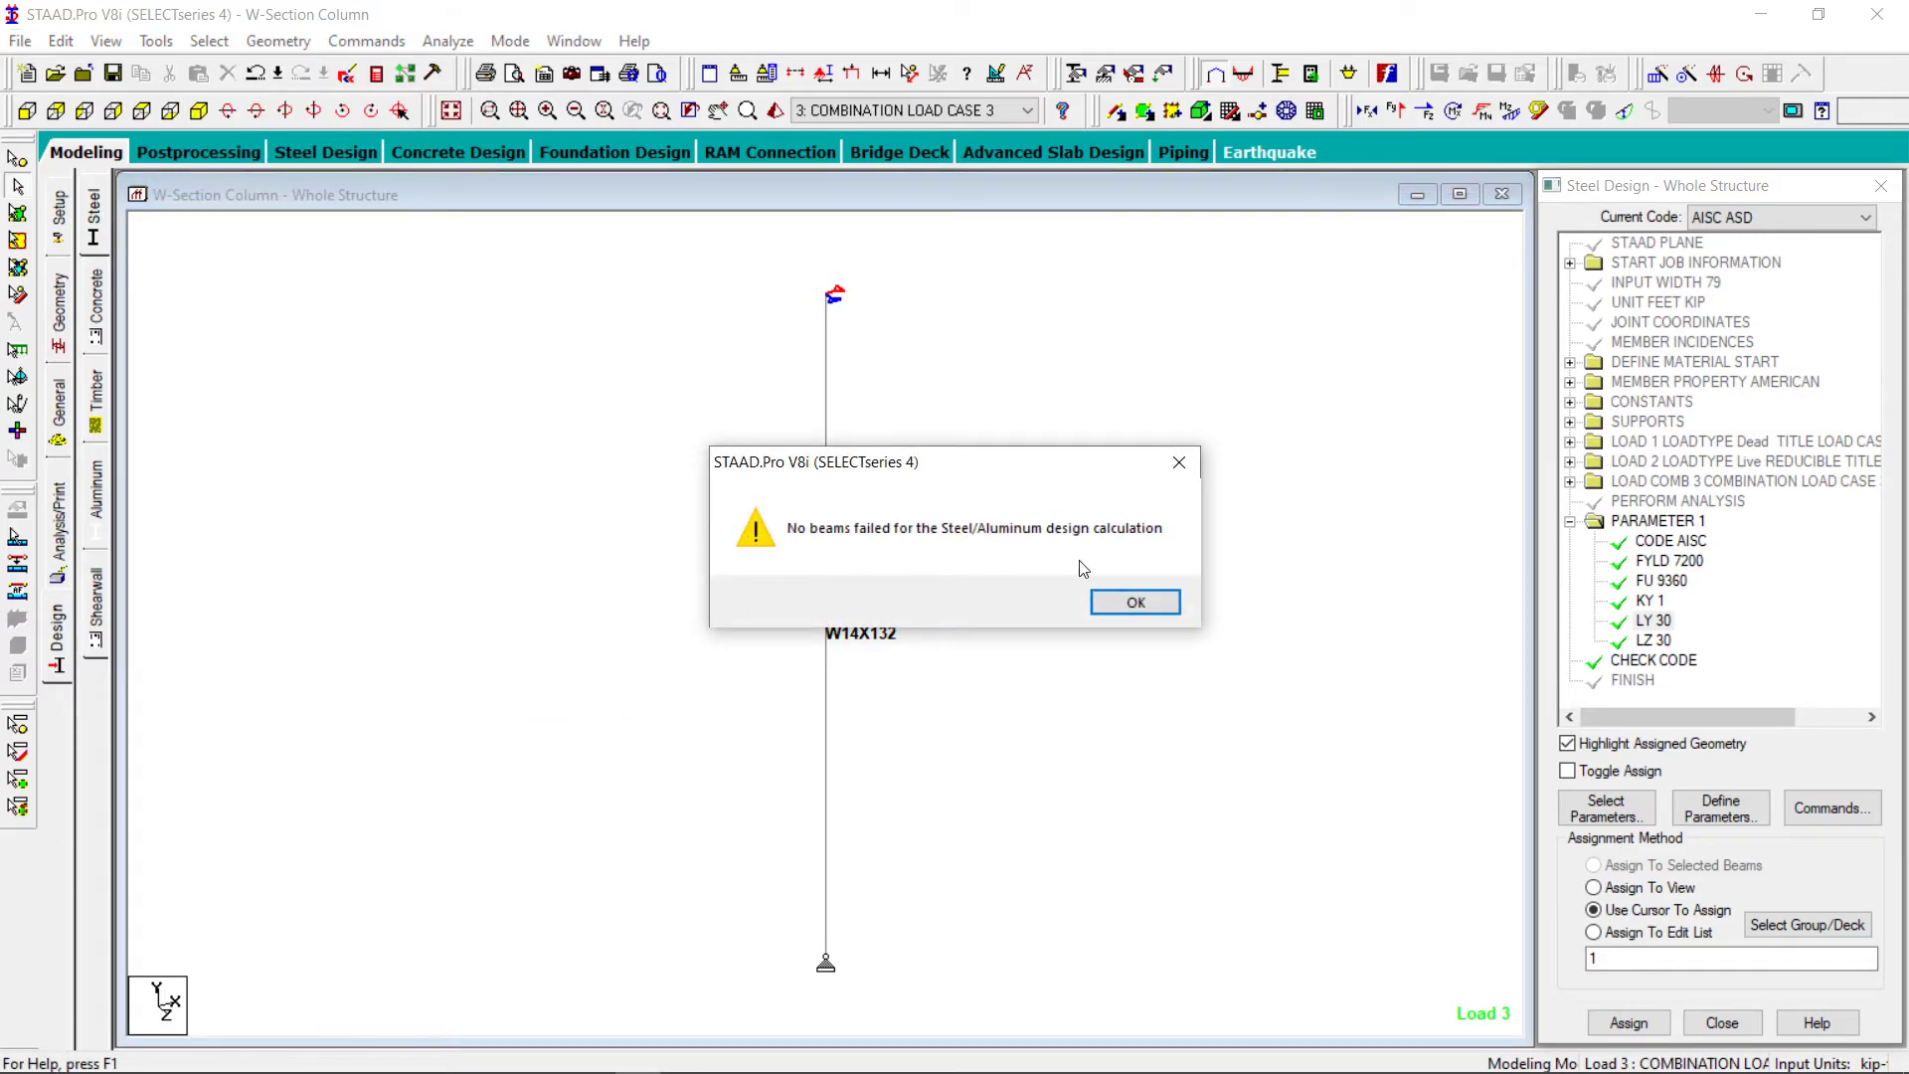
pyautogui.click(1132, 601)
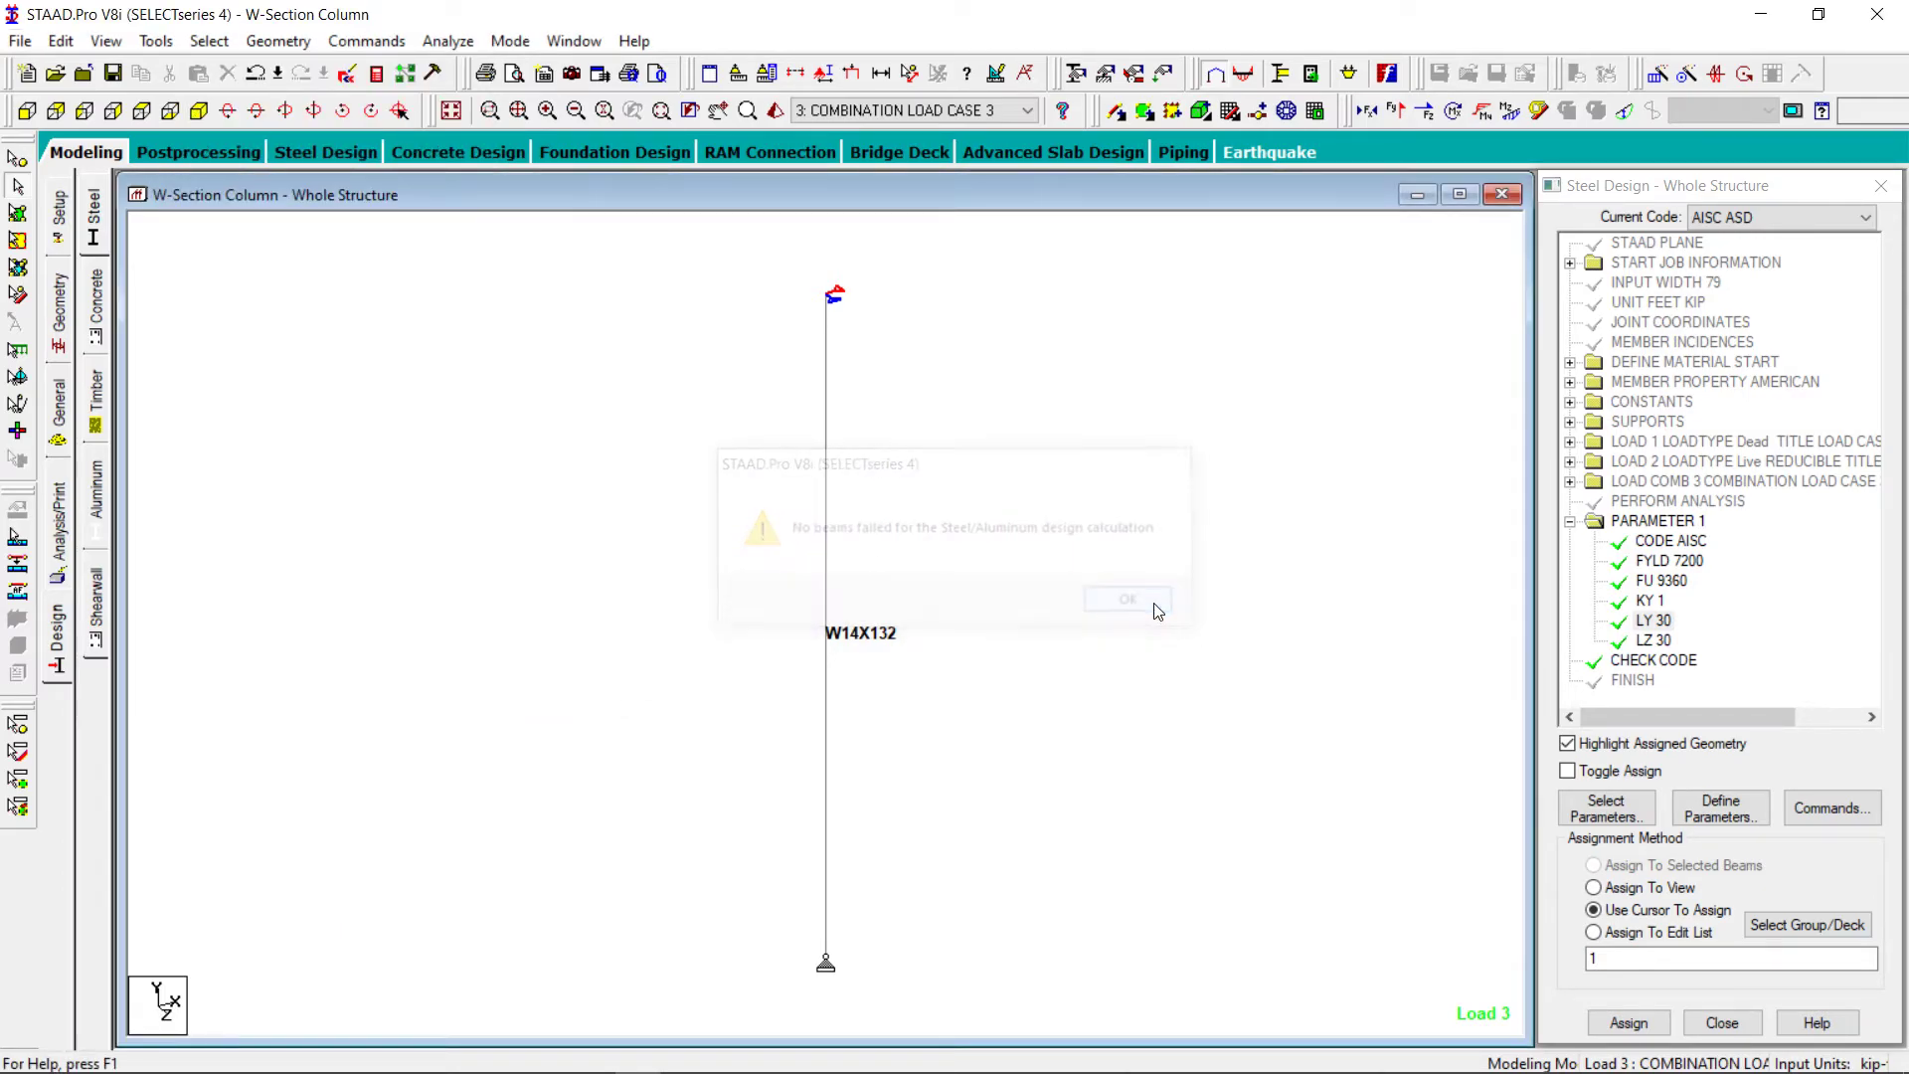
pyautogui.click(1126, 599)
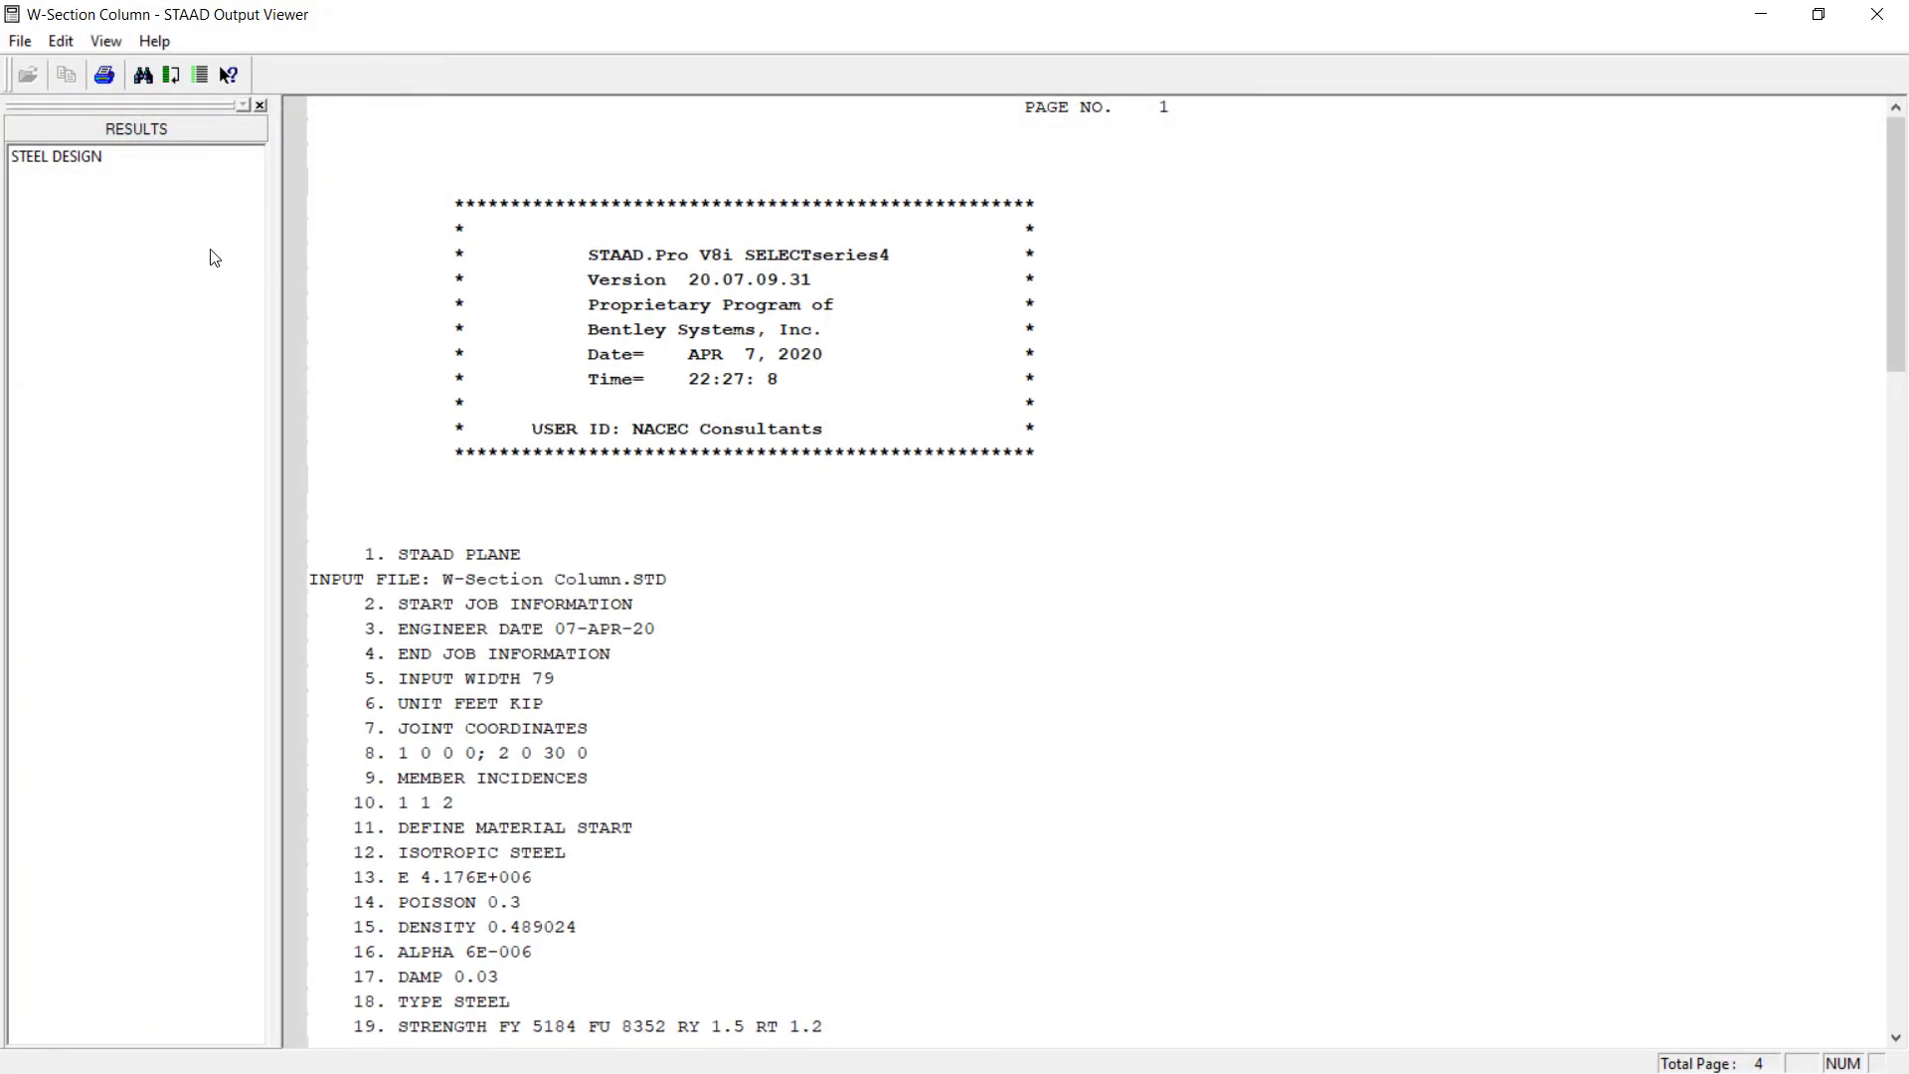
# Read the STEEL DESIGN result, W14X132 passing at ratio 0.921, then switch to the AISC PDF.
pyautogui.click(56, 155)
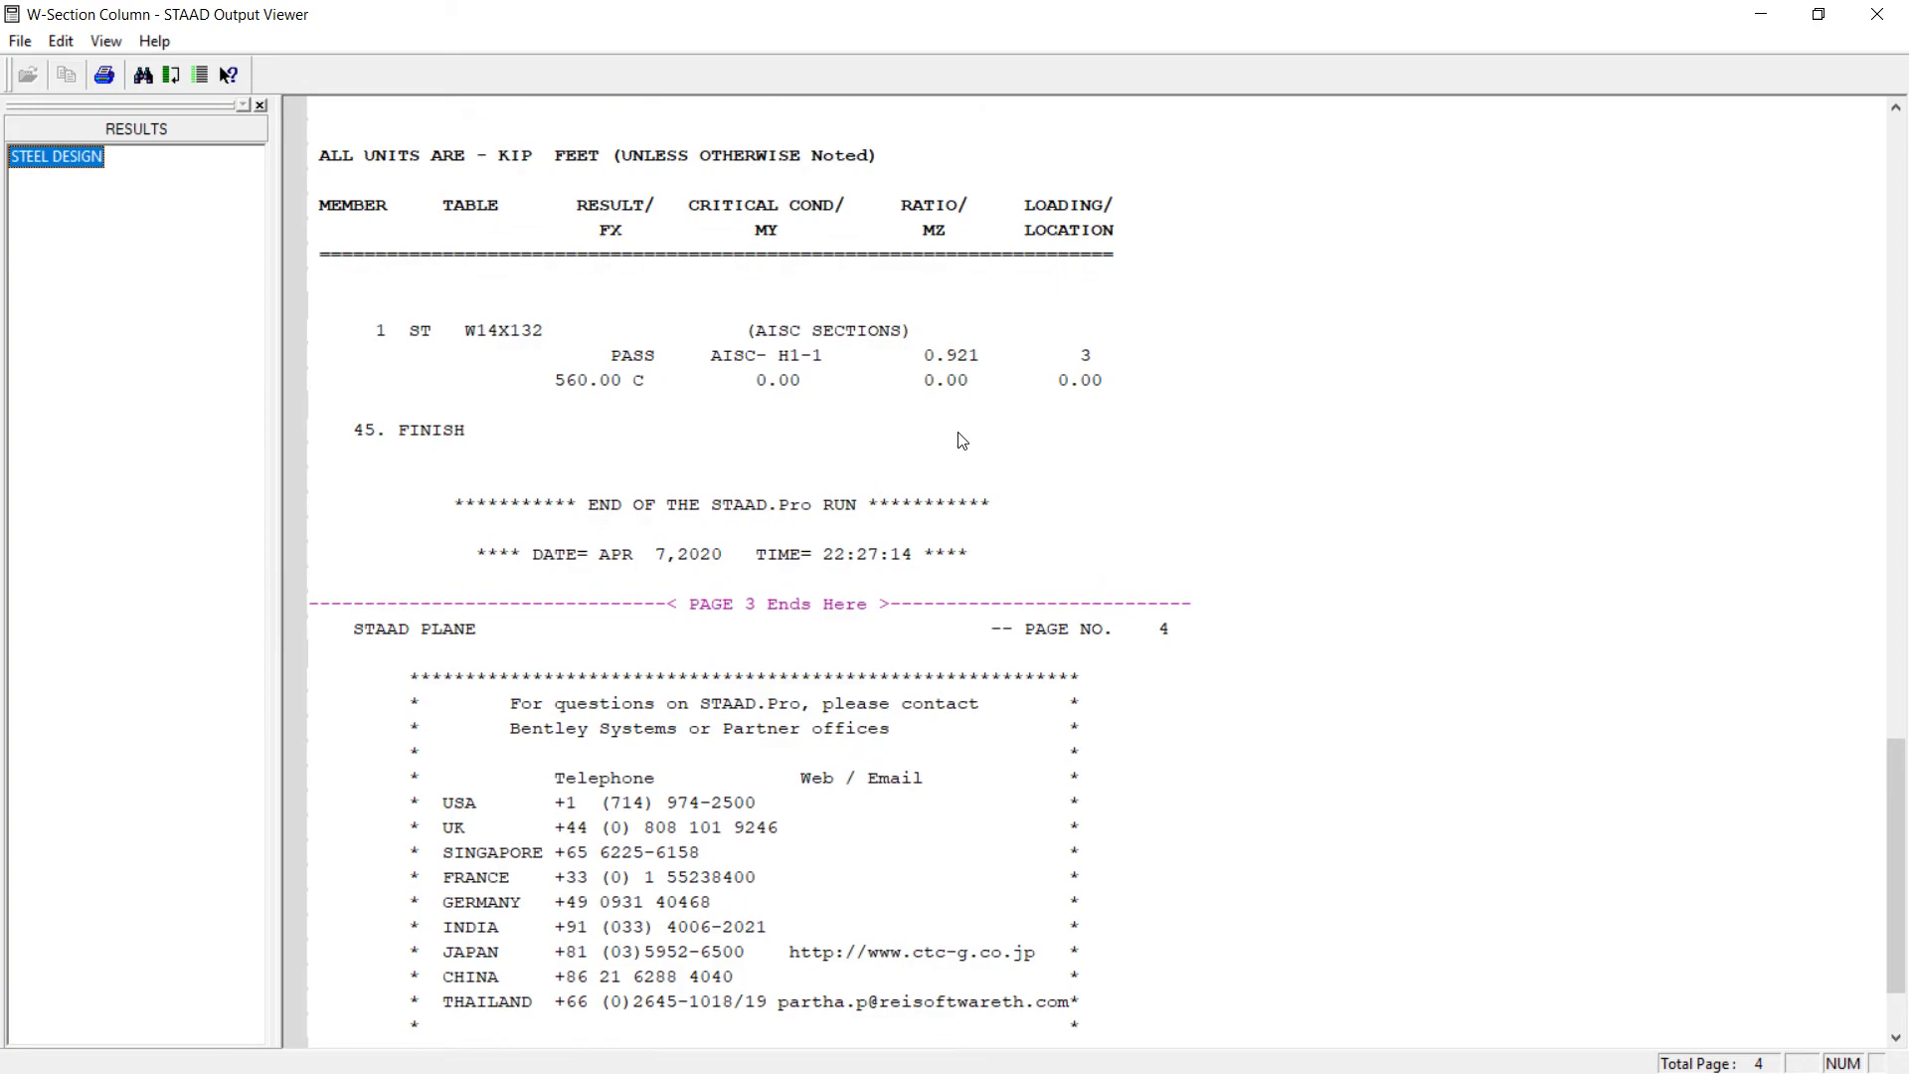
pyautogui.moveTo(967, 360)
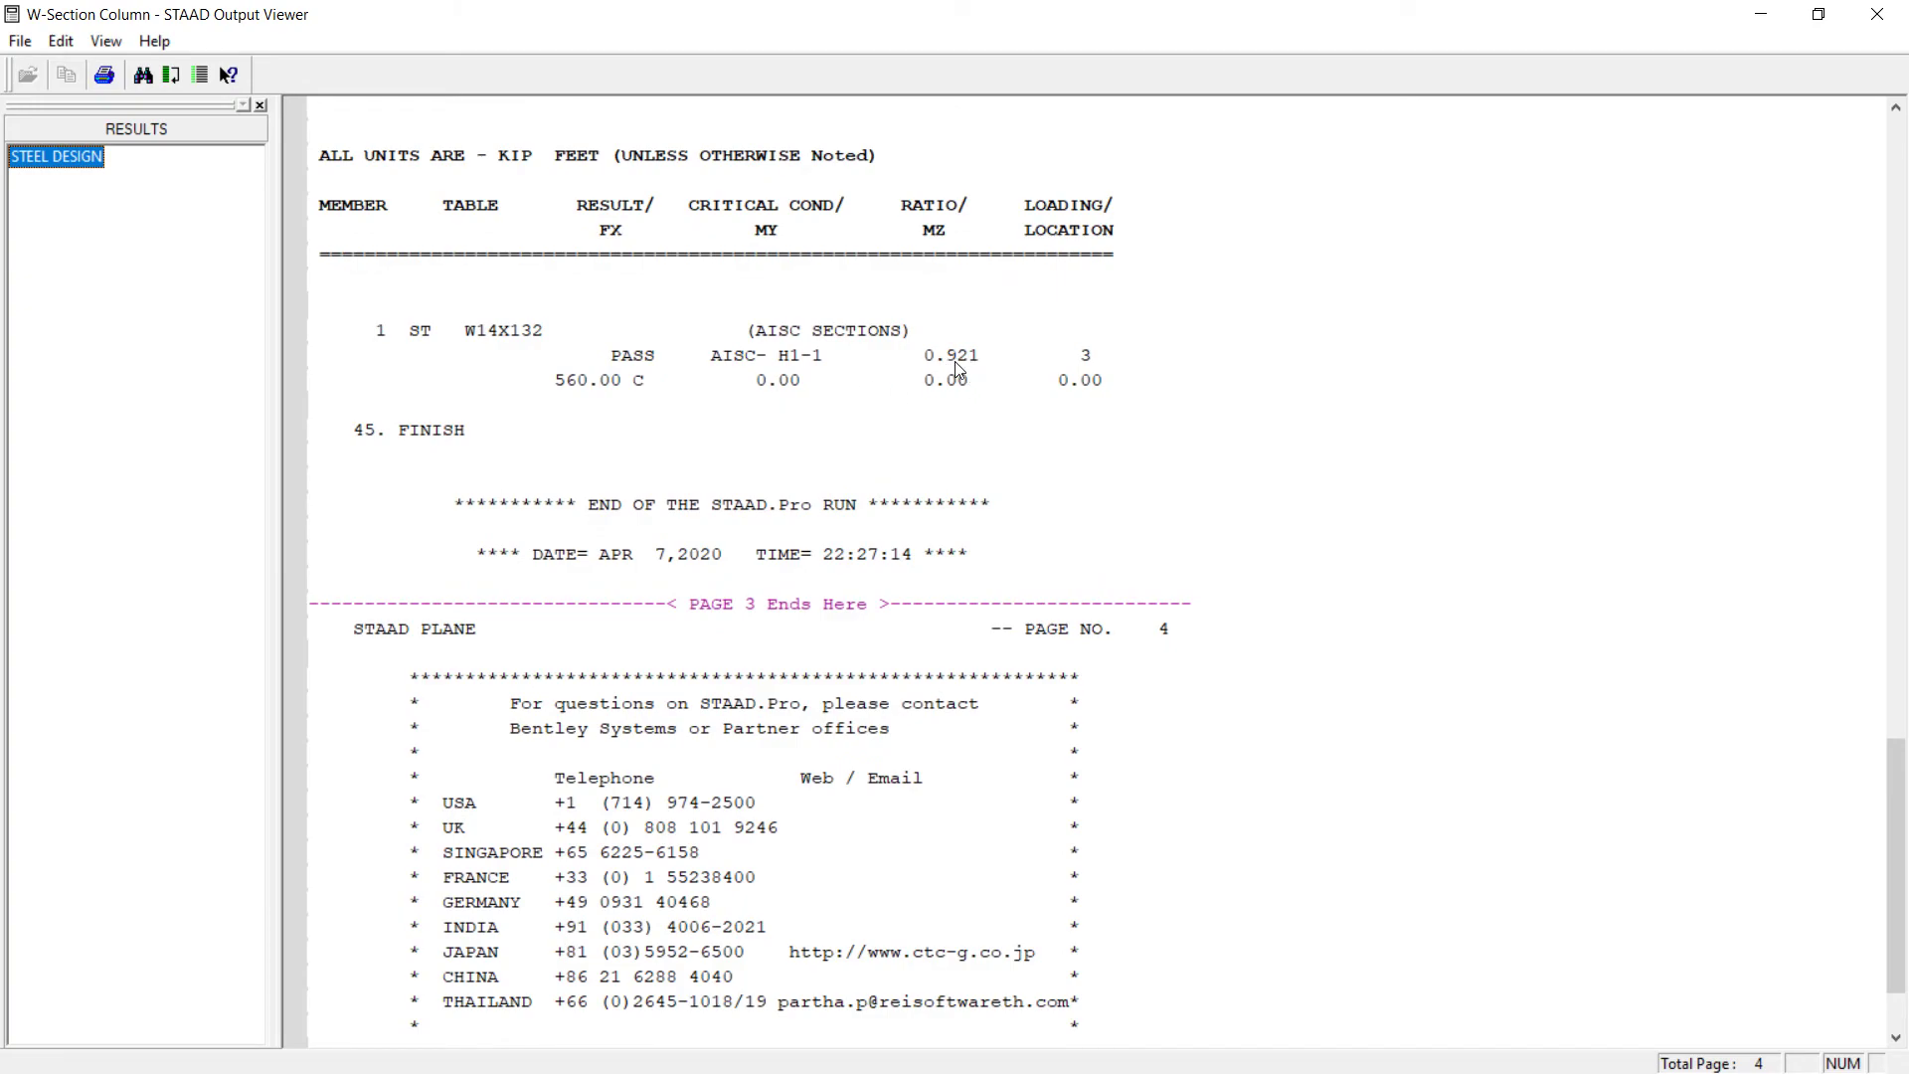
pyautogui.moveTo(969, 370)
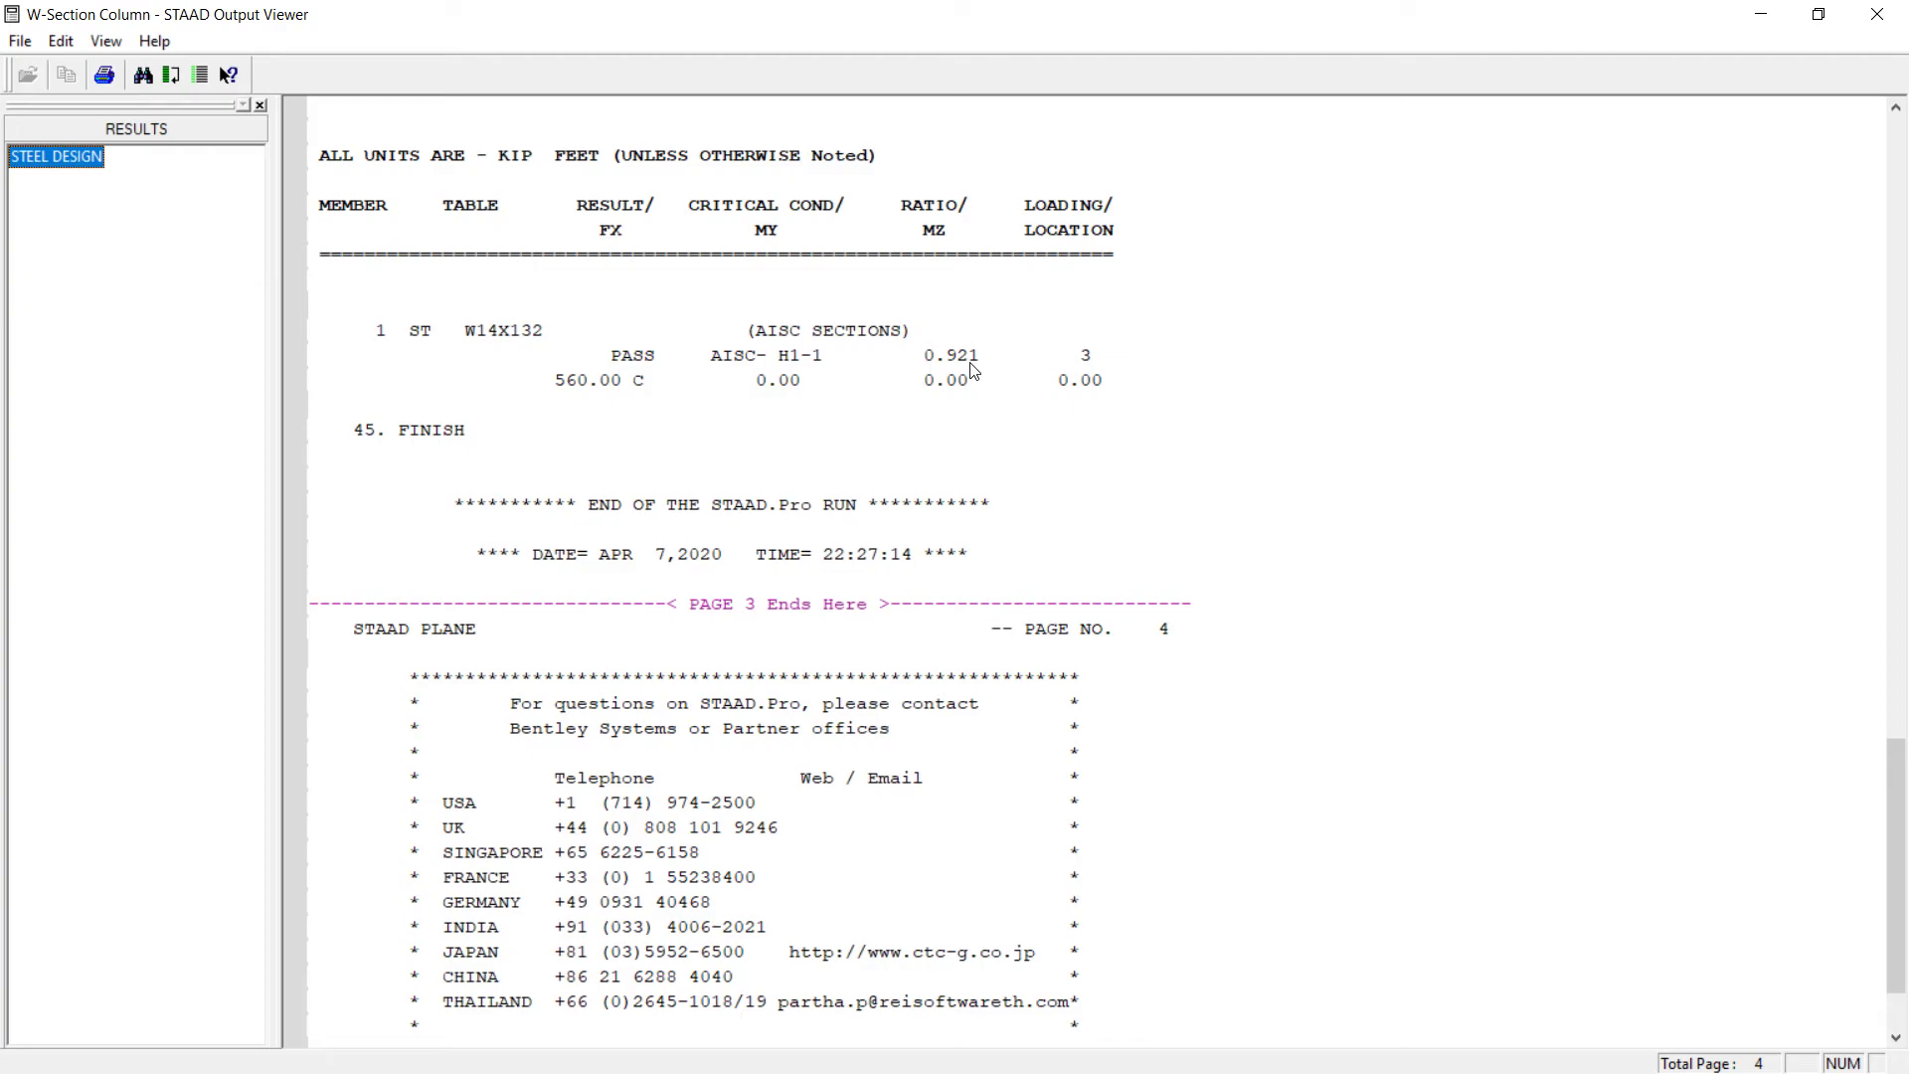
pyautogui.moveTo(871, 342)
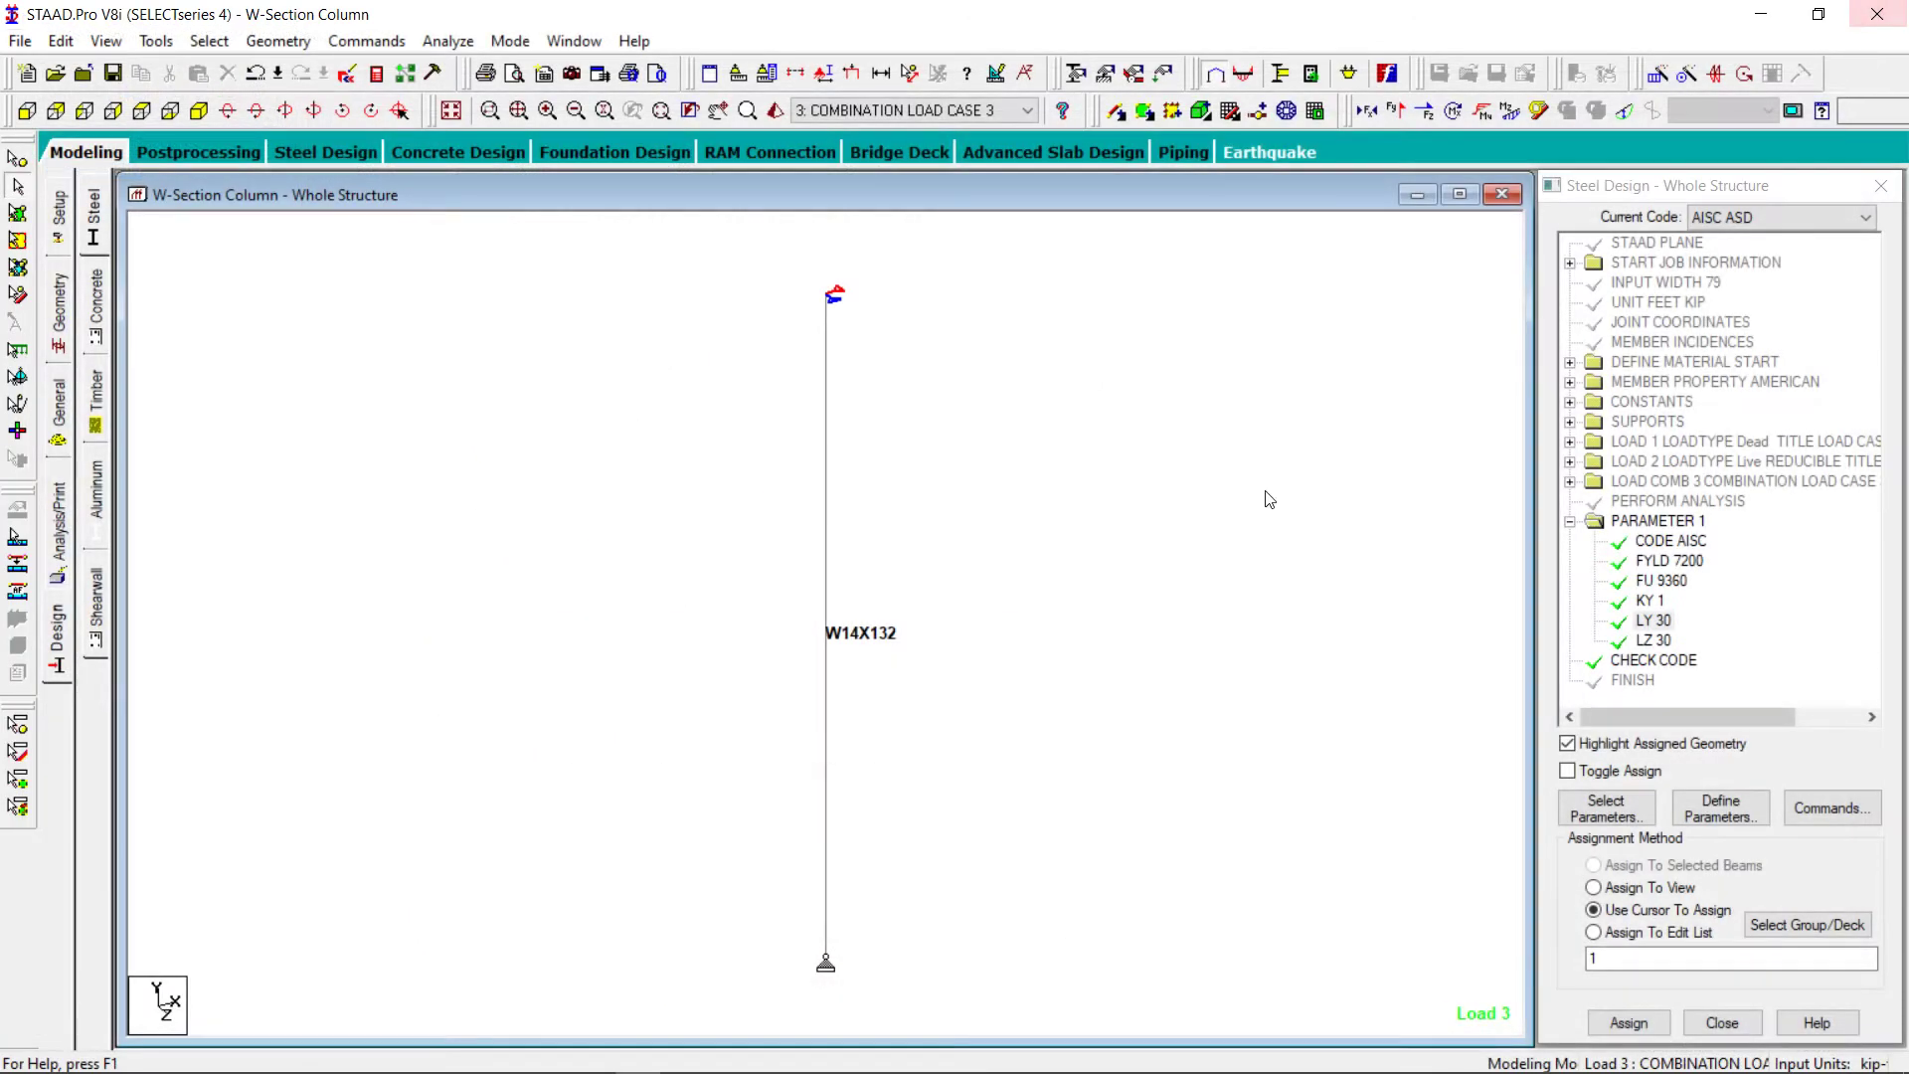
pyautogui.moveTo(322, 1054)
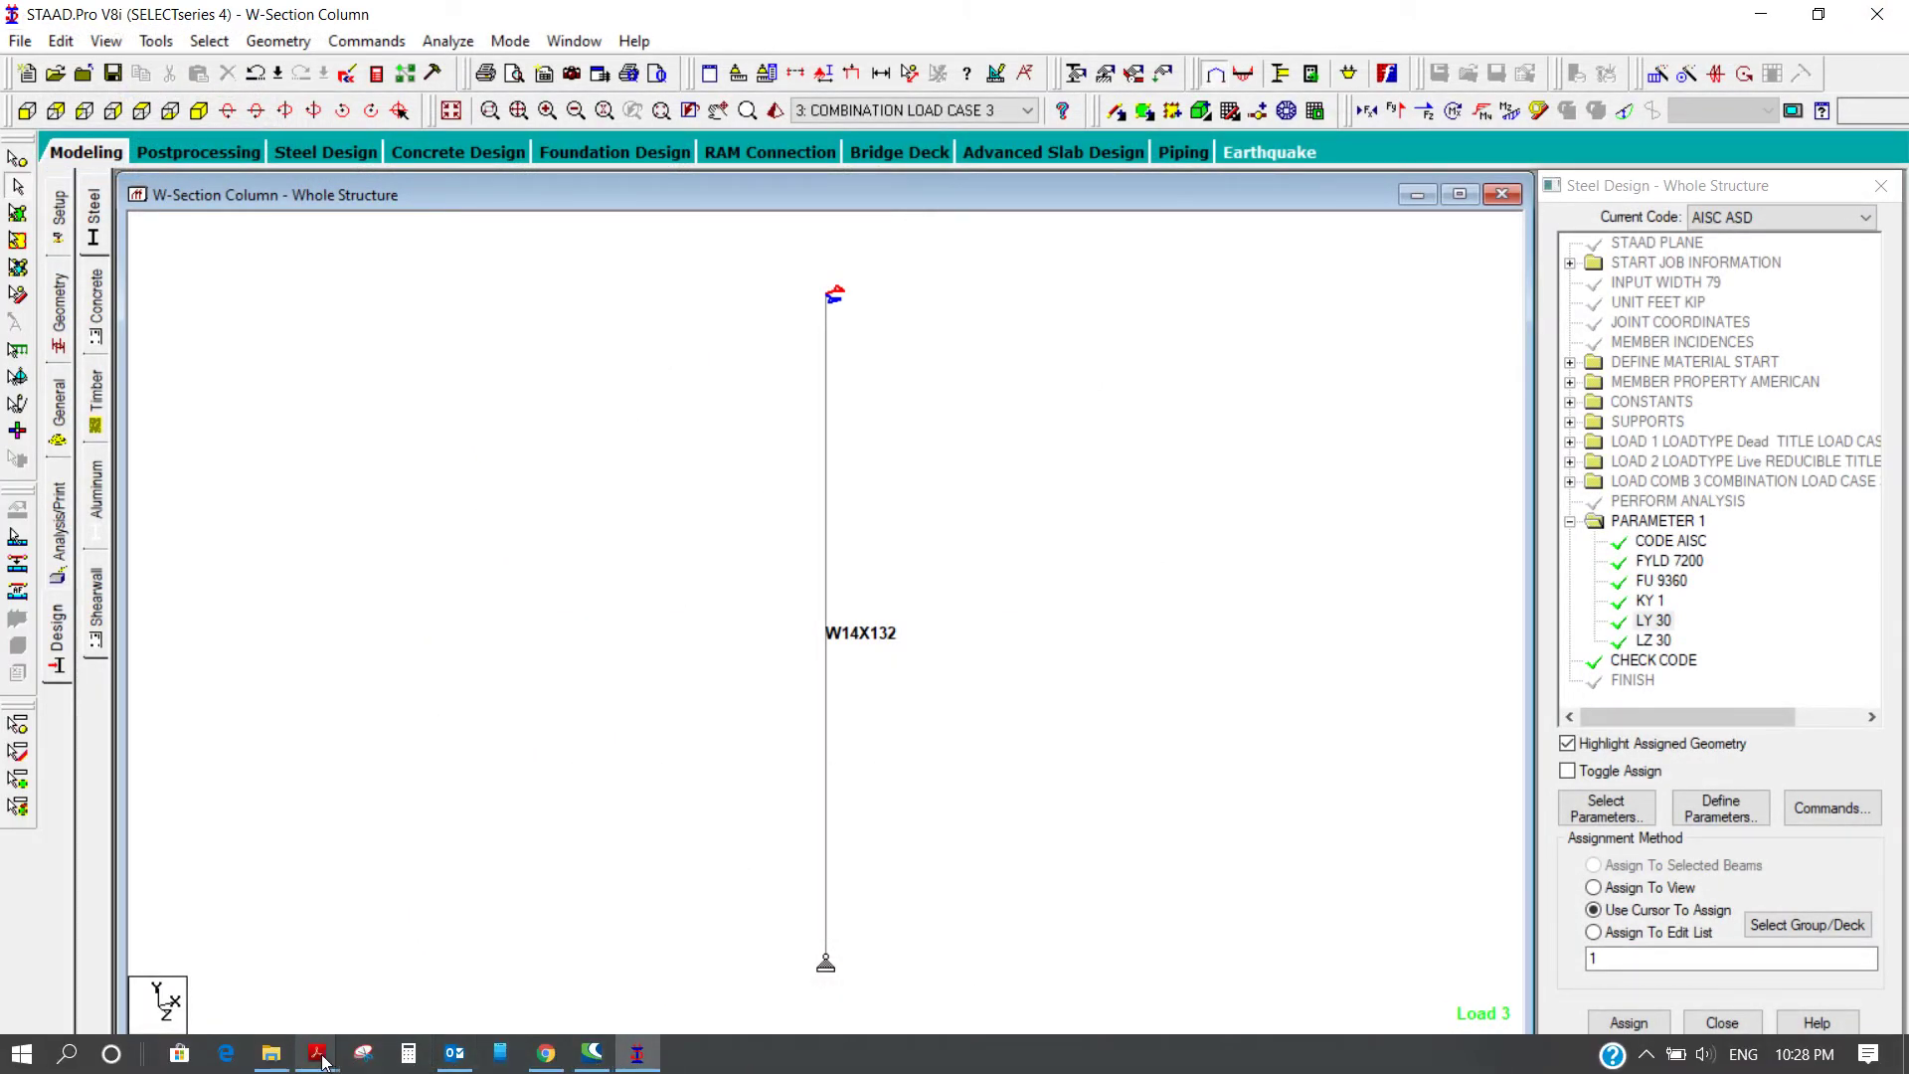
pyautogui.click(320, 1054)
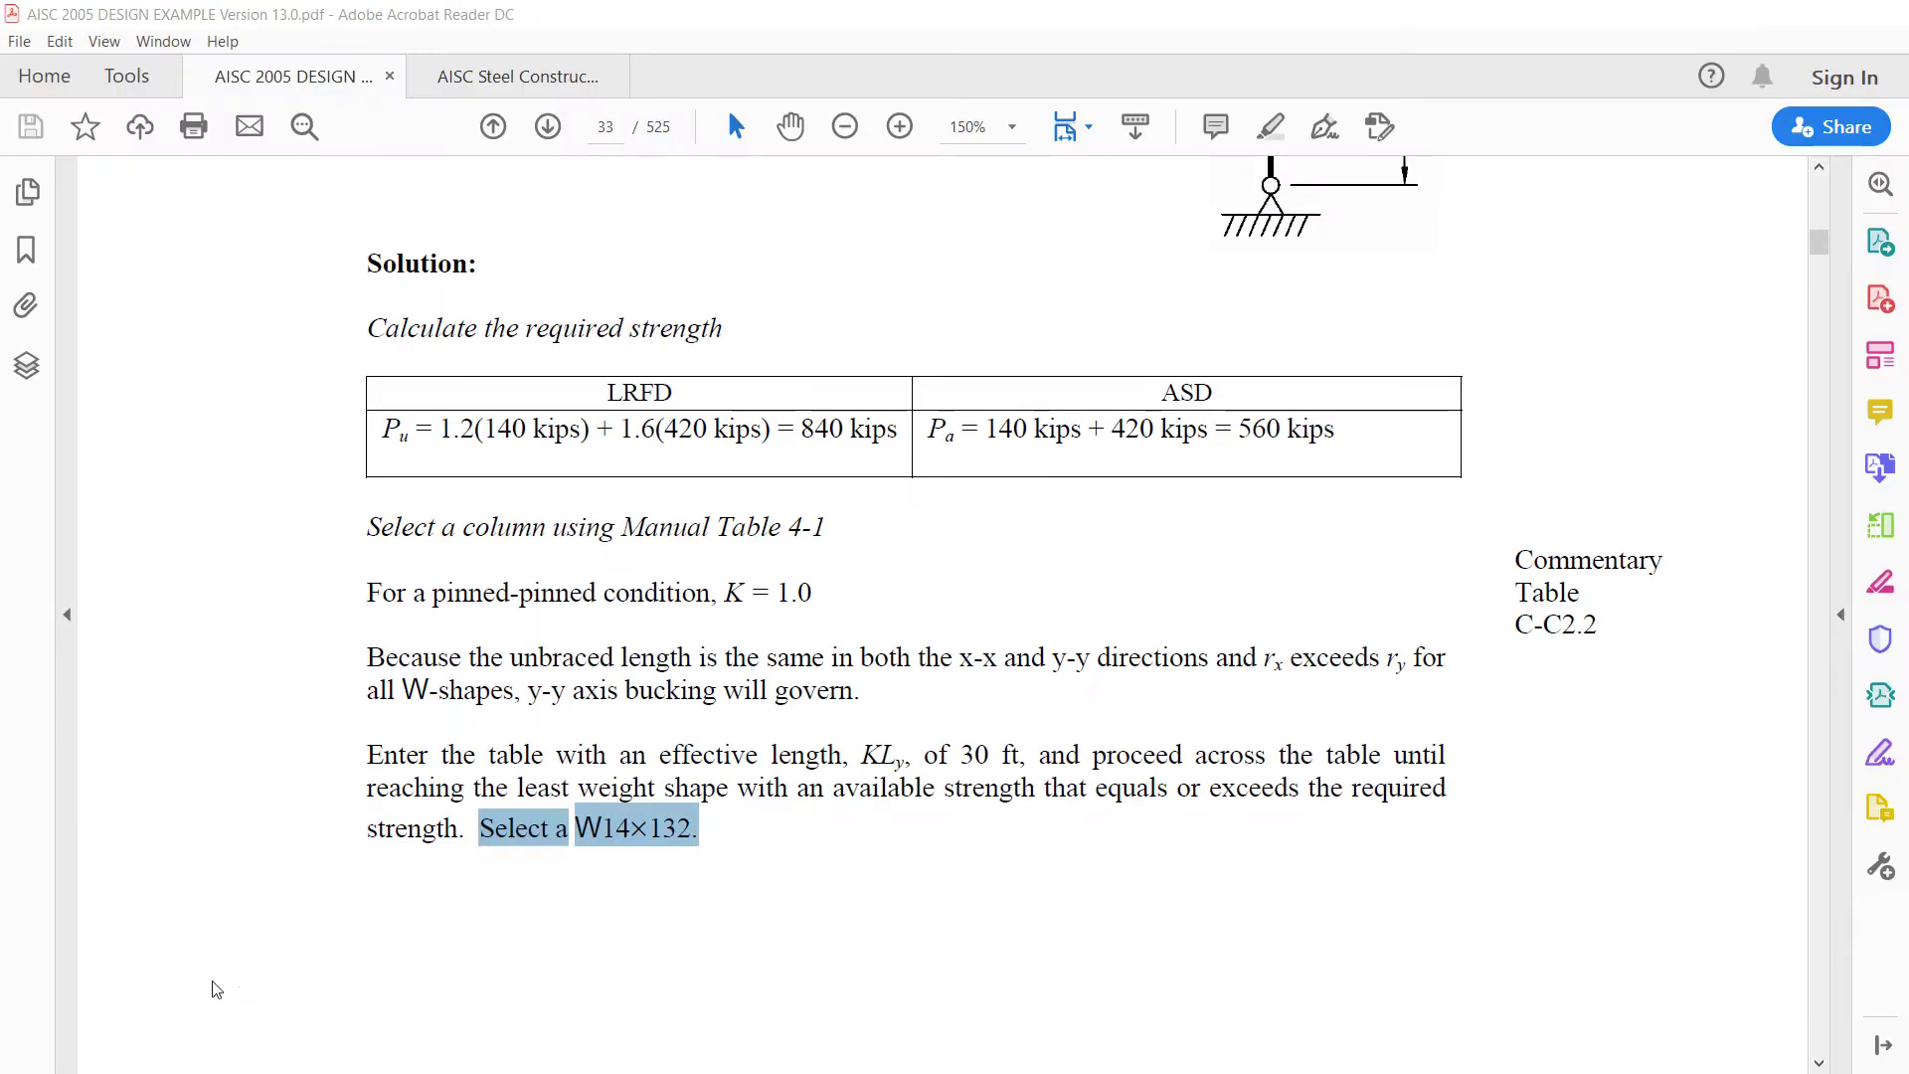
# Scroll to Table 4-1 listing W14×132 at 594 kips ASD for 30 ft, then return to STAAD.Pro.
pyautogui.scroll(-3)
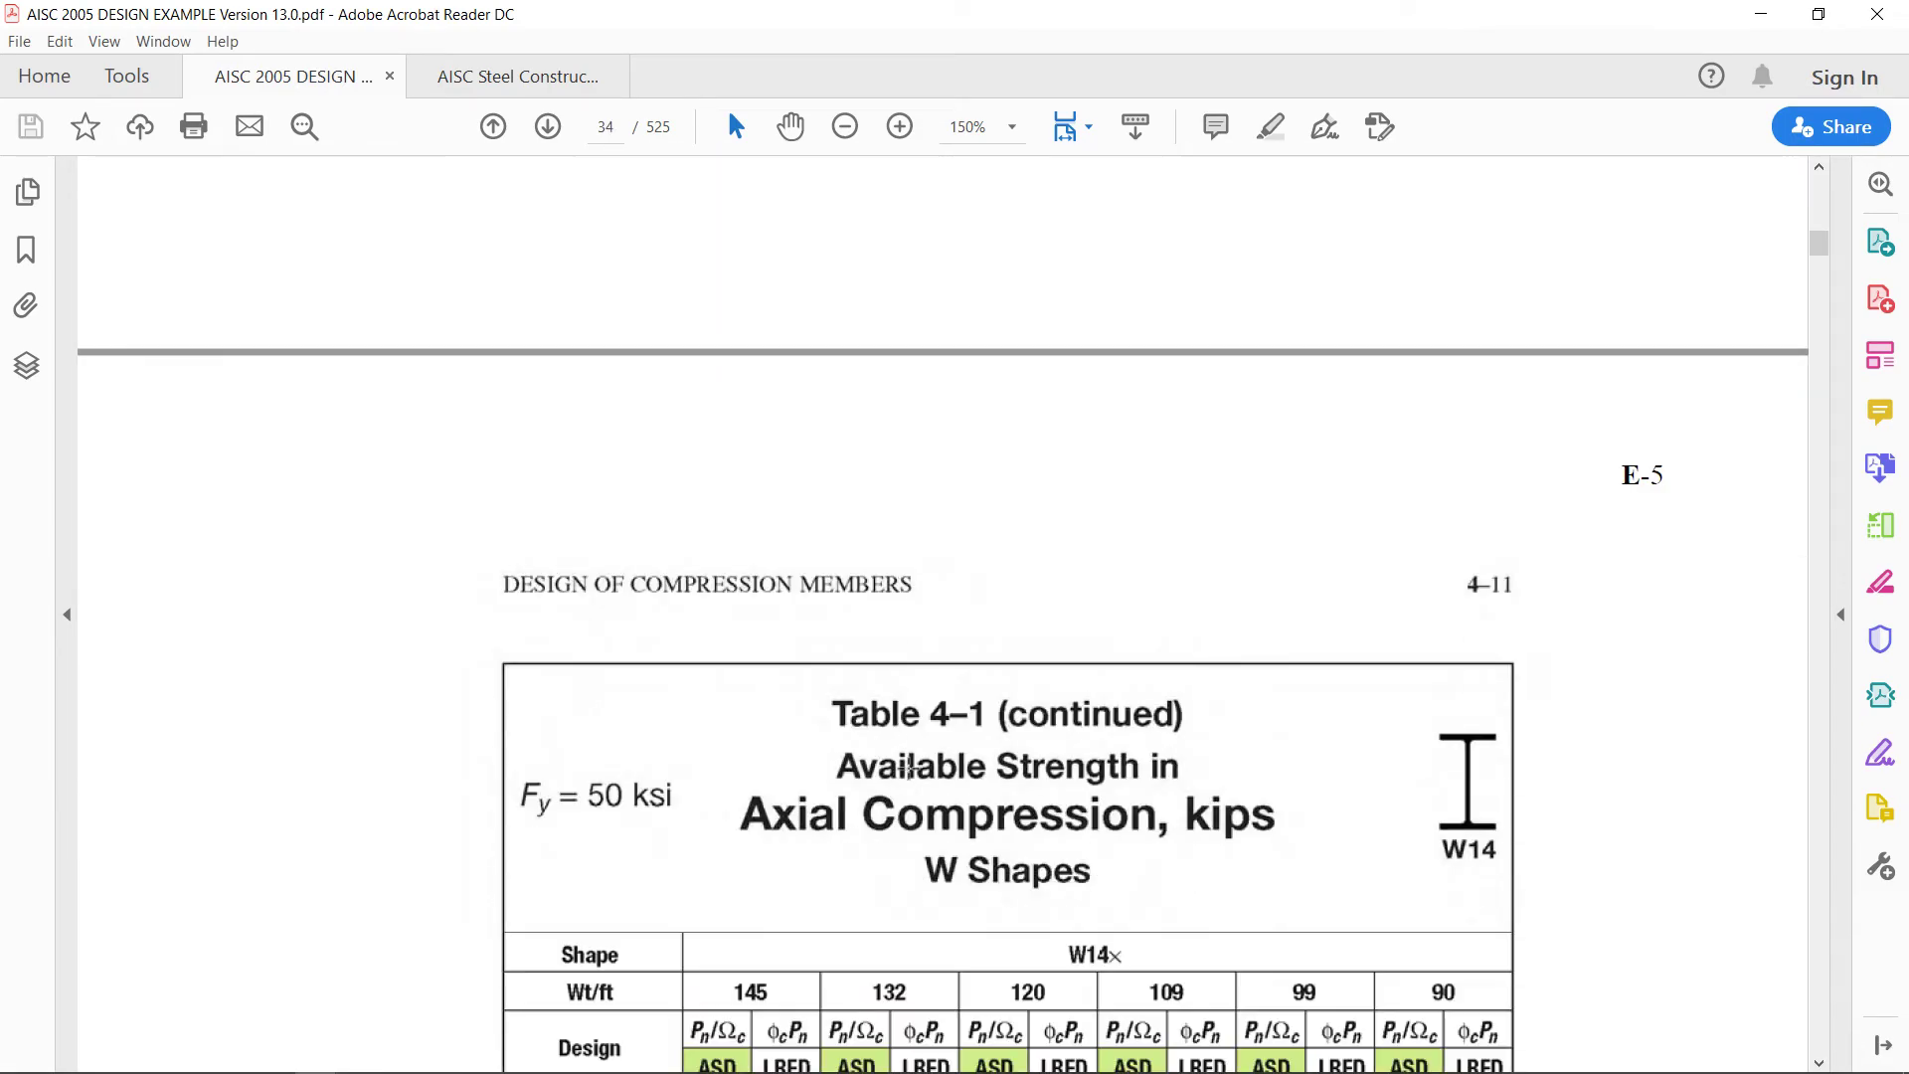
pyautogui.scroll(-3)
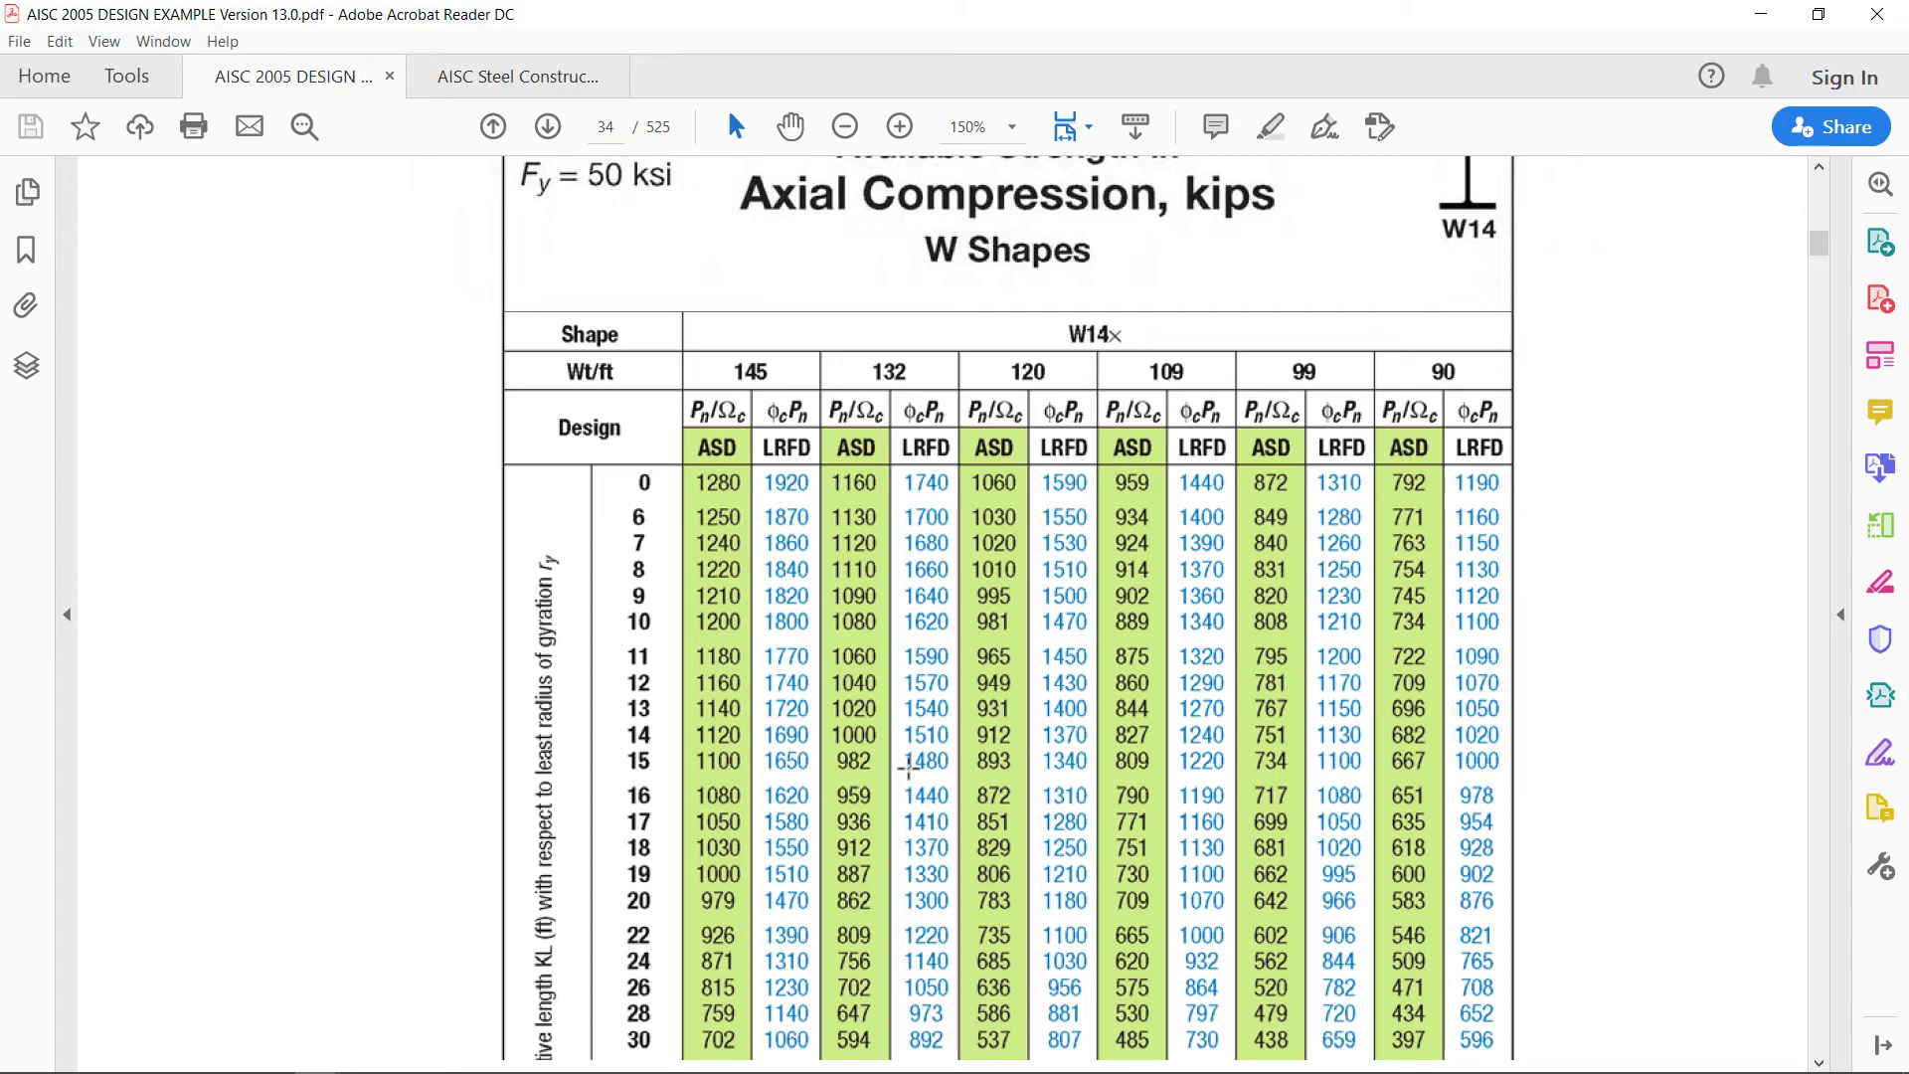
pyautogui.scroll(-3)
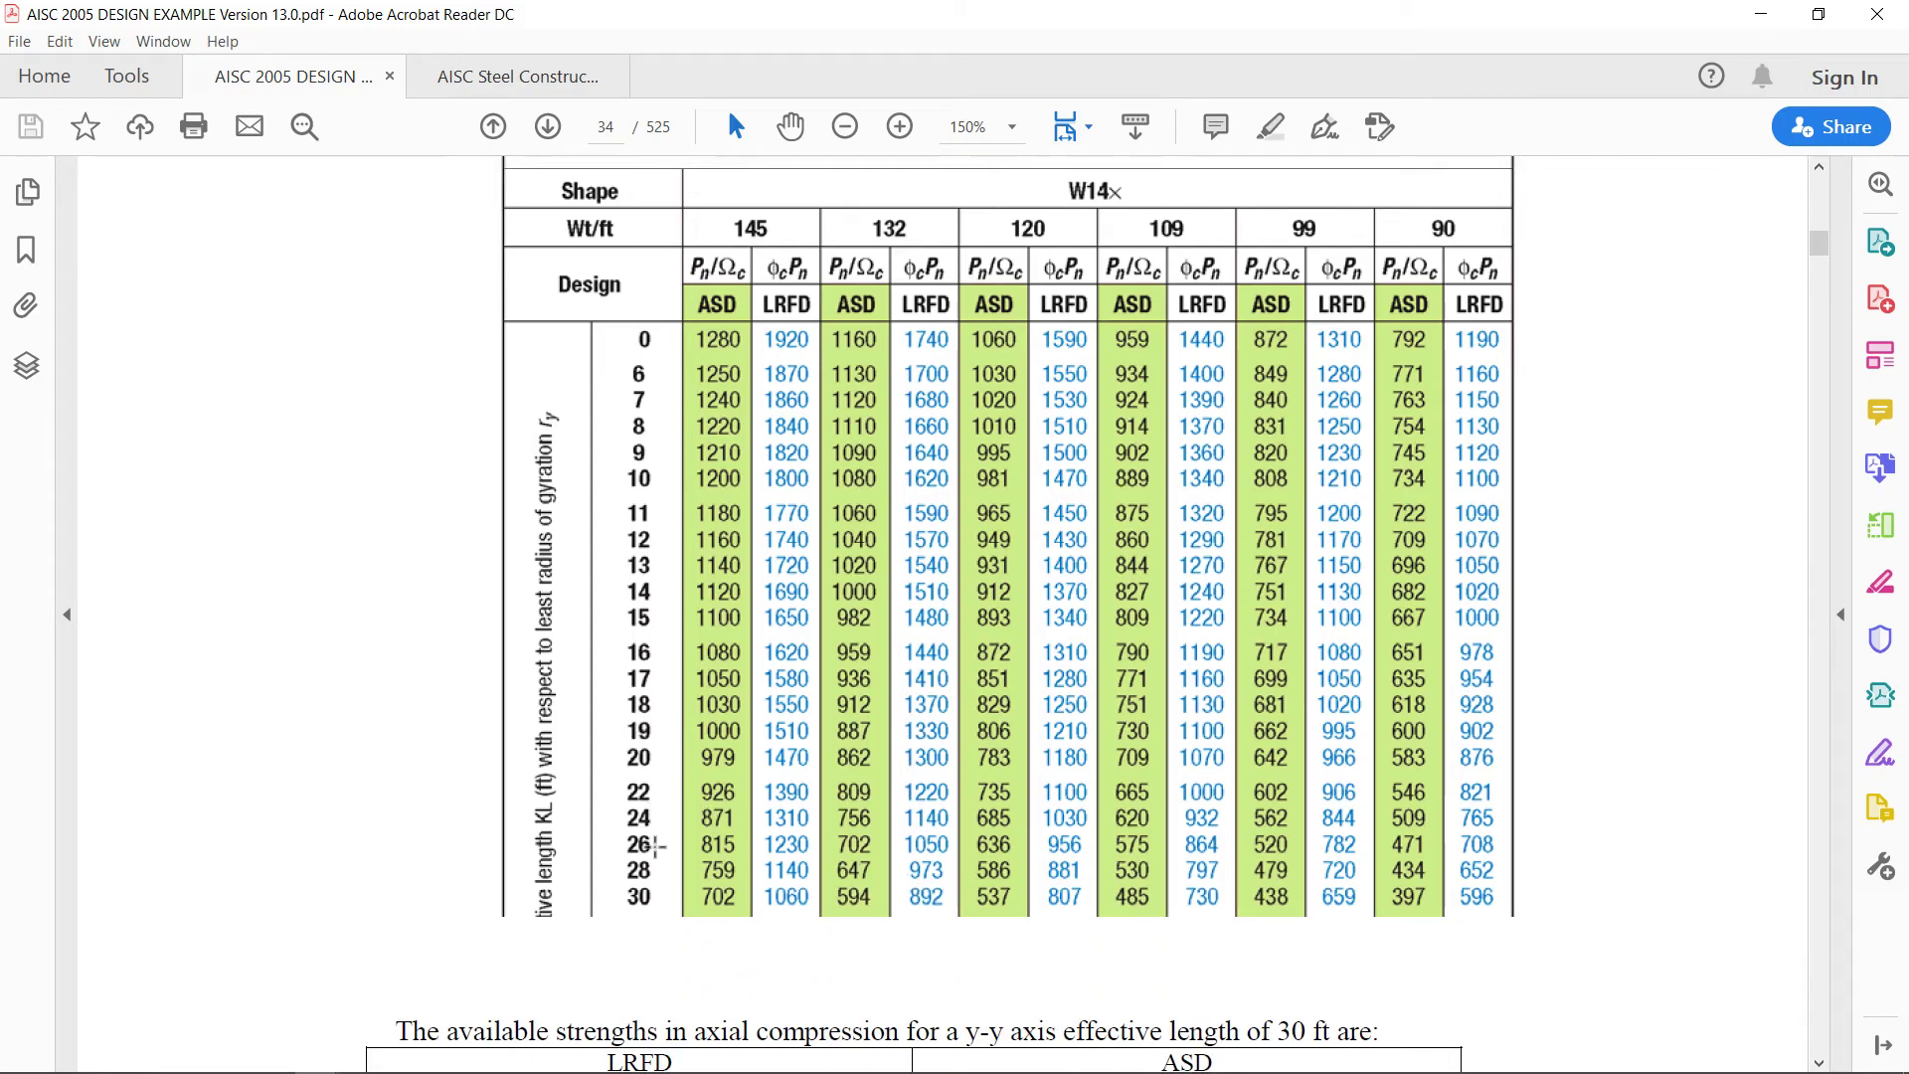
pyautogui.moveTo(942, 900)
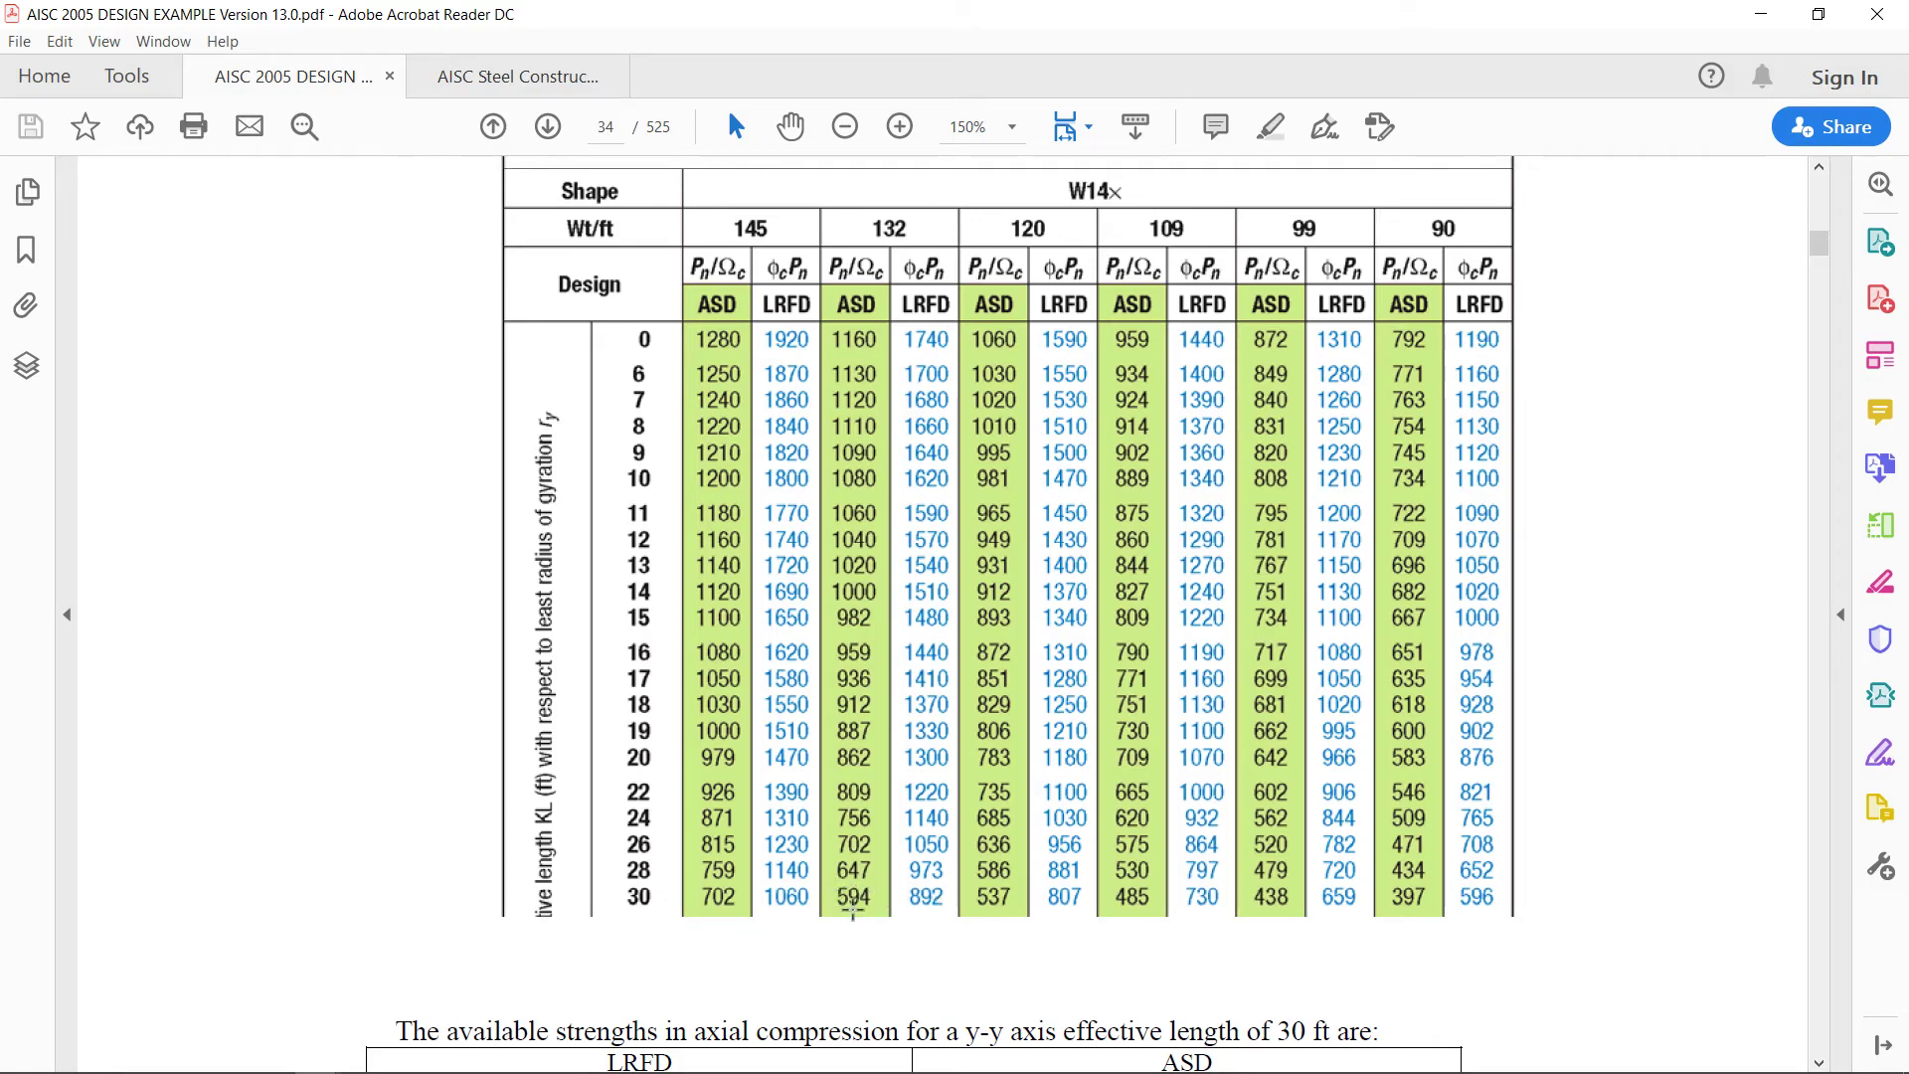
pyautogui.moveTo(849, 898)
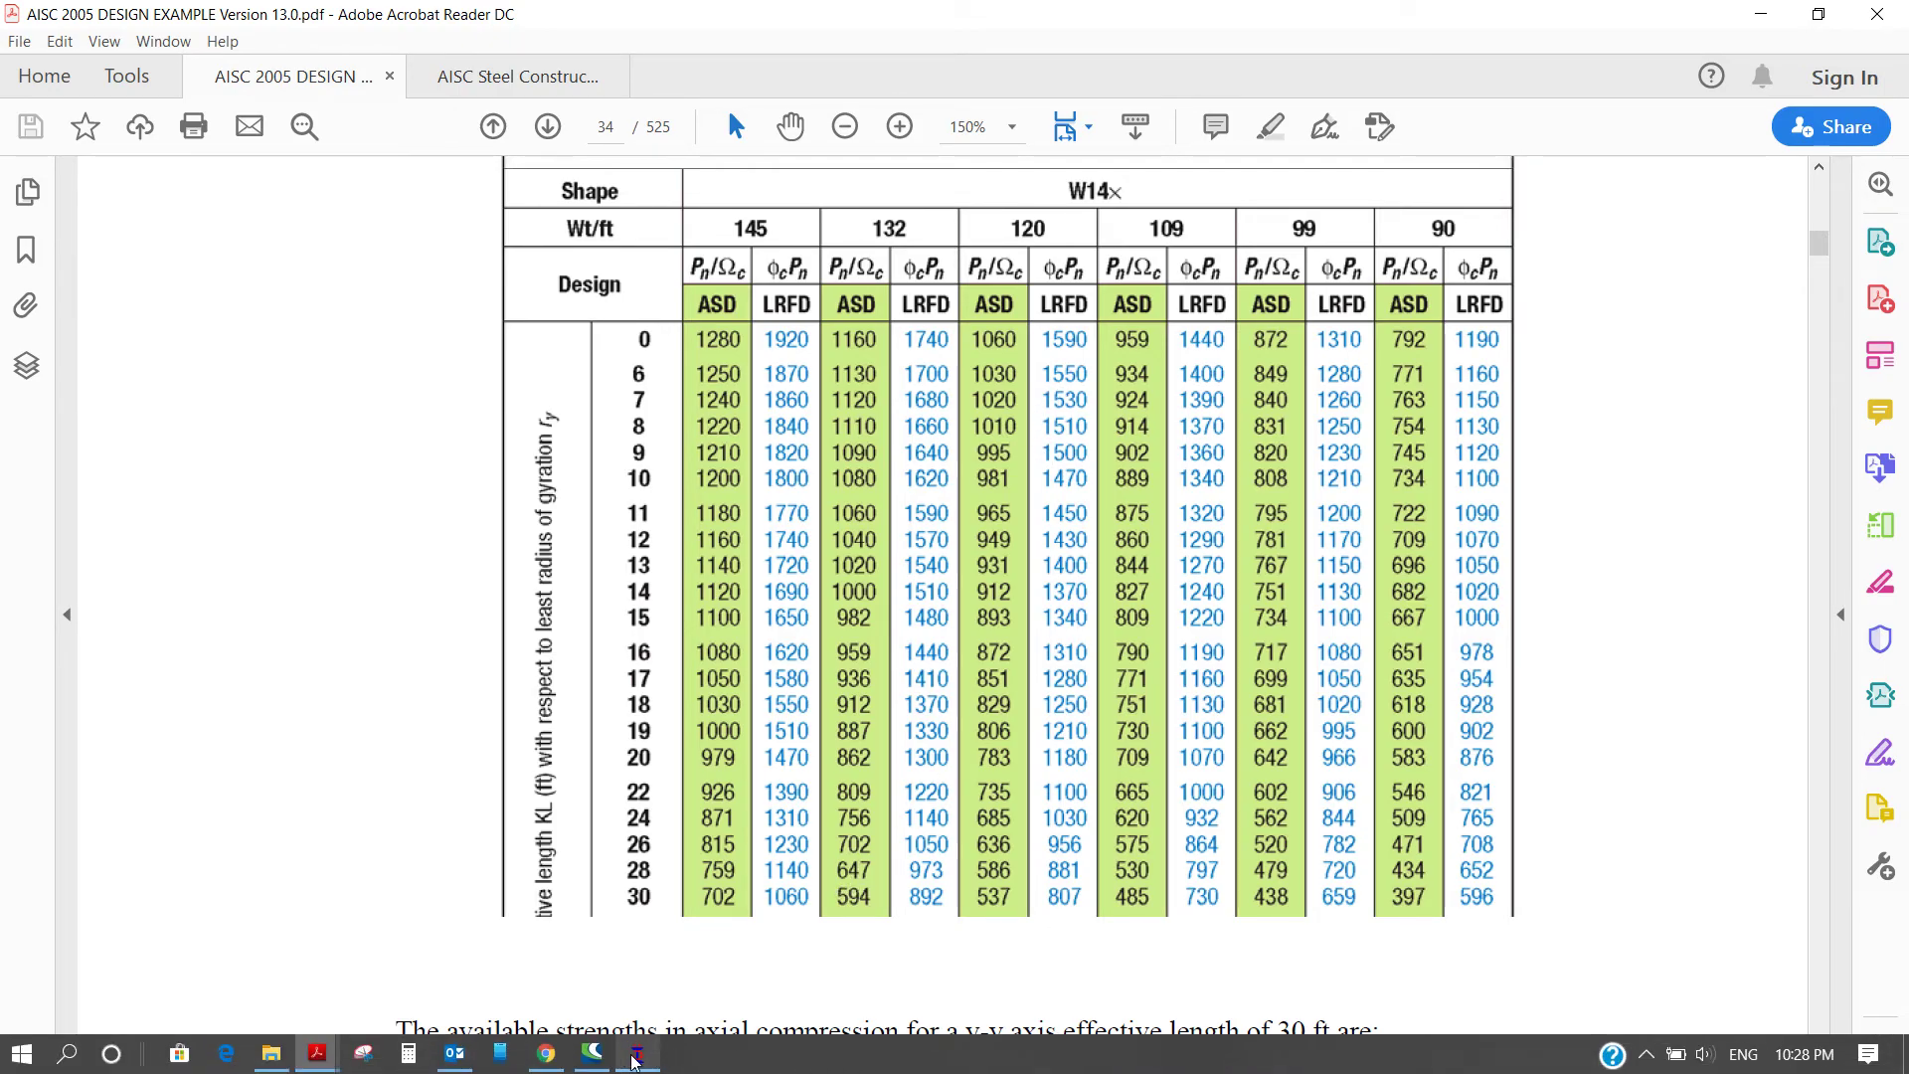
pyautogui.click(635, 1054)
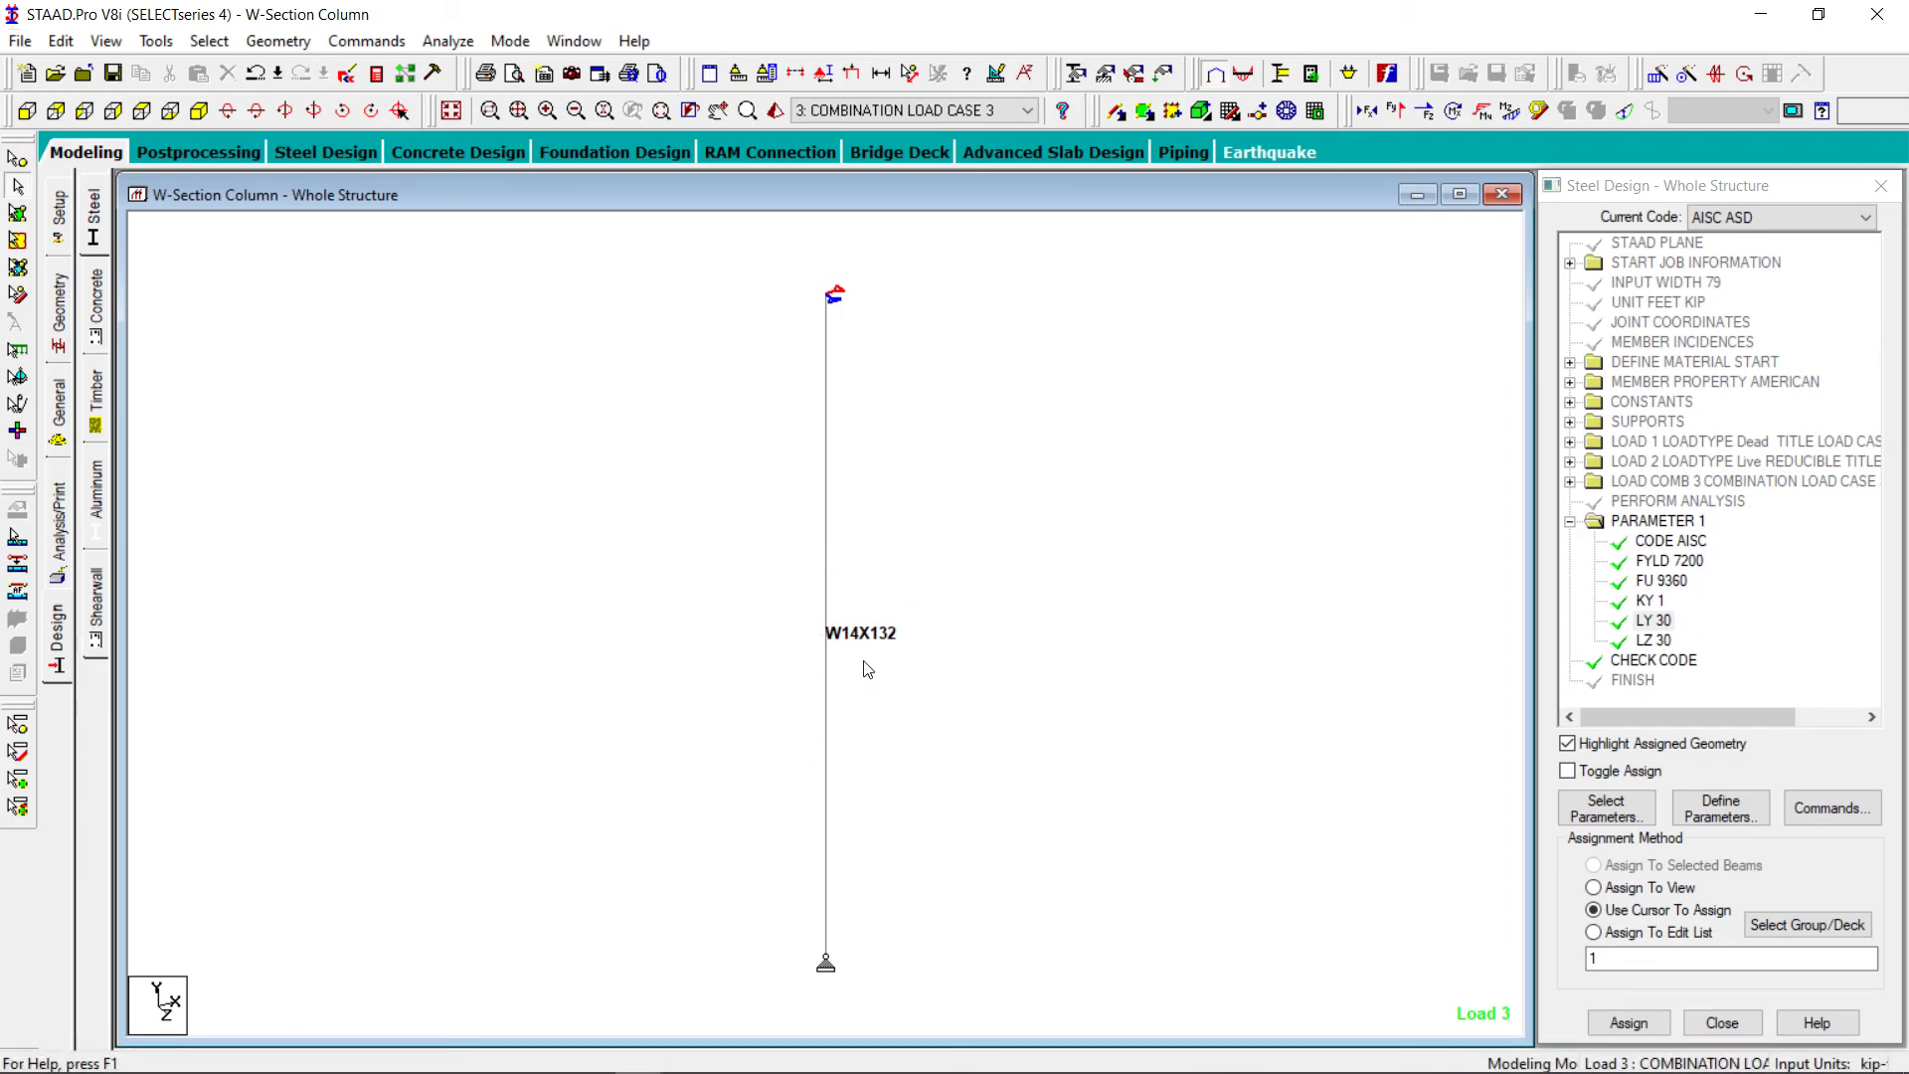
pyautogui.moveTo(889, 511)
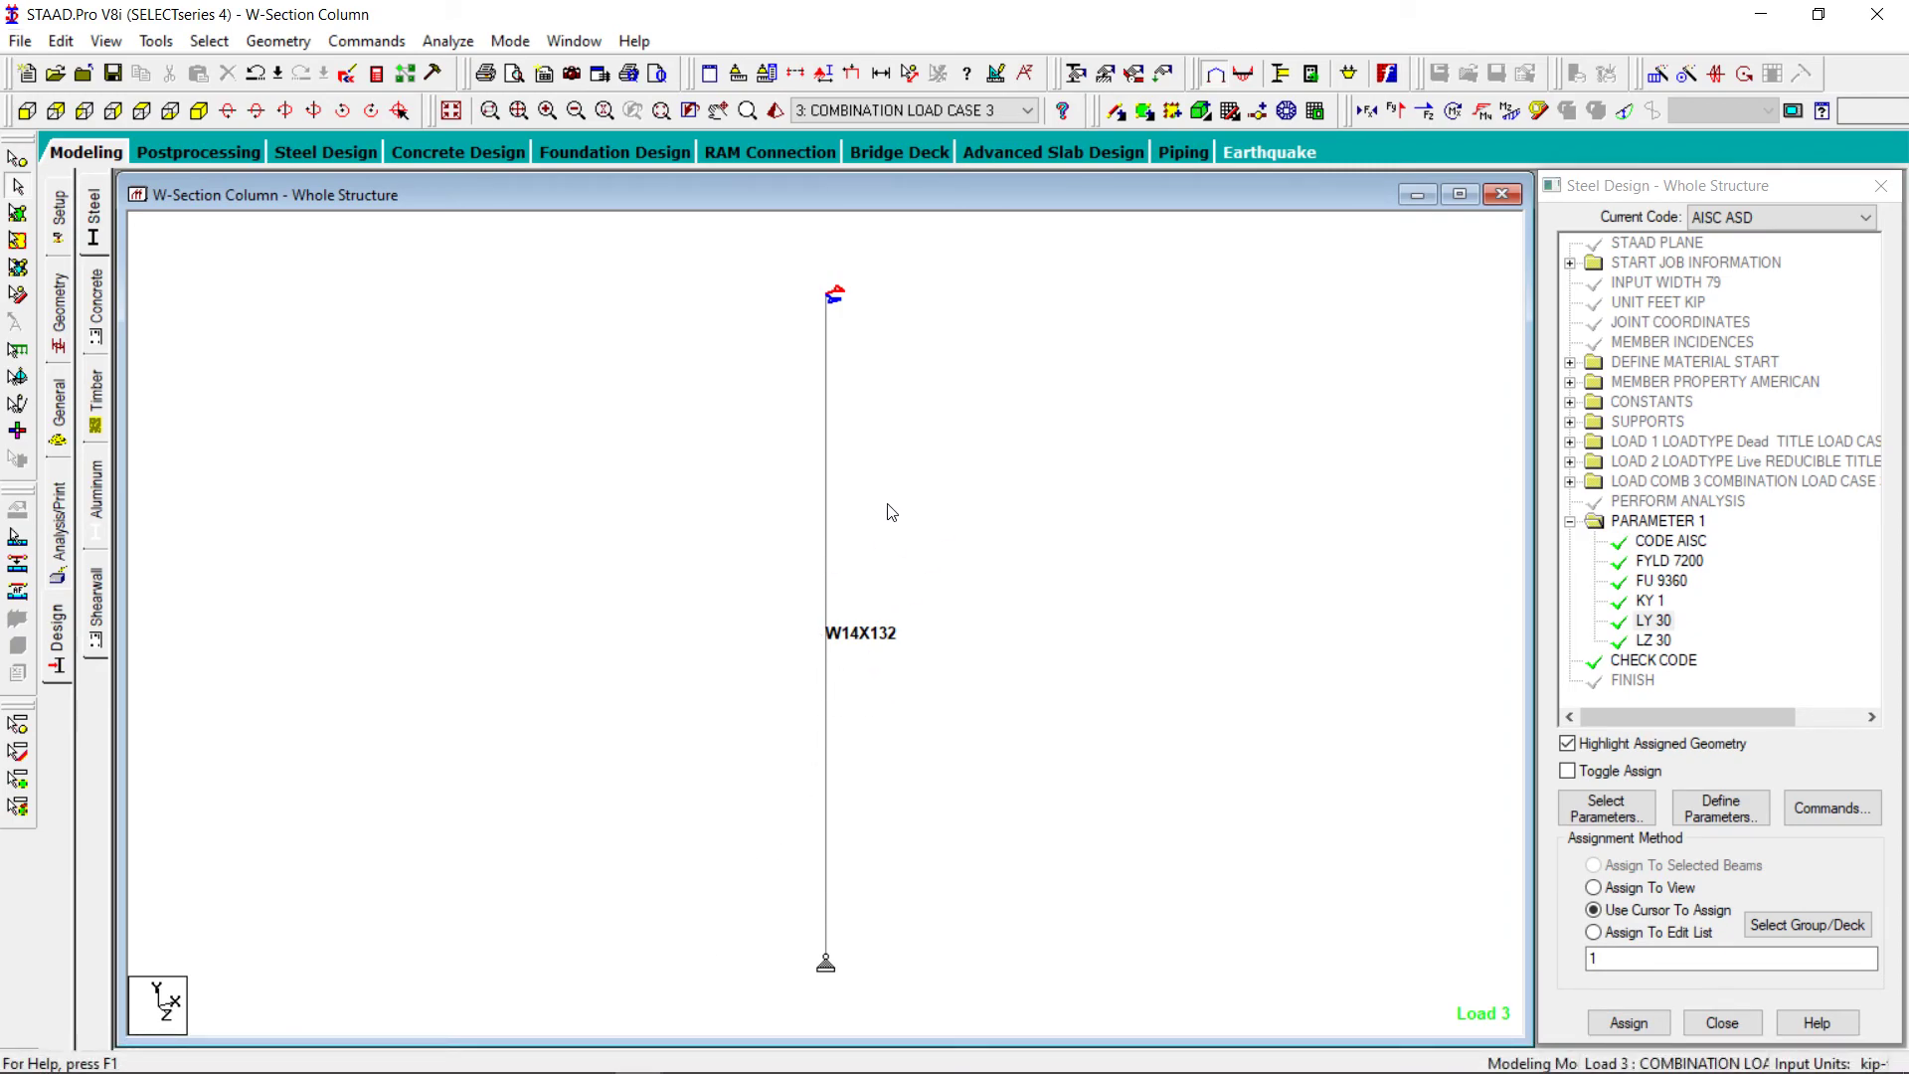
pyautogui.moveTo(855, 543)
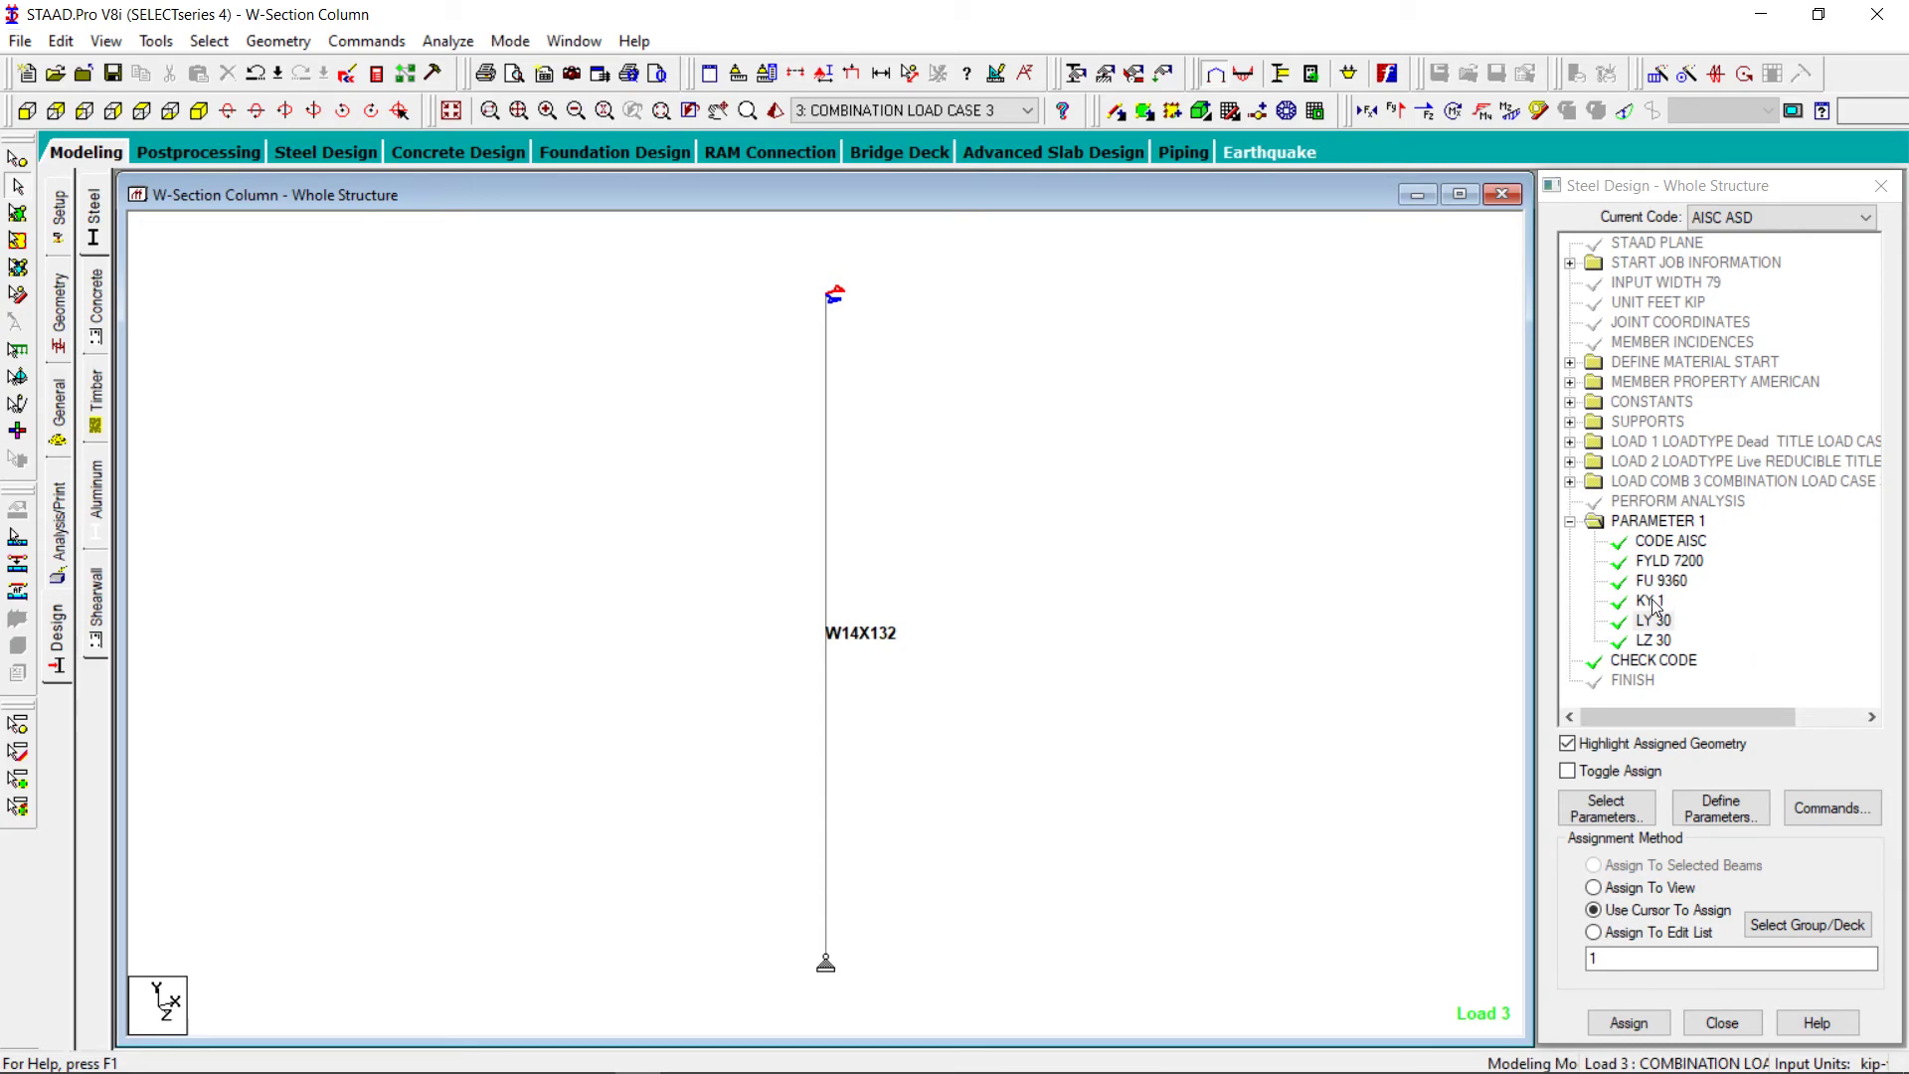
# Highlight KY 1, LZ 30 and LY 30 in the Steel Design tree to confirm each is assigned to the column.
pyautogui.click(1650, 600)
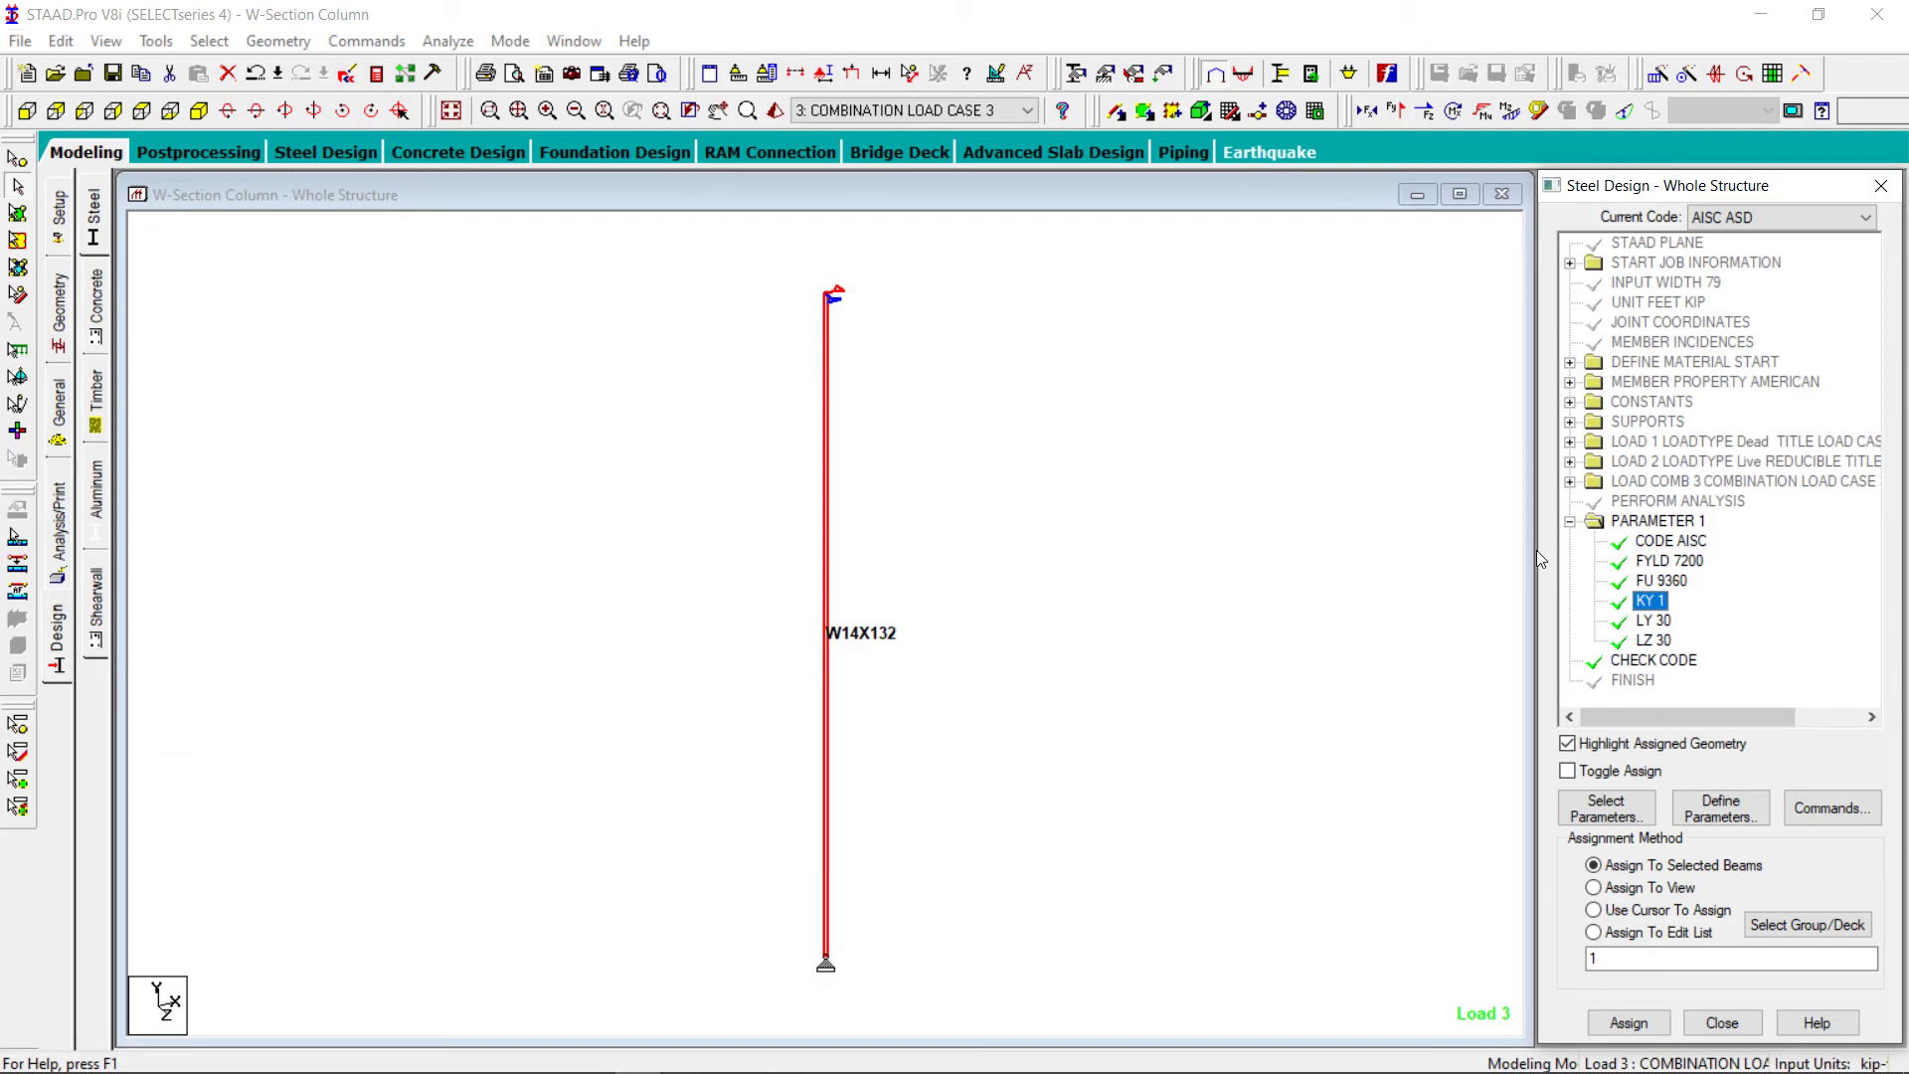
pyautogui.moveTo(1653, 631)
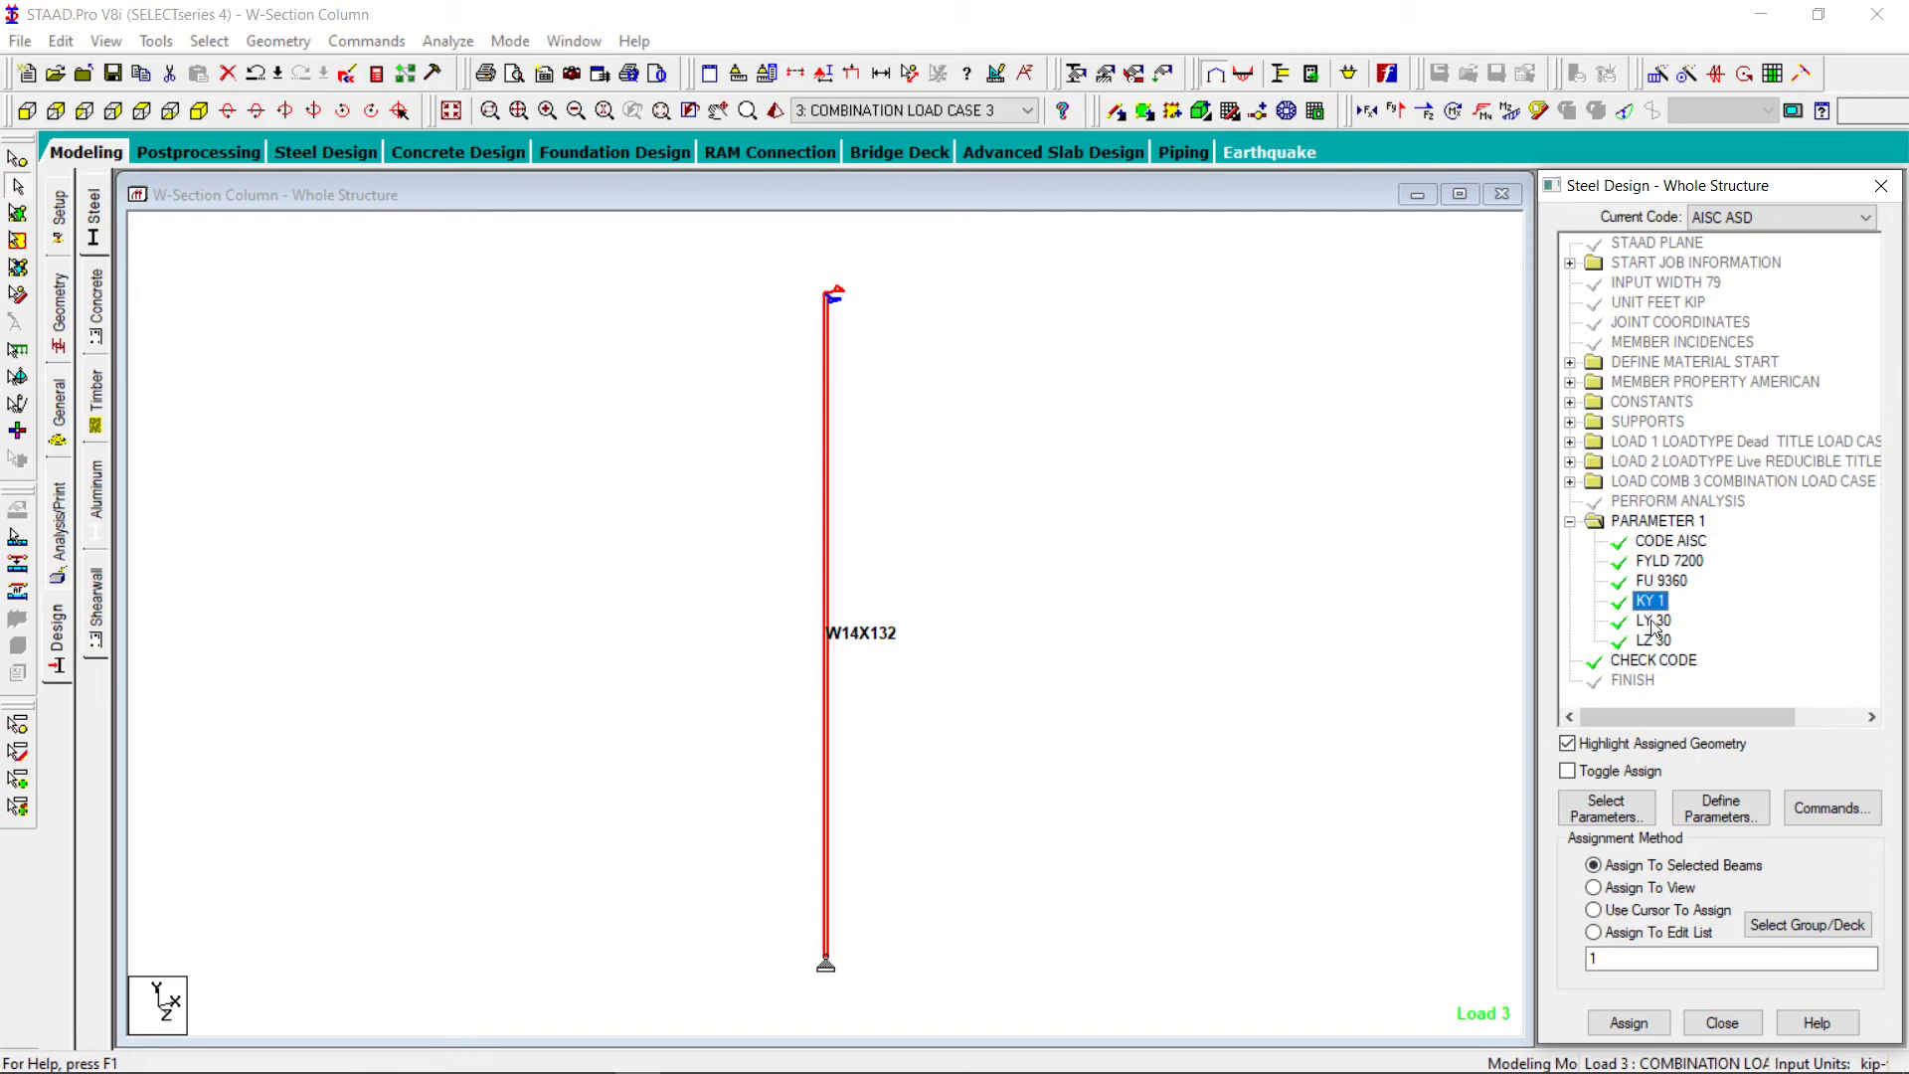
pyautogui.click(1653, 639)
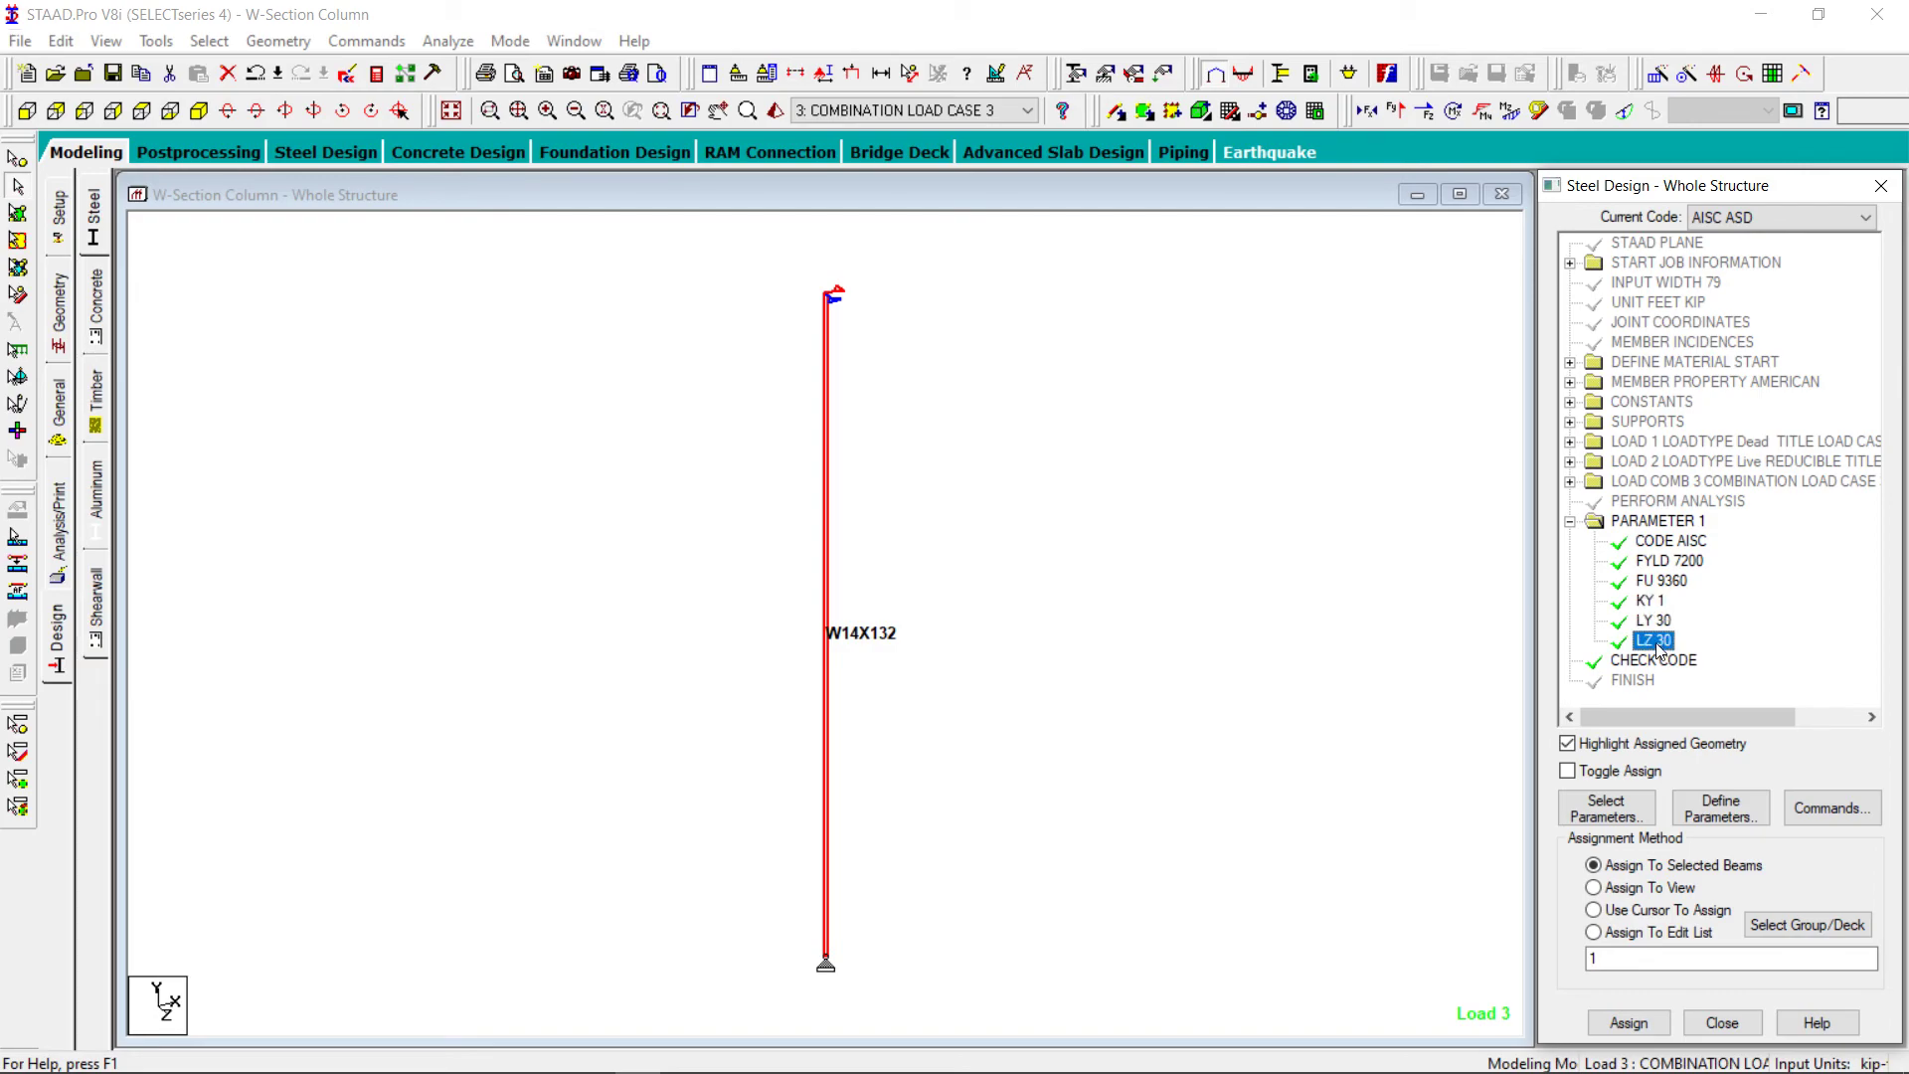
pyautogui.moveTo(1462, 521)
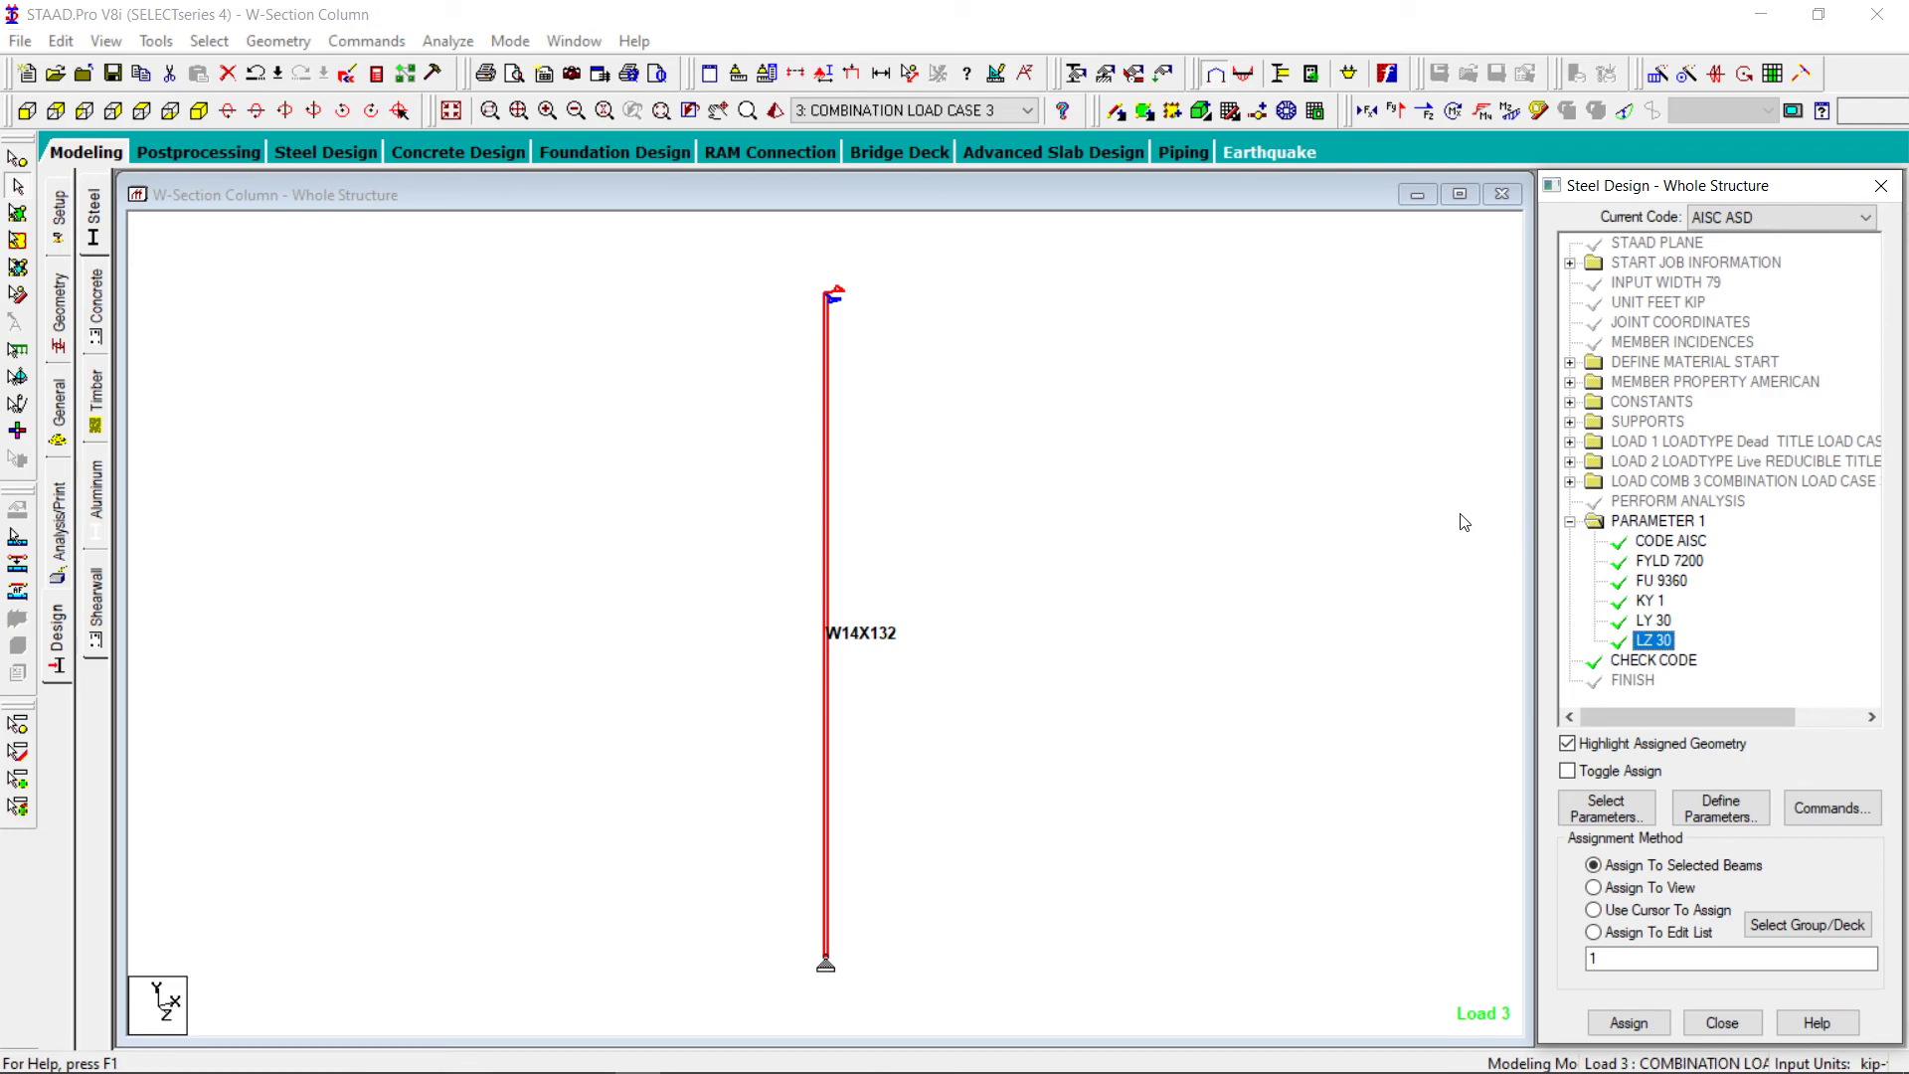
pyautogui.moveTo(1417, 511)
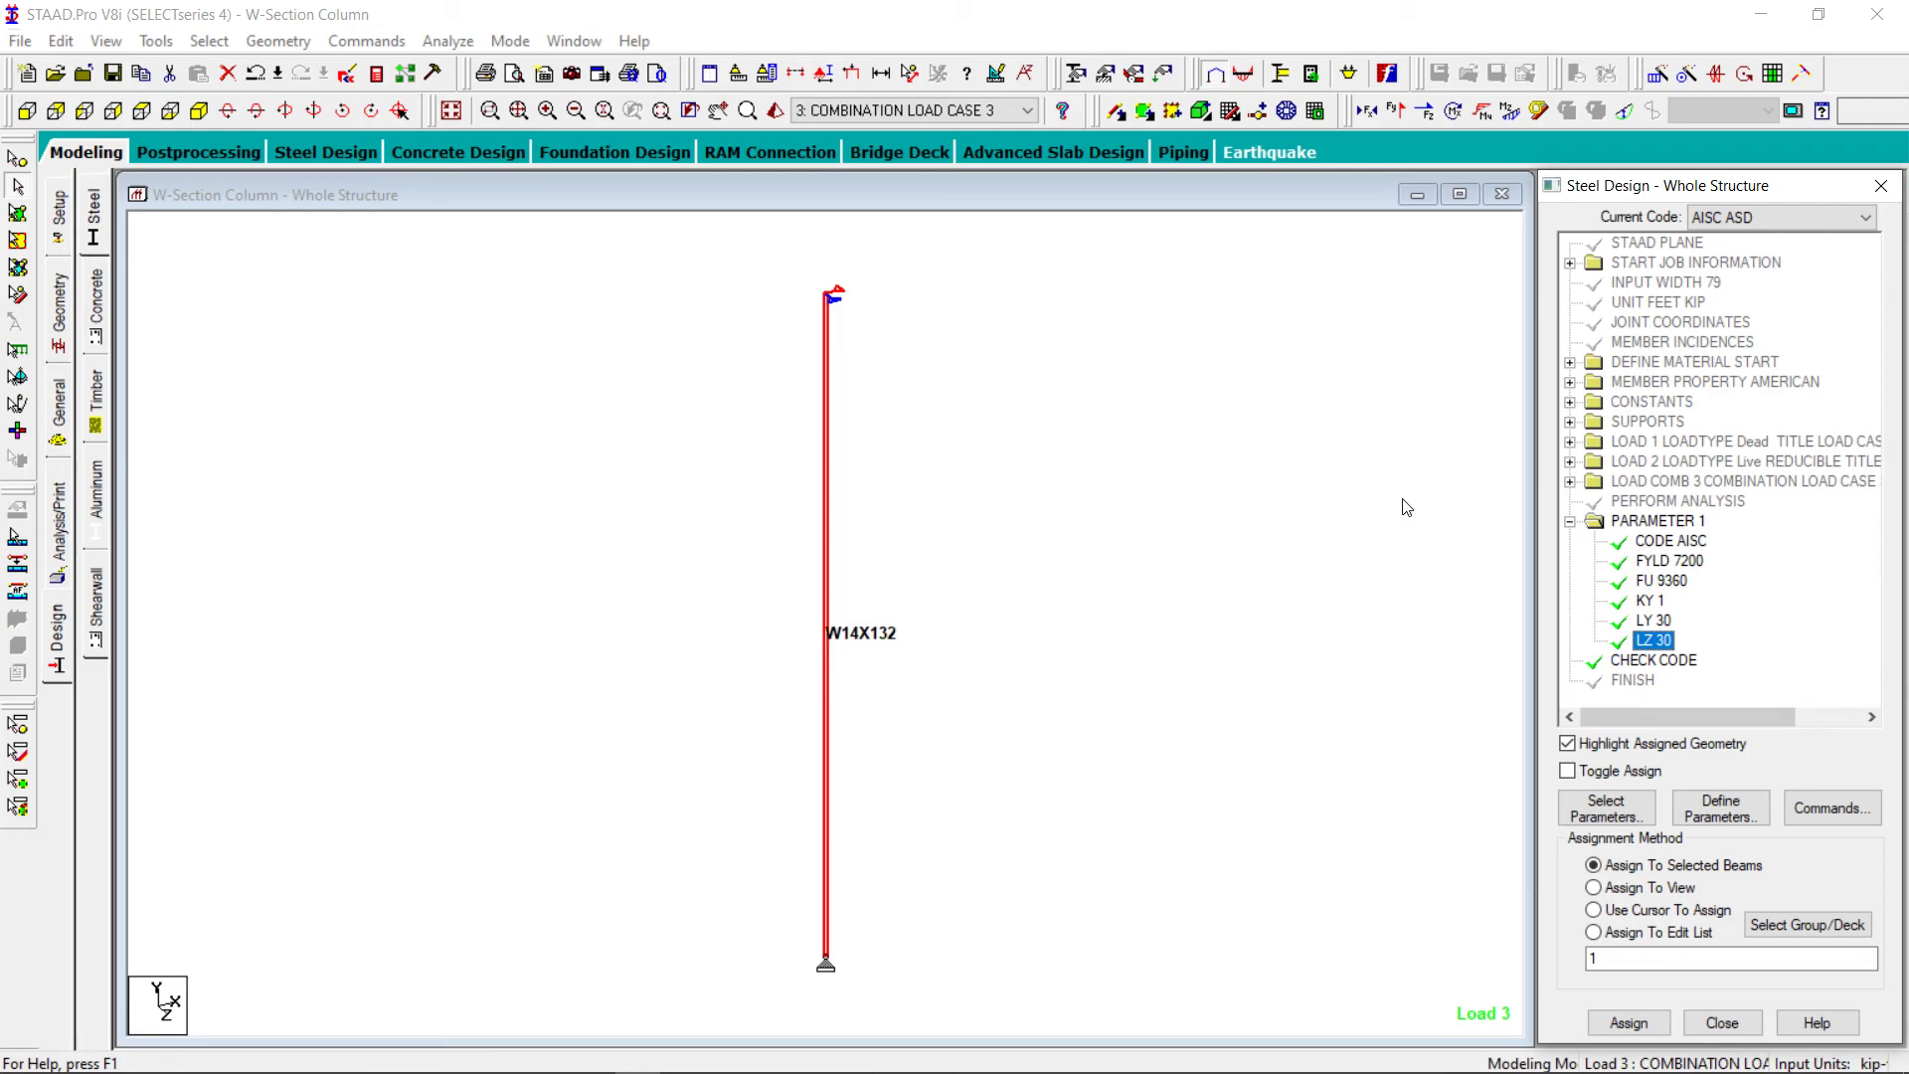
pyautogui.click(1651, 600)
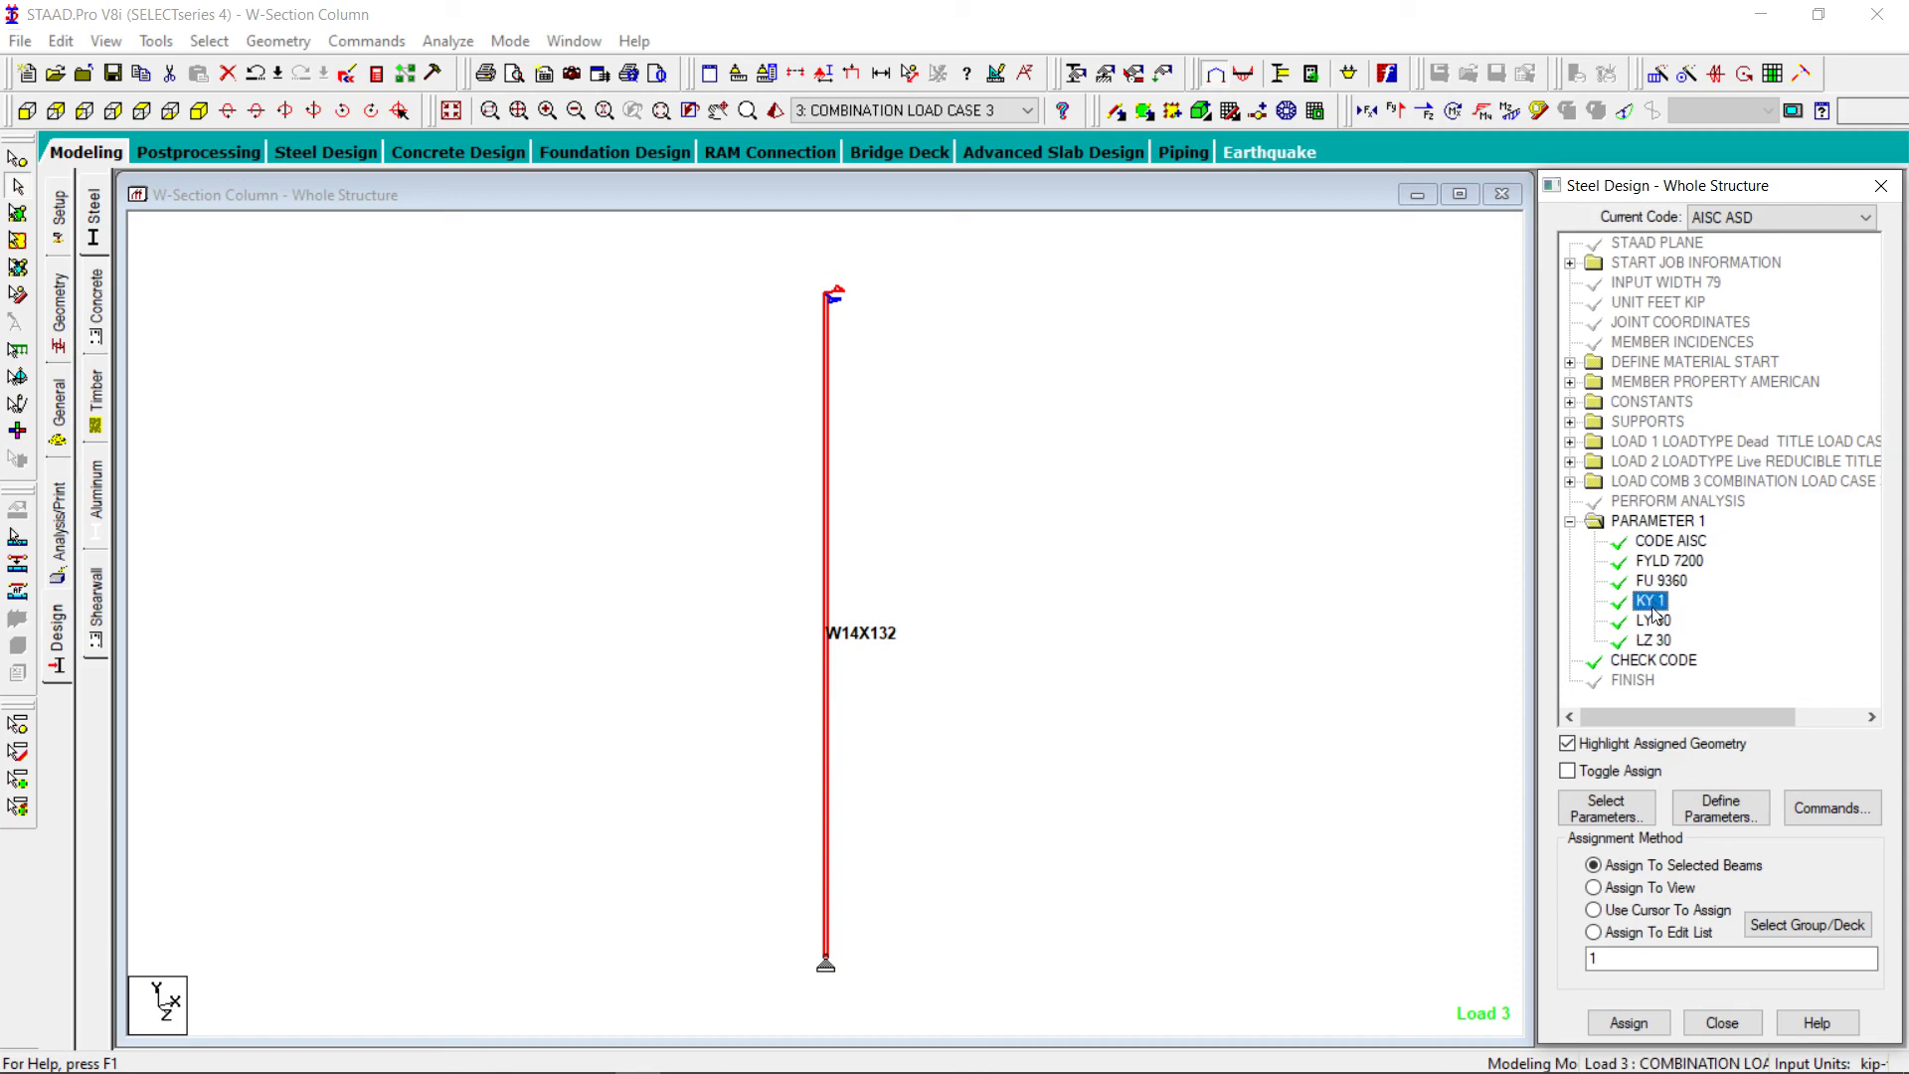
pyautogui.click(1652, 621)
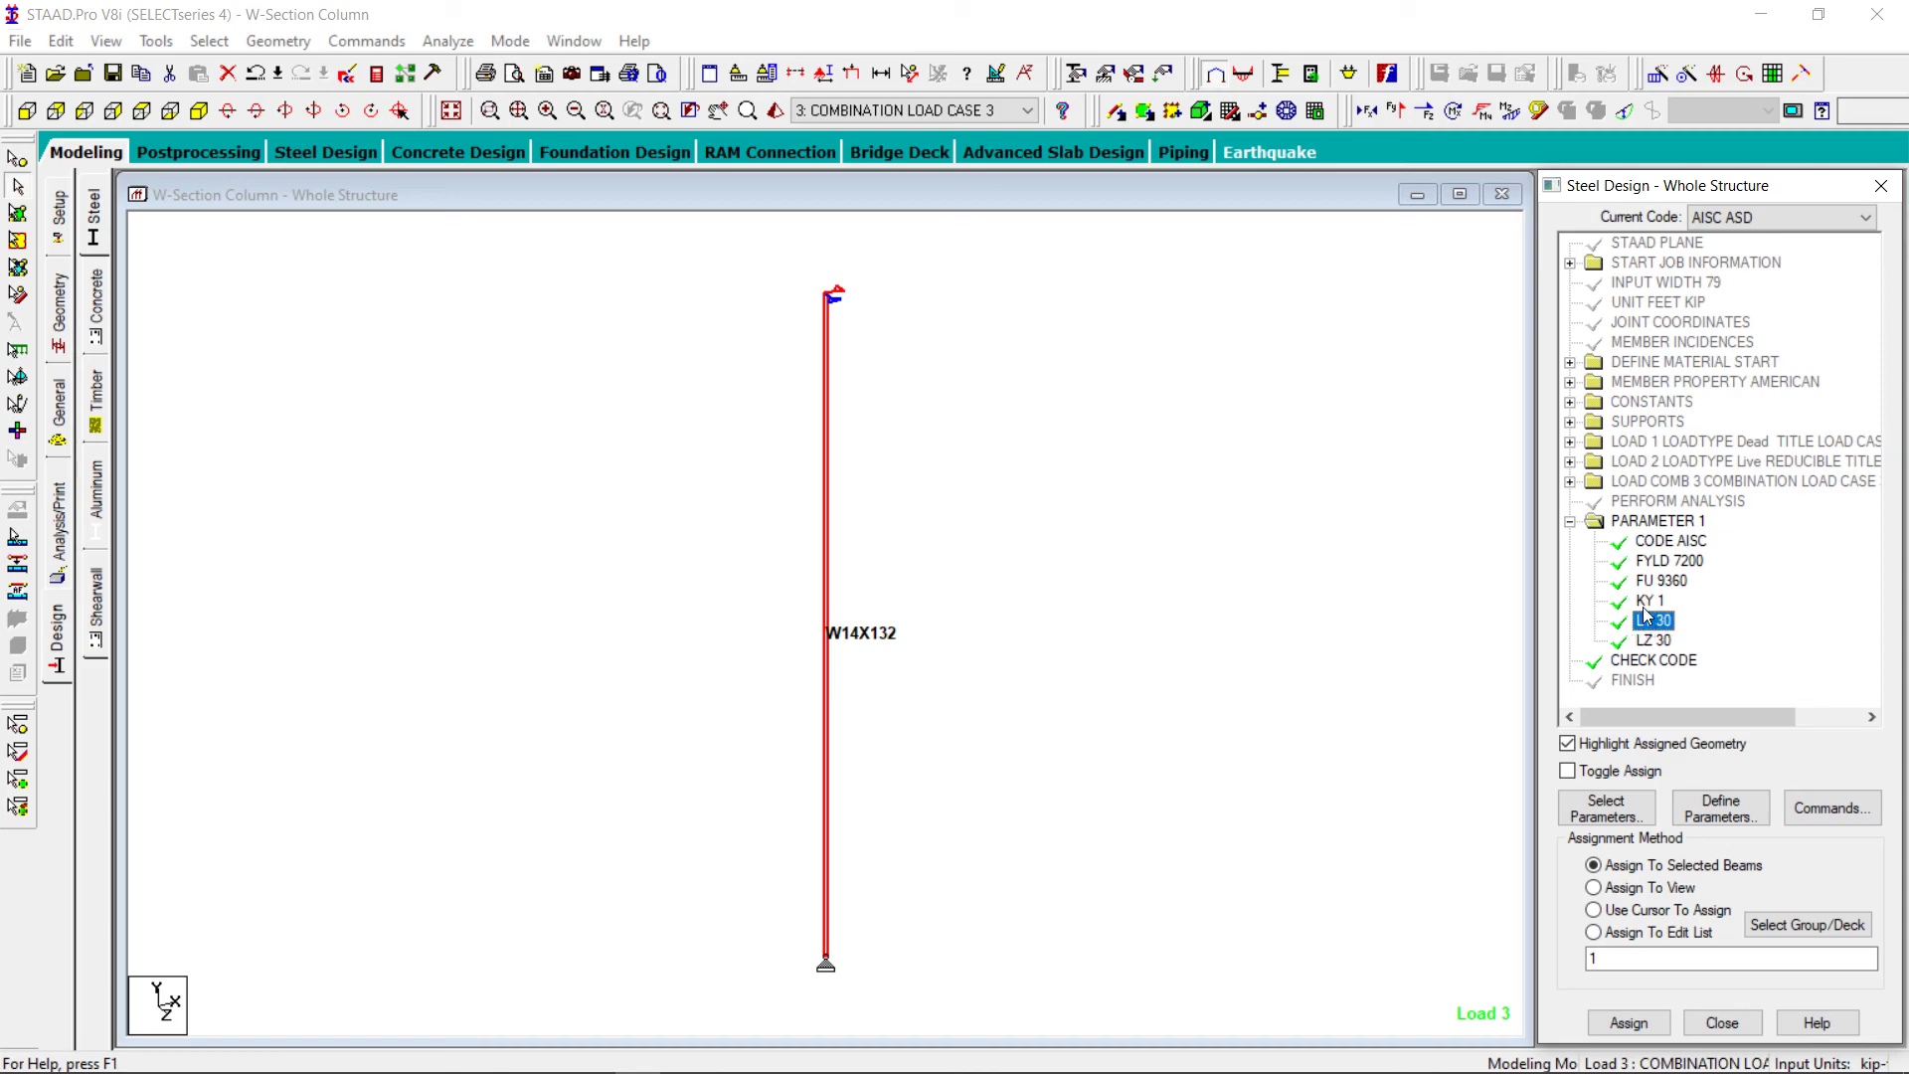
pyautogui.click(1653, 640)
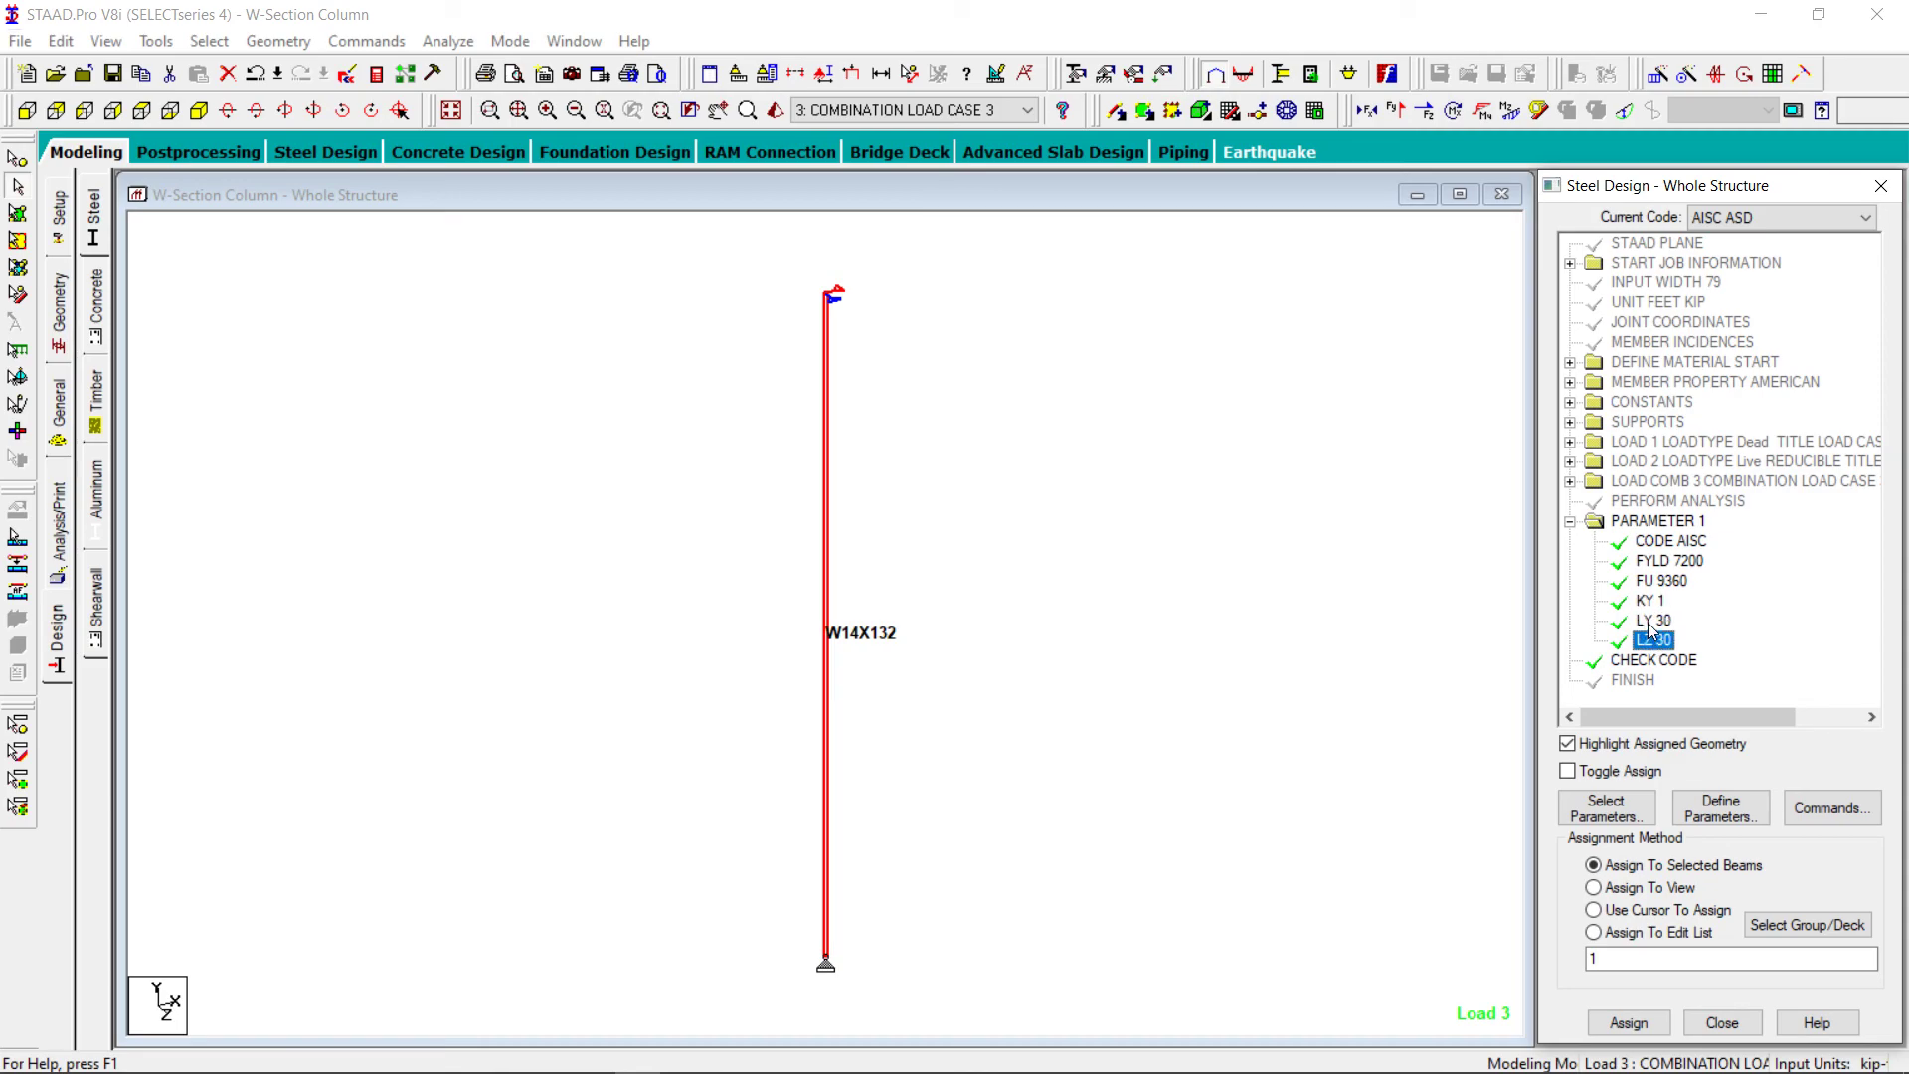
pyautogui.click(1649, 601)
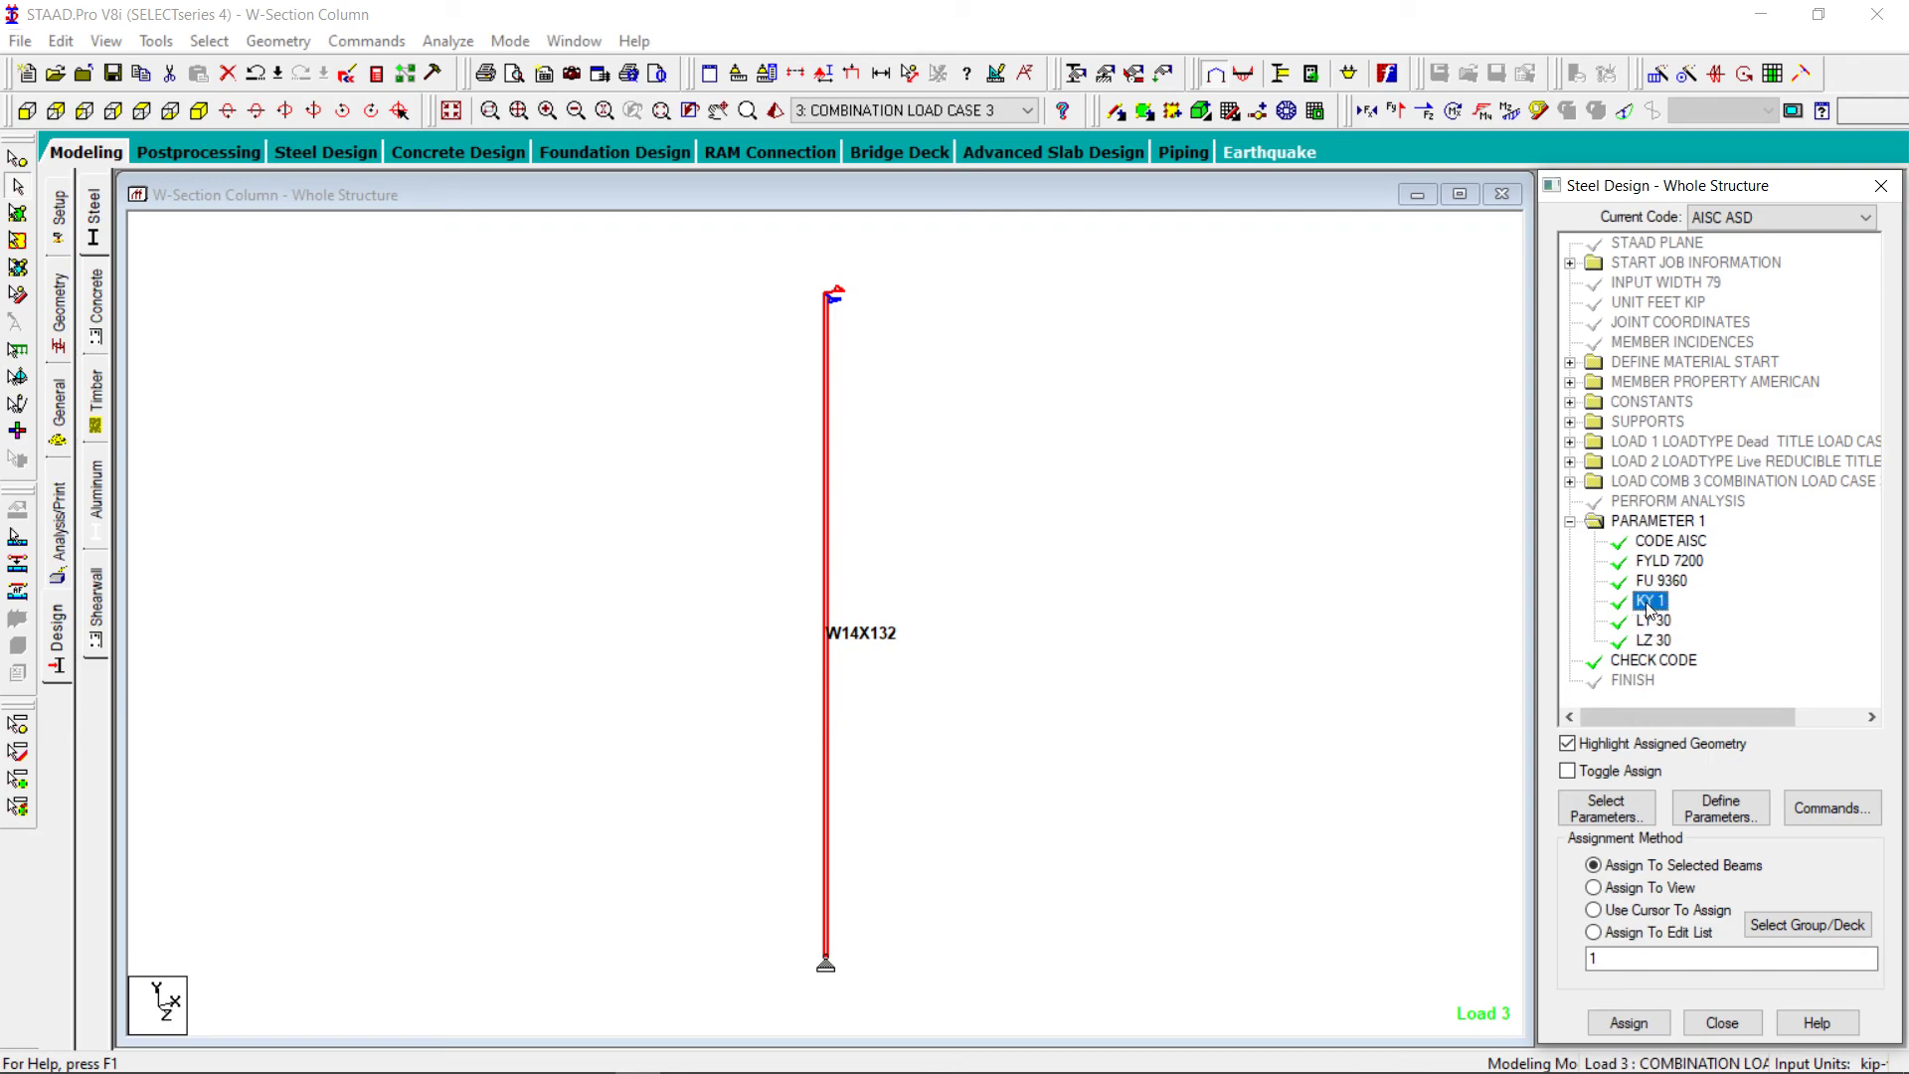
pyautogui.moveTo(849, 521)
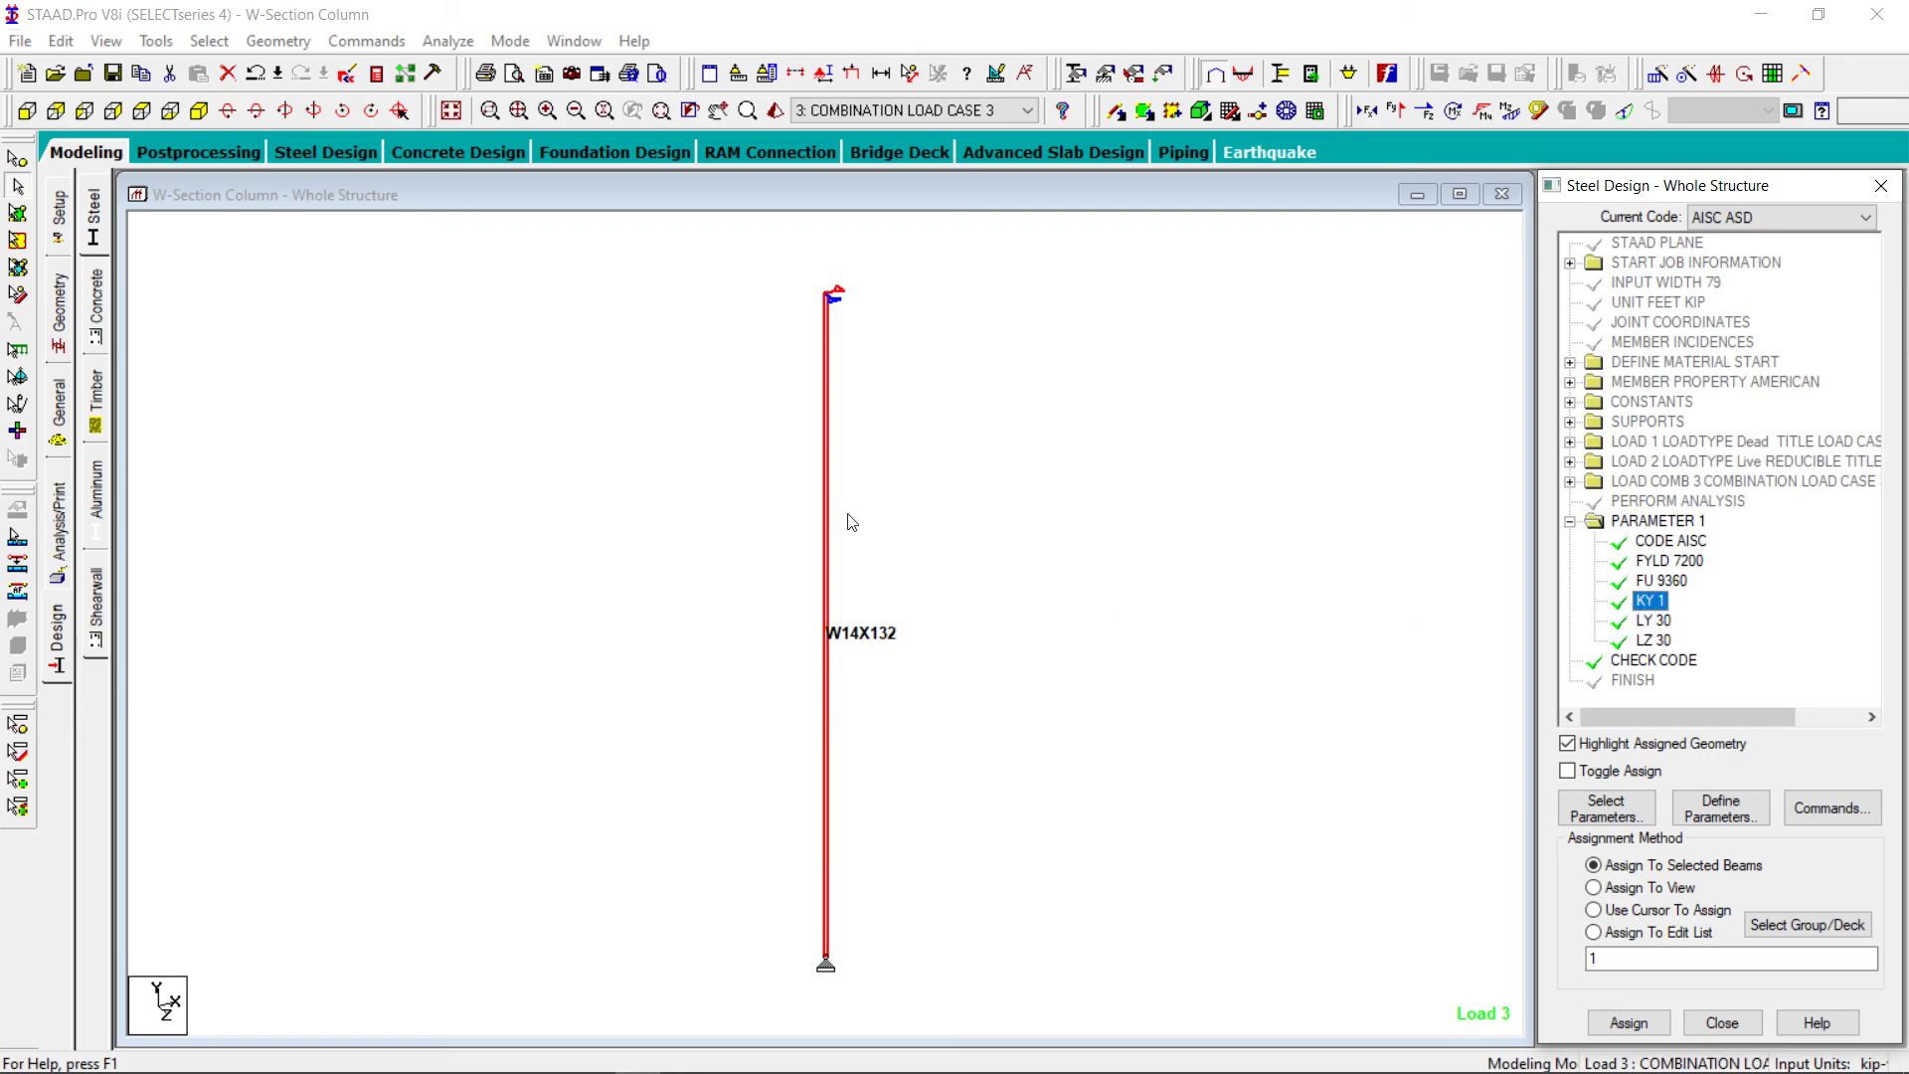